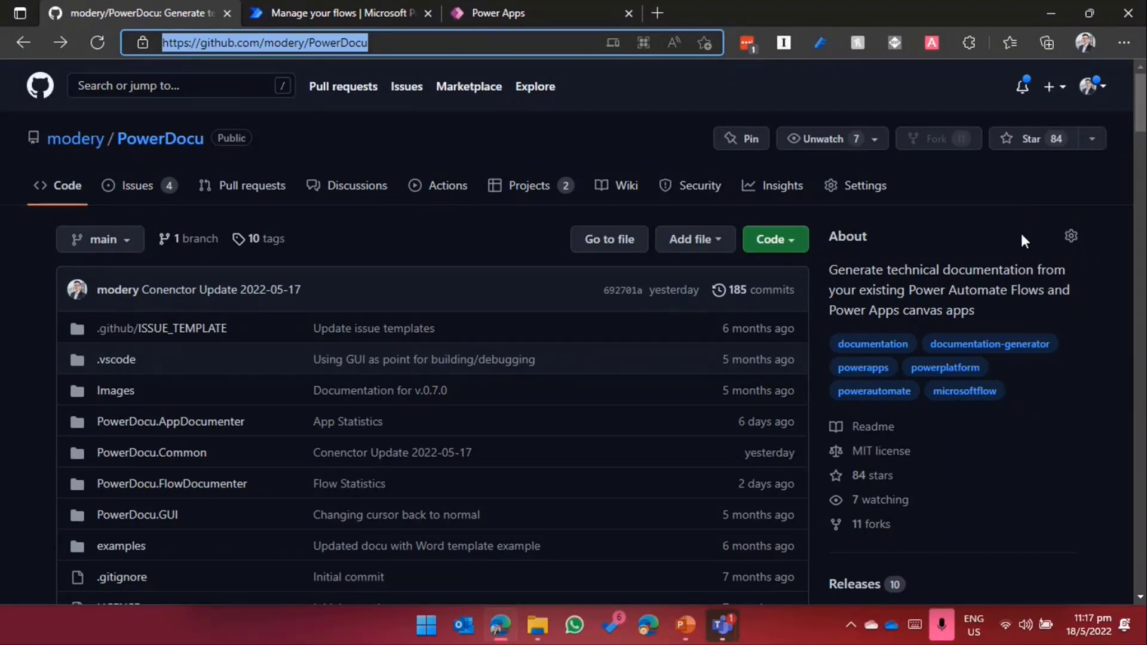
mouse_move(555, 438)
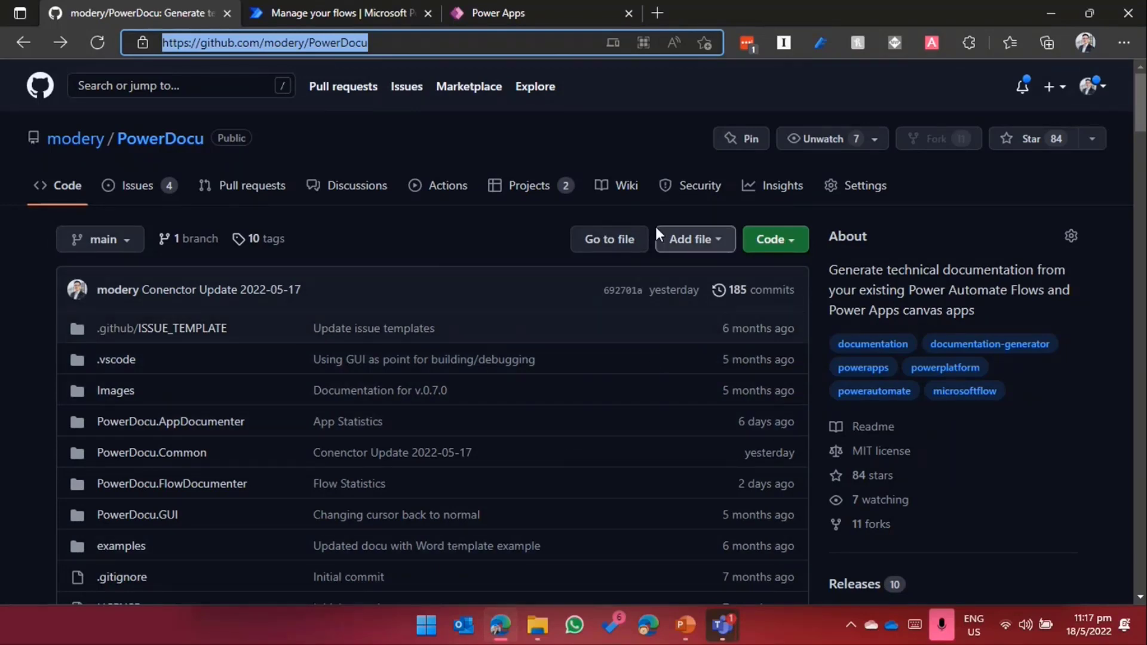
Step: Go to the flows list and open the calendar-events flow in the editor
scroll(down, 3)
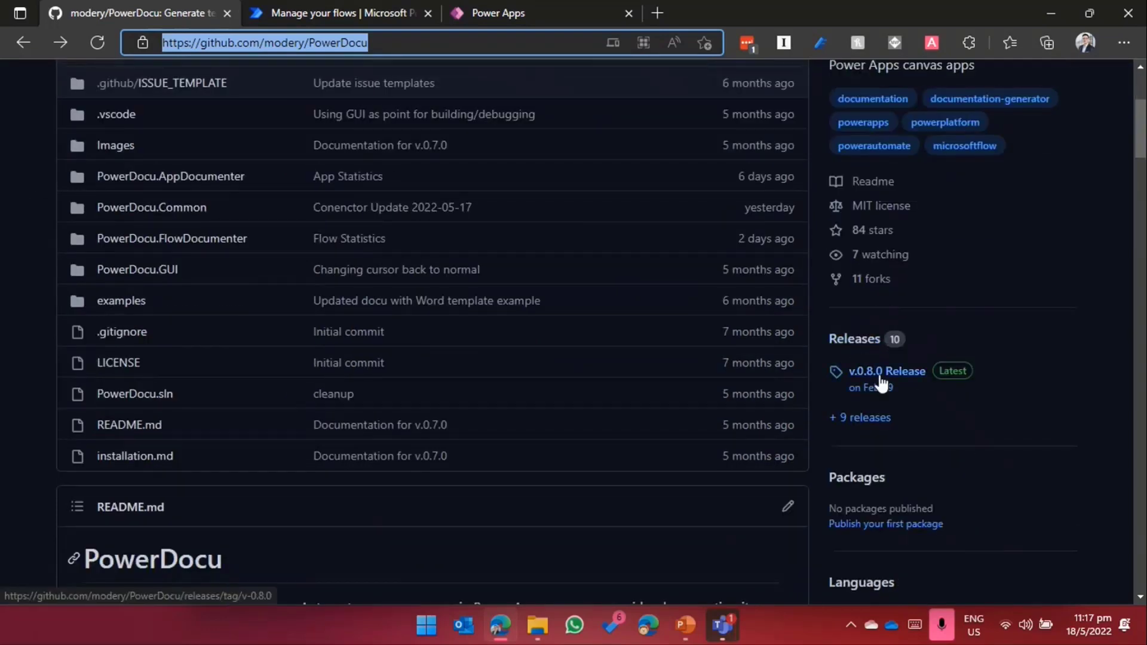
mouse_move(917, 392)
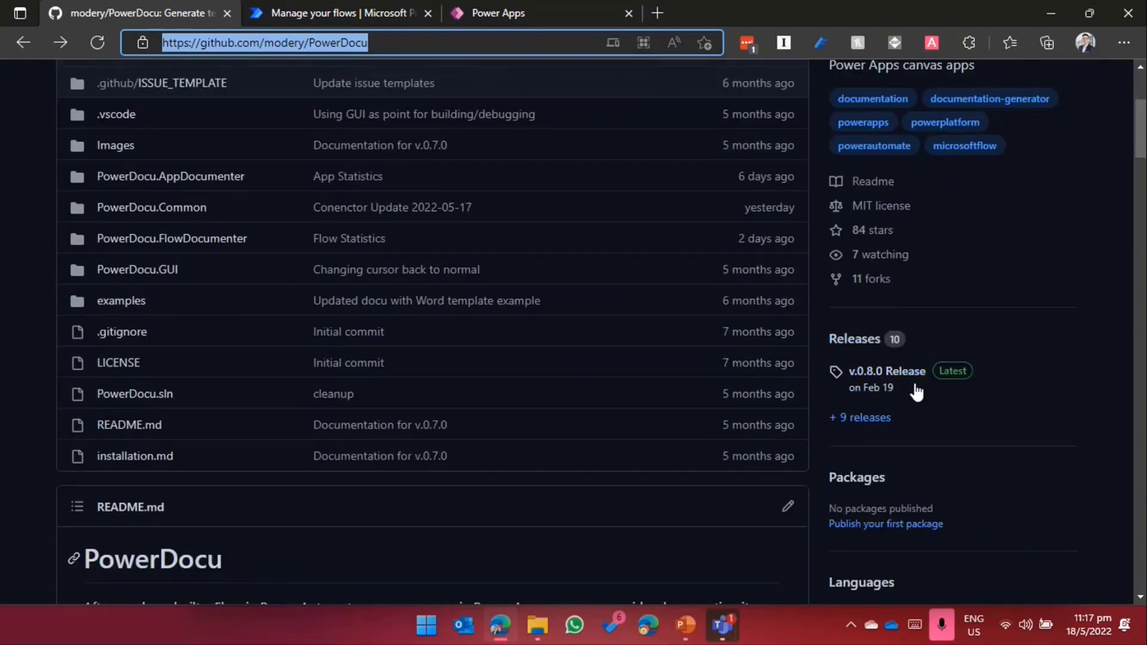
mouse_move(900, 405)
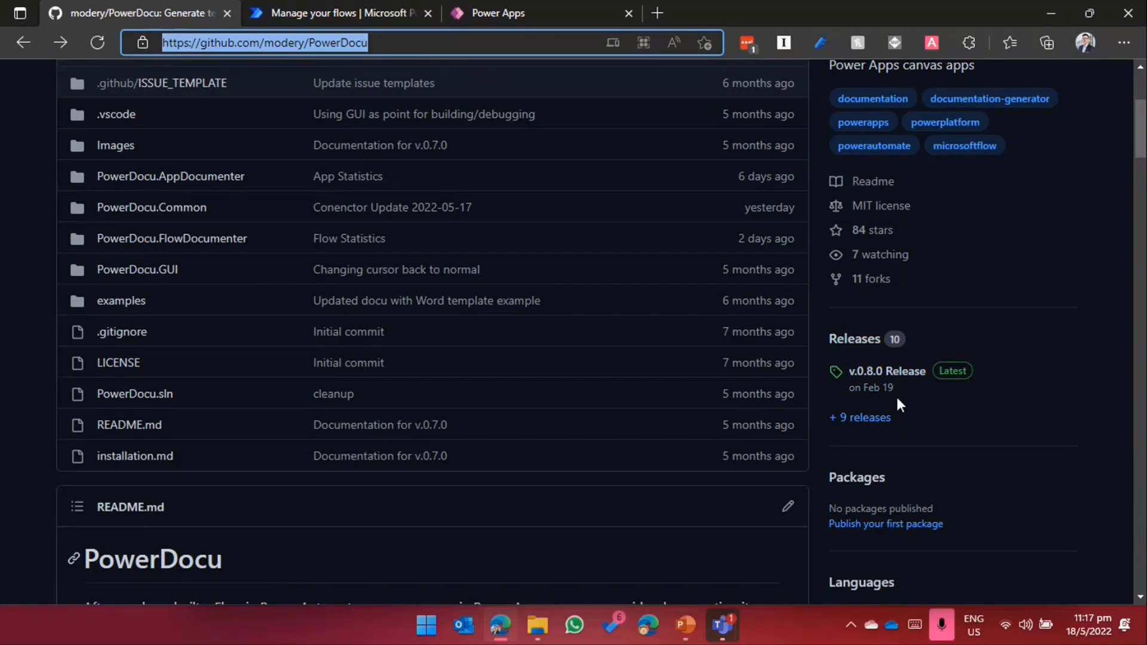
scroll(up, 3)
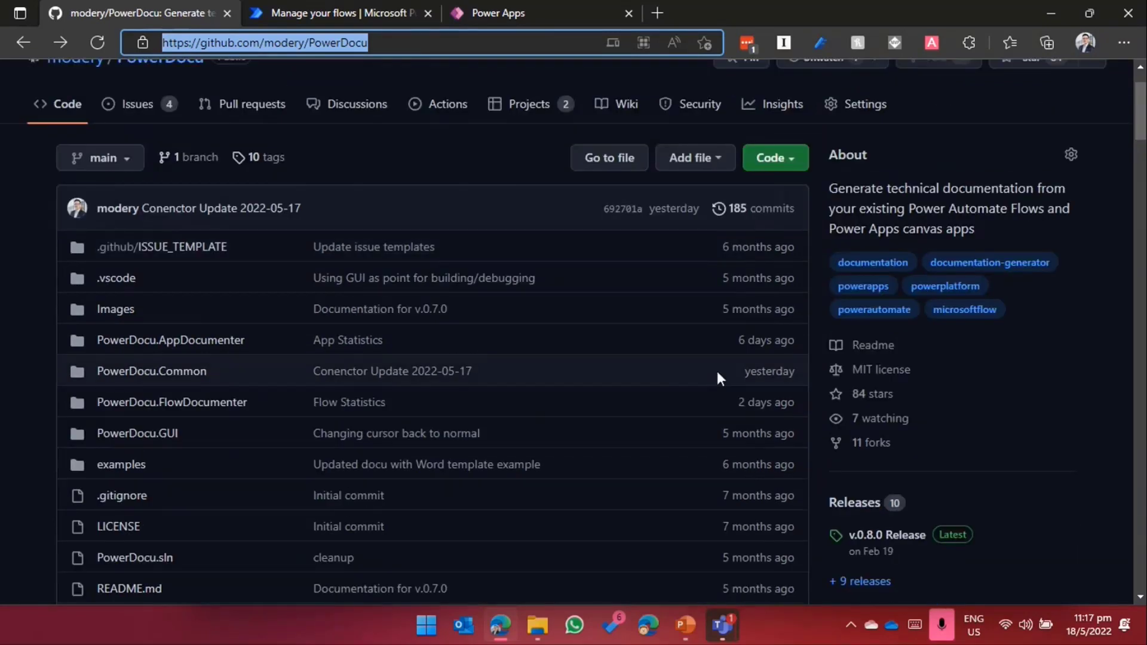
mouse_move(724, 253)
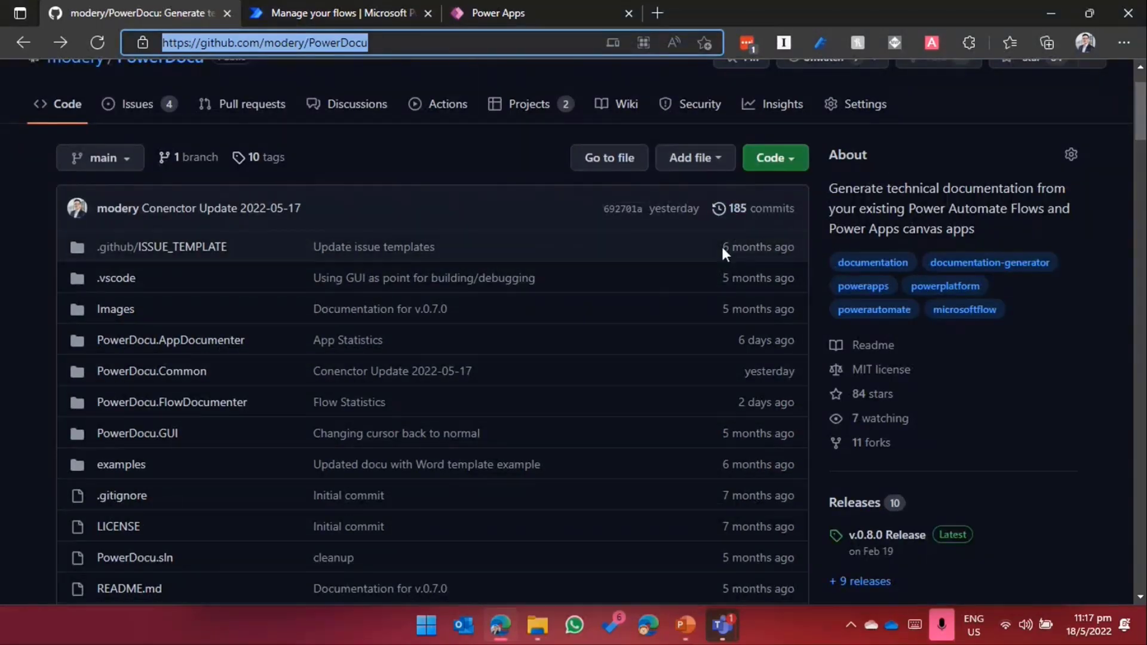
mouse_move(827, 395)
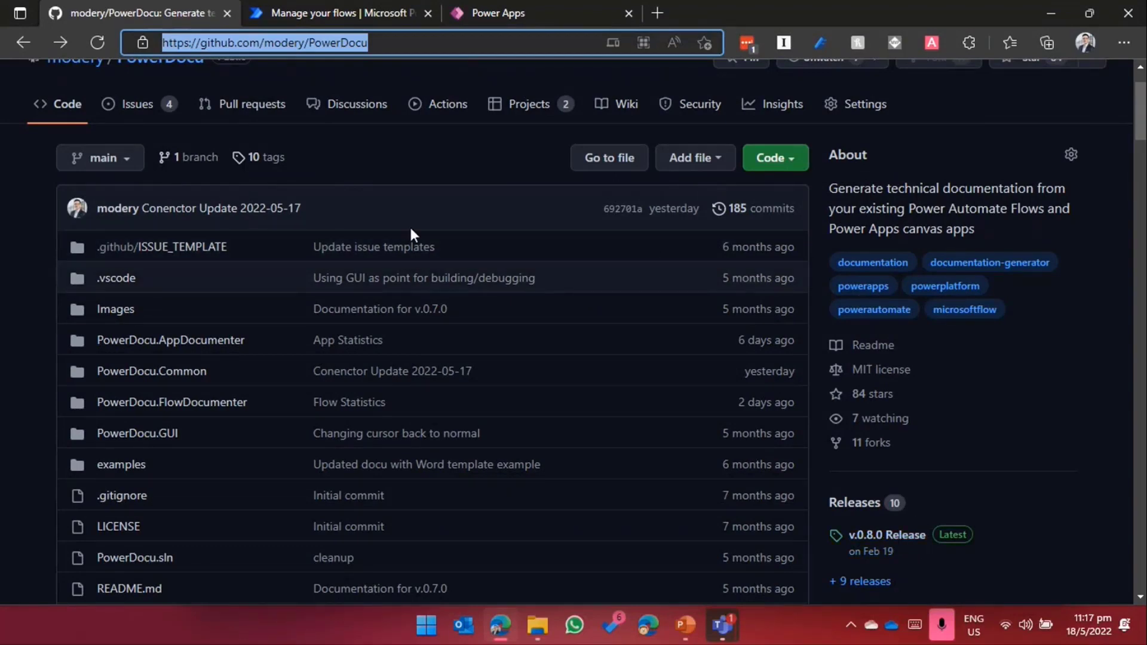
click(337, 13)
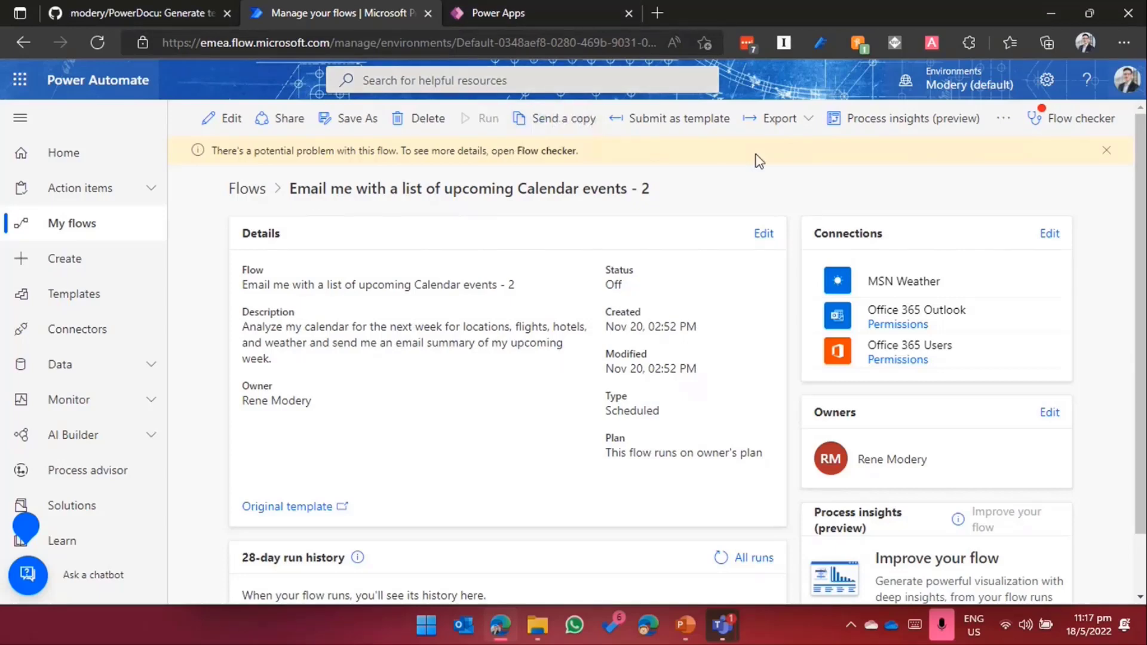
mouse_move(279, 118)
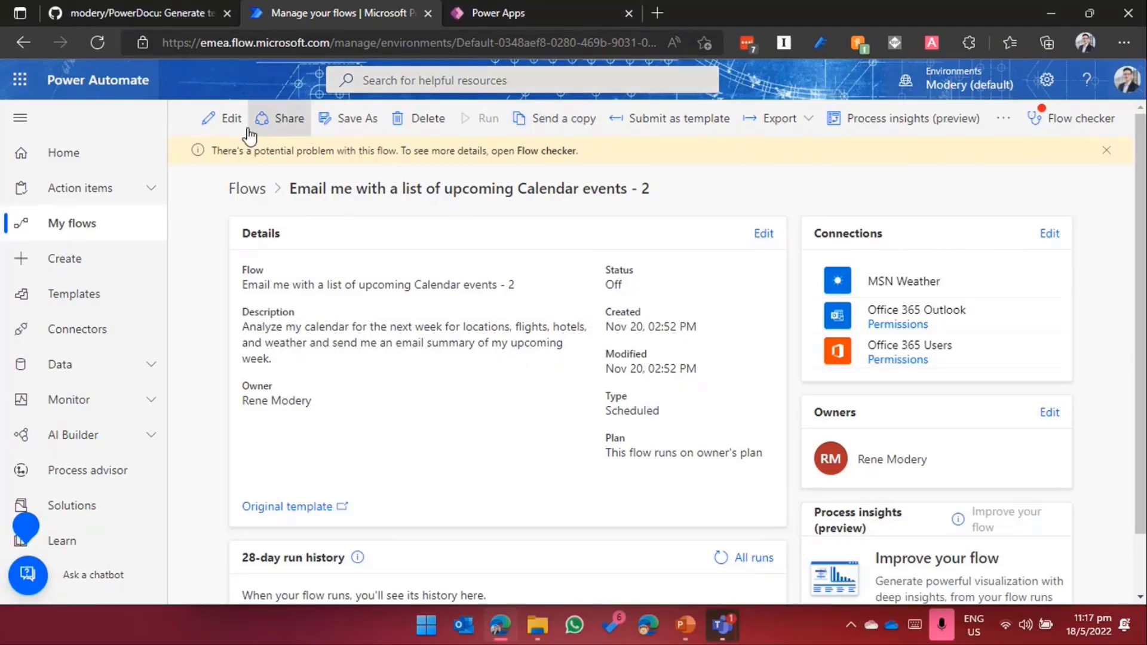
click(223, 118)
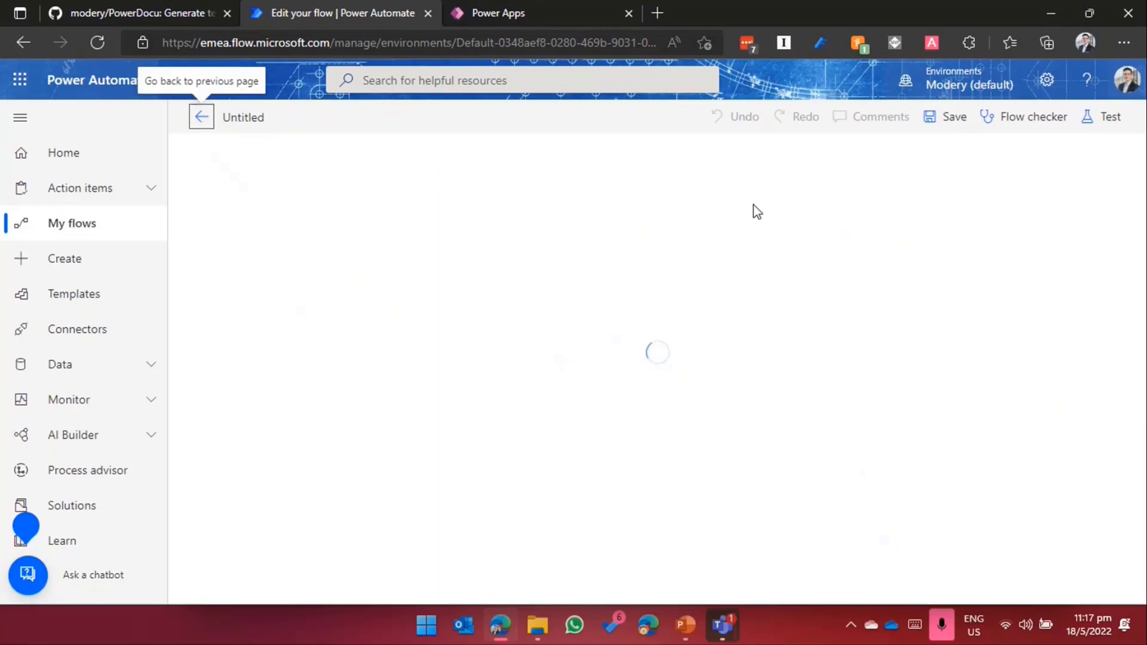
mouse_move(751, 268)
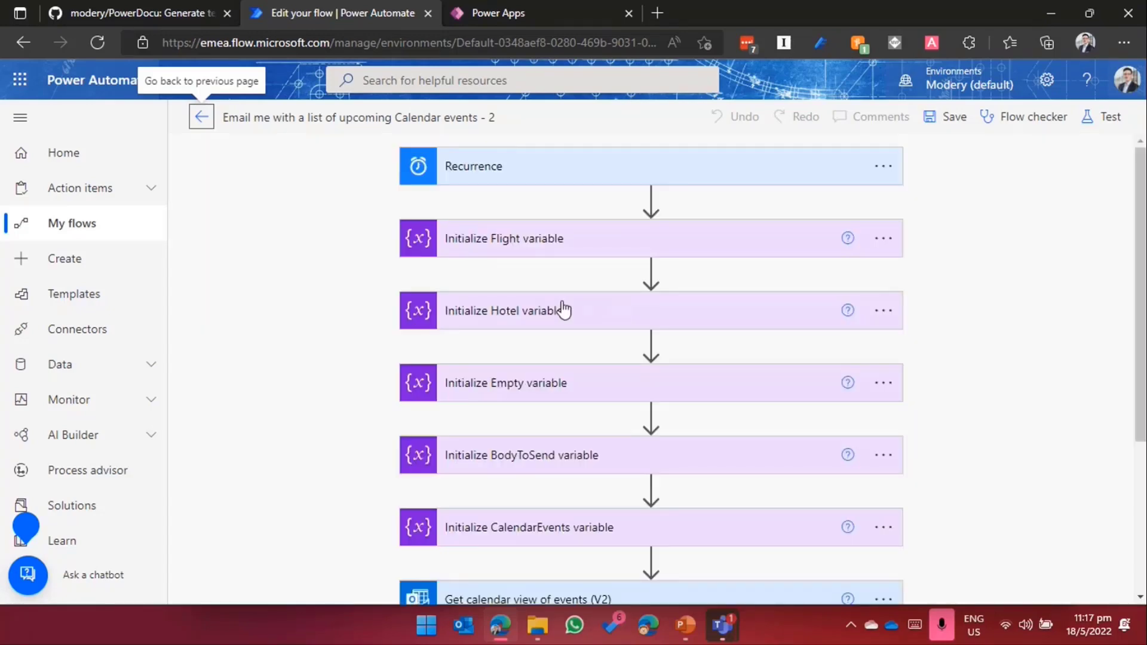
mouse_move(587, 303)
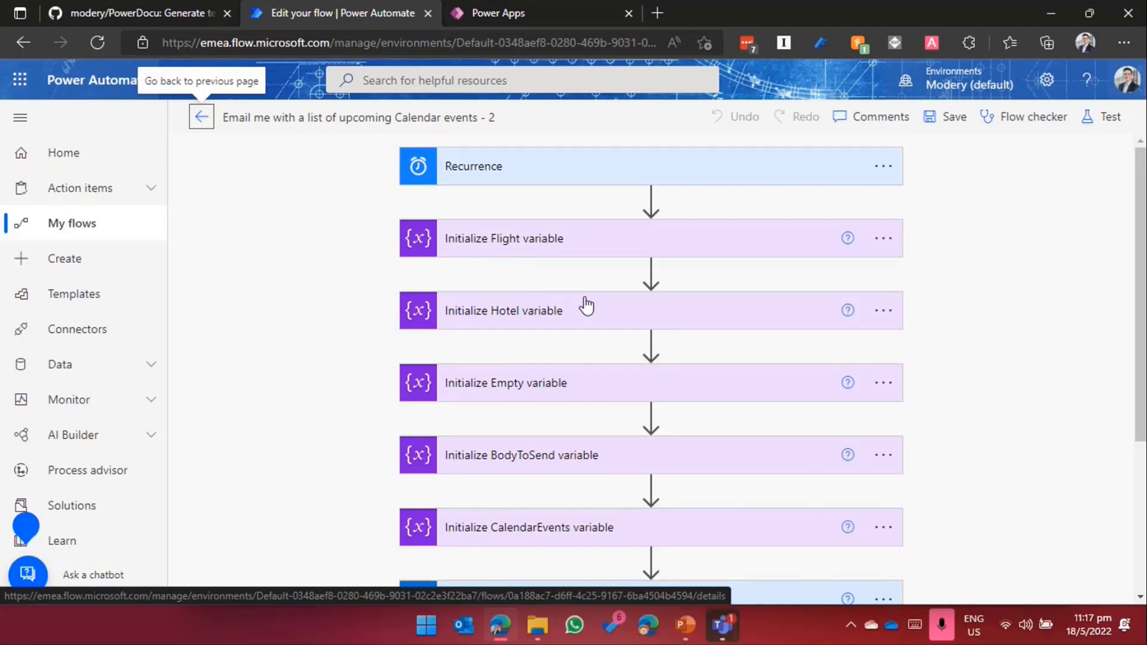
mouse_move(369, 212)
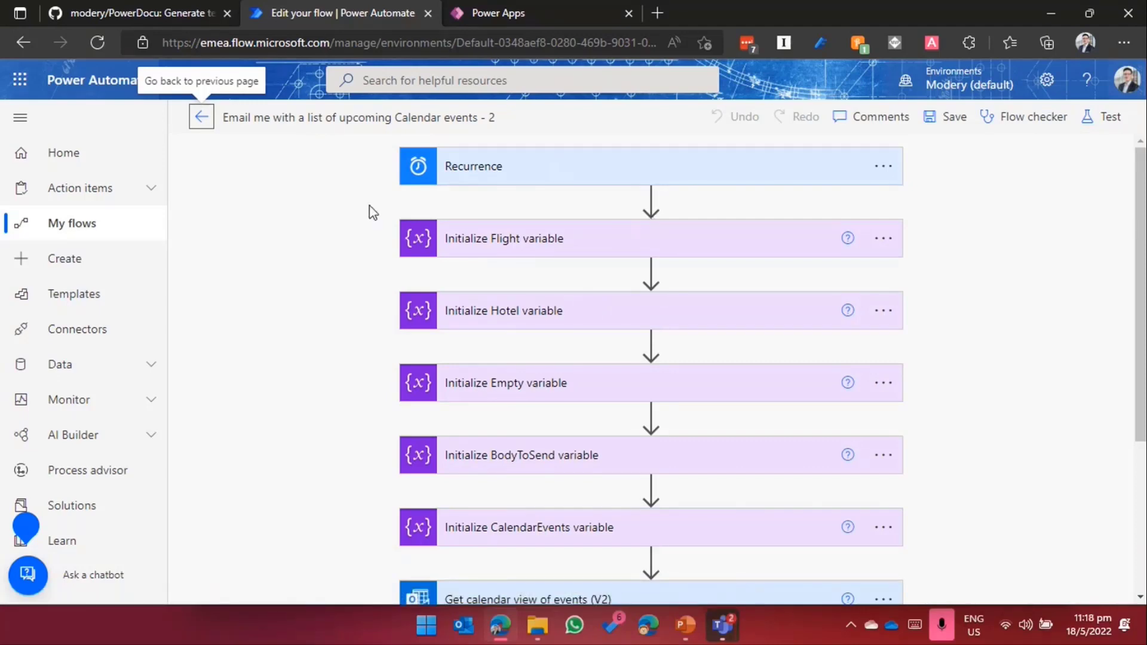
mouse_move(555, 198)
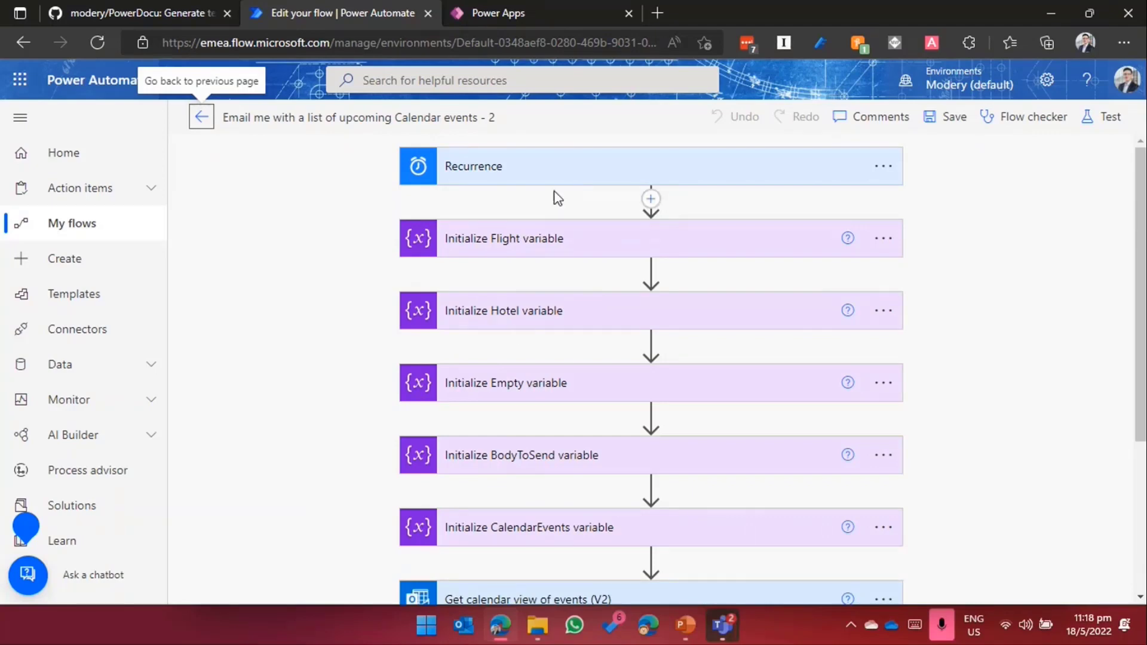
mouse_move(597, 177)
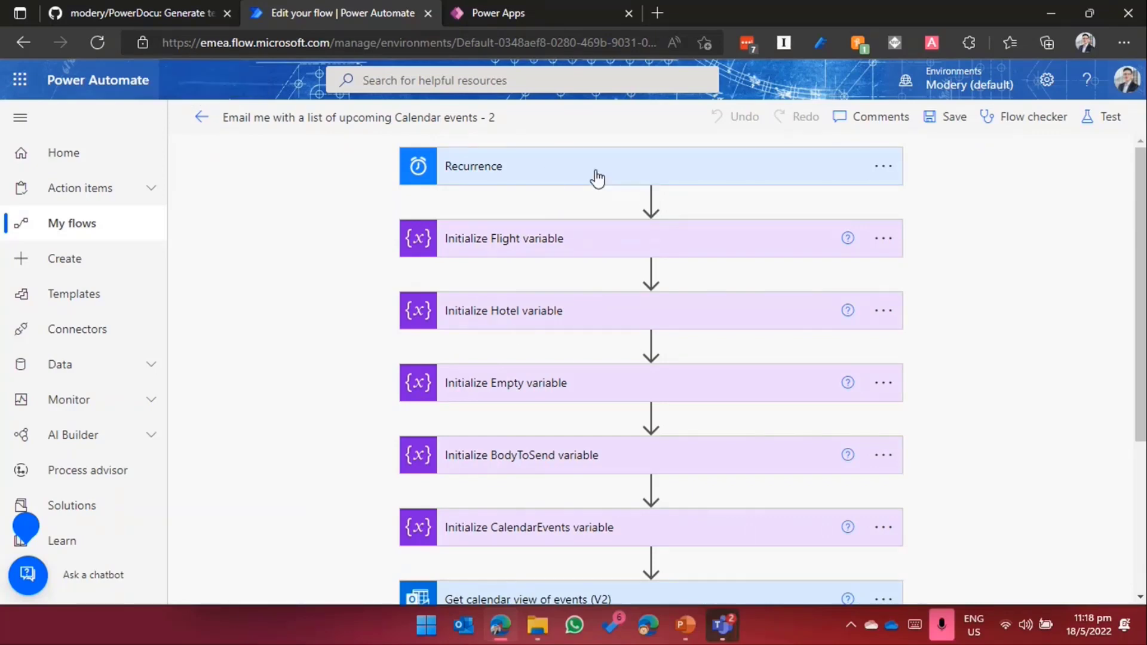
Step: Scroll through the flow's steps down to the end and back up
scroll(down, 3)
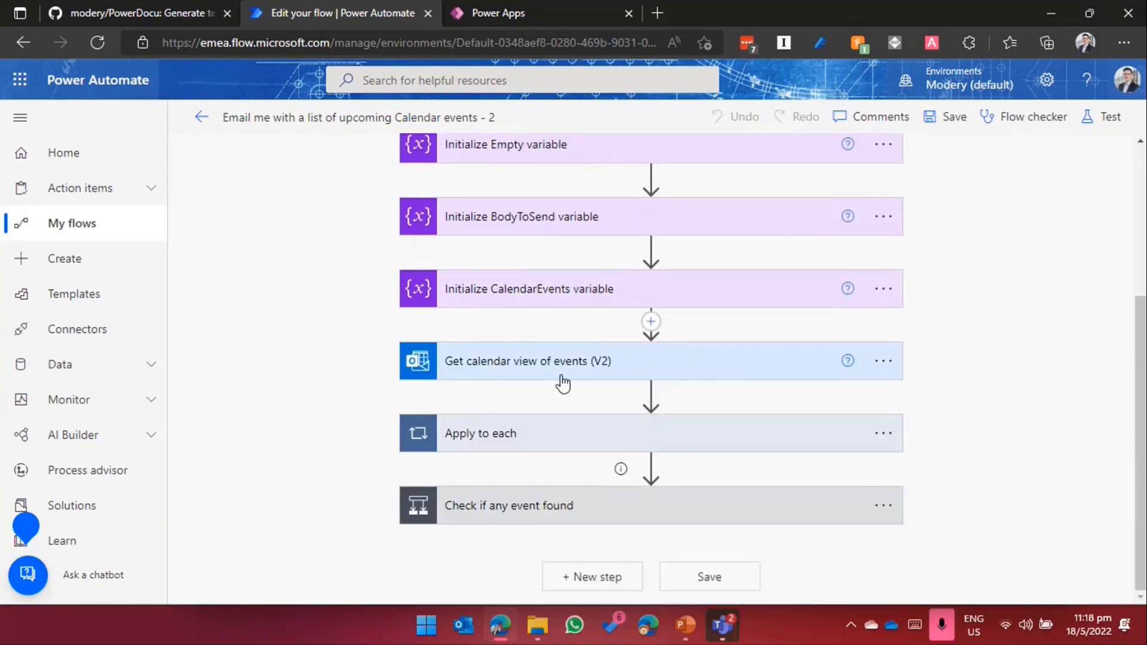
mouse_move(662, 432)
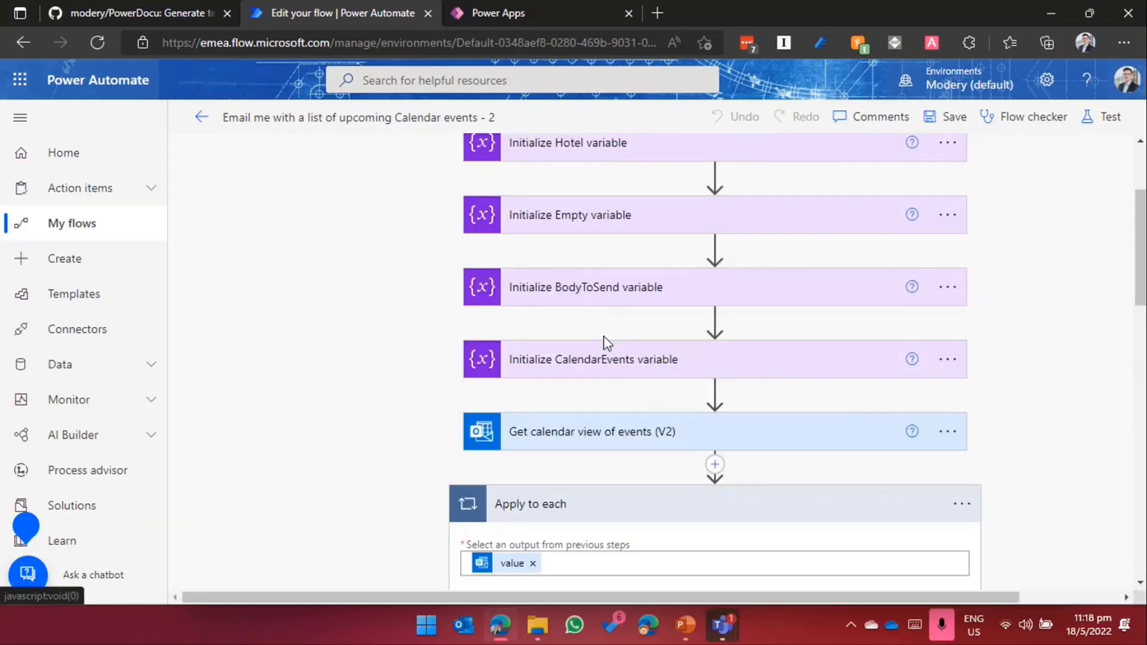
scroll(up, 3)
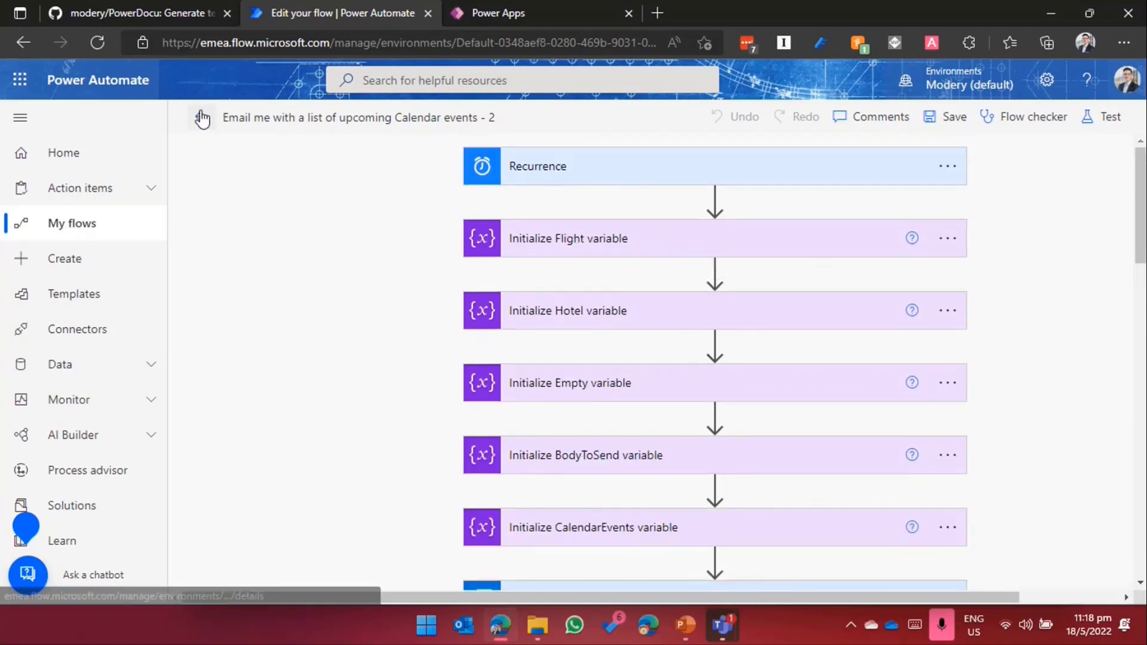
Step: Return to the flow's details page, show its Export options, then bring up File Explorer
click(201, 119)
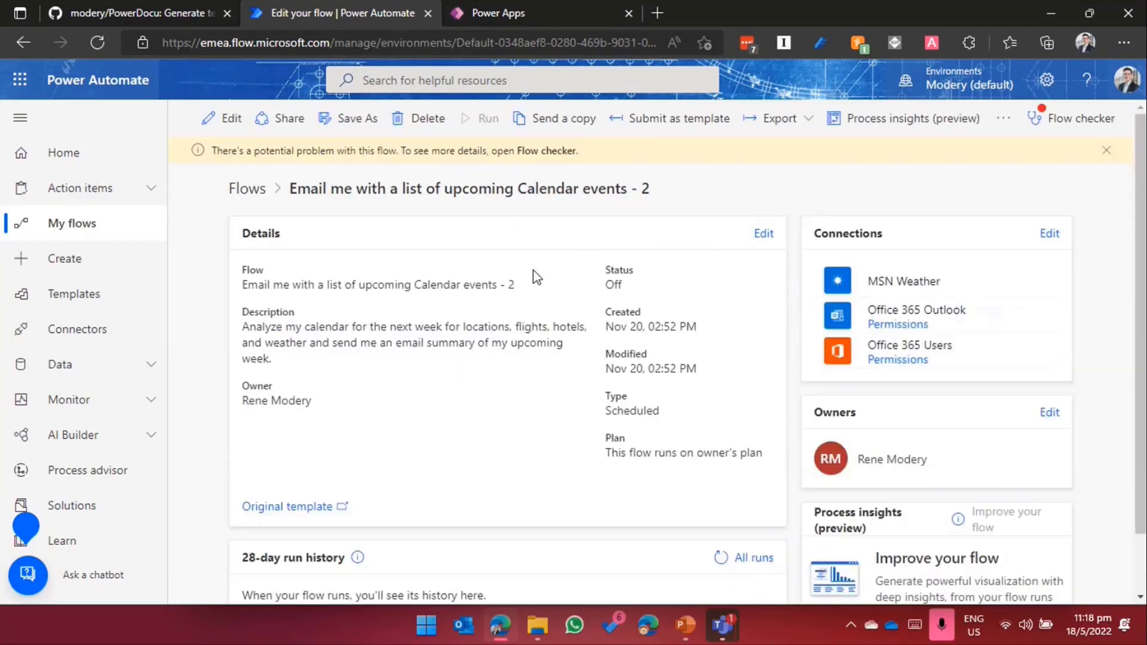
mouse_move(596, 222)
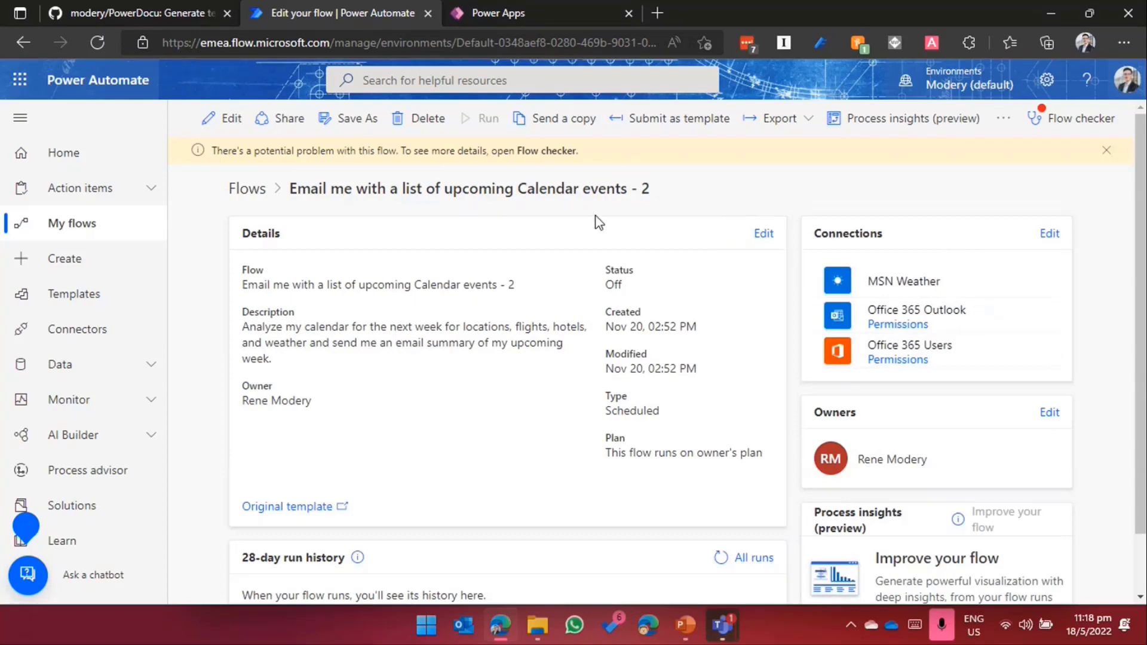
click(779, 119)
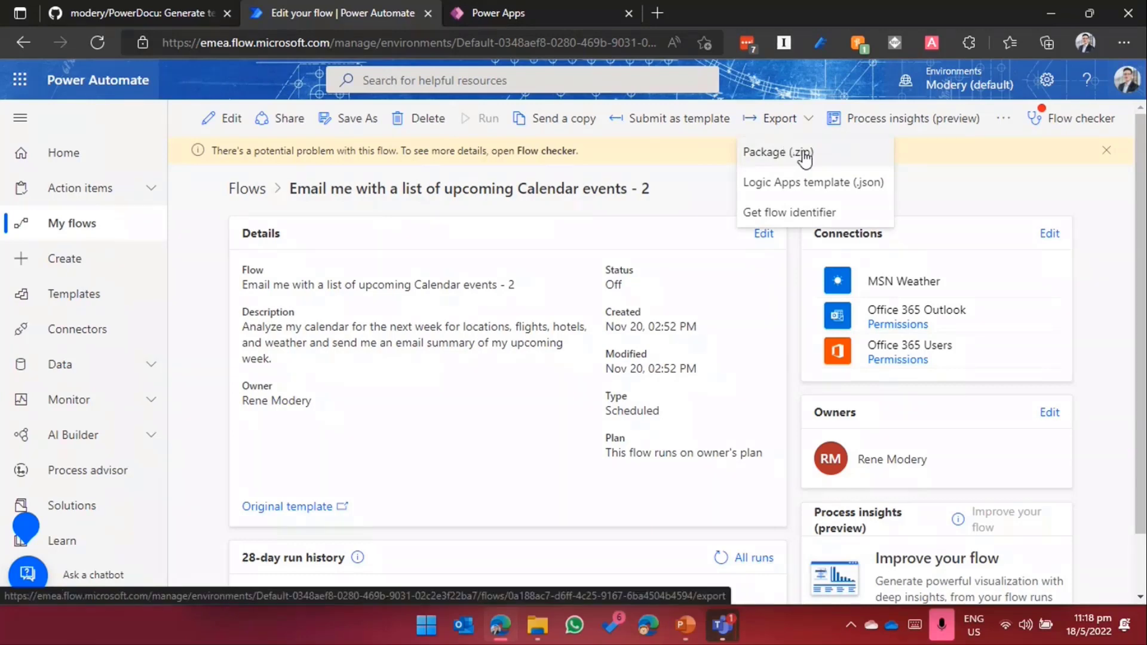
mouse_move(771, 157)
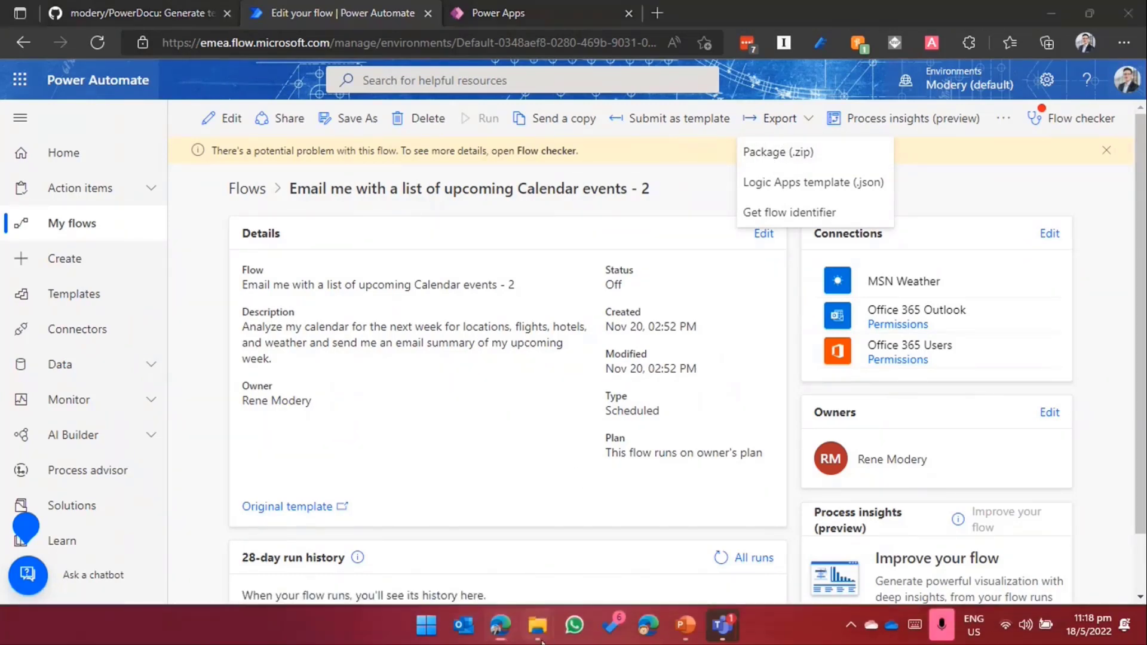
click(536, 625)
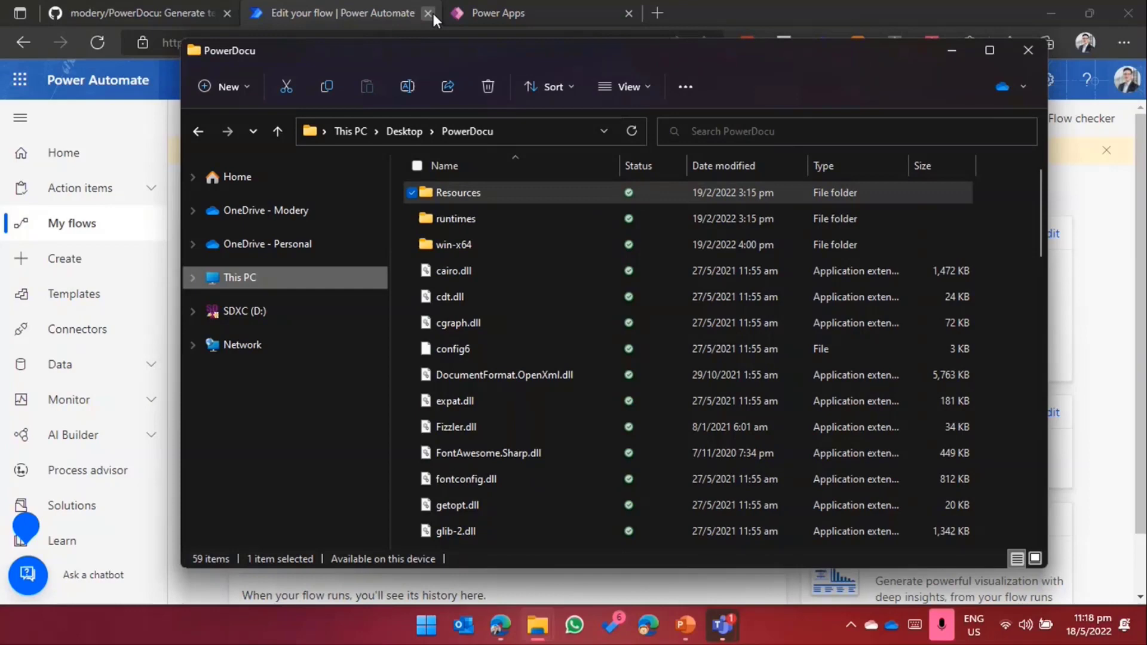
Step: Run the GenerateConnectorMapping.ps1 script from the Resources folder and hide the PowerShell window
double_click(458, 192)
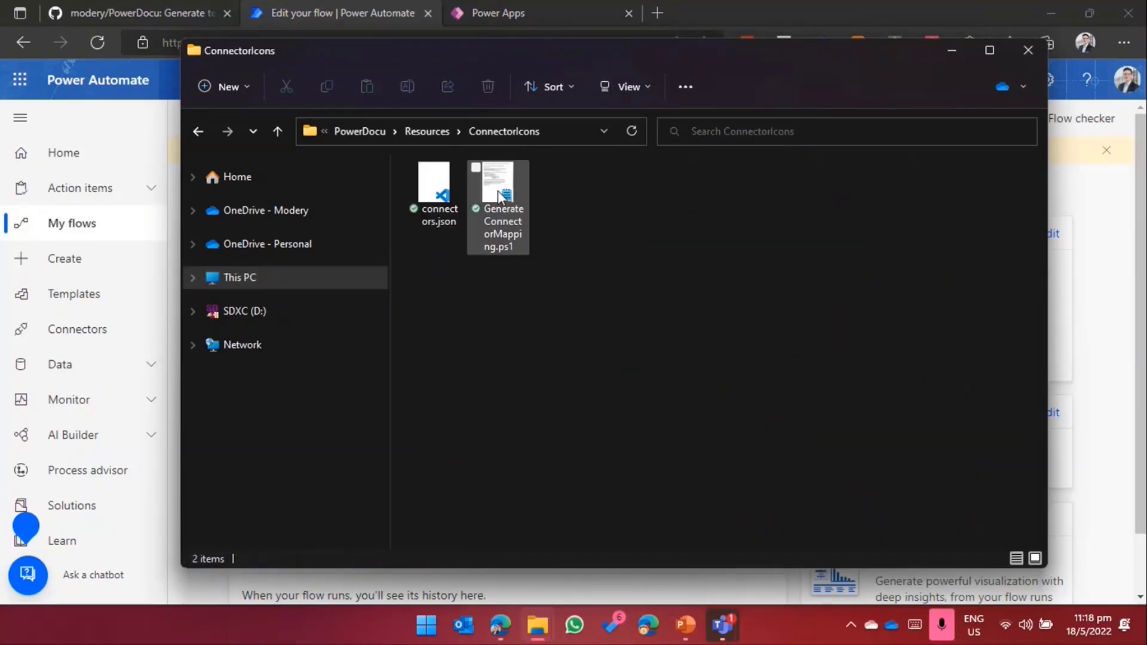
click(497, 197)
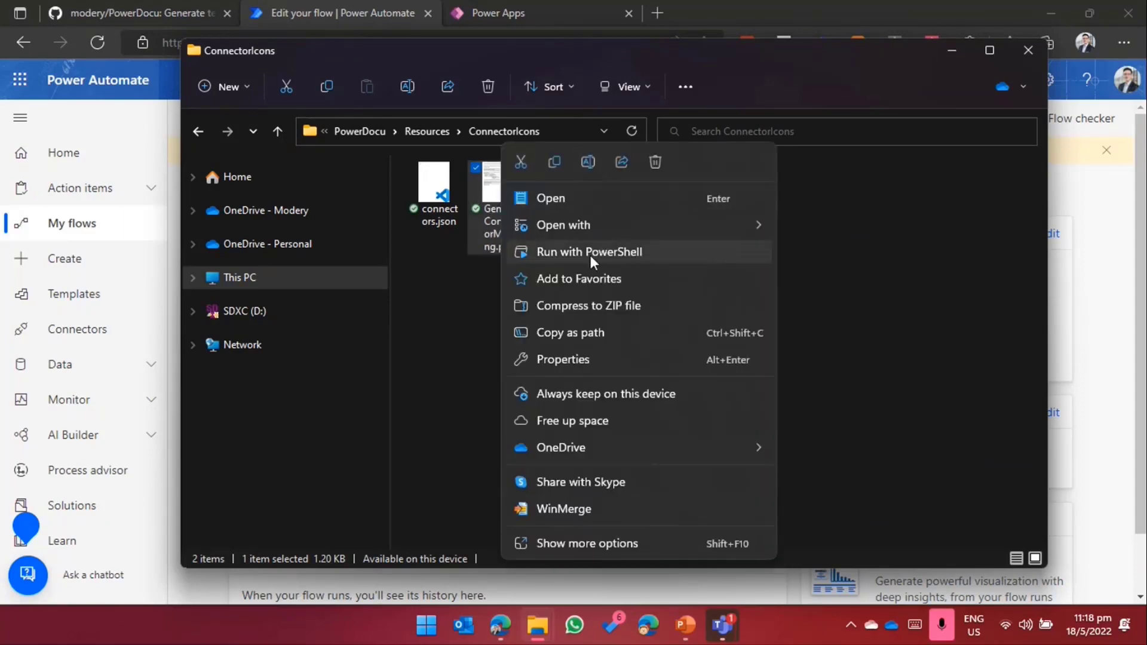
click(588, 252)
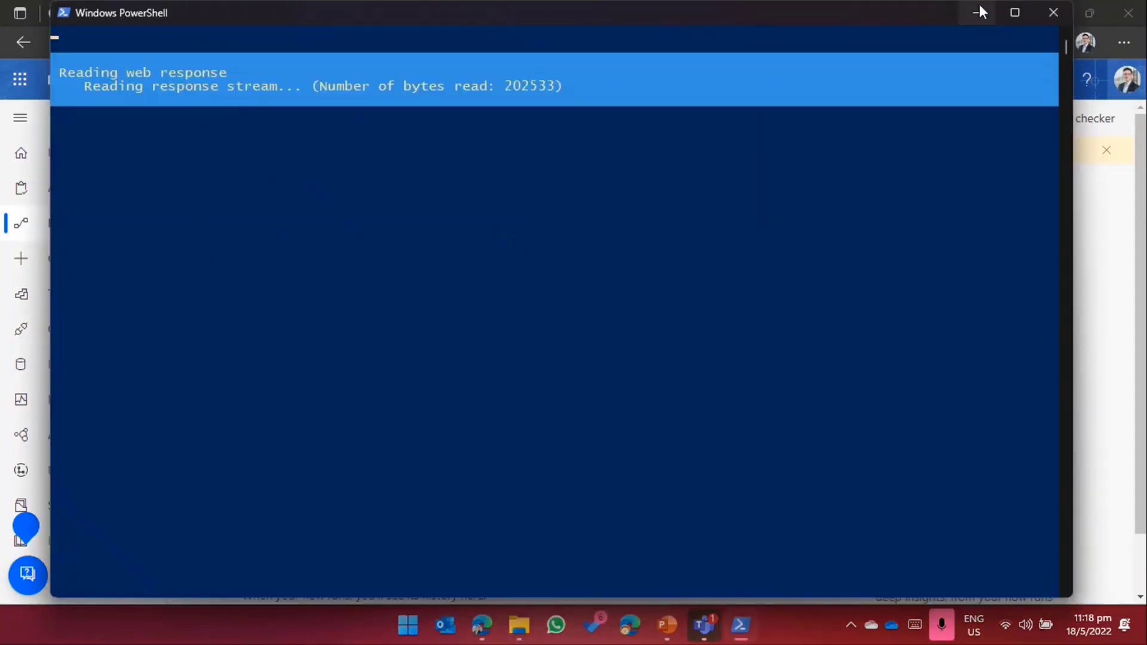
mouse_move(979, 13)
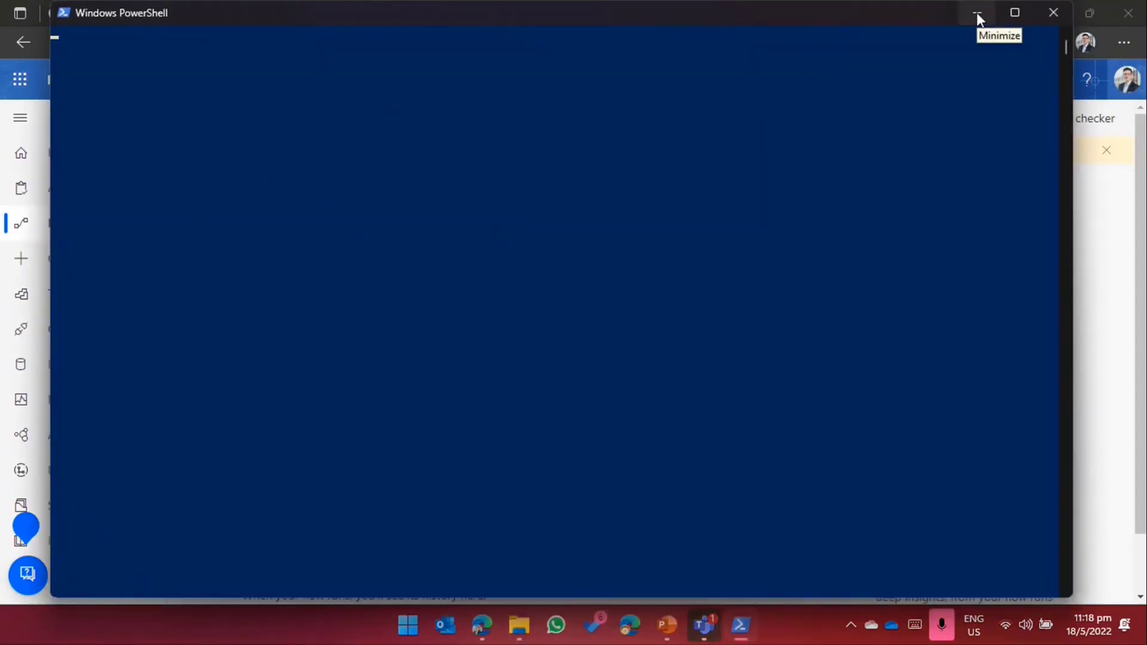
click(976, 13)
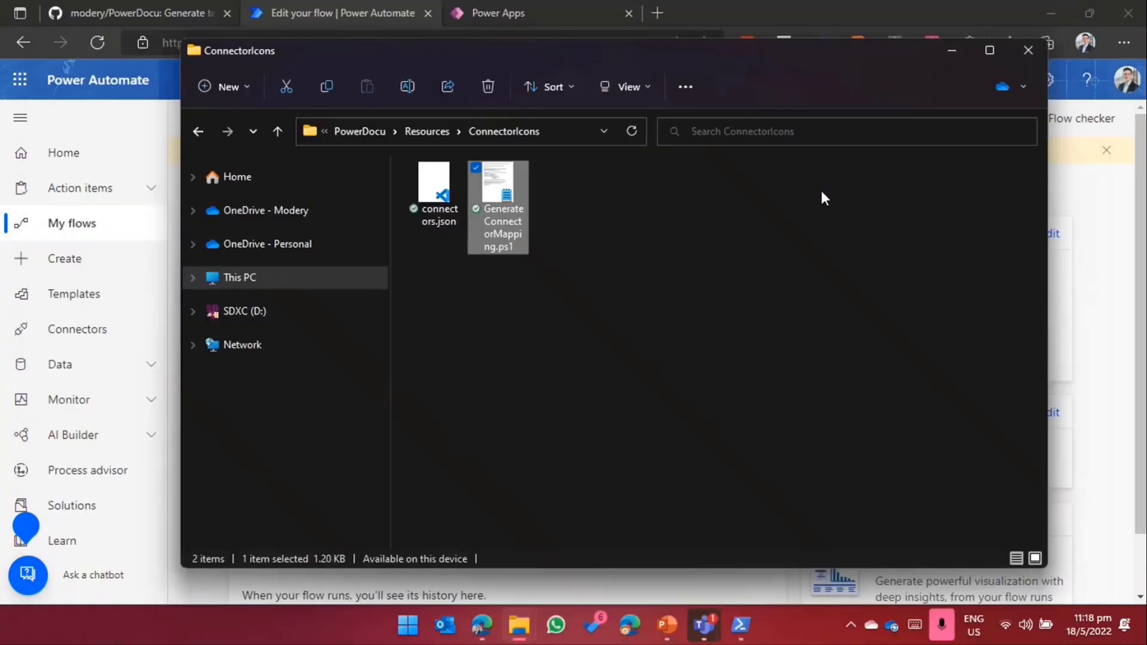
mouse_move(674, 132)
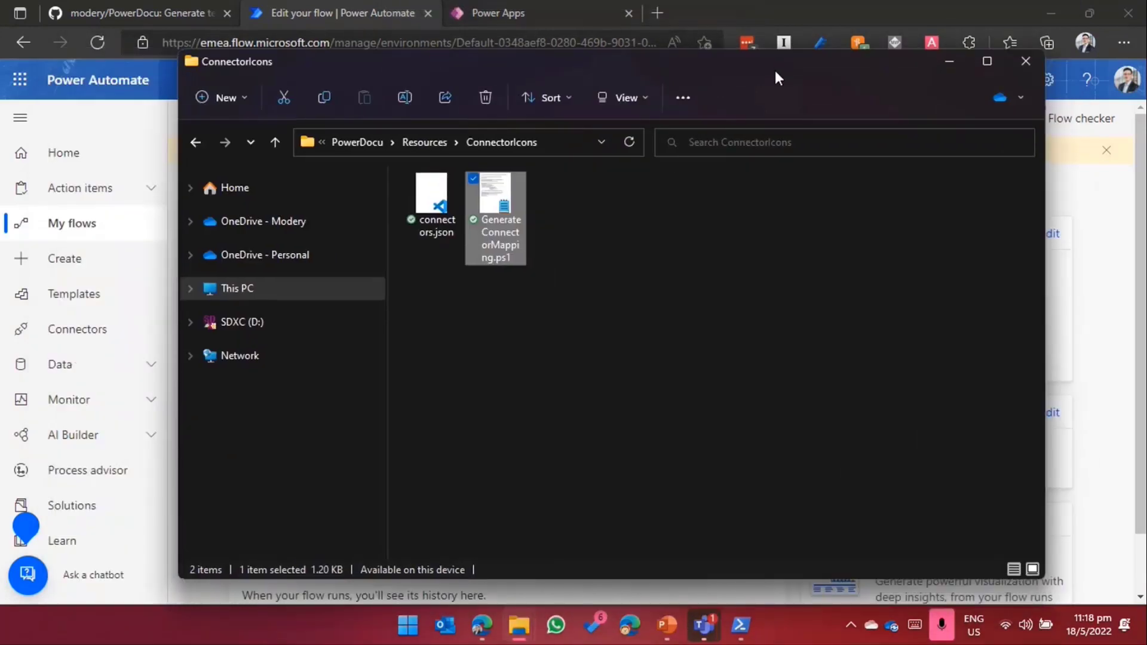
mouse_move(633, 302)
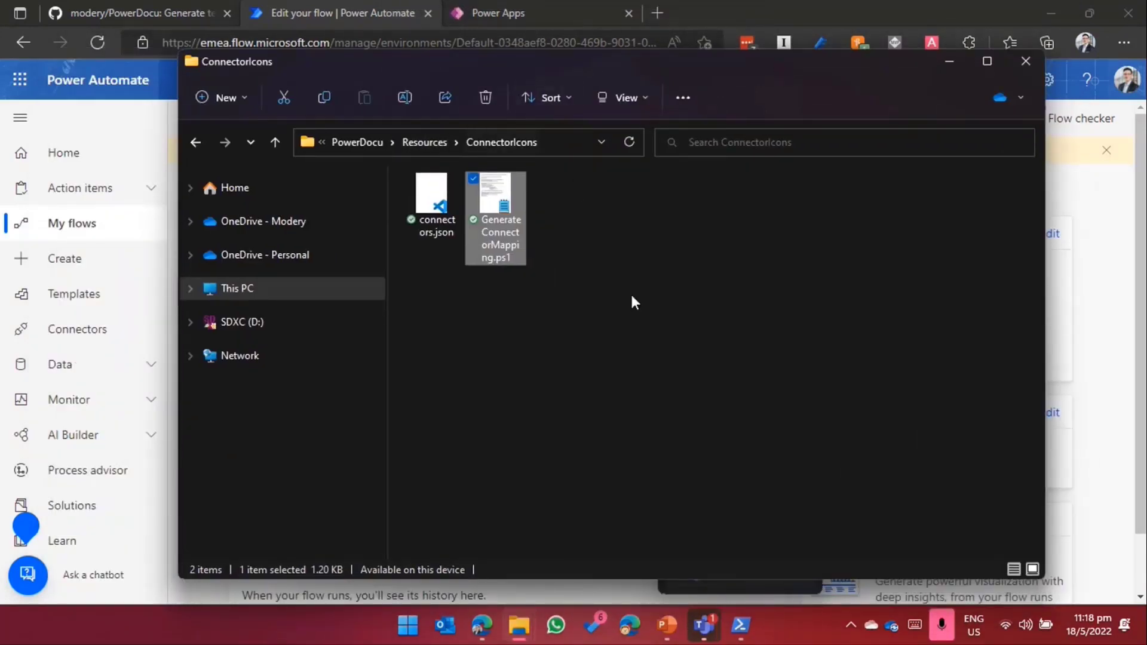
Step: Navigate back up to the main PowerDocu folder containing PowerDocu.GUI.exe
click(651, 276)
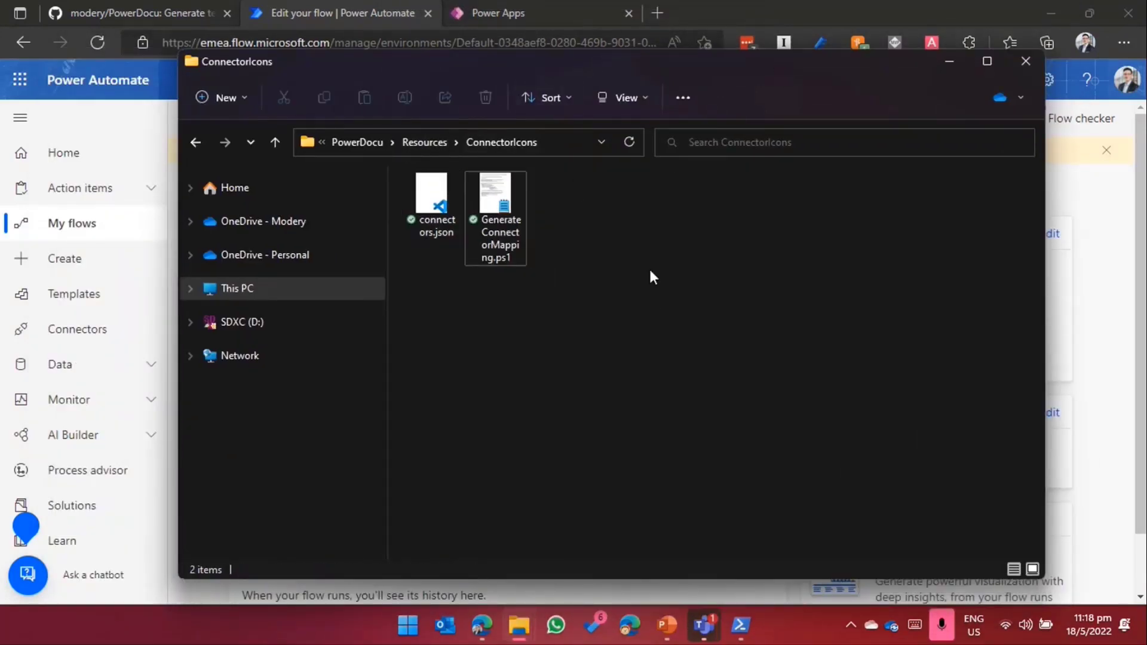
click(357, 142)
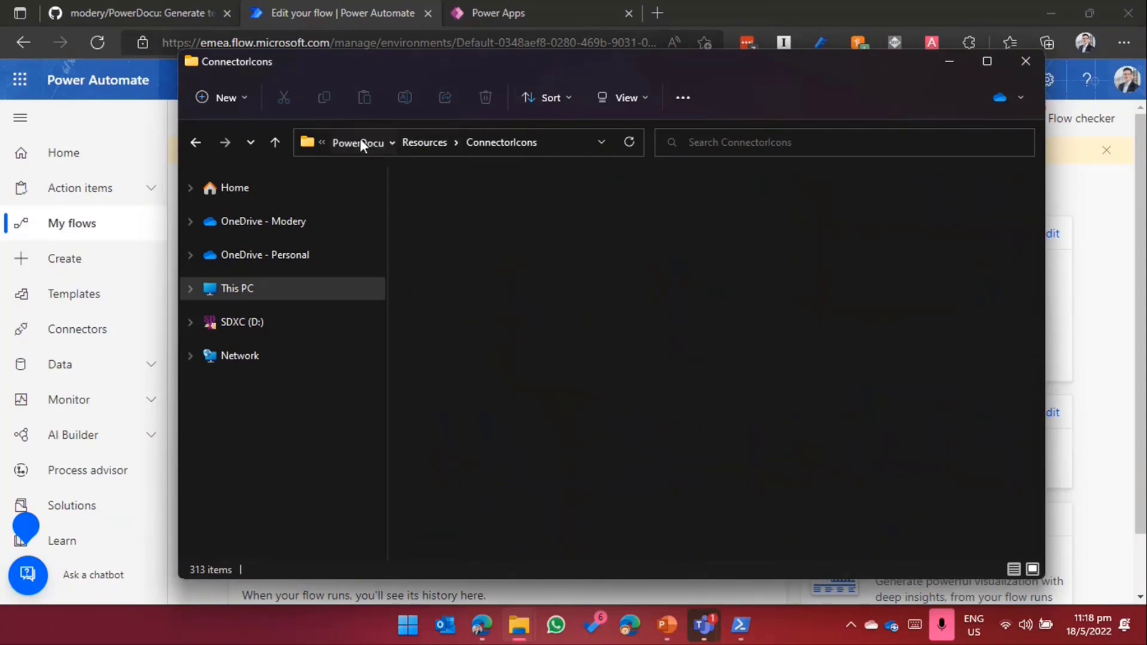
click(357, 143)
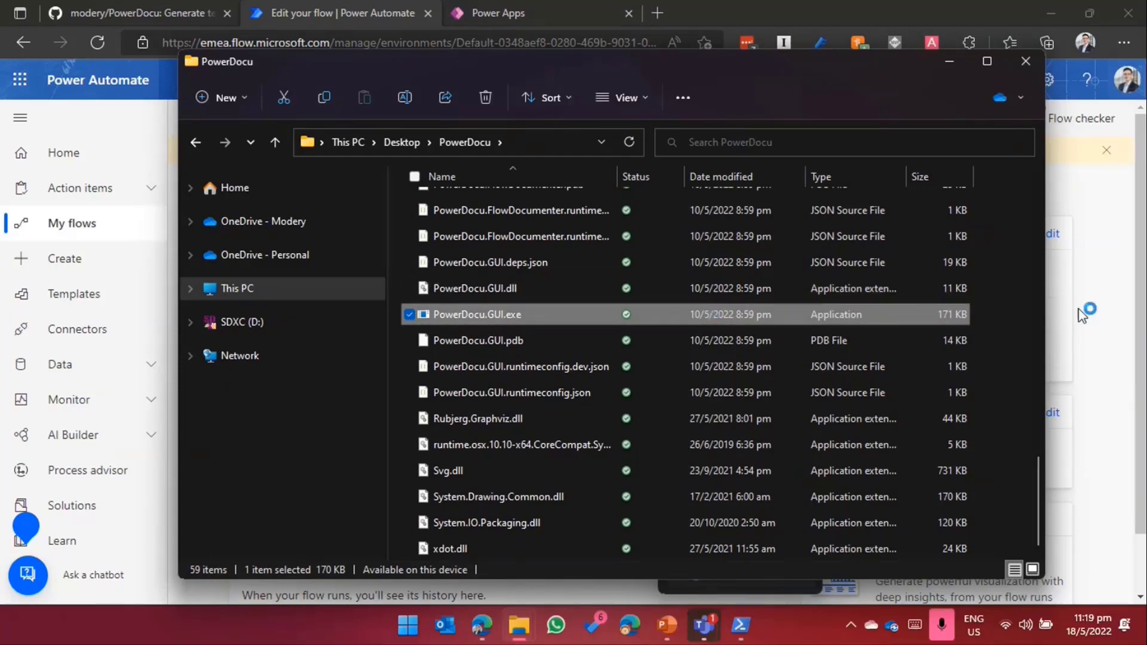
Step: Launch PowerDocu.GUI.exe to open the PowerDocu GUI window
double_click(476, 314)
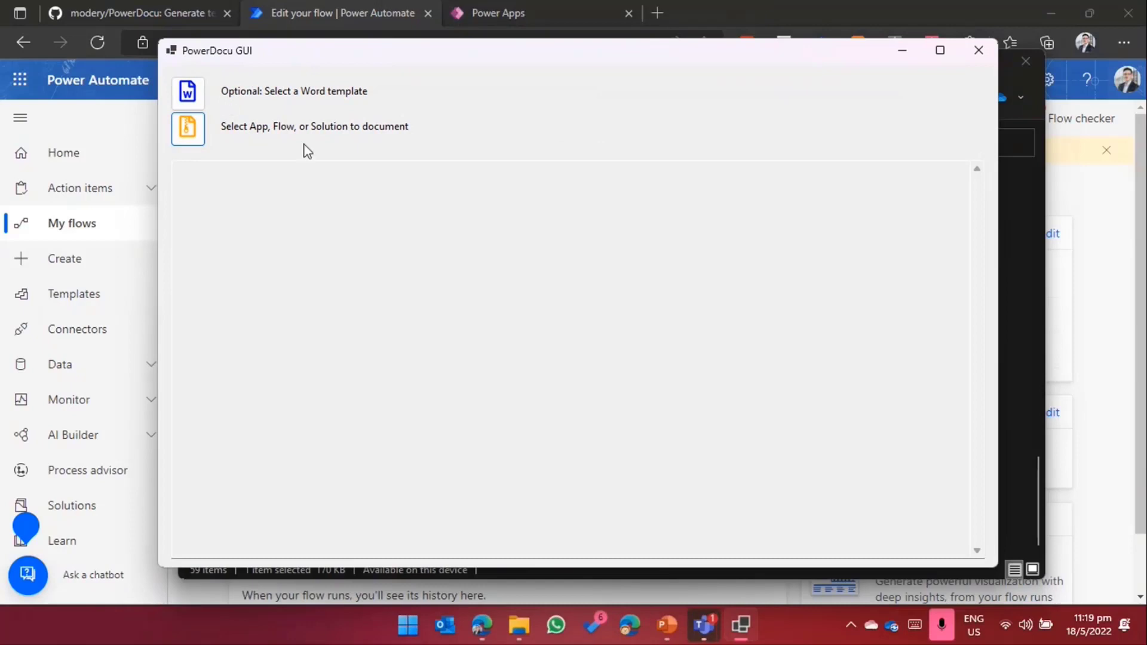
mouse_move(163, 127)
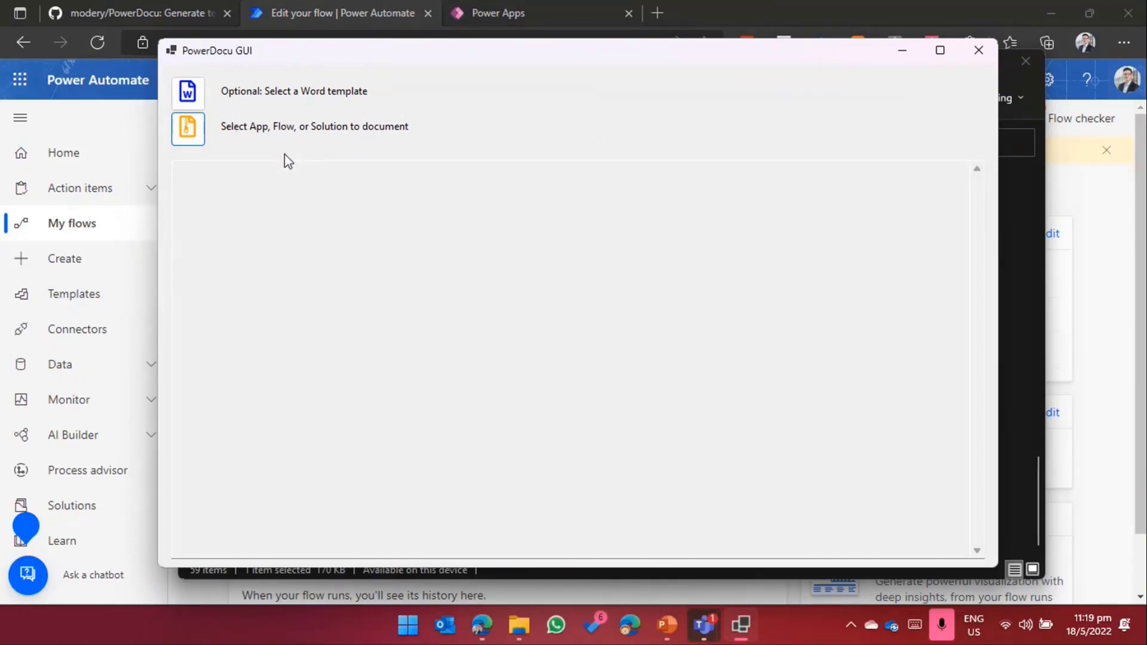
mouse_move(338, 139)
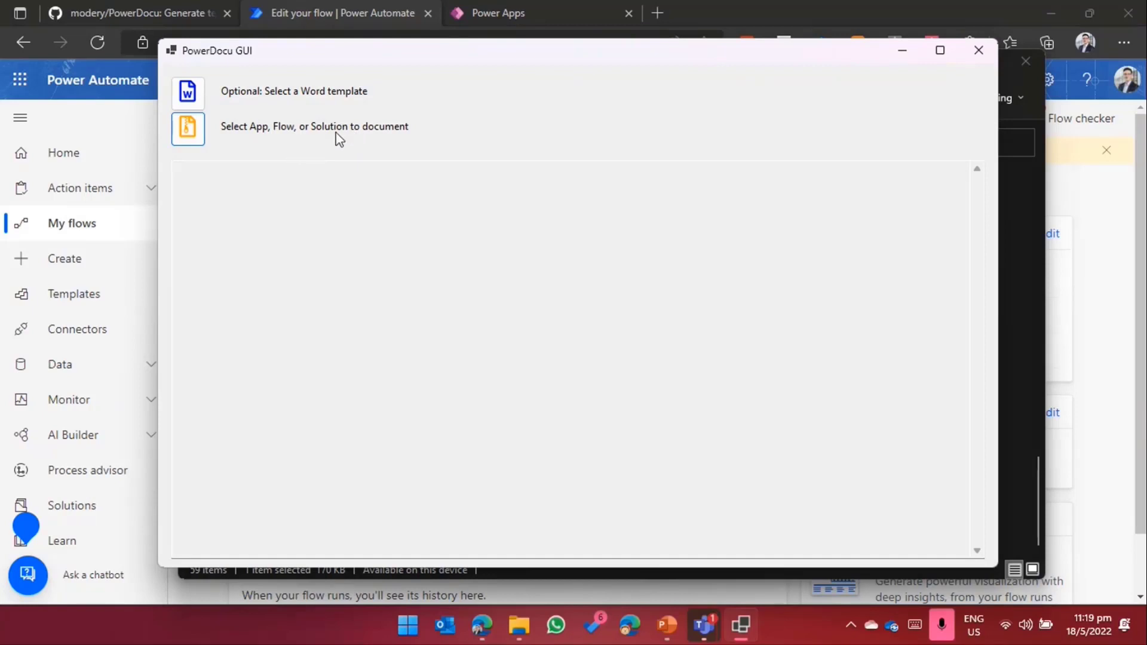
mouse_move(238, 107)
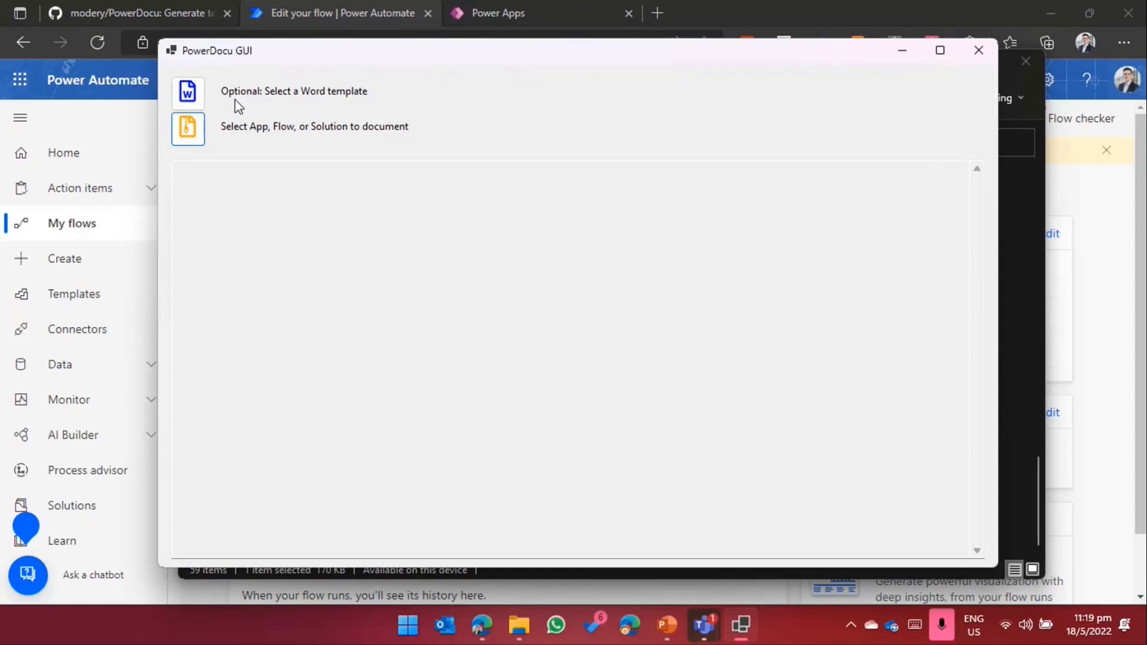
mouse_move(134, 116)
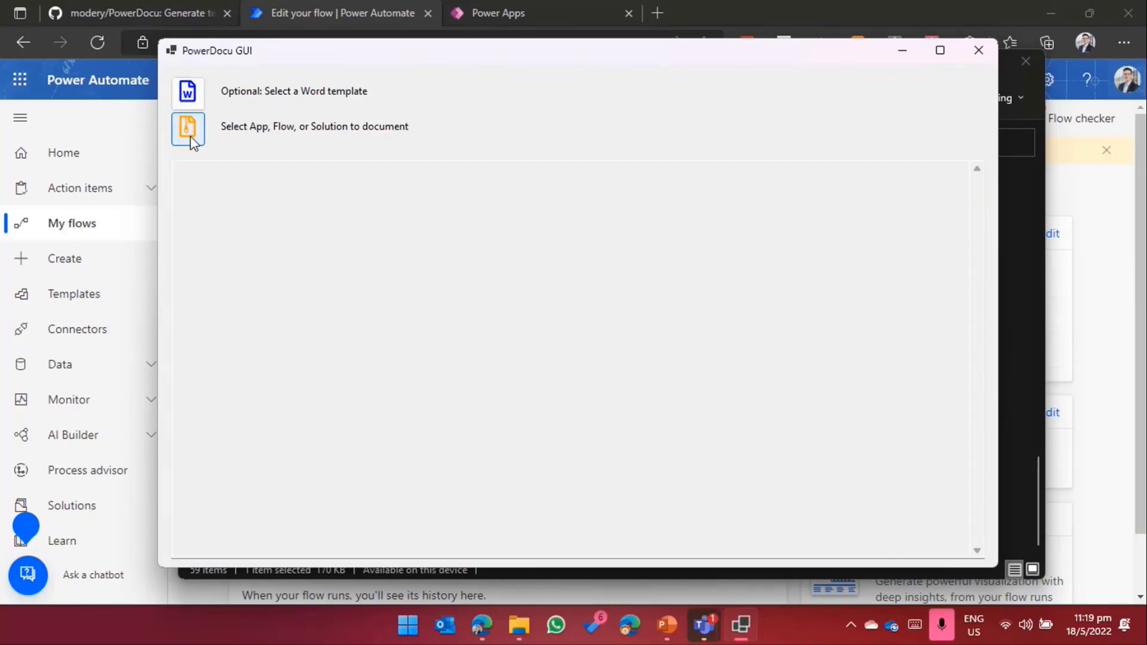
Step: Select FullWeather.zip as the flow export and generate its documentation
click(188, 129)
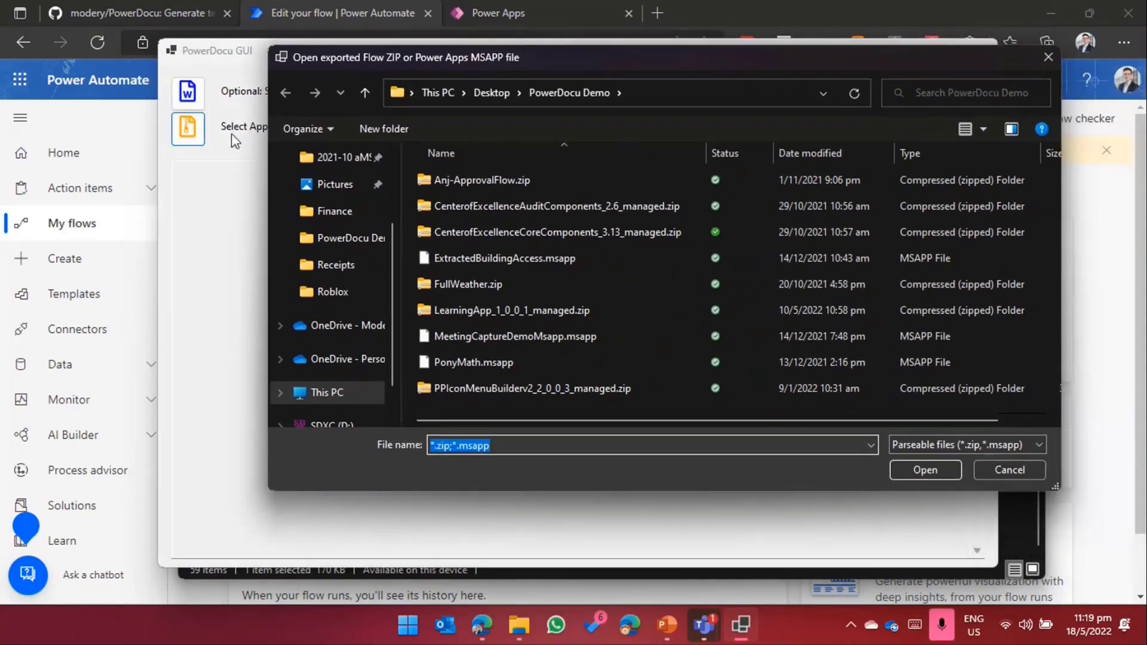
mouse_move(541, 284)
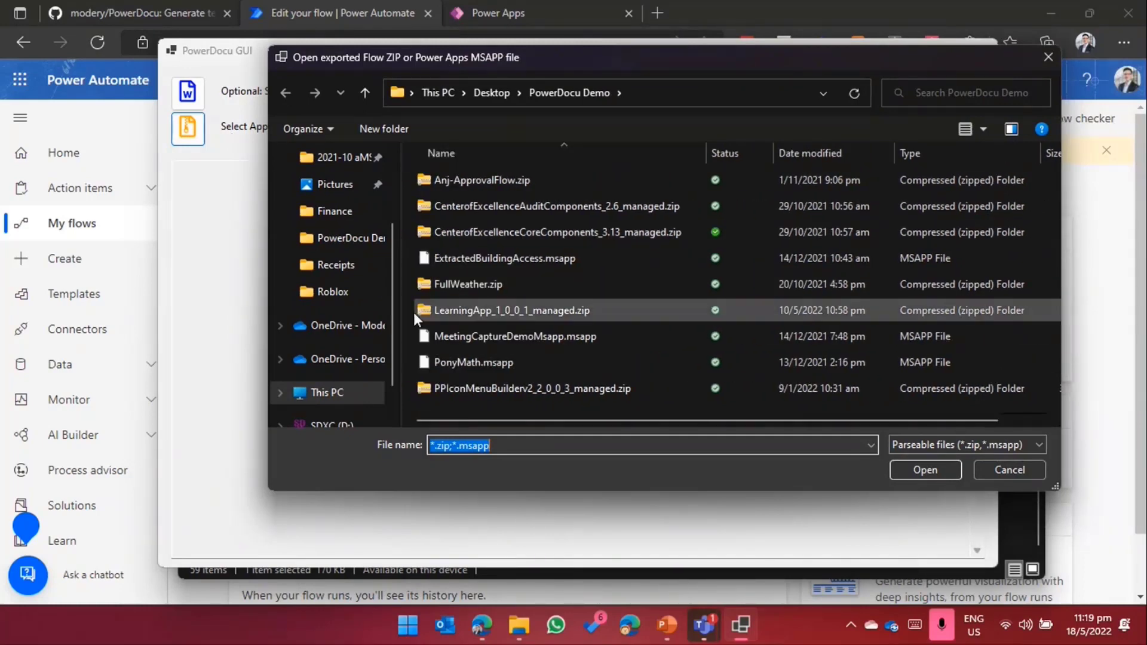
click(466, 285)
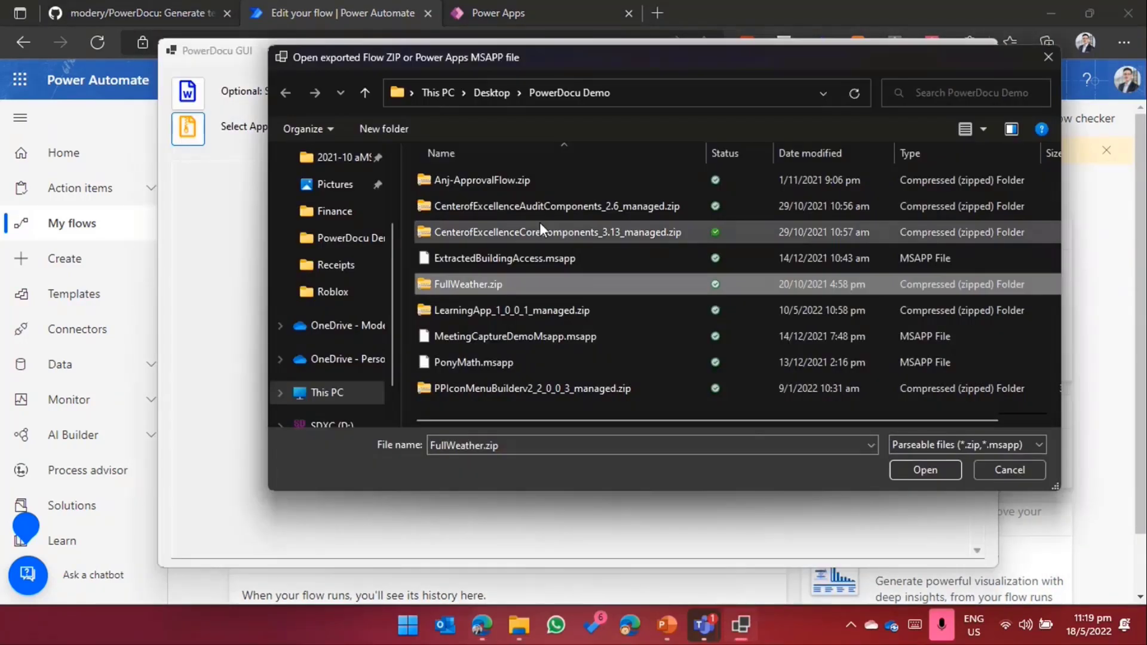
mouse_move(804, 293)
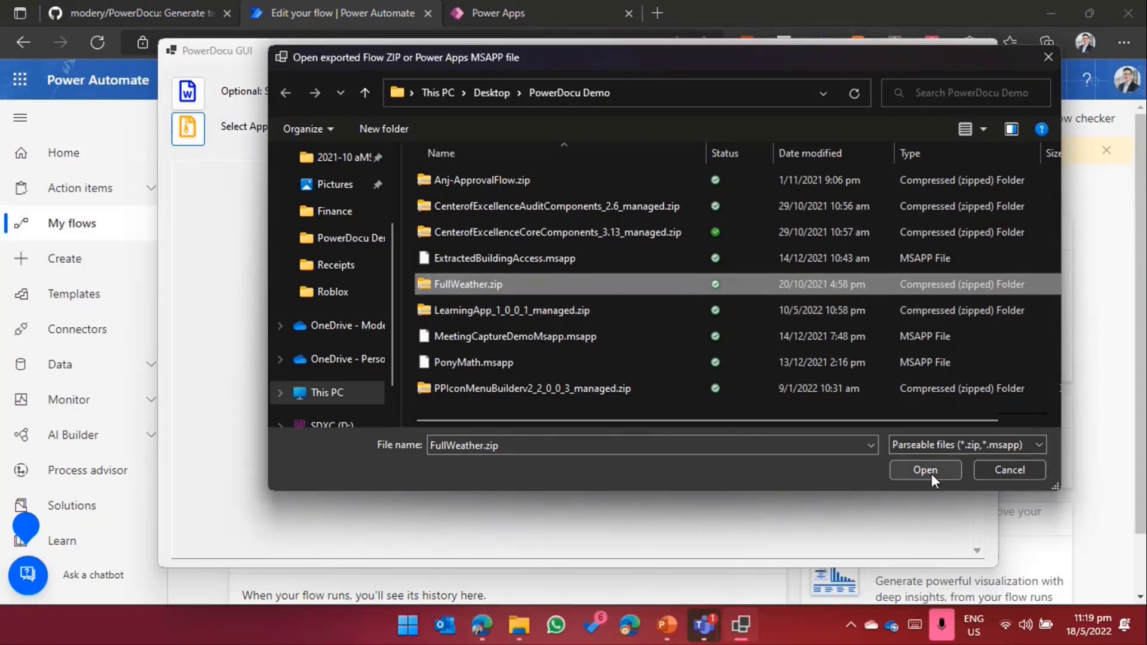
click(925, 469)
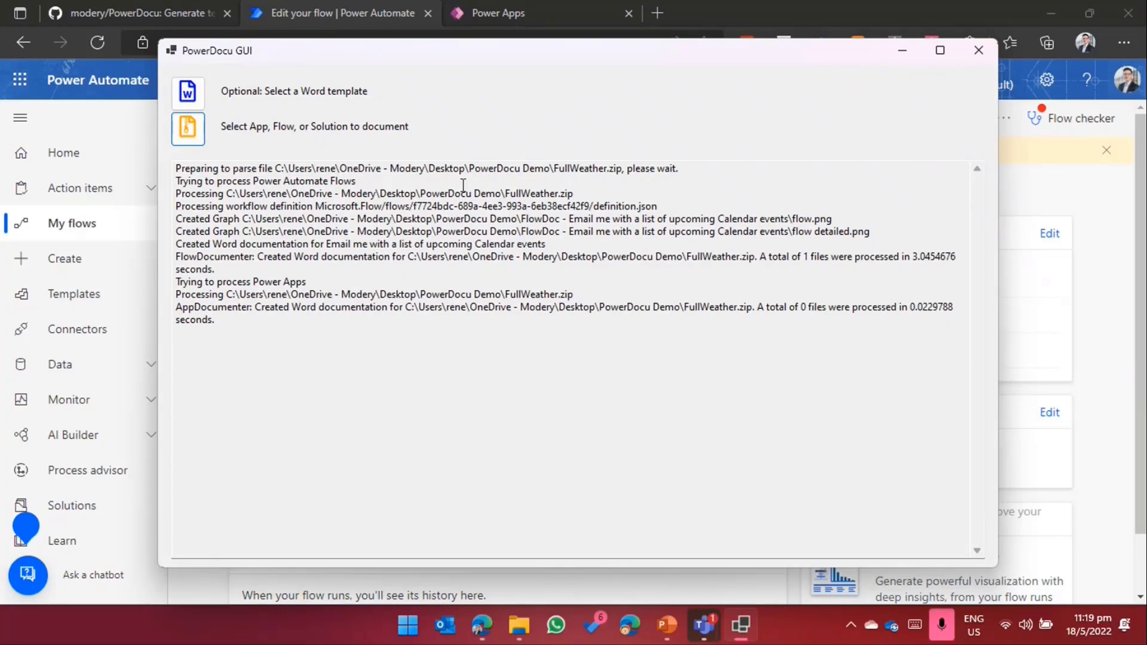
mouse_move(577, 502)
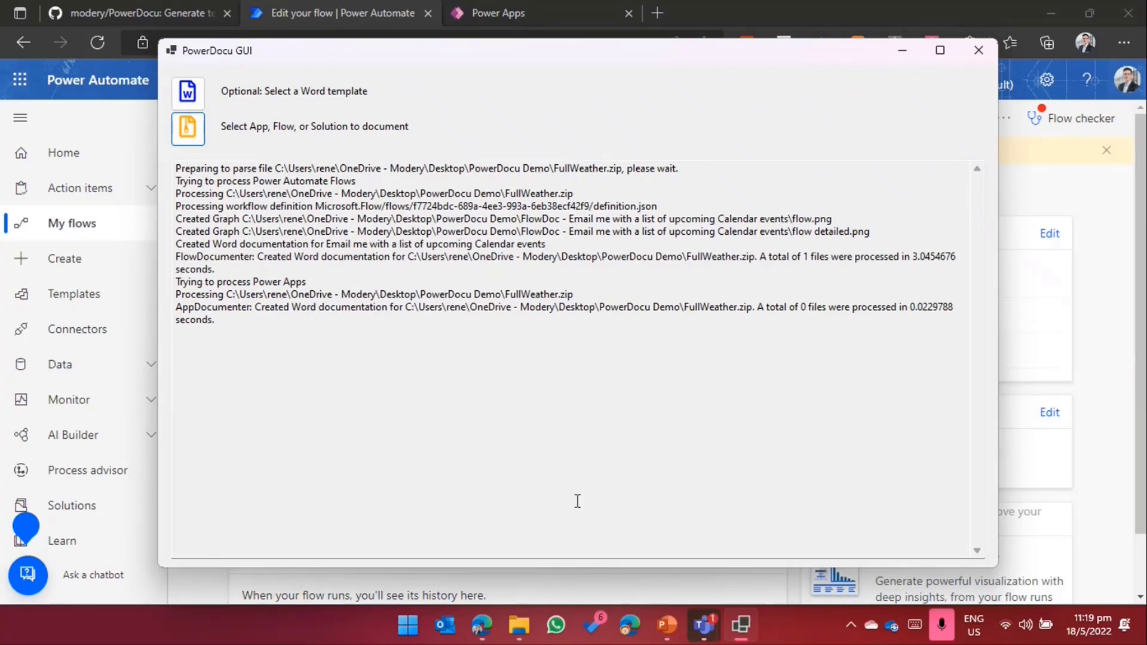
mouse_move(520, 626)
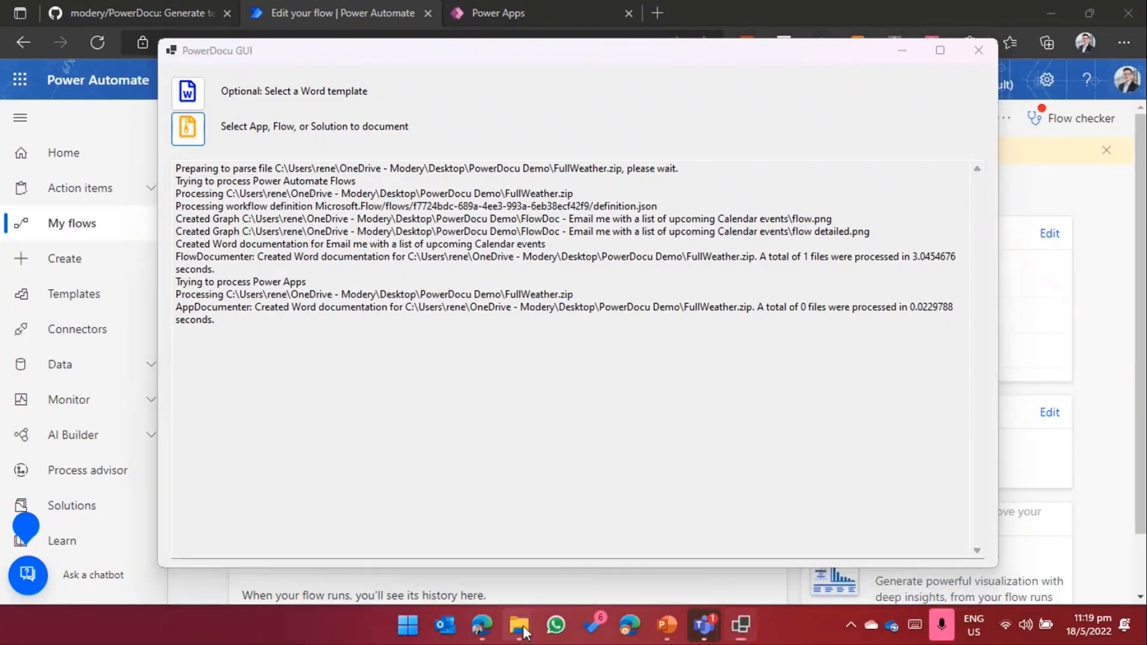
Step: Open the generated FlowDoc folder for the calendar-events flow in File Explorer
click(518, 625)
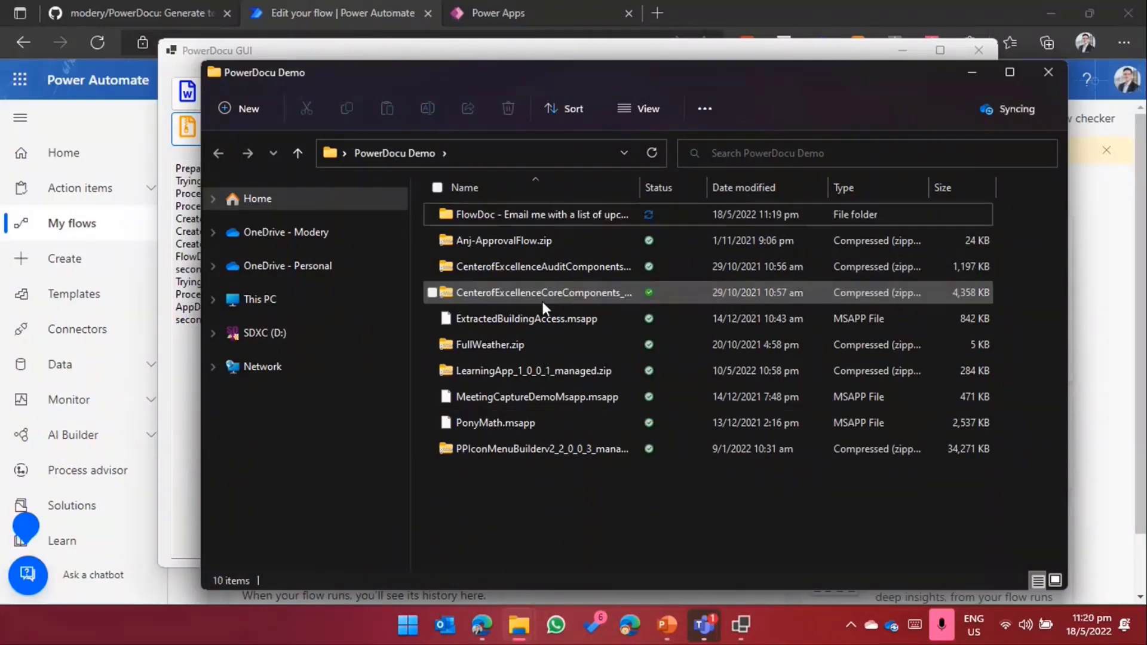
click(512, 214)
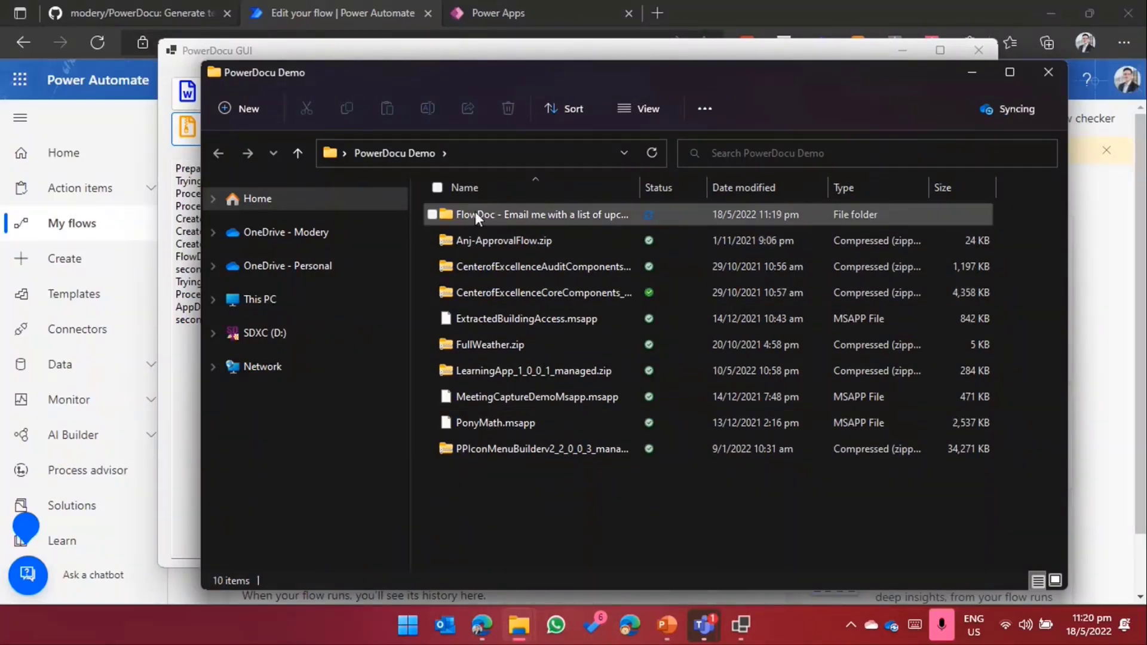
mouse_move(480, 214)
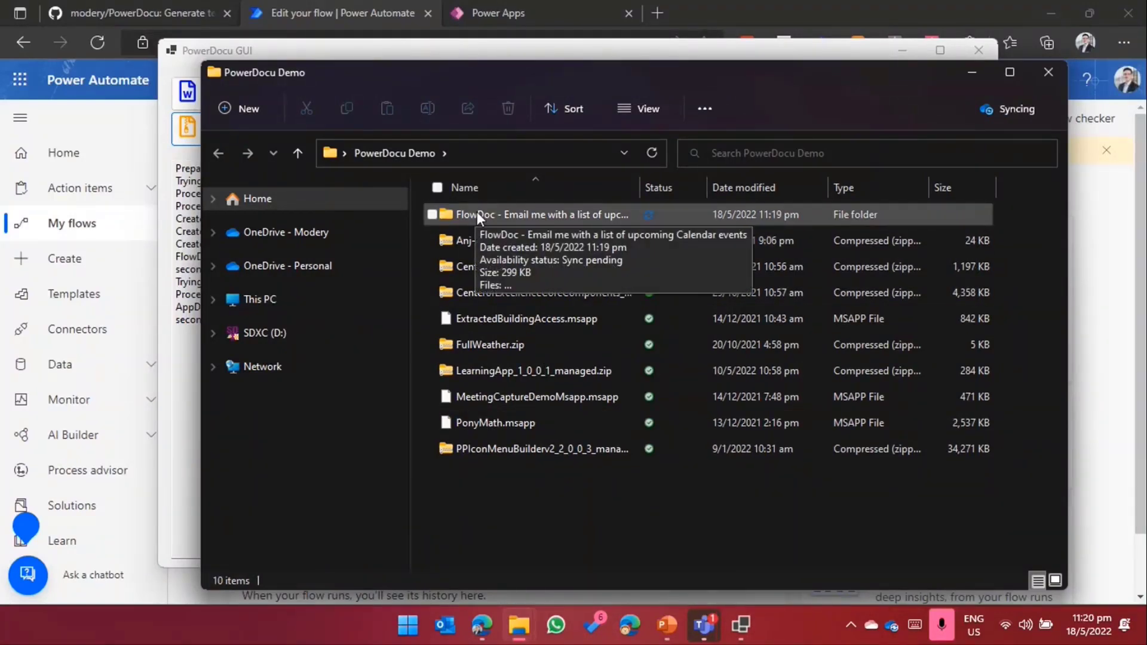
mouse_move(544, 216)
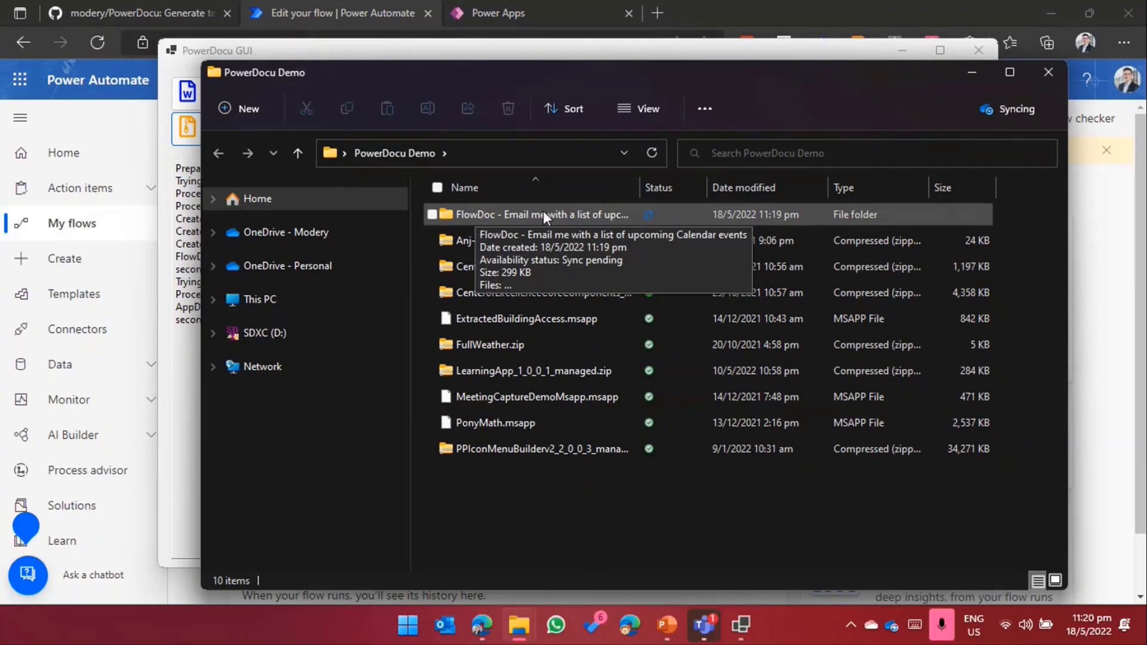
double_click(527, 214)
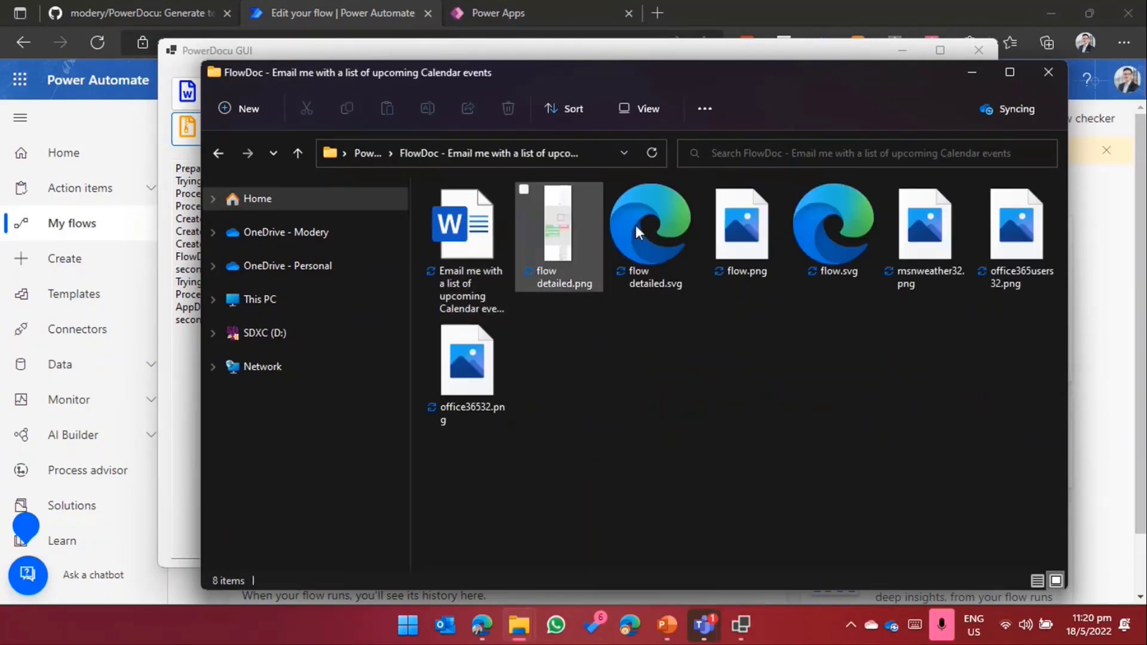
Step: Select the office36532.png connector icon and then the flow detailed.png graph
click(467, 358)
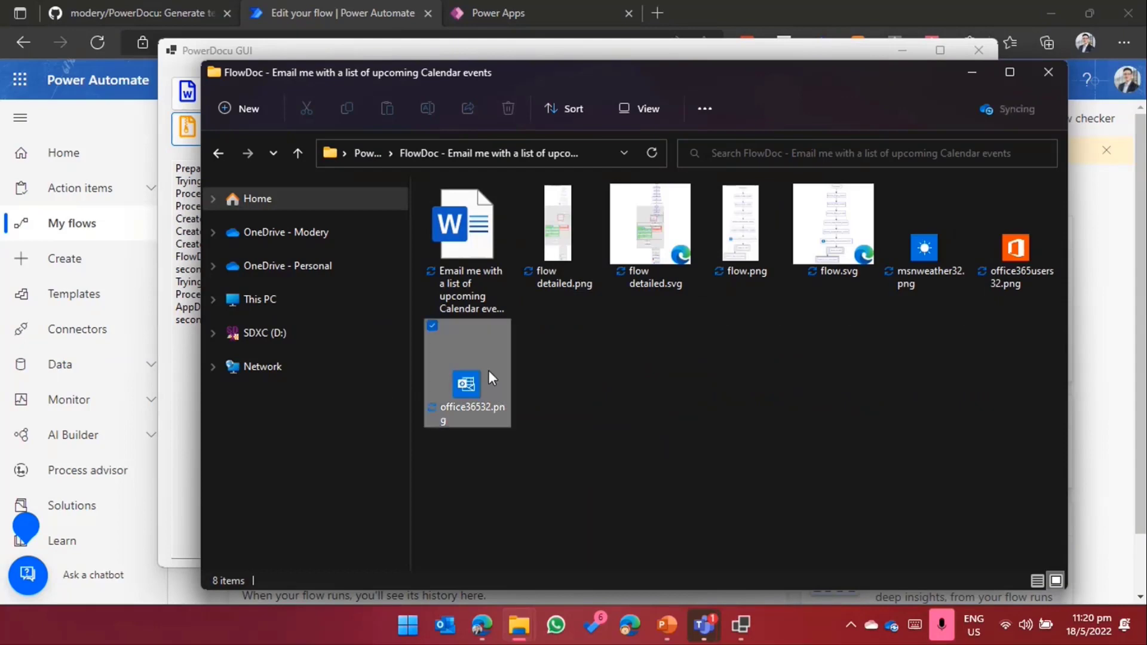
click(558, 223)
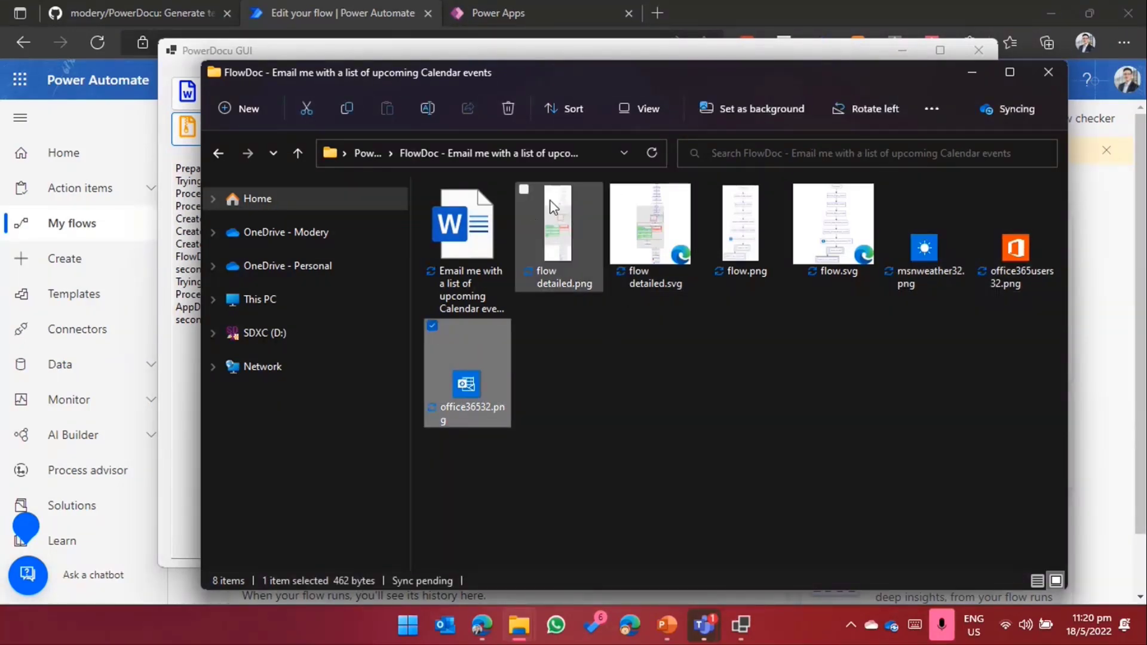
click(558, 223)
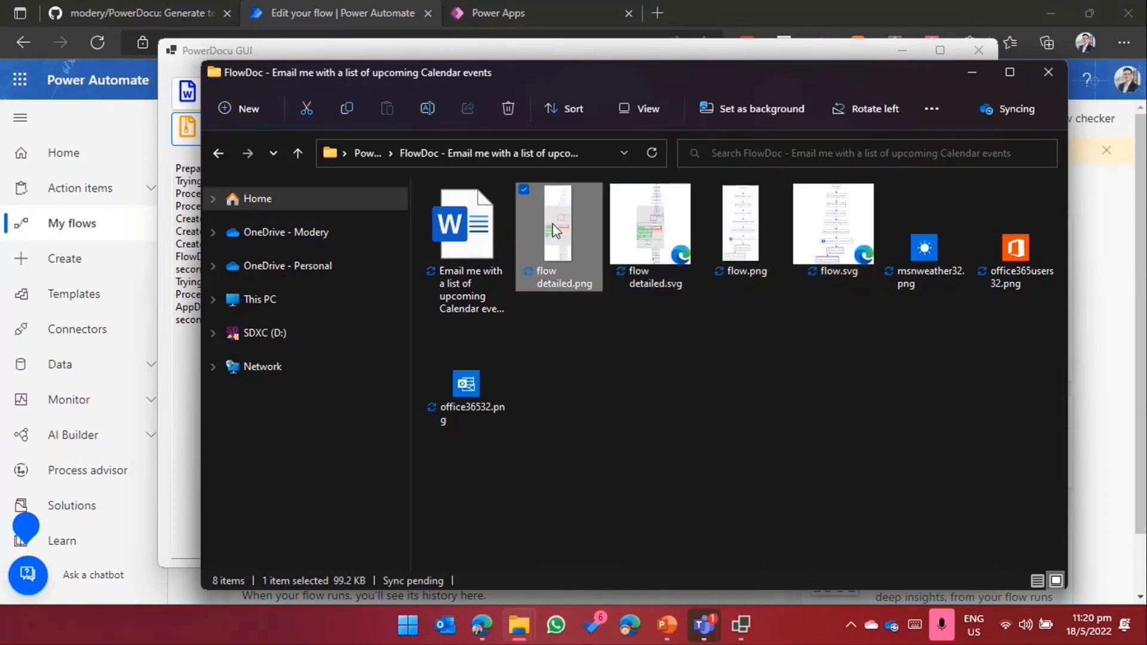
mouse_move(679, 337)
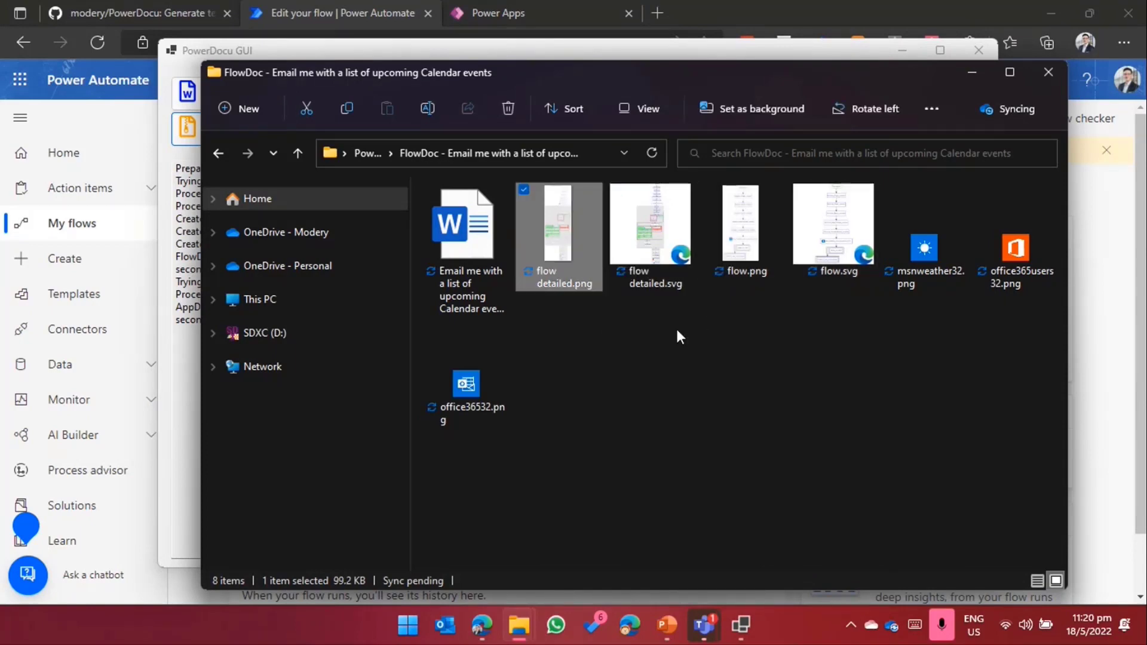
mouse_move(680, 233)
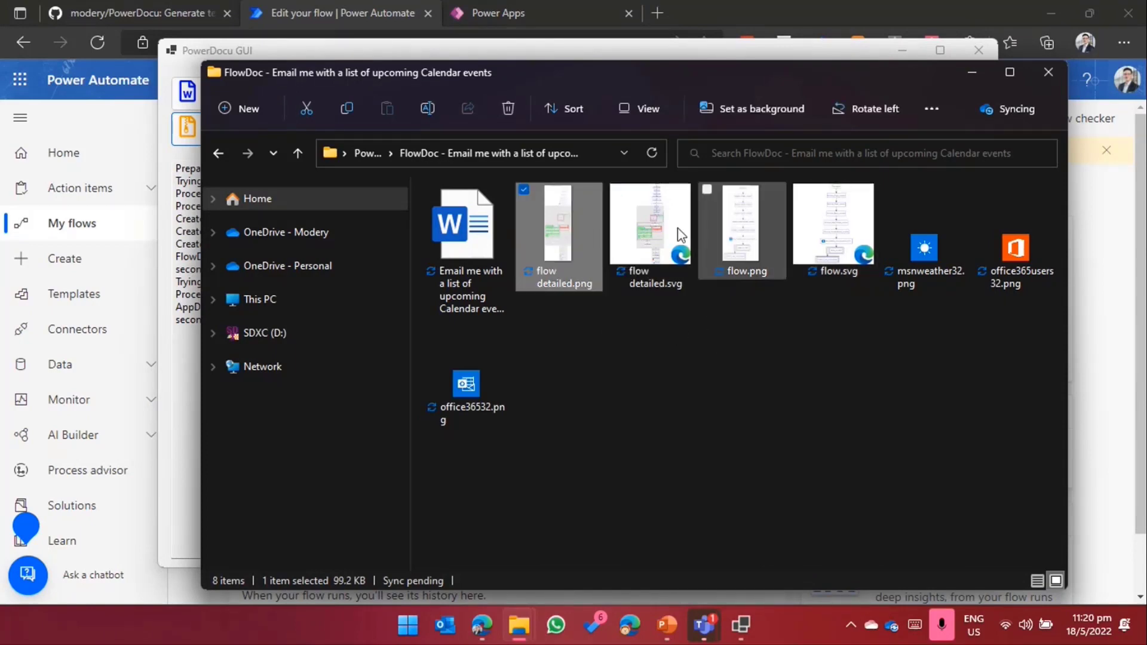
Step: Open flow detailed.svg in Edge and scroll through the enlarged diagram
double_click(649, 223)
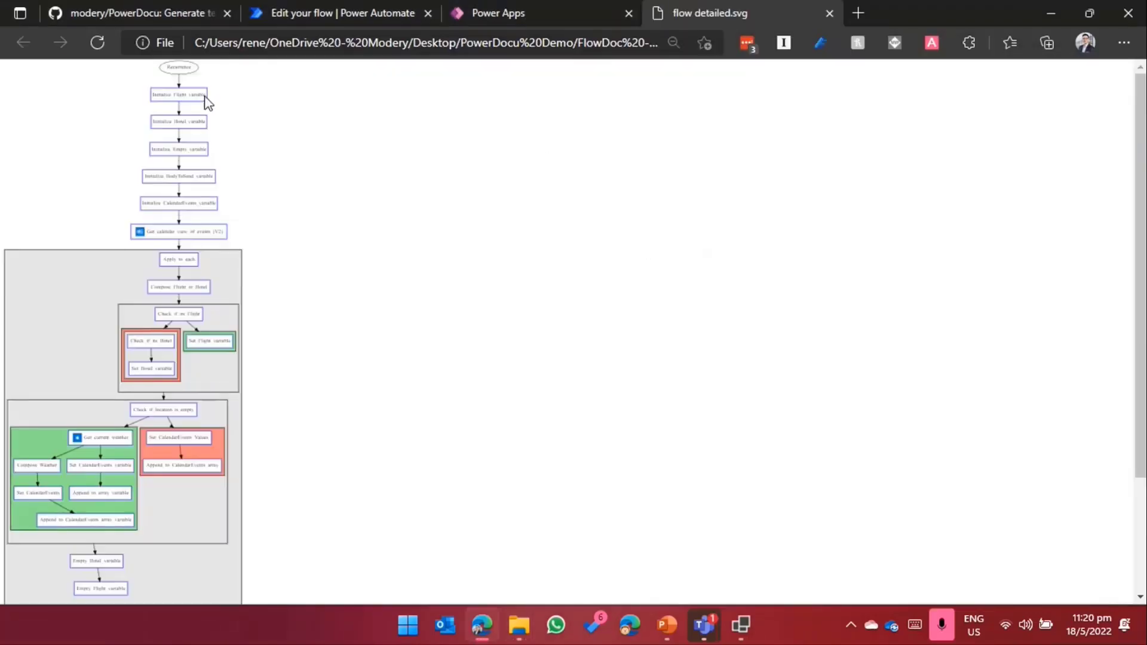
click(673, 43)
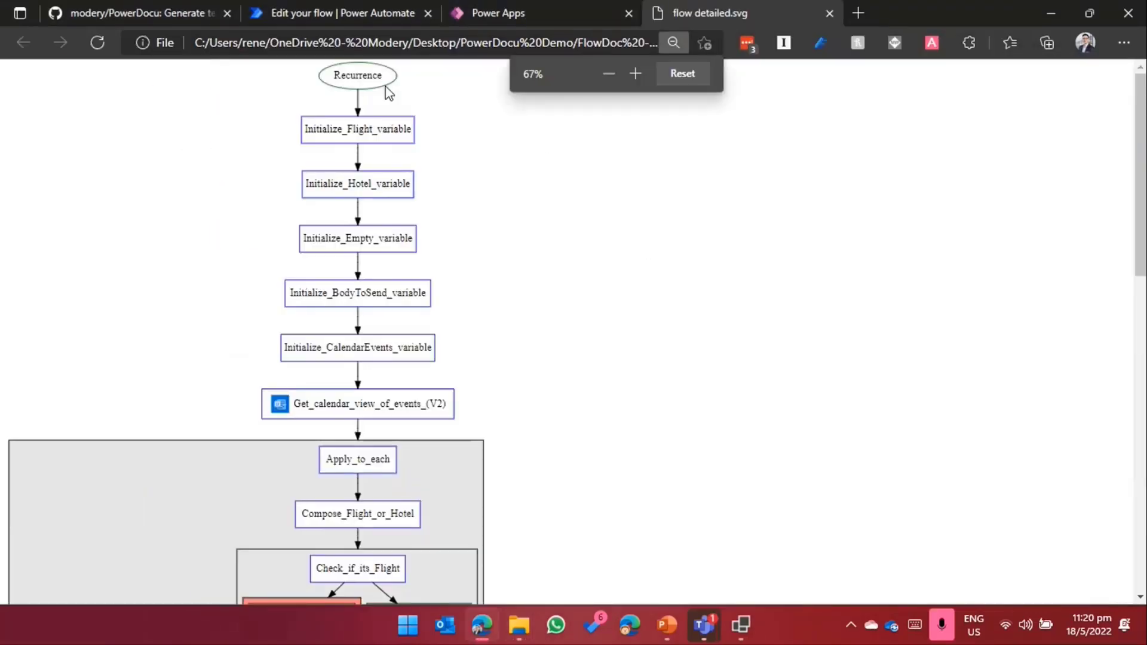
scroll(down, 3)
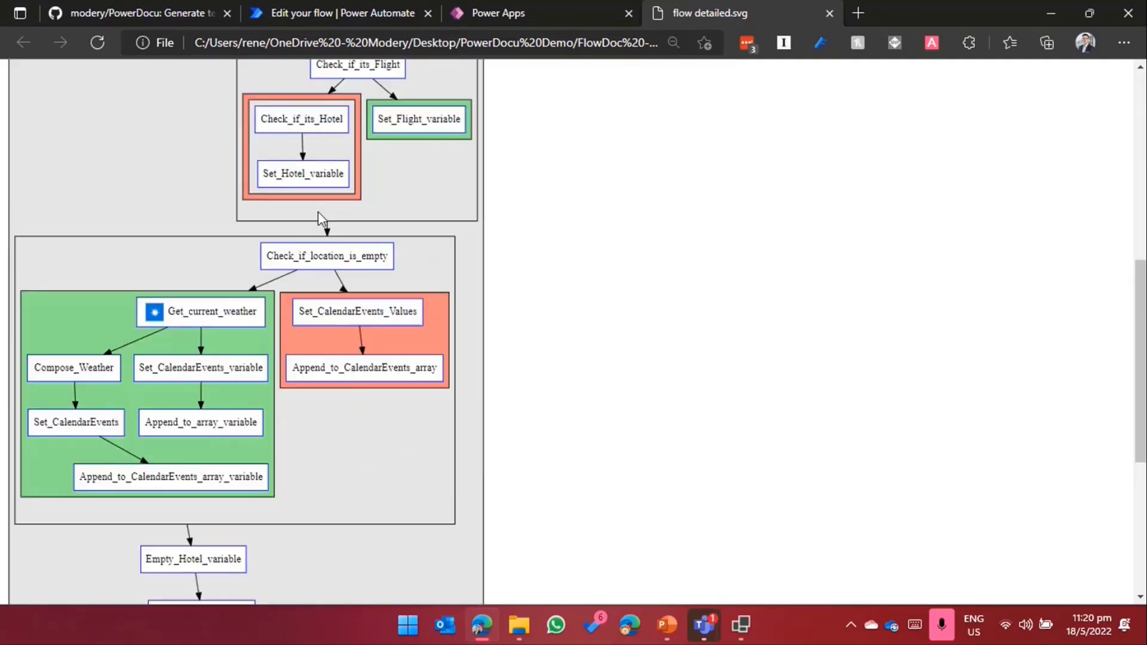
scroll(down, 3)
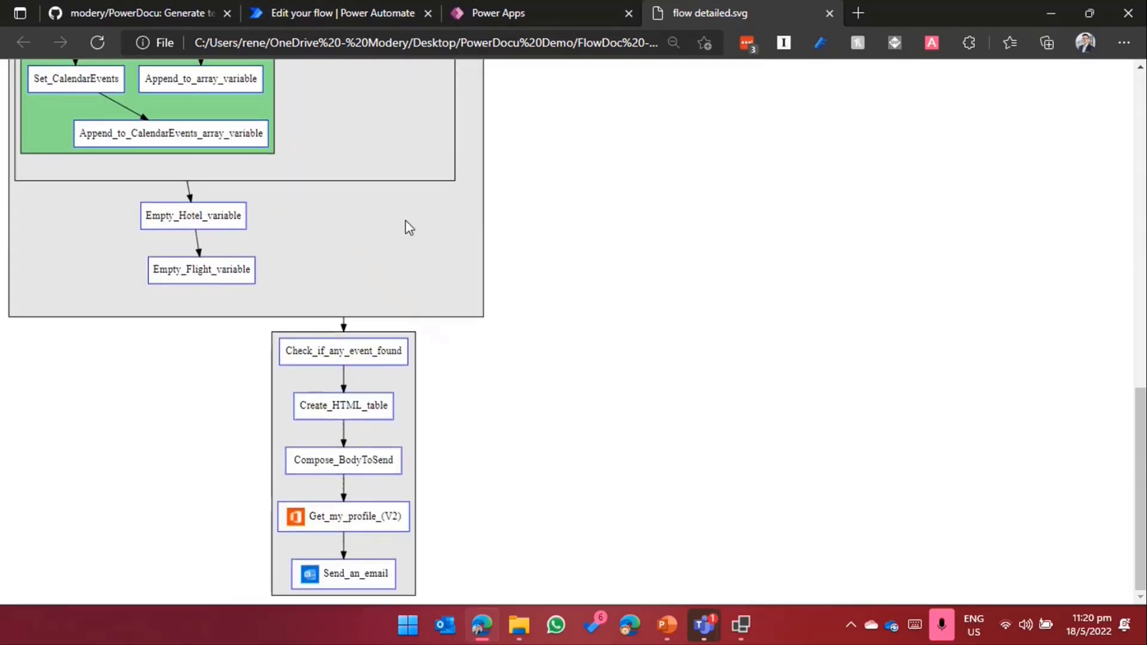
scroll(up, 3)
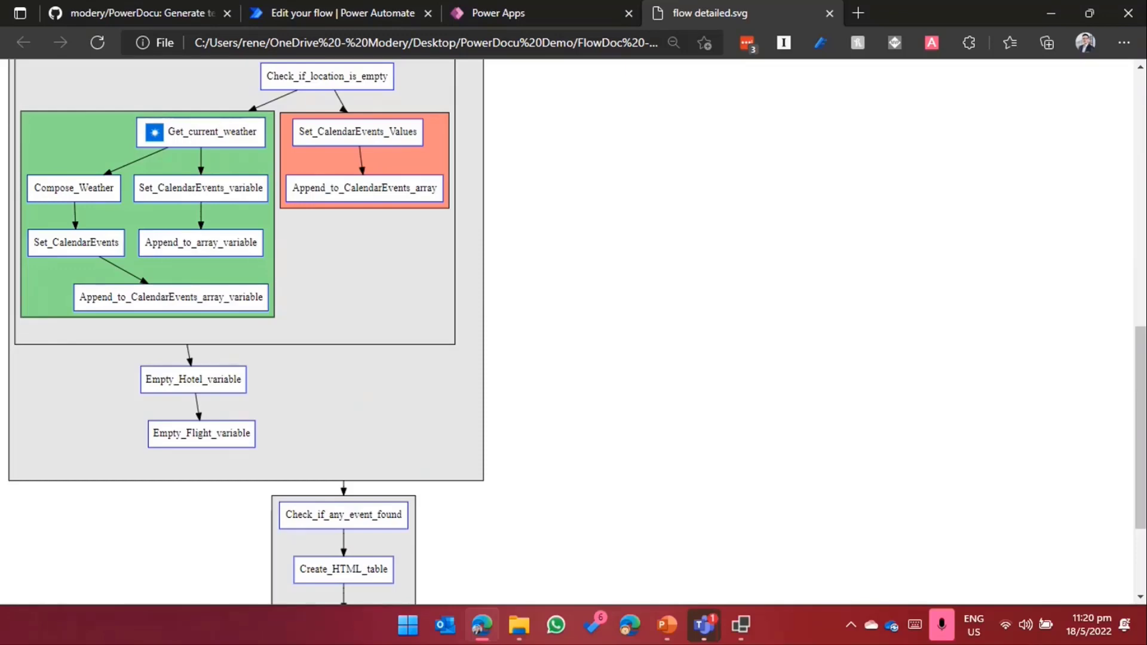
mouse_move(340, 14)
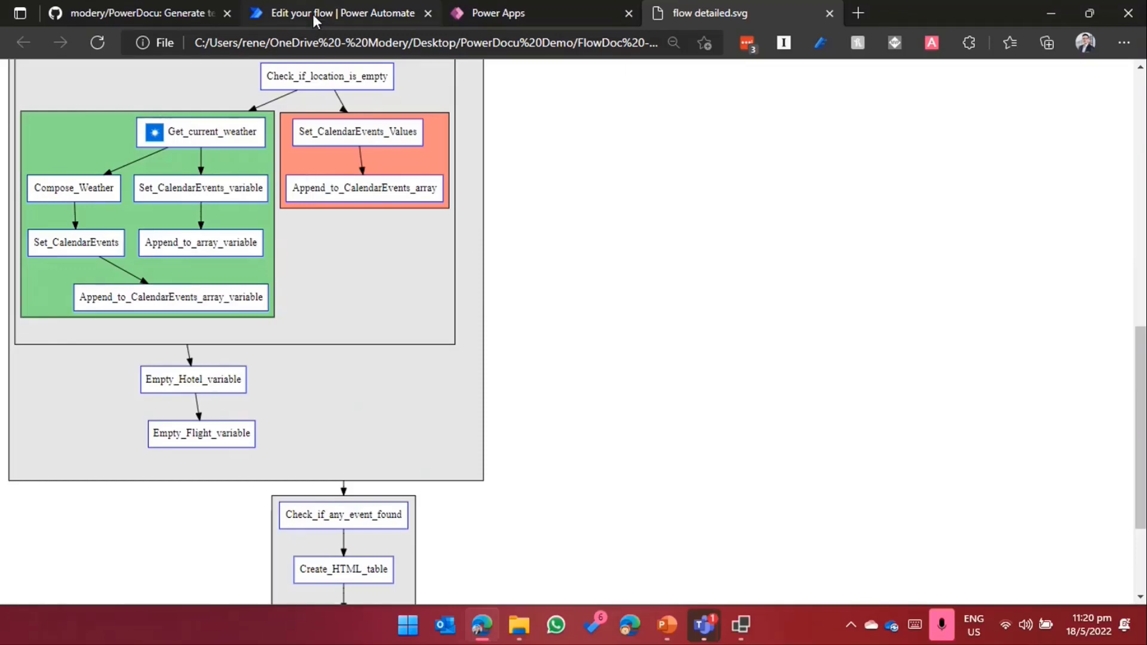
Step: Compare the diagram against the Power Automate editor, checking steps through Send_an_email
click(342, 13)
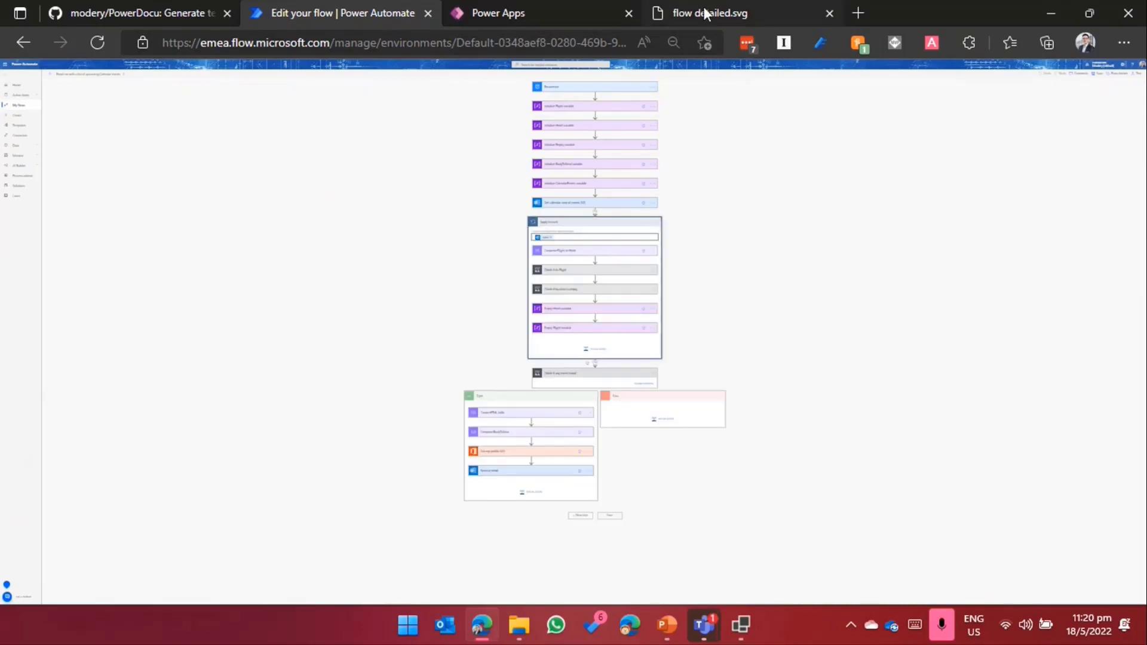
click(709, 13)
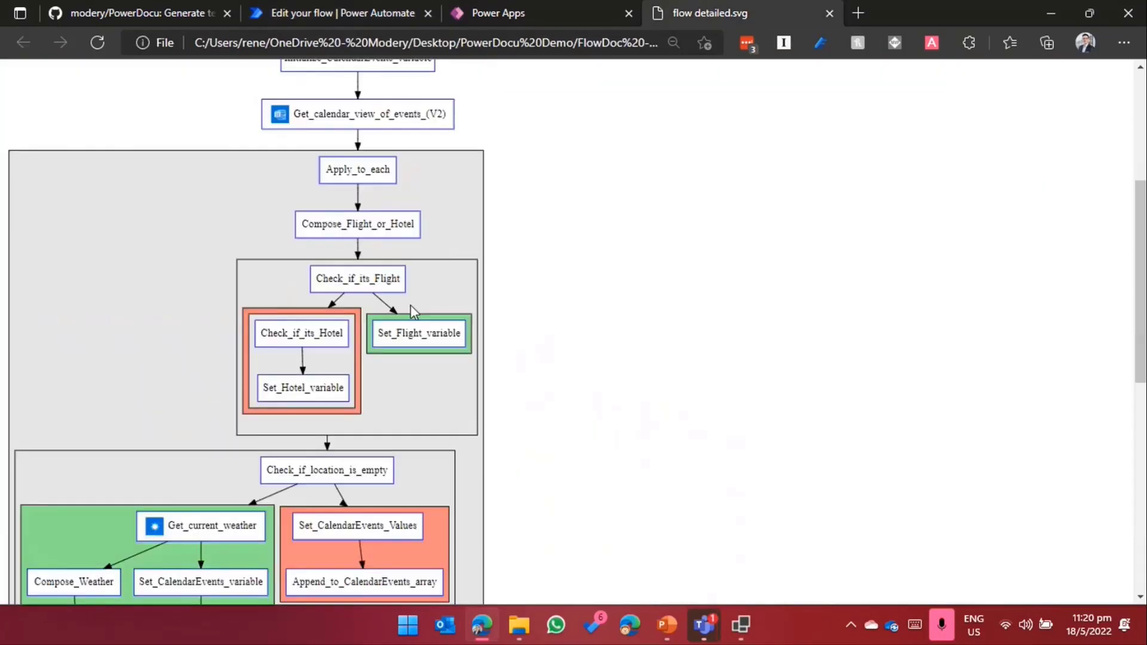
scroll(up, 3)
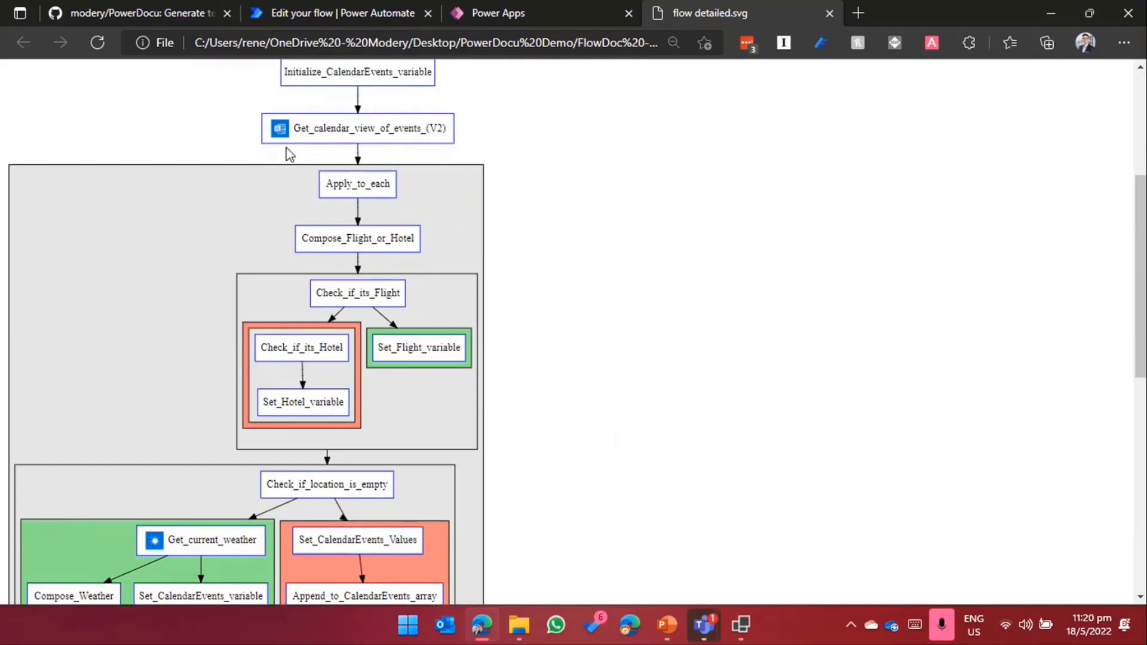
scroll(down, 3)
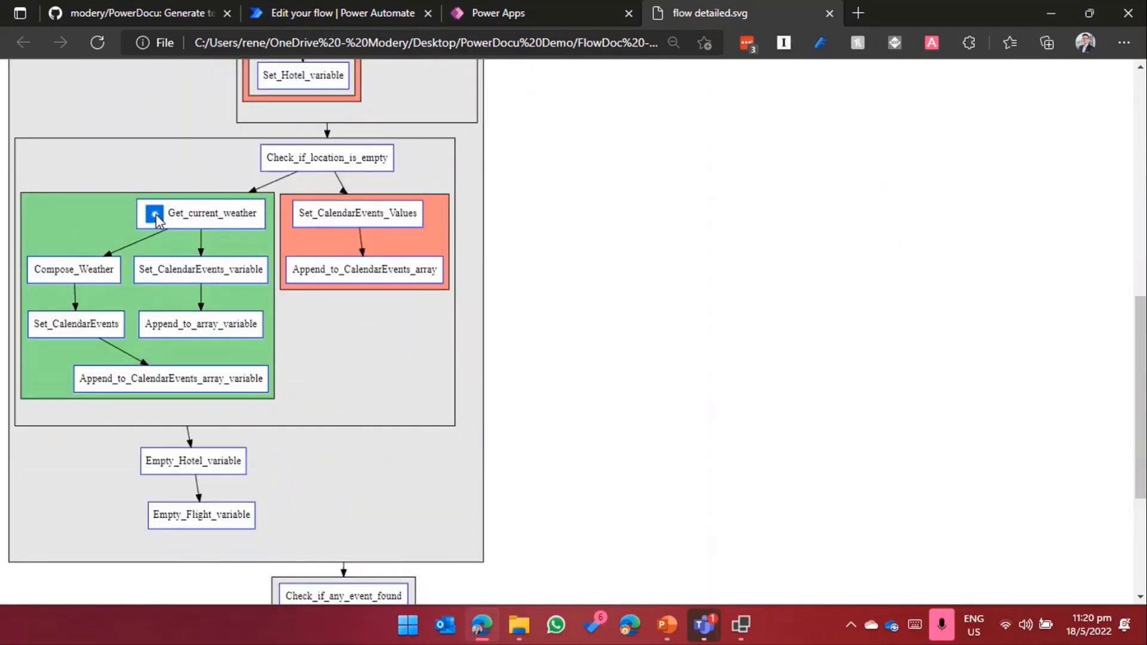
scroll(up, 3)
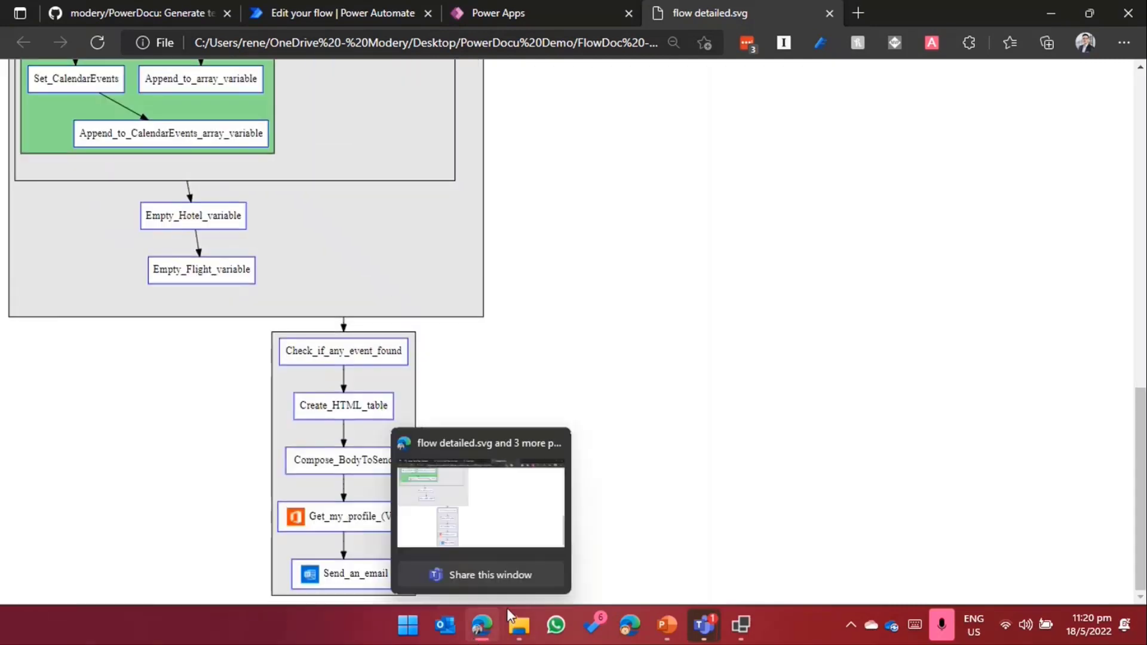
mouse_move(517, 625)
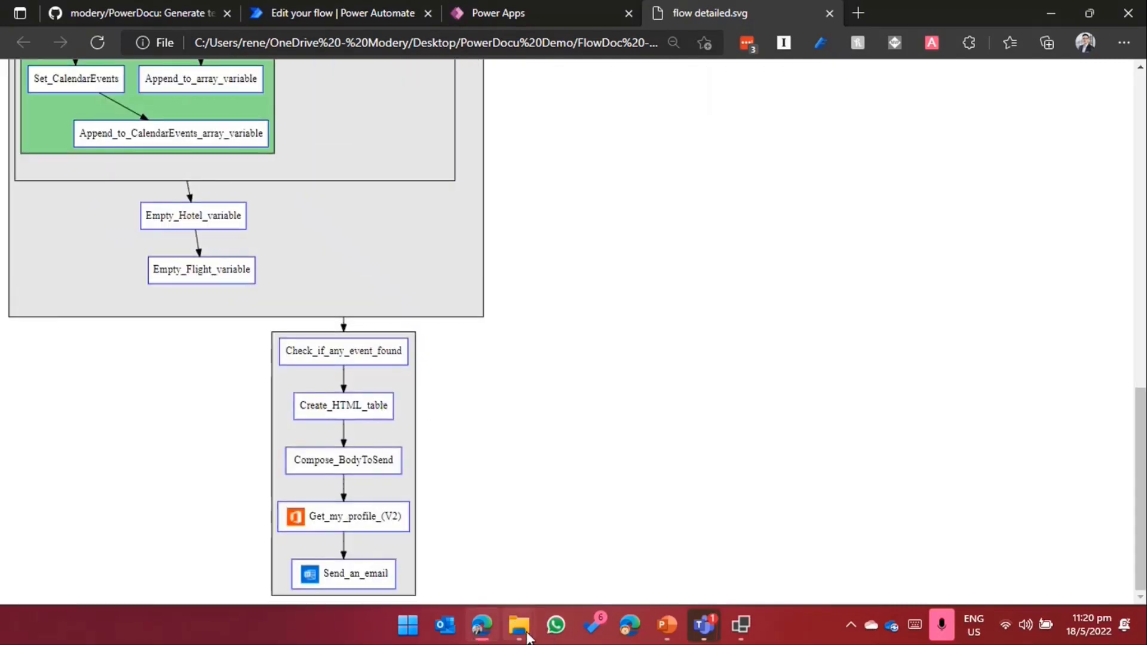
Step: Open the Word documentation and jump to Flow Overview, MSN Weather and Office 365 Users connections
click(517, 625)
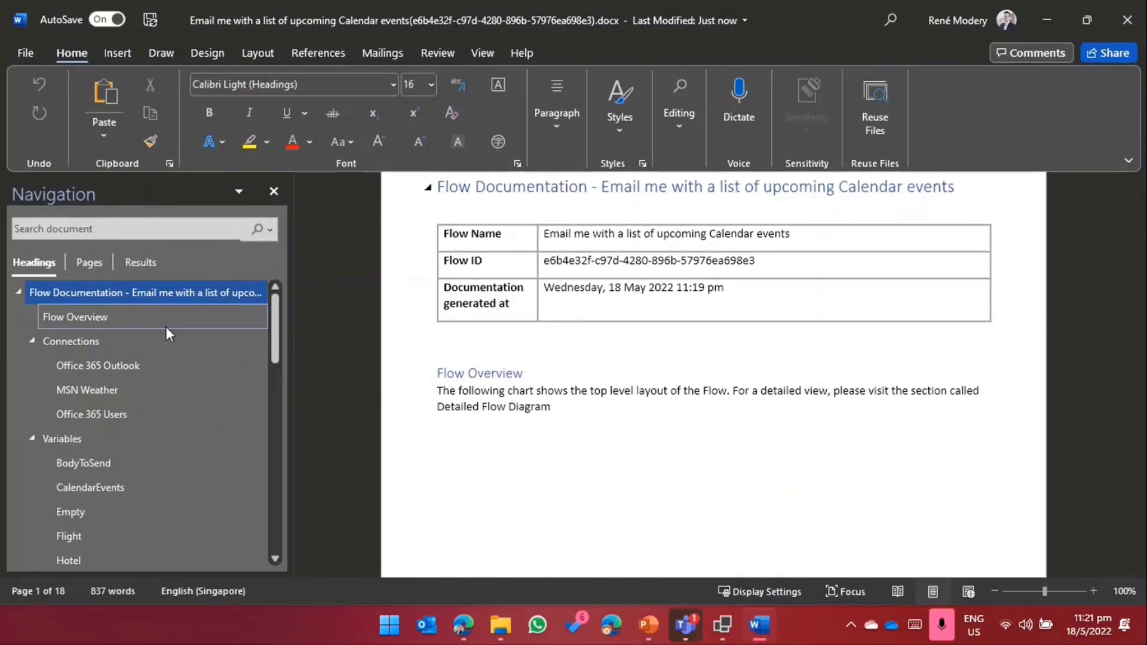
click(74, 317)
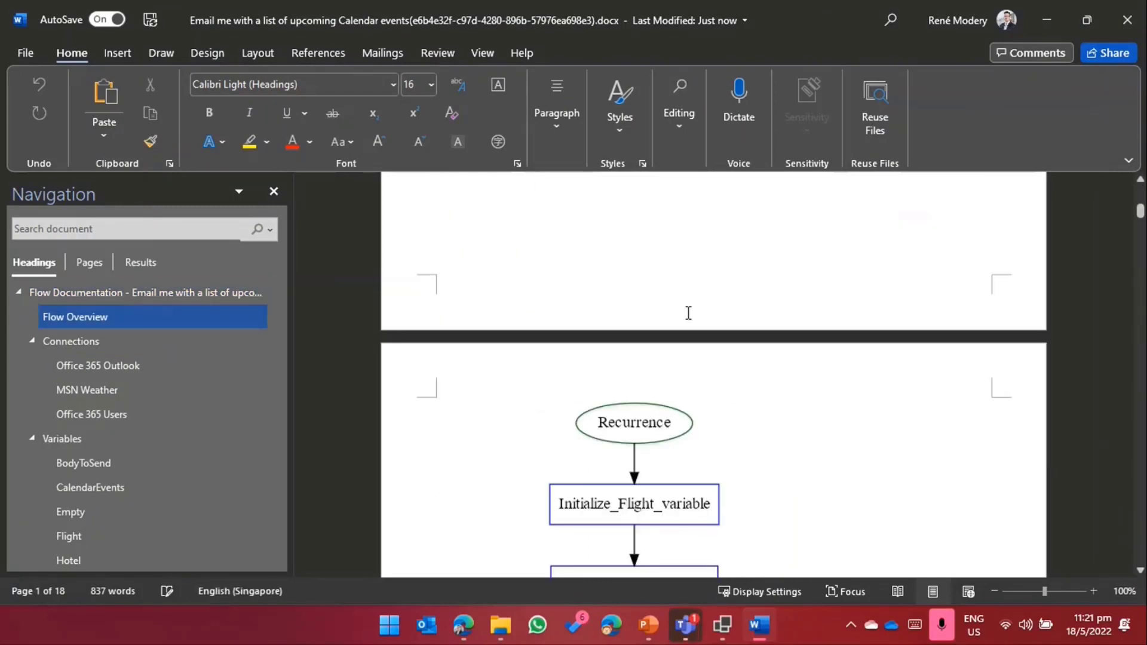
click(86, 389)
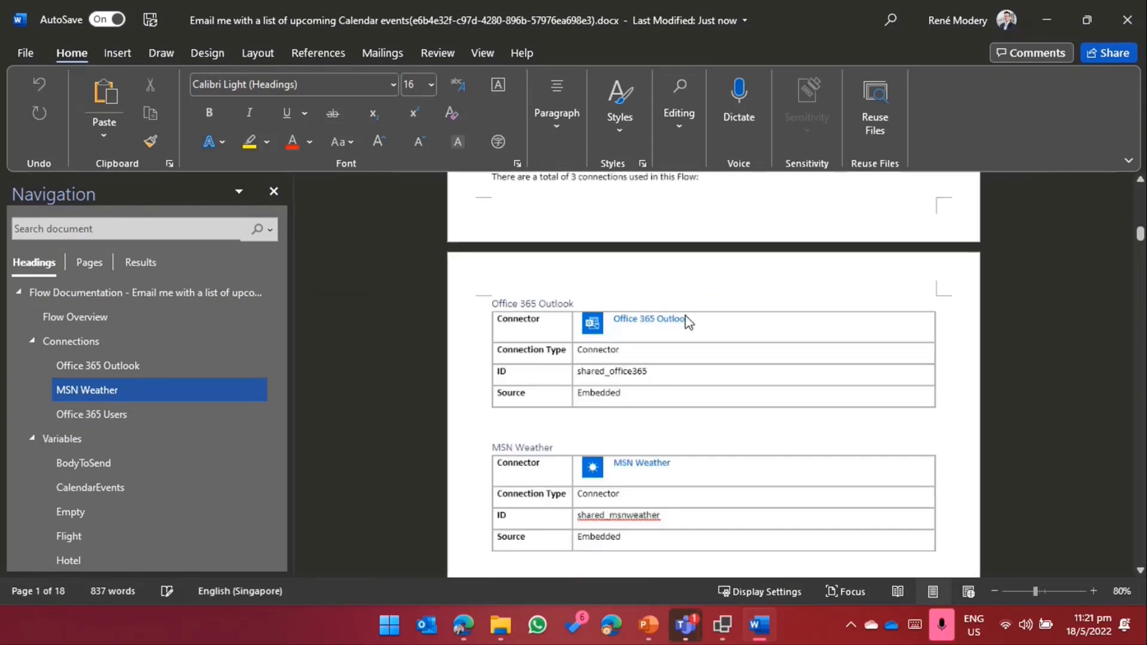
click(92, 415)
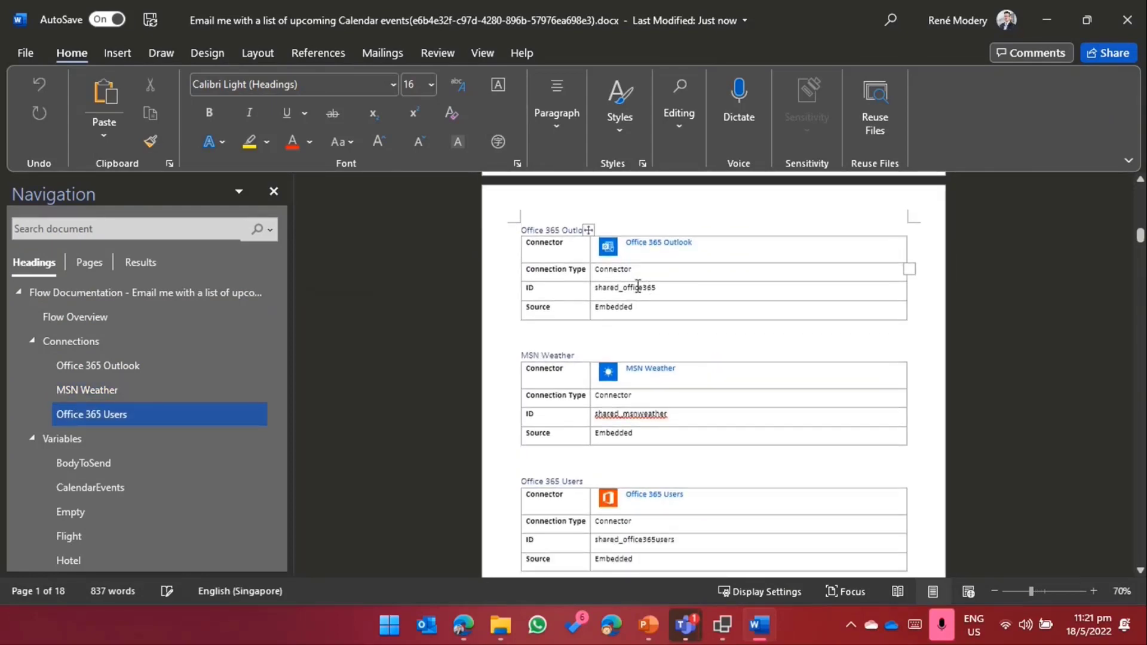
scroll(up, 3)
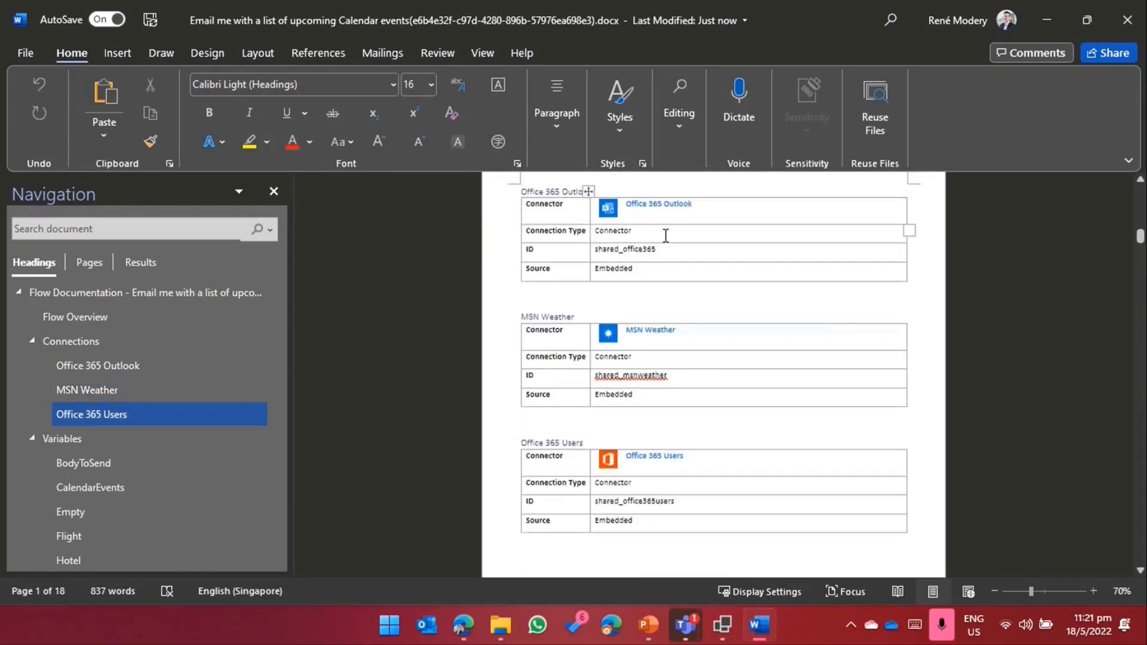
Step: Review the BodyToSend and CalendarEvents variable tables, including CalendarEvents' initial value
click(89, 488)
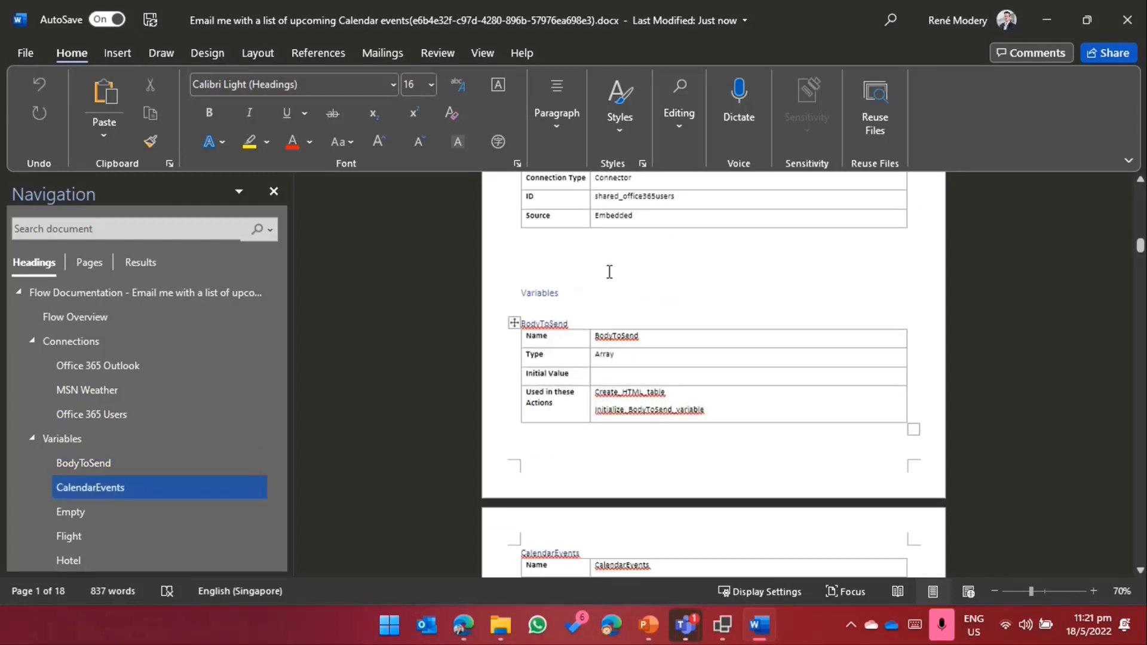
scroll(down, 3)
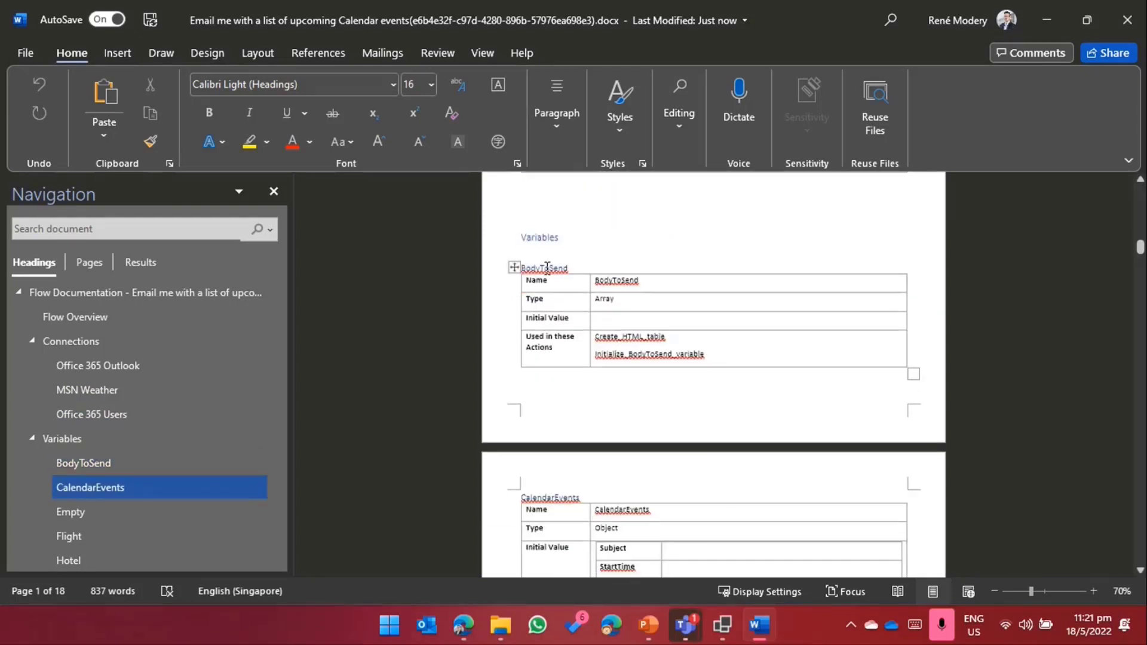
click(82, 463)
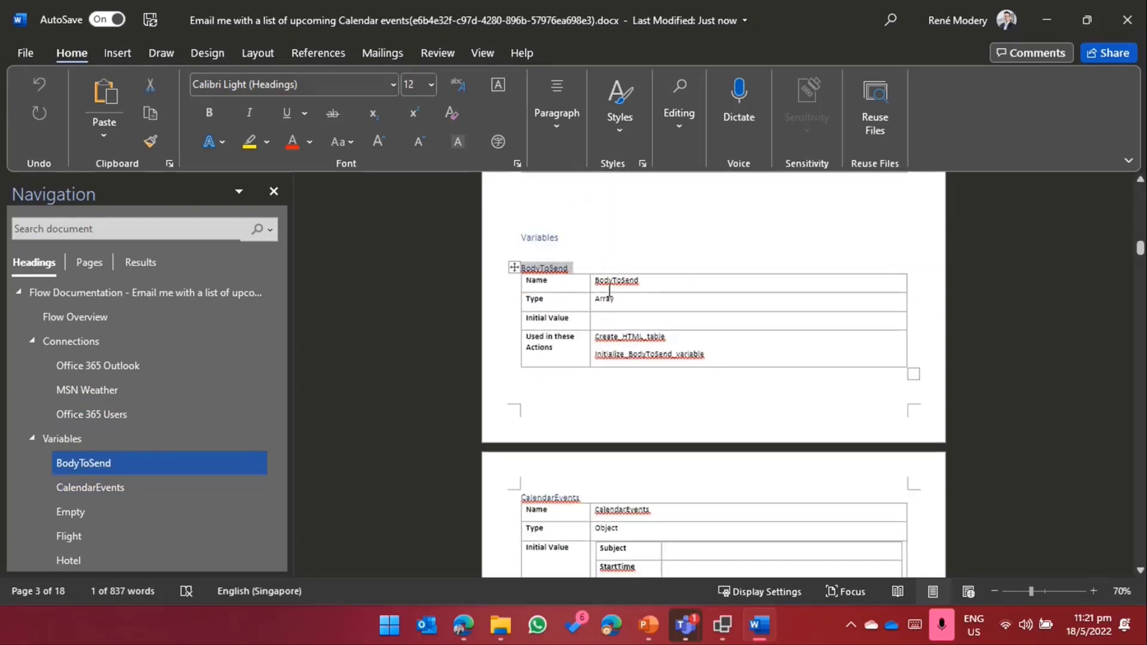
click(90, 488)
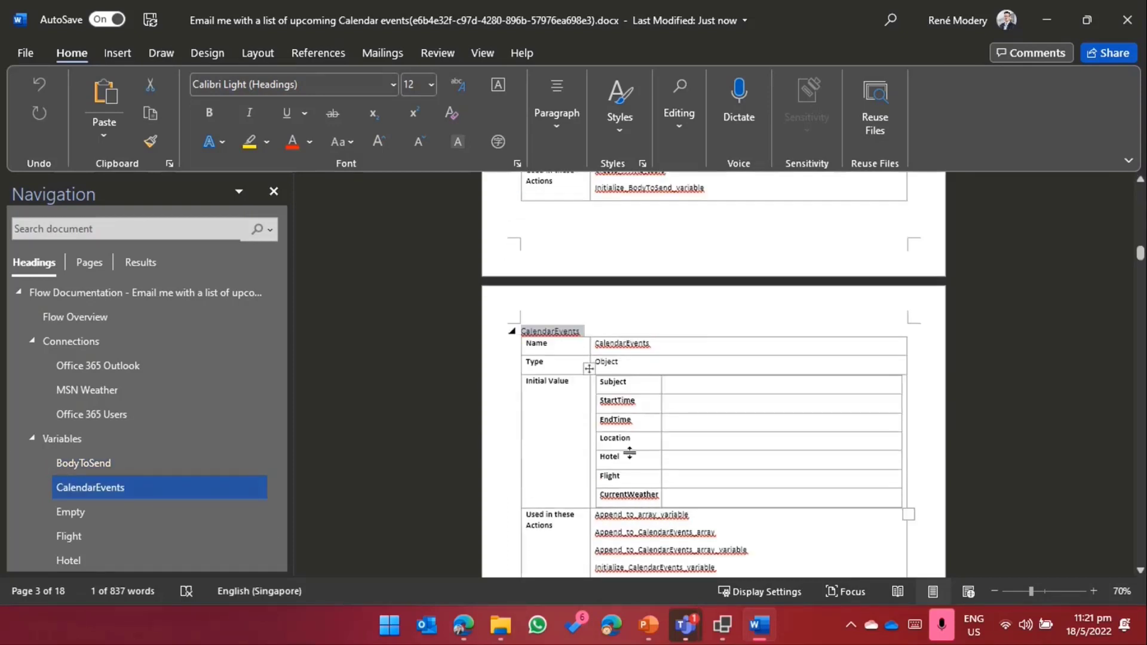
scroll(up, 3)
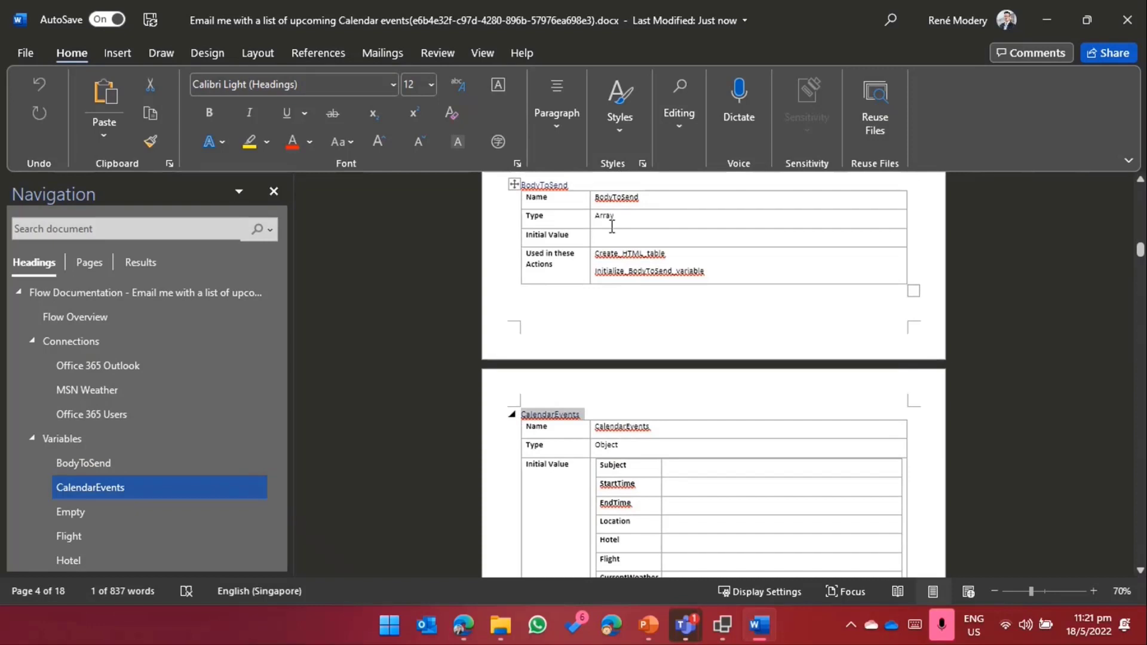
Step: Scroll on to the Empty and Flight variable tables
scroll(down, 3)
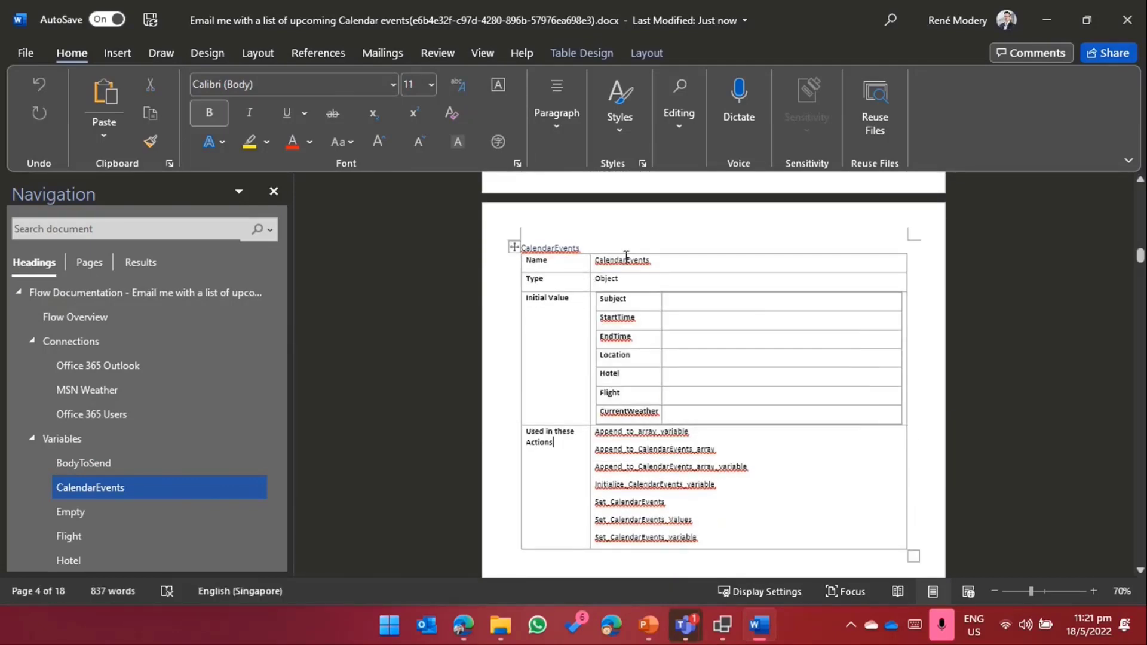
scroll(down, 3)
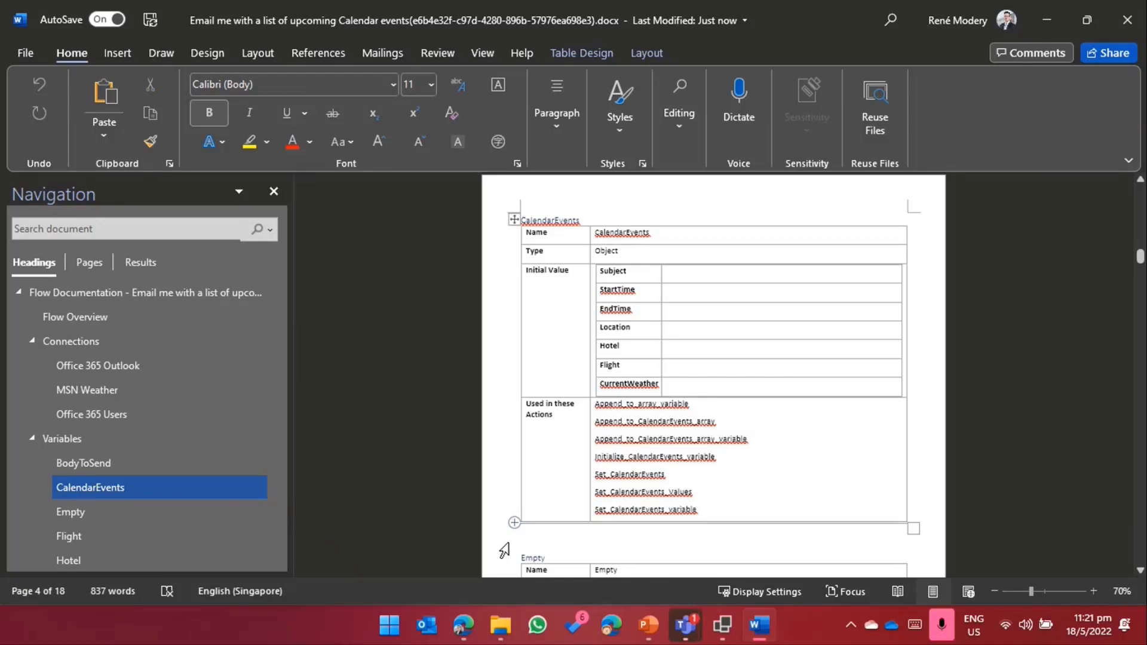
mouse_move(684, 625)
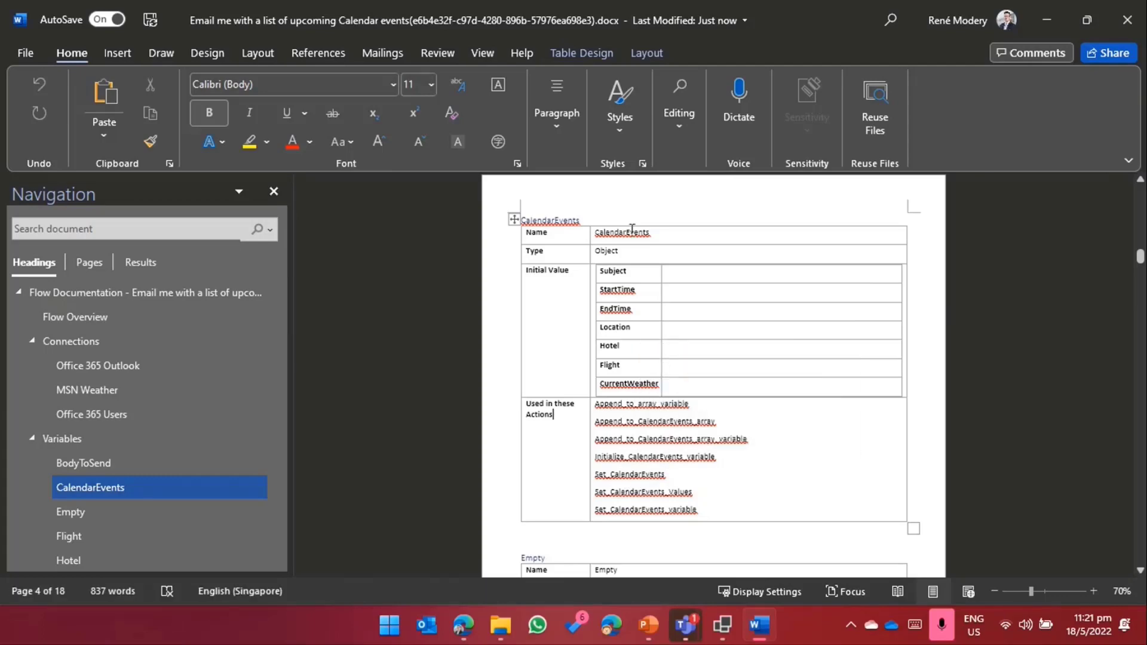
click(68, 535)
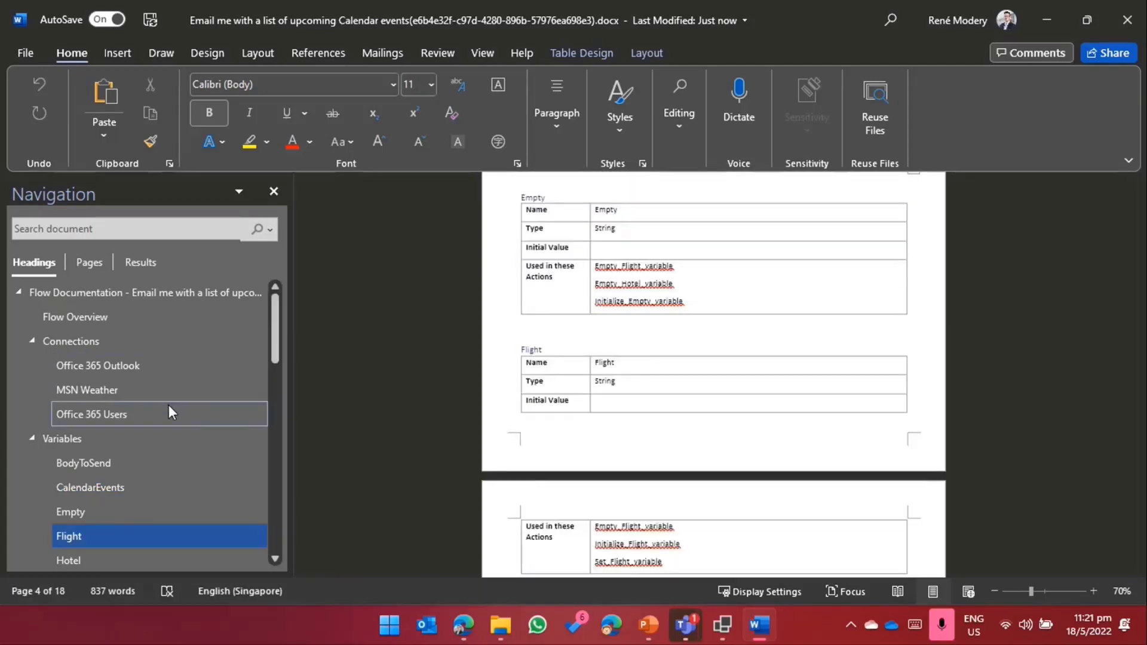
mouse_move(589, 210)
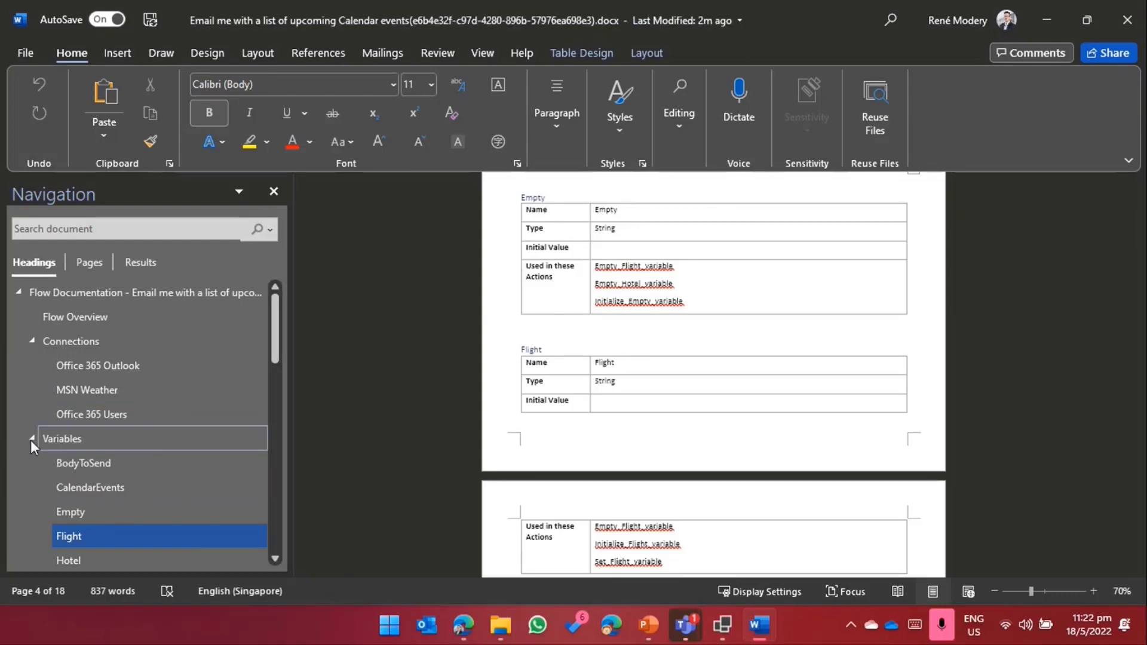
Step: Collapse the Variables outline and jump to the Append_to_array_variable action details
click(59, 387)
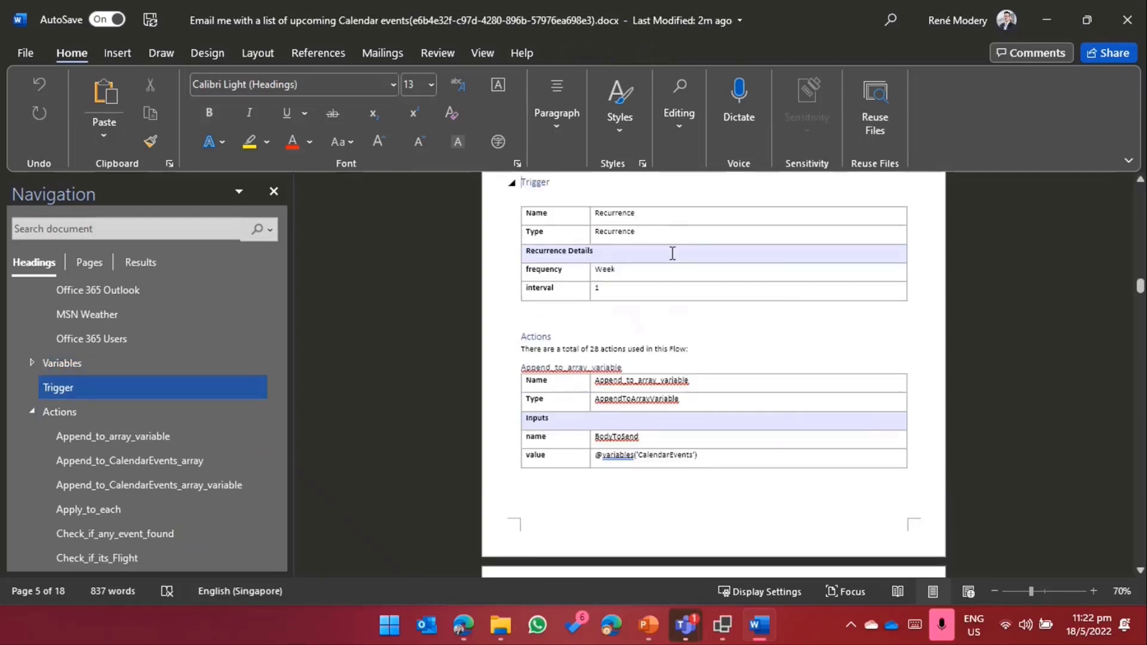
mouse_move(566, 210)
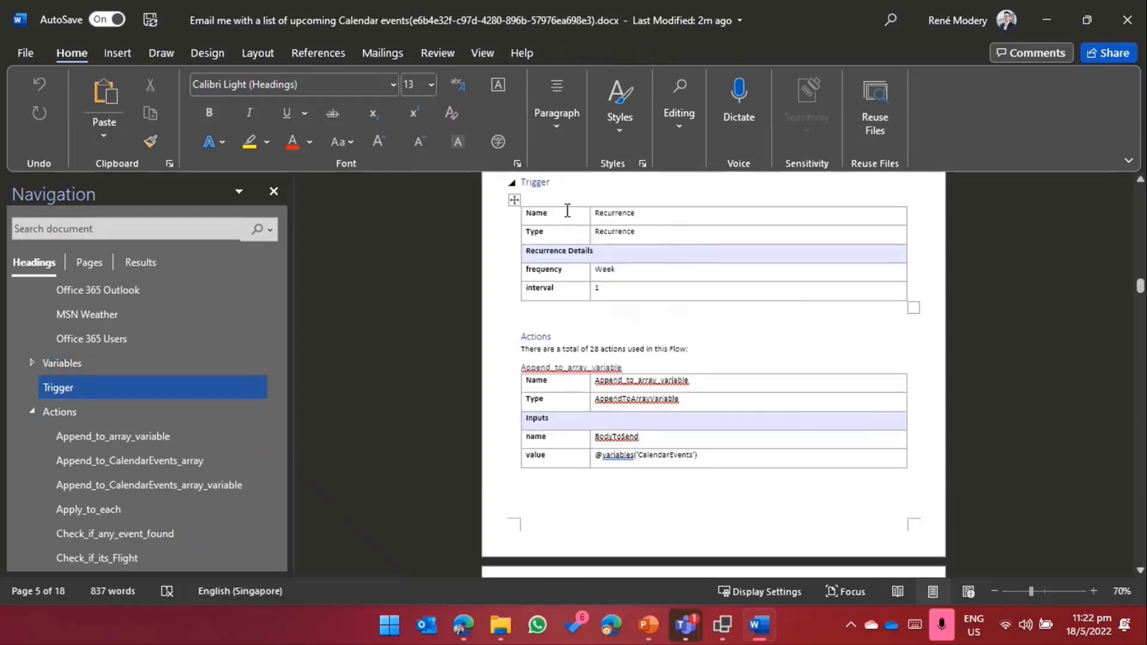
mouse_move(638, 232)
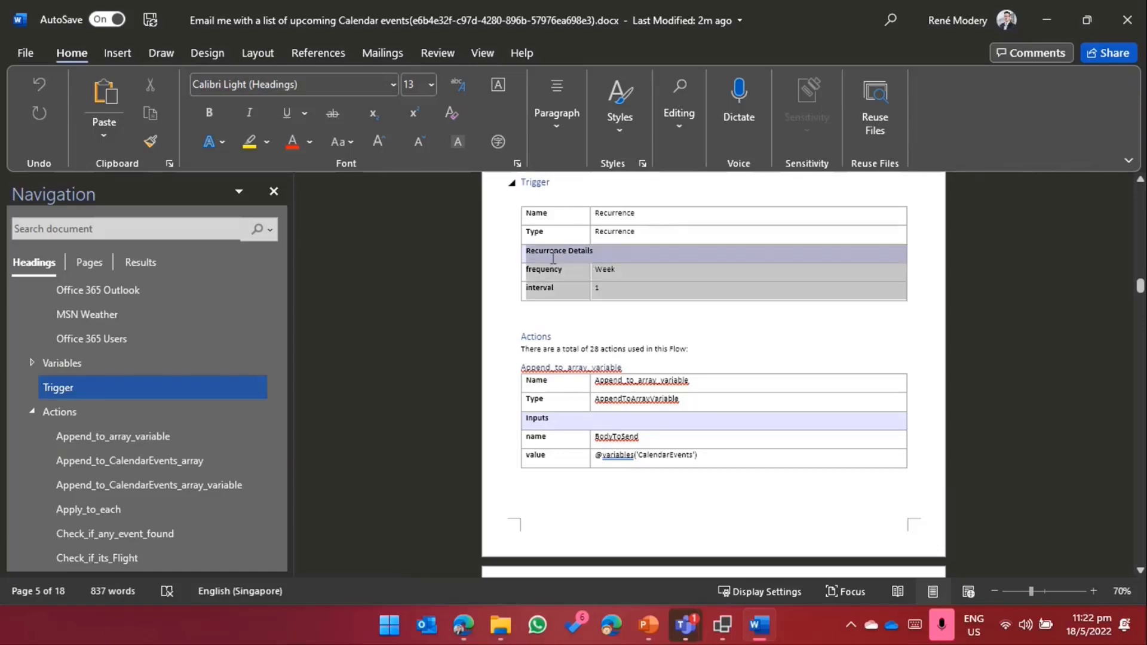
click(620, 219)
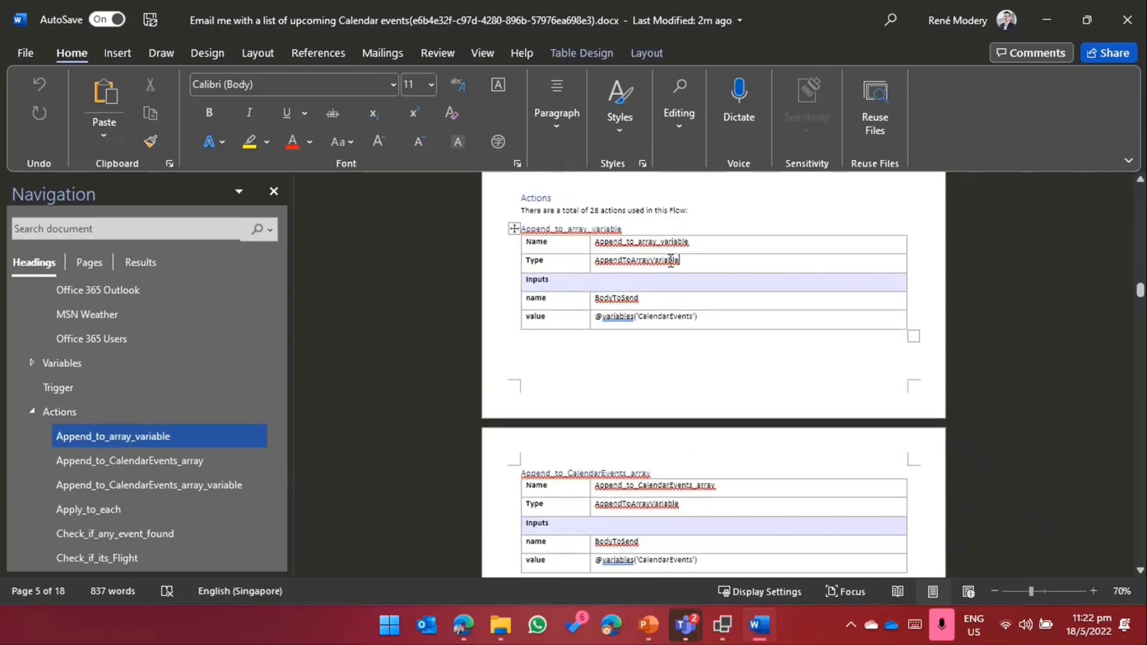
scroll(down, 3)
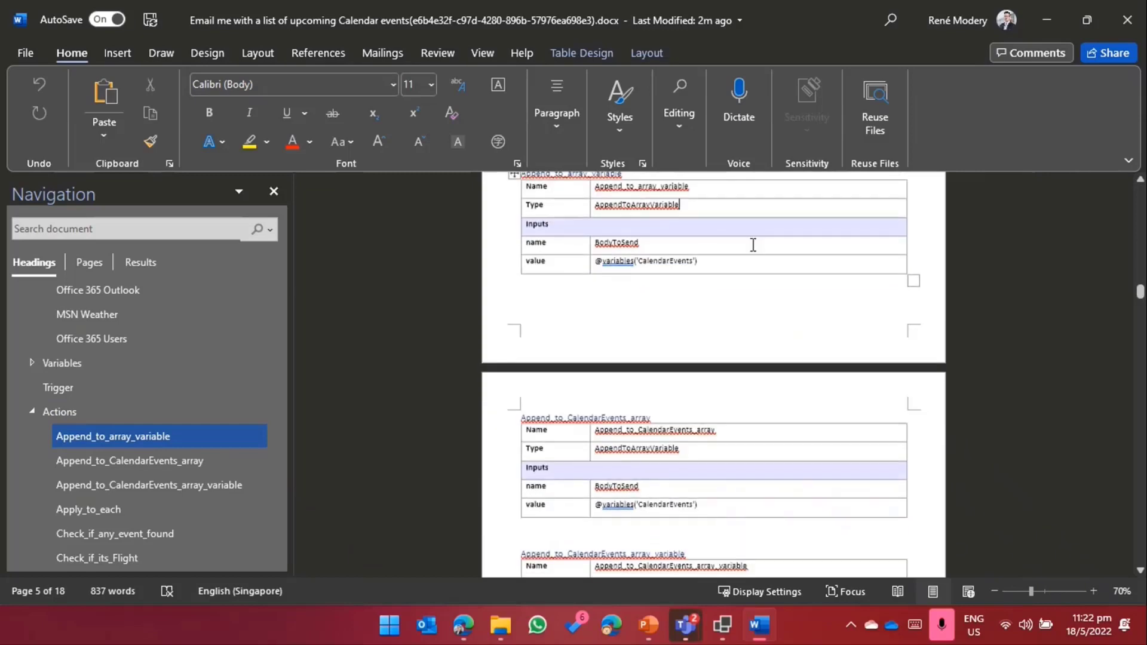
mouse_move(595, 219)
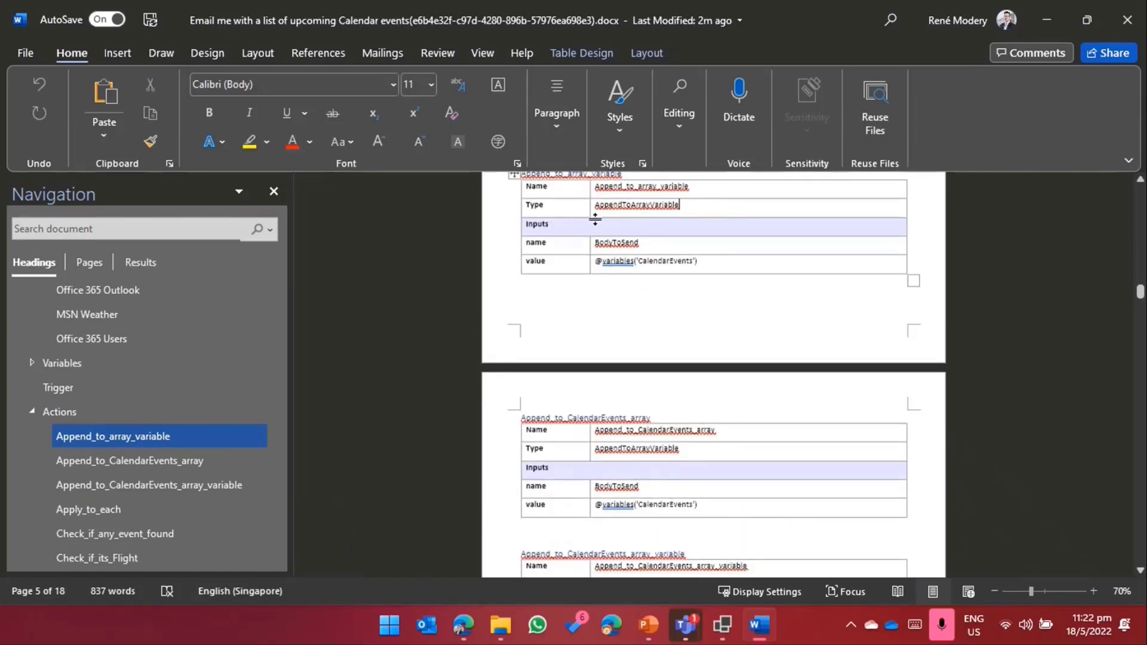
Step: Inspect the Inputs row and the name input of the action's table
click(578, 228)
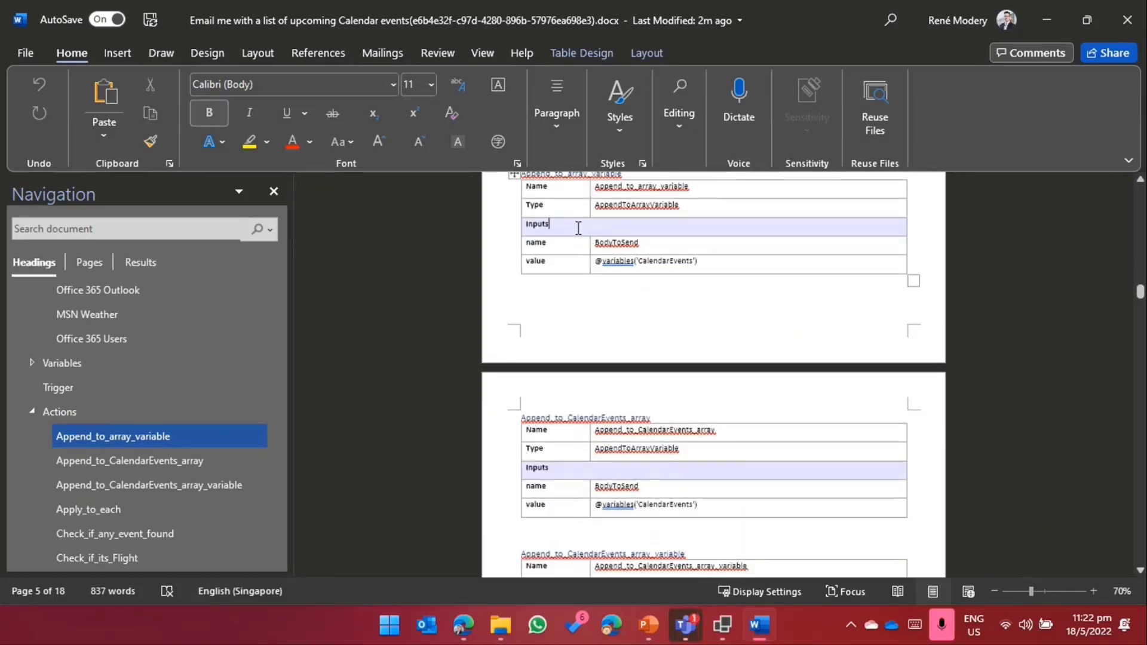
mouse_move(632, 221)
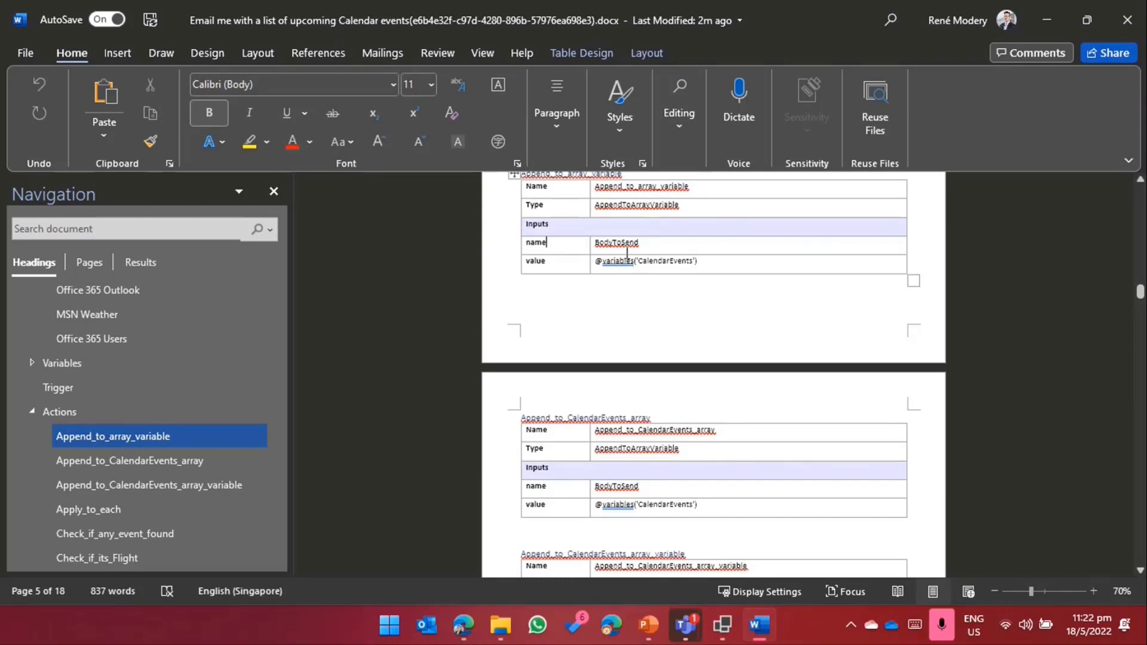
click(684, 270)
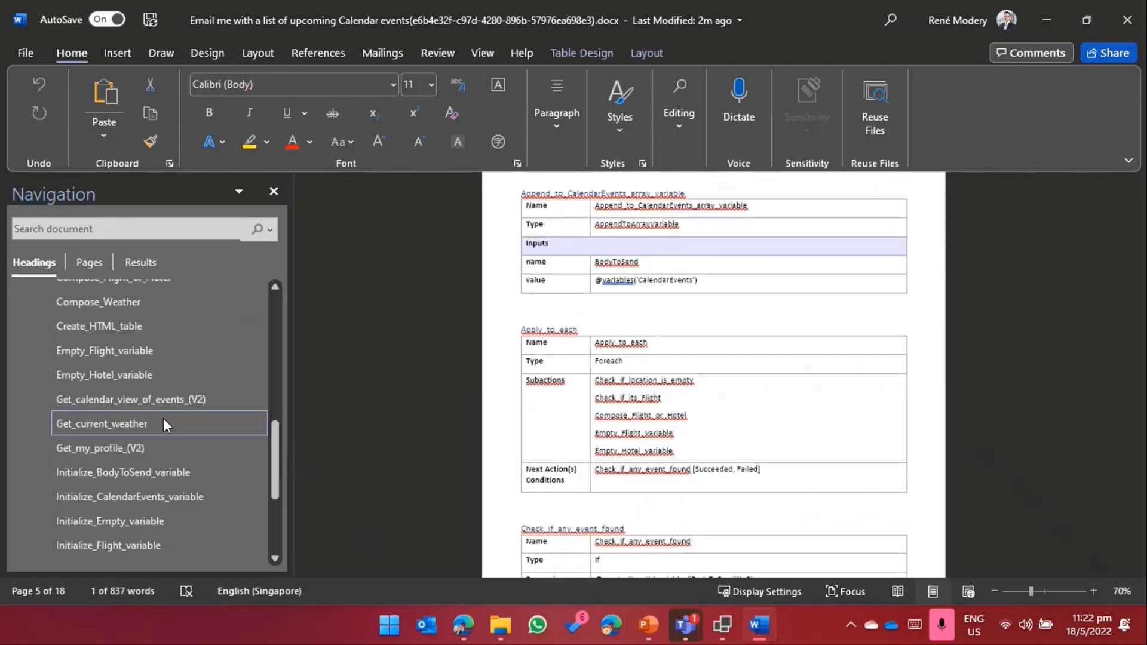
click(99, 325)
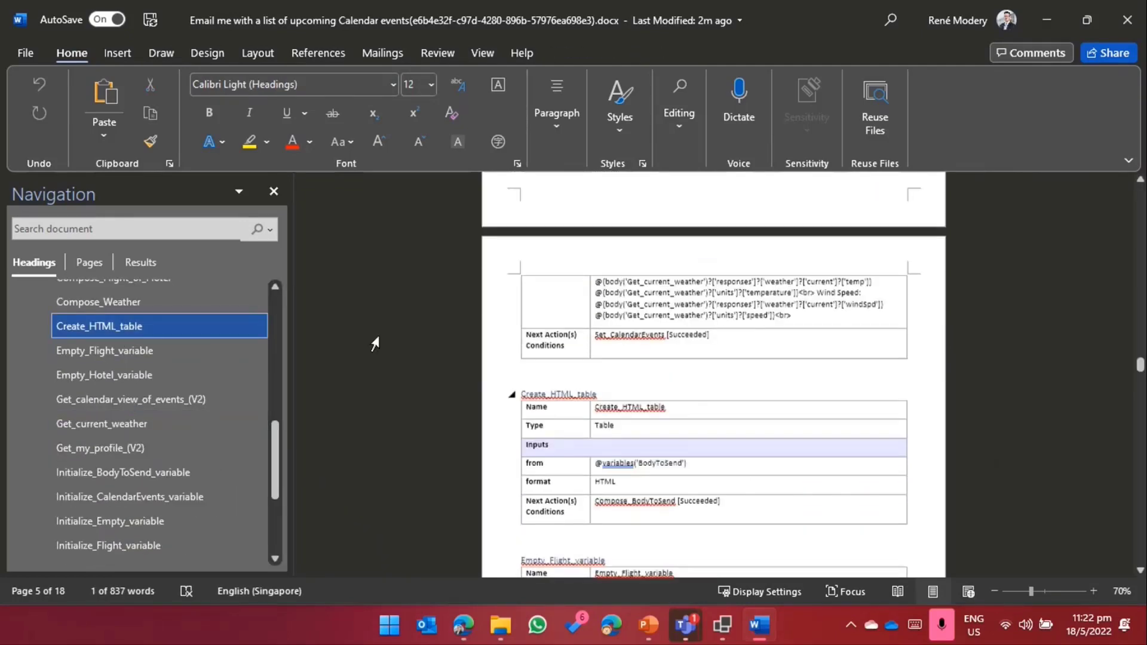
scroll(down, 3)
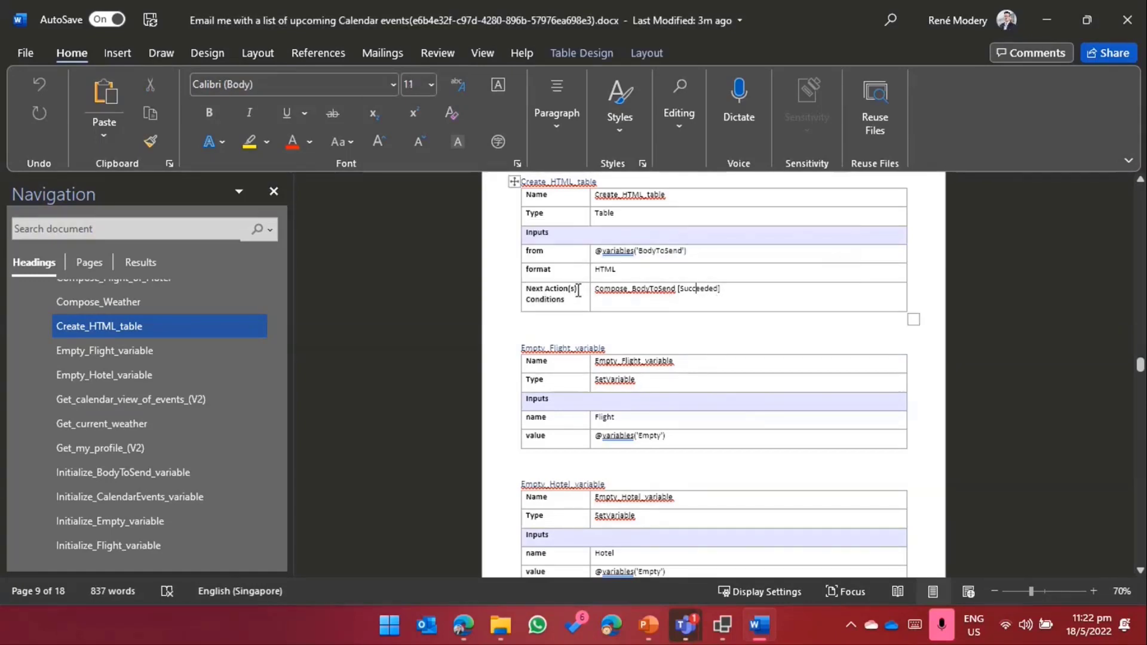
scroll(down, 3)
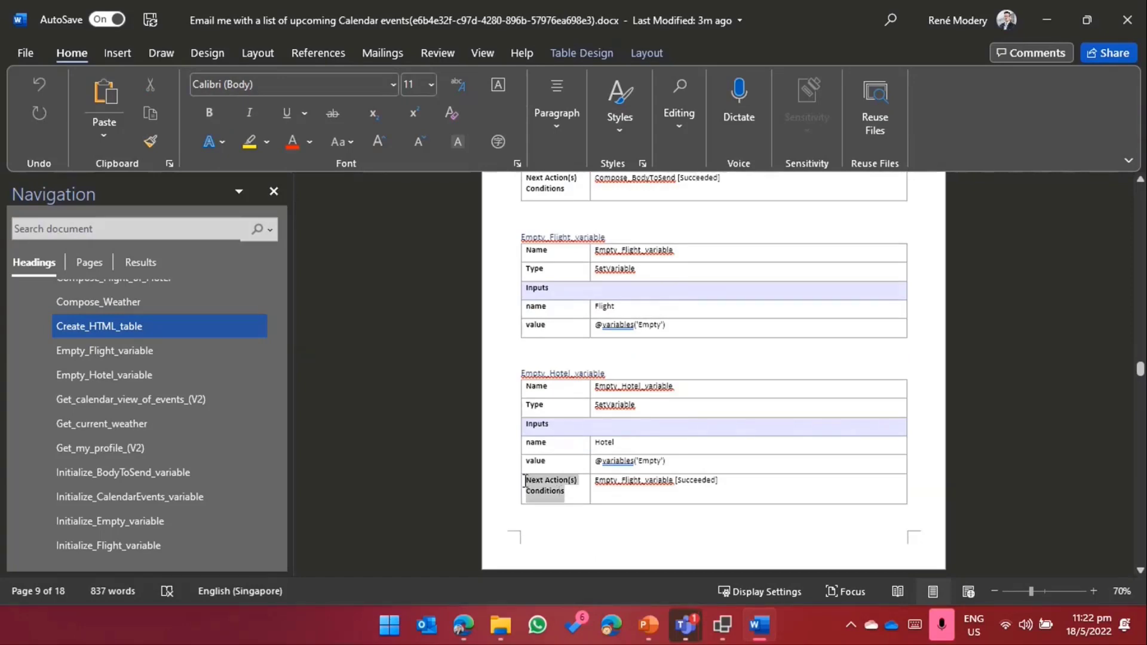
click(104, 373)
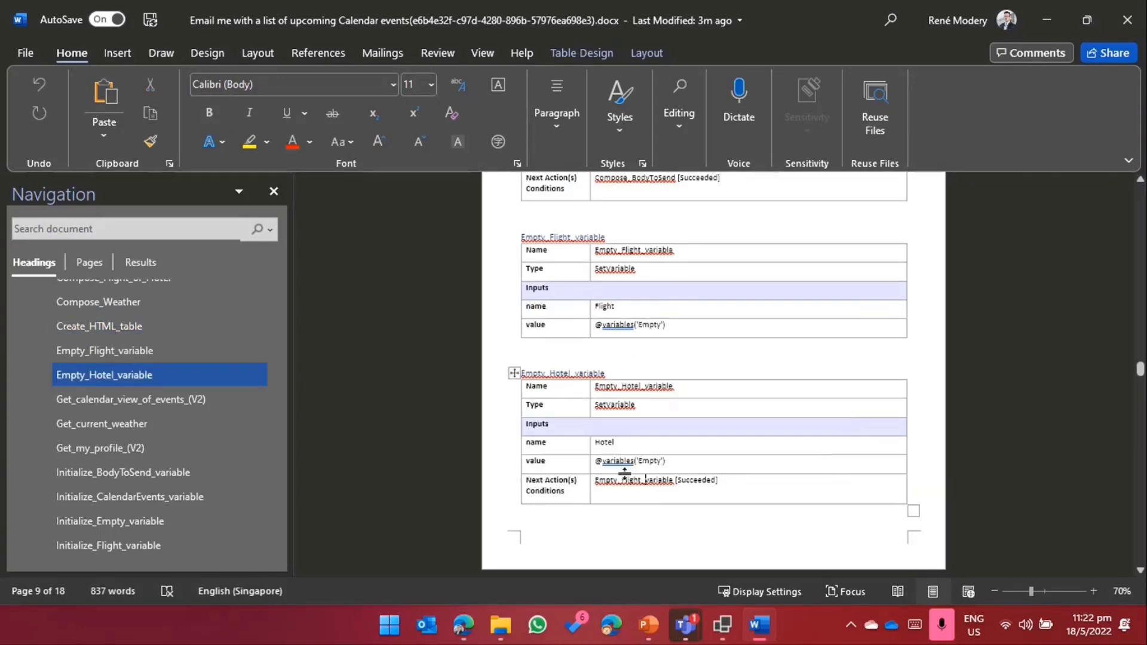
click(130, 399)
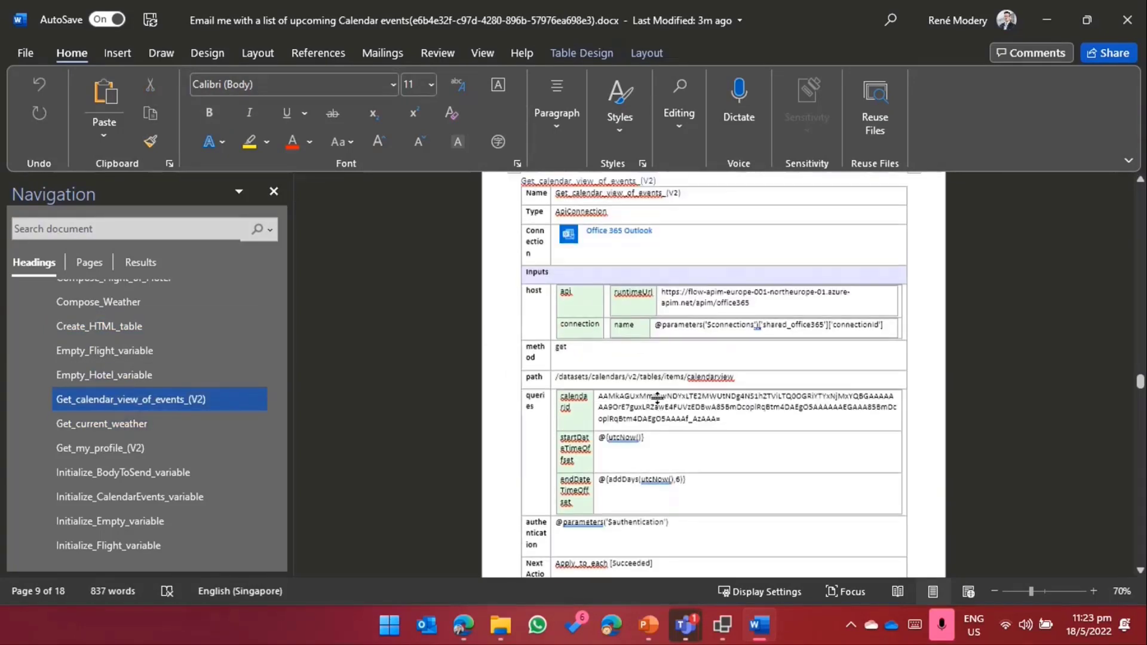
scroll(down, 3)
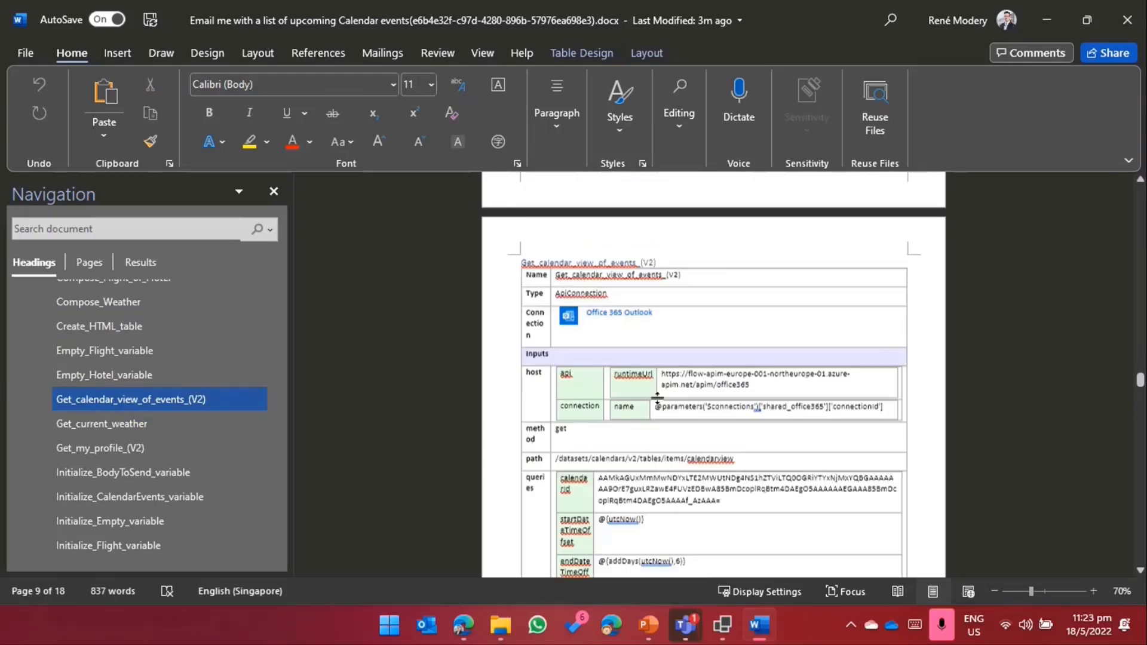
scroll(down, 3)
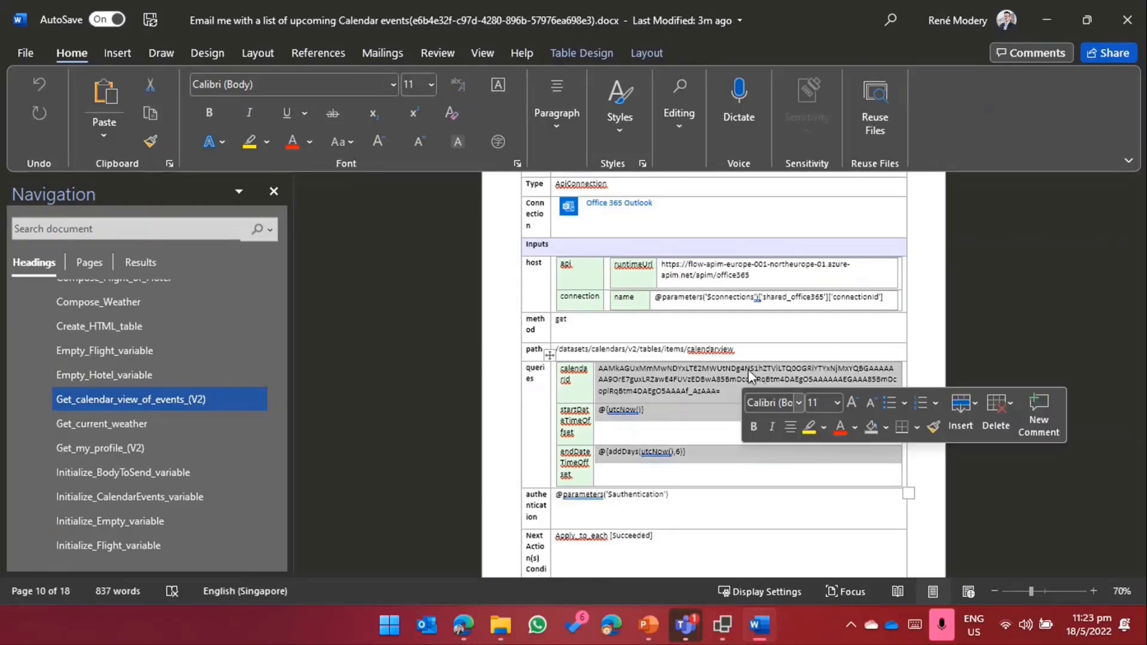
click(682, 303)
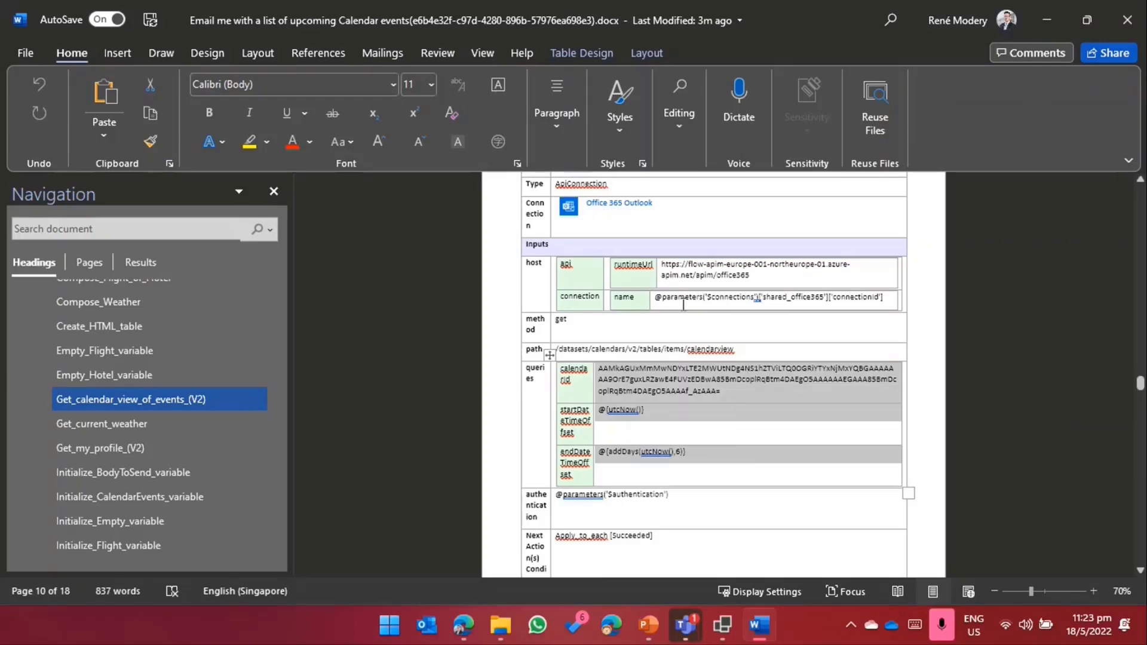
scroll(up, 3)
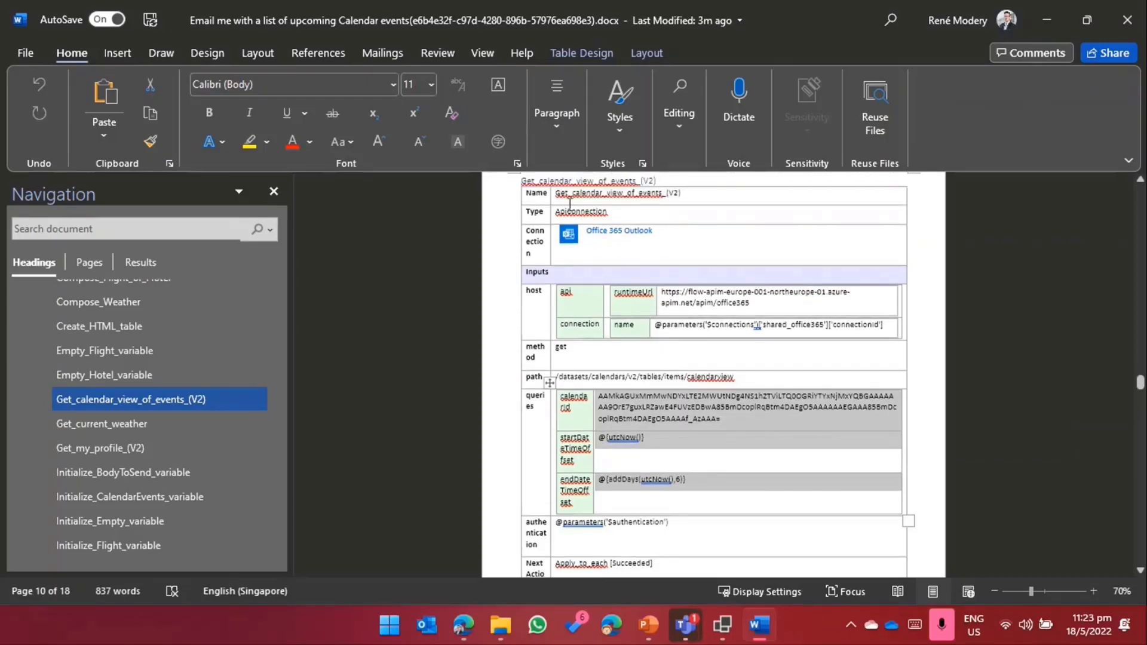
mouse_move(688, 401)
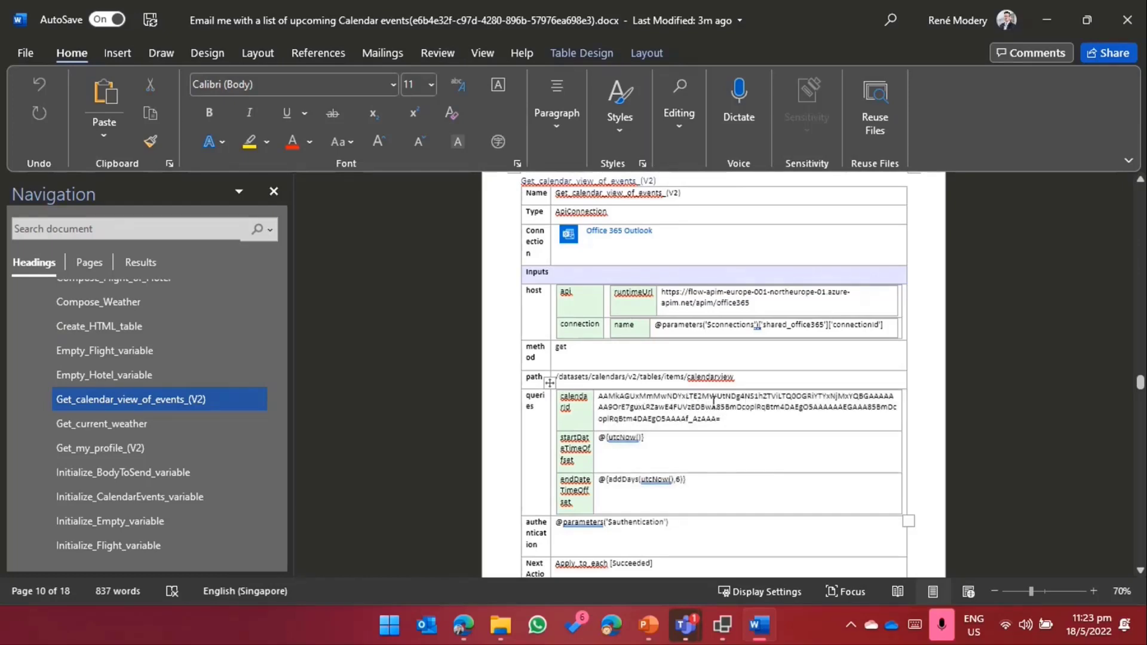
scroll(down, 3)
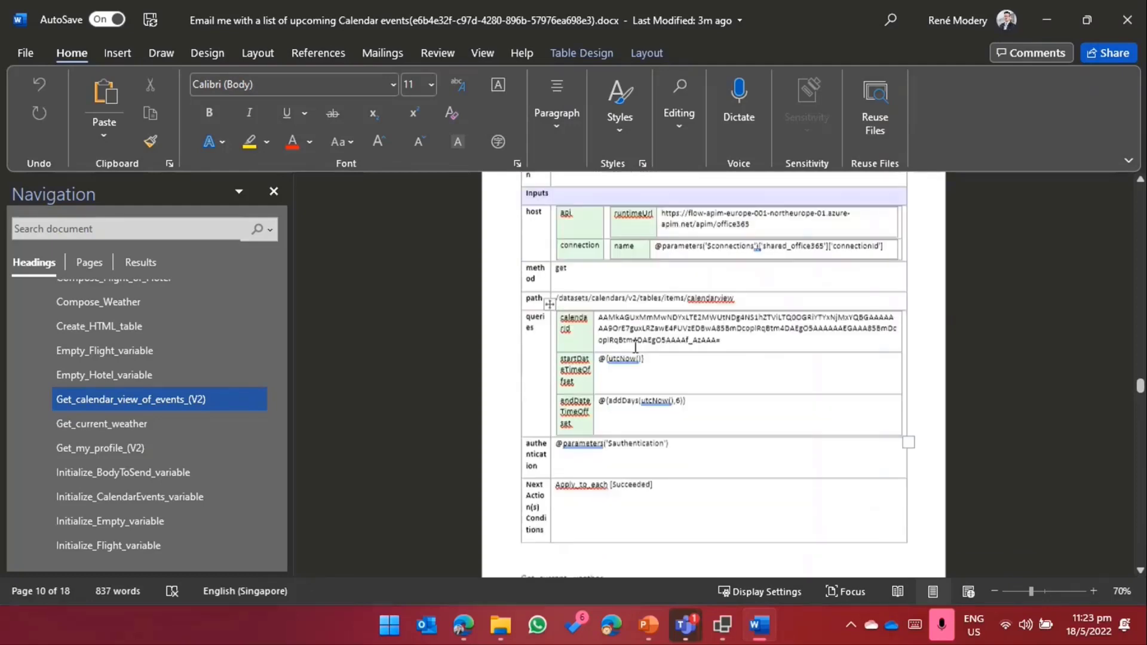
click(101, 448)
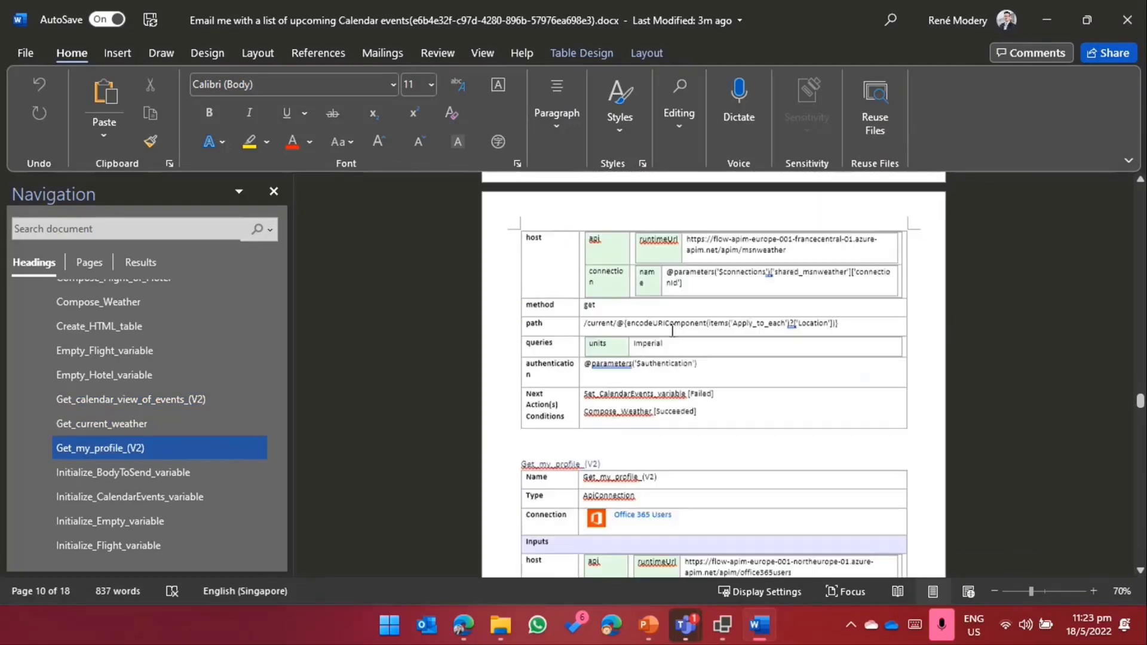
scroll(down, 3)
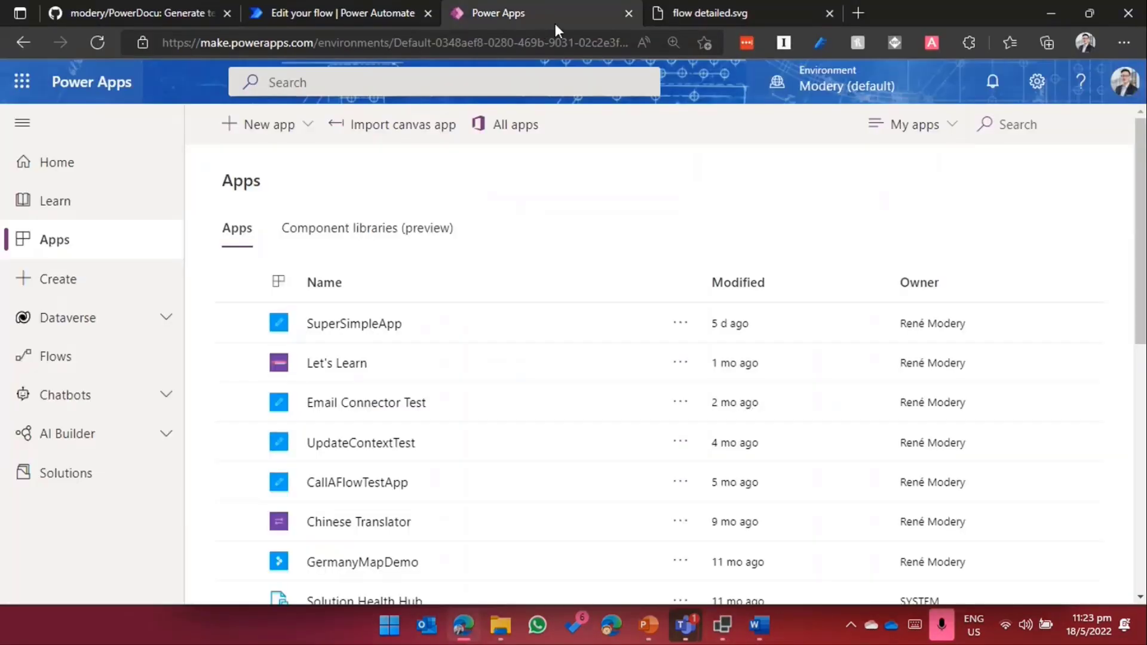
mouse_move(338, 356)
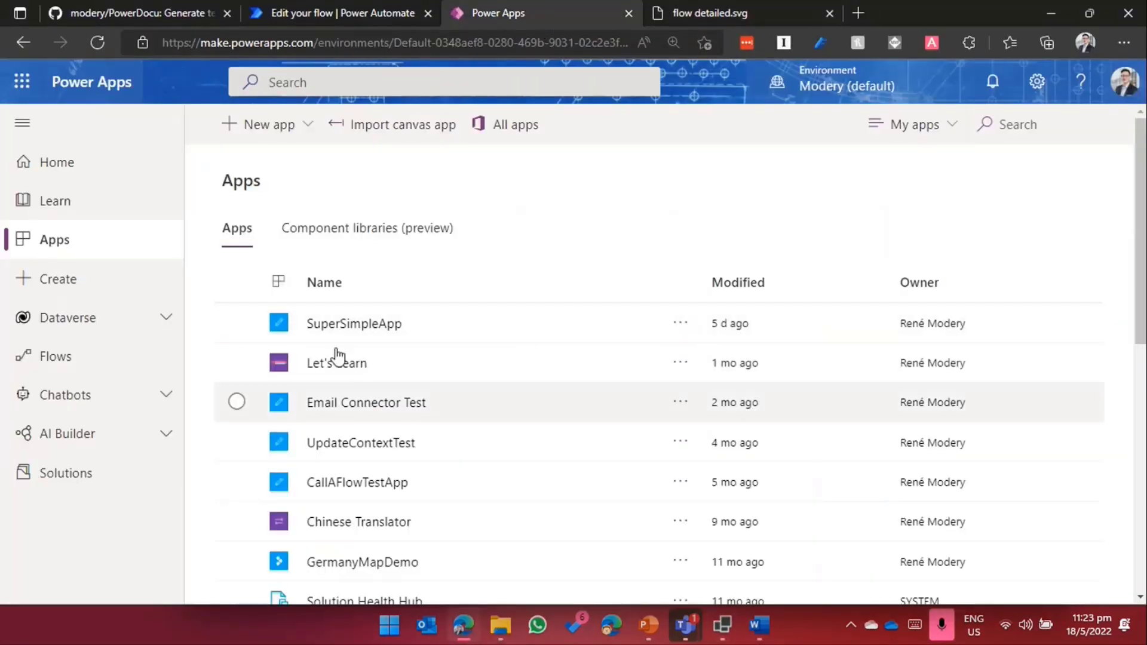
Step: Choose PonyMath.msapp from the PowerDocu Demo folder and generate its Word documentation
click(680, 323)
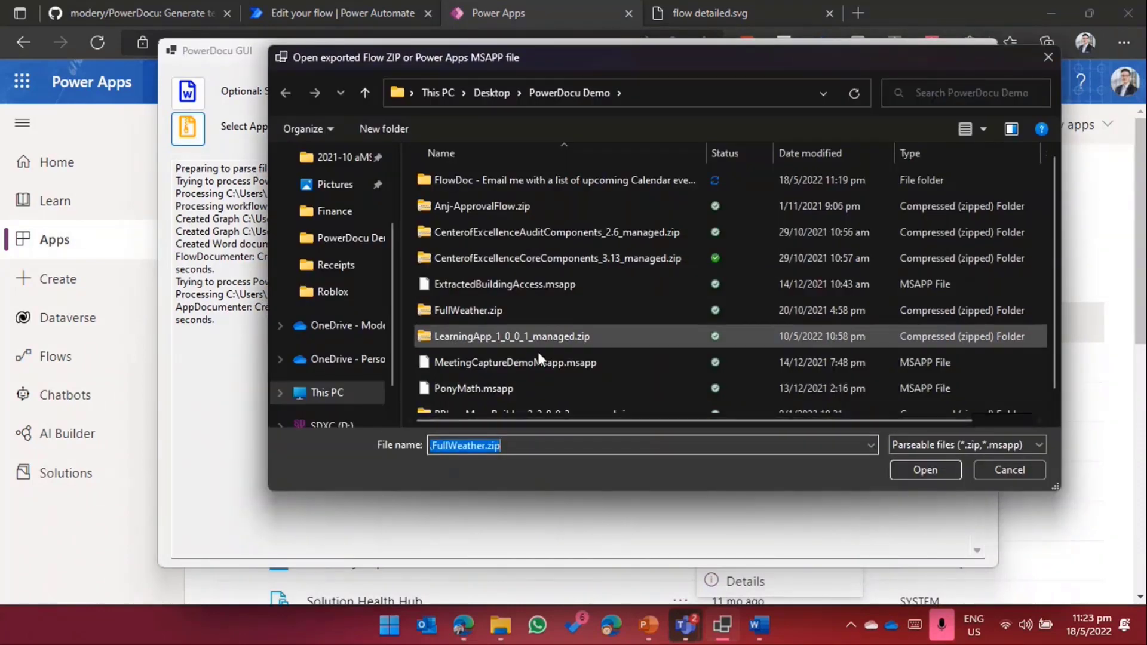
click(473, 387)
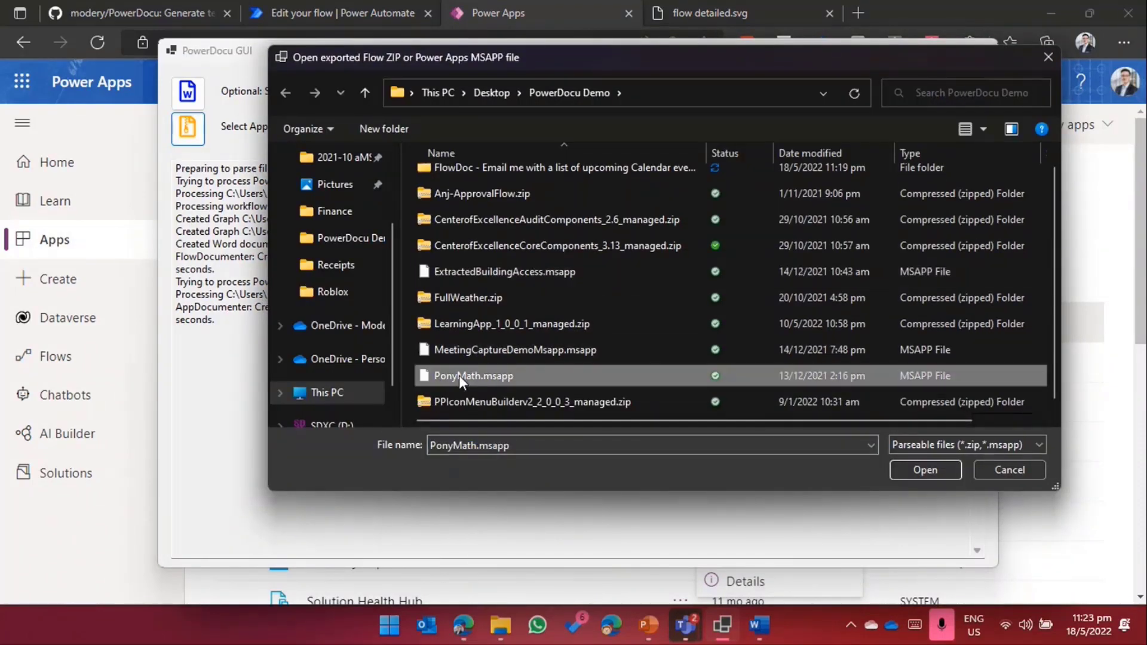
mouse_move(631, 388)
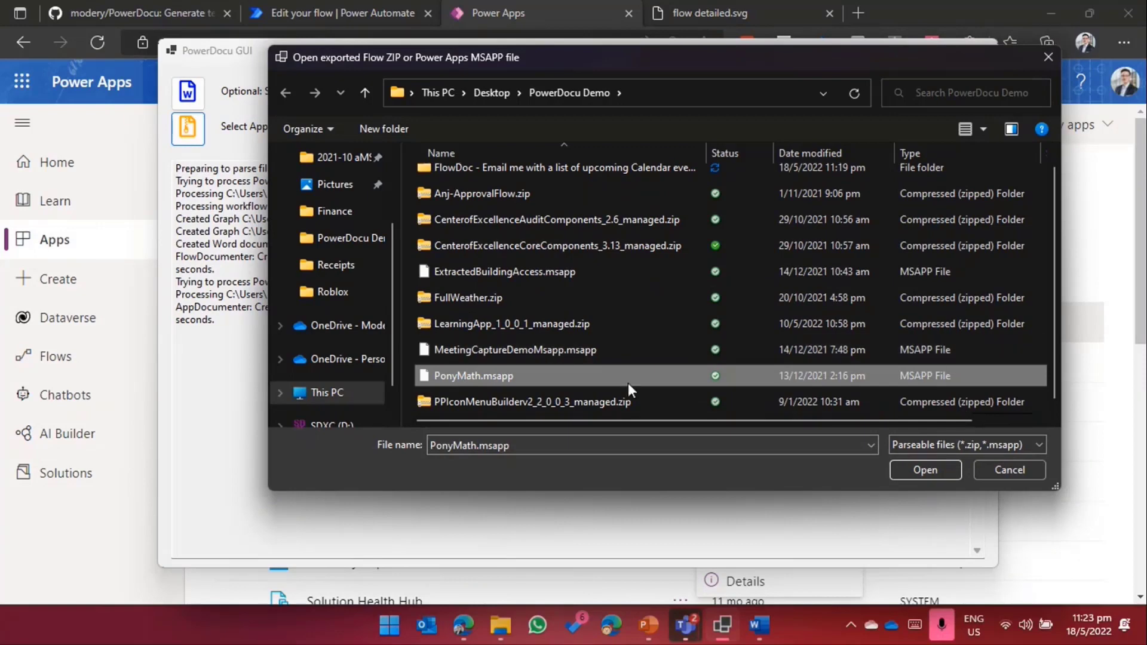
mouse_move(629, 383)
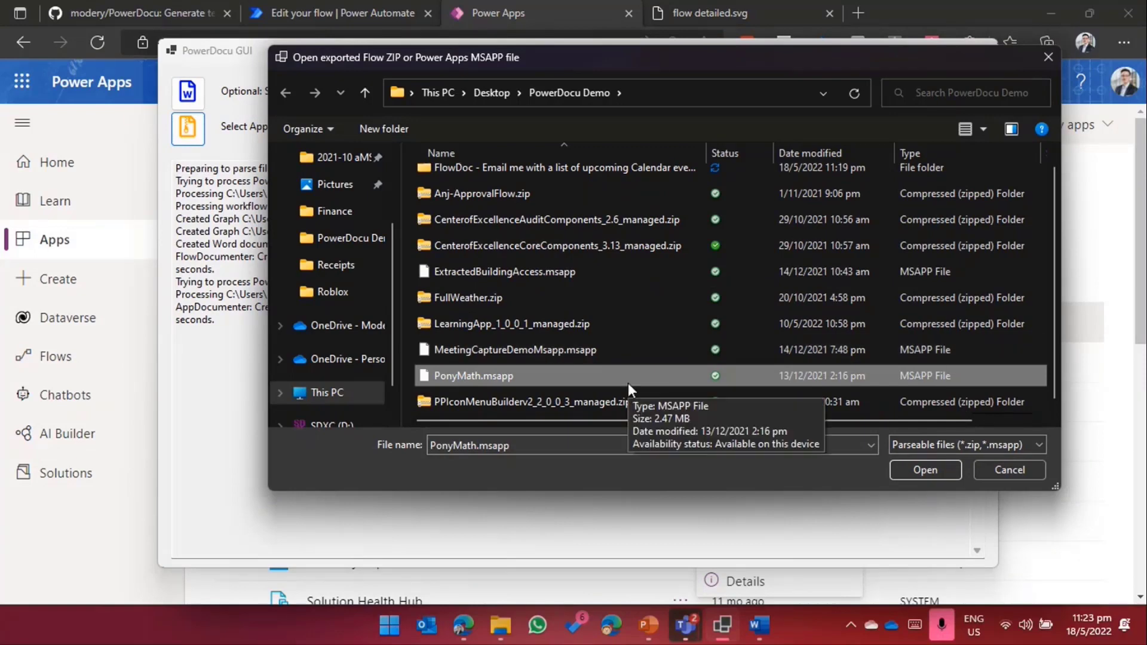
mouse_move(477, 380)
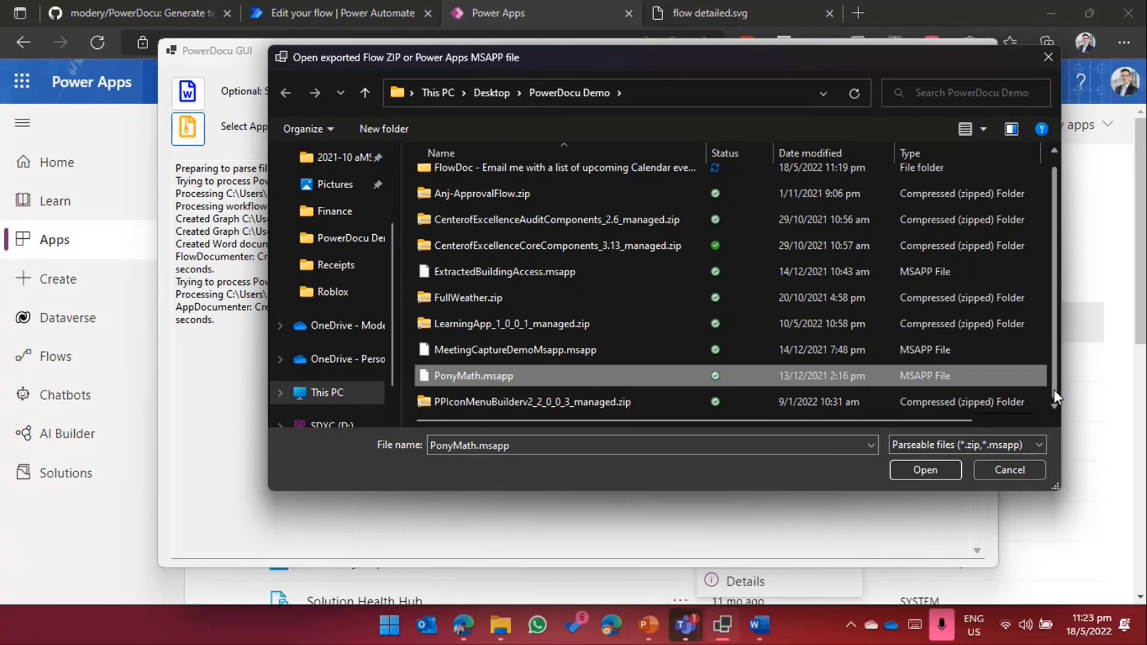
mouse_move(577, 375)
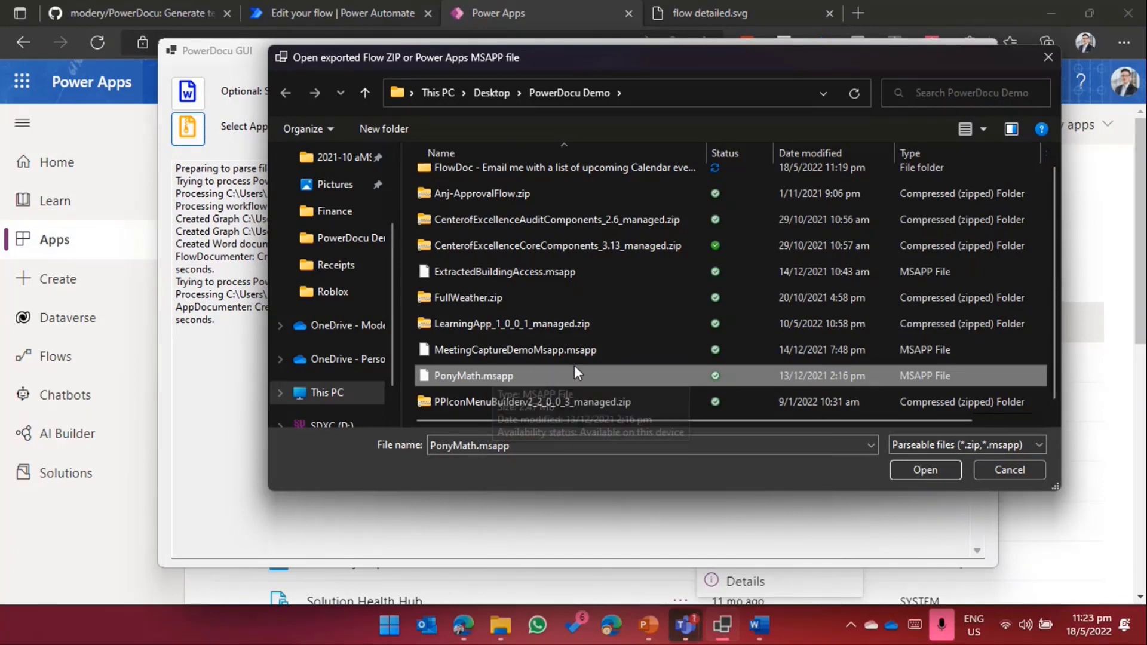
mouse_move(527, 379)
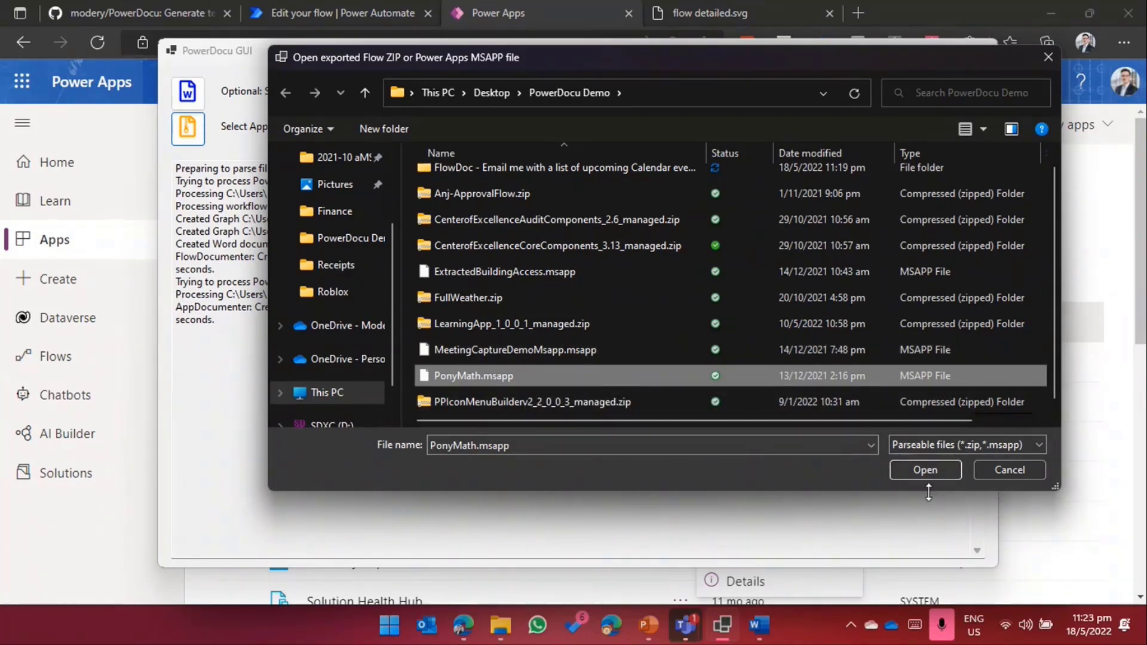
click(925, 469)
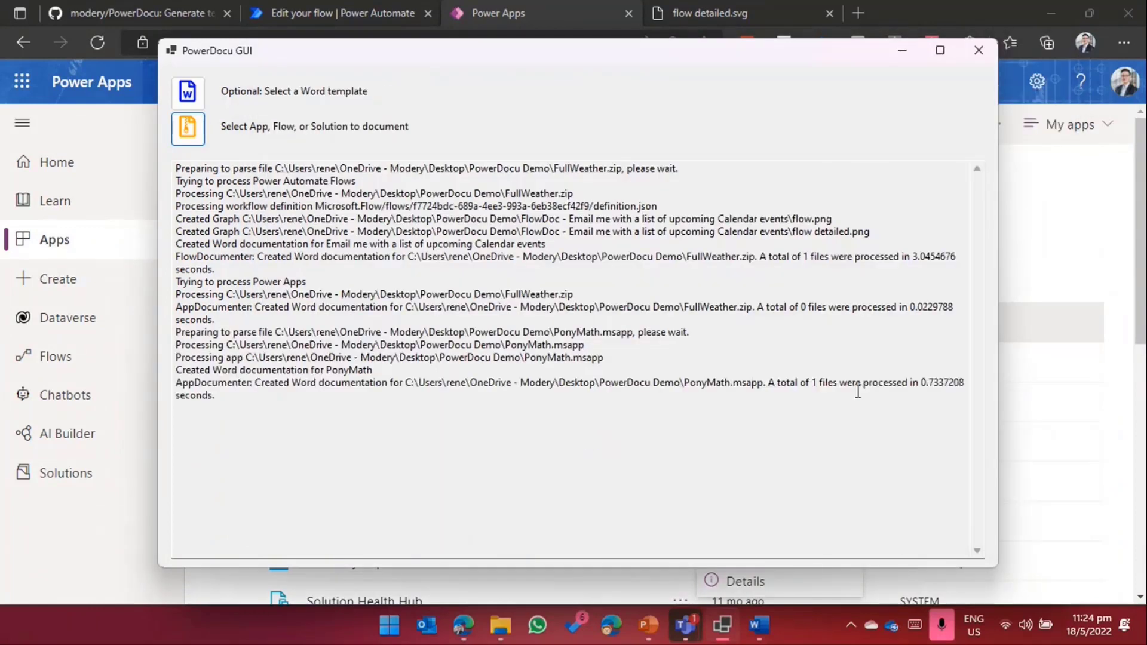
mouse_move(717, 320)
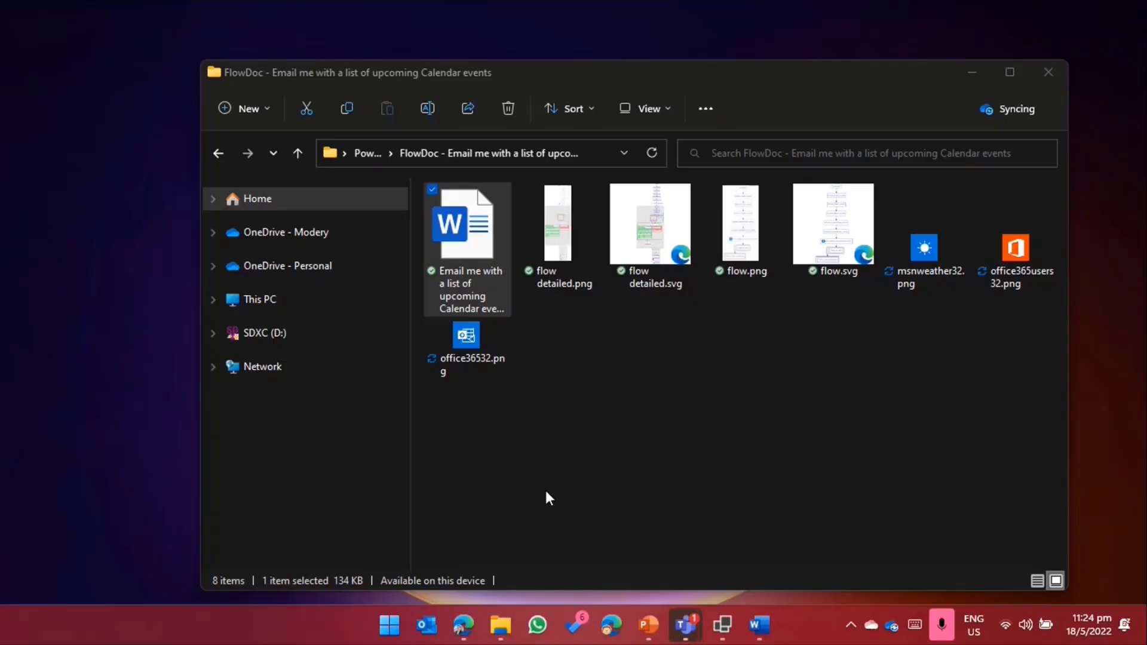
Step: Open the AppDoc - PonyMath folder and launch the PonyMath documentation in Word
click(297, 153)
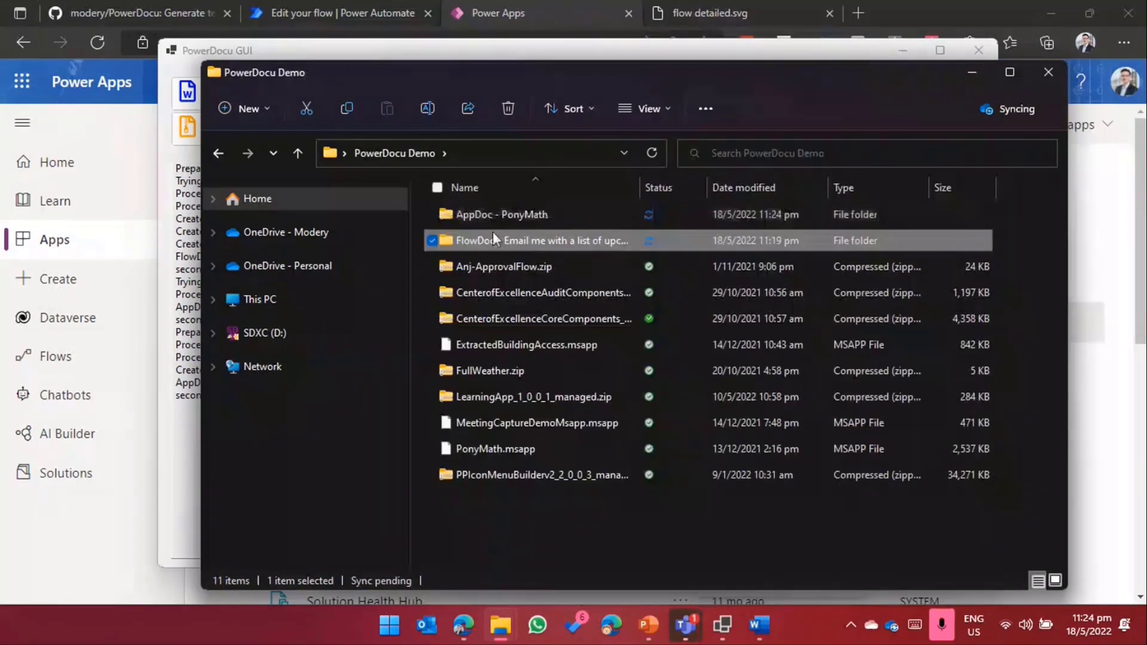
double_click(503, 214)
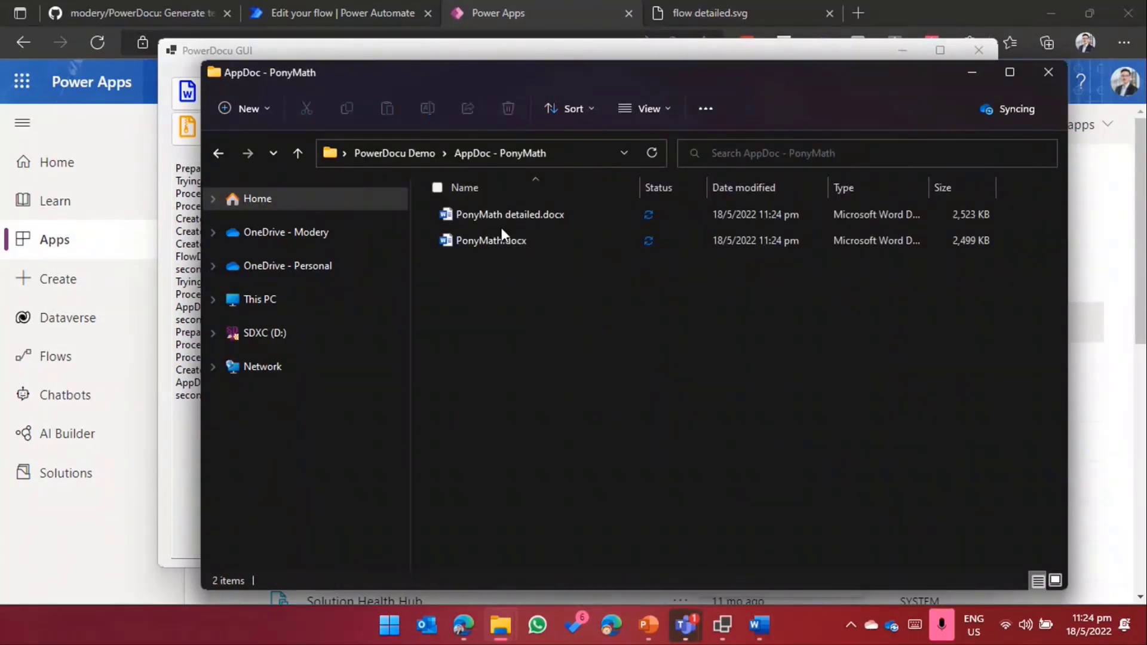
mouse_move(548, 234)
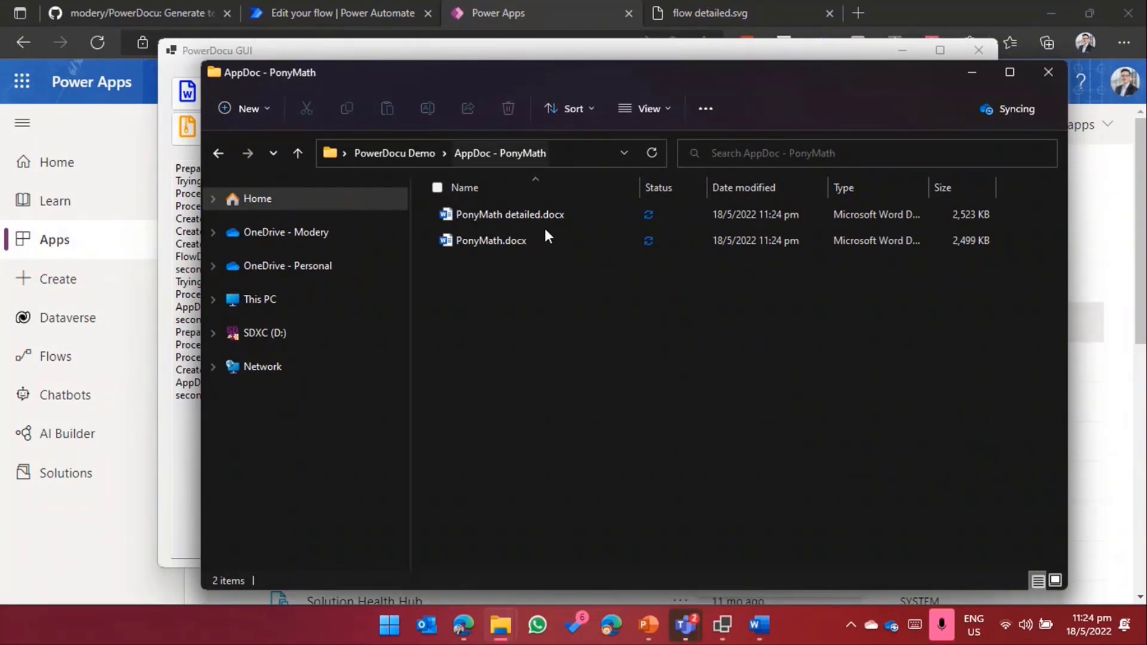
click(489, 240)
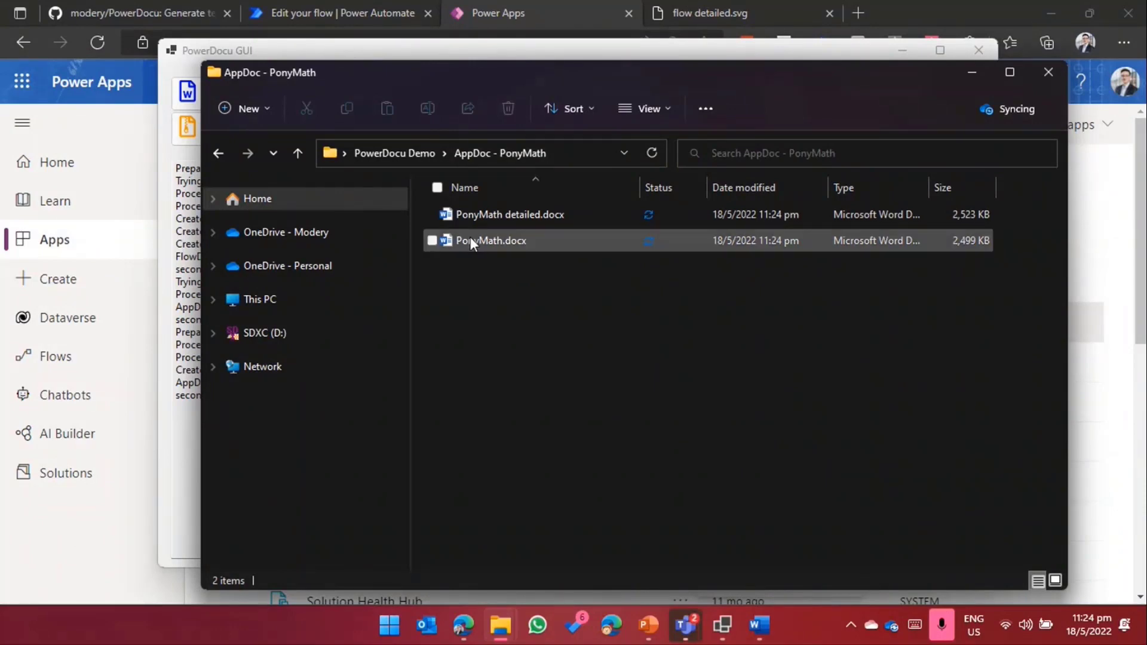
click(491, 240)
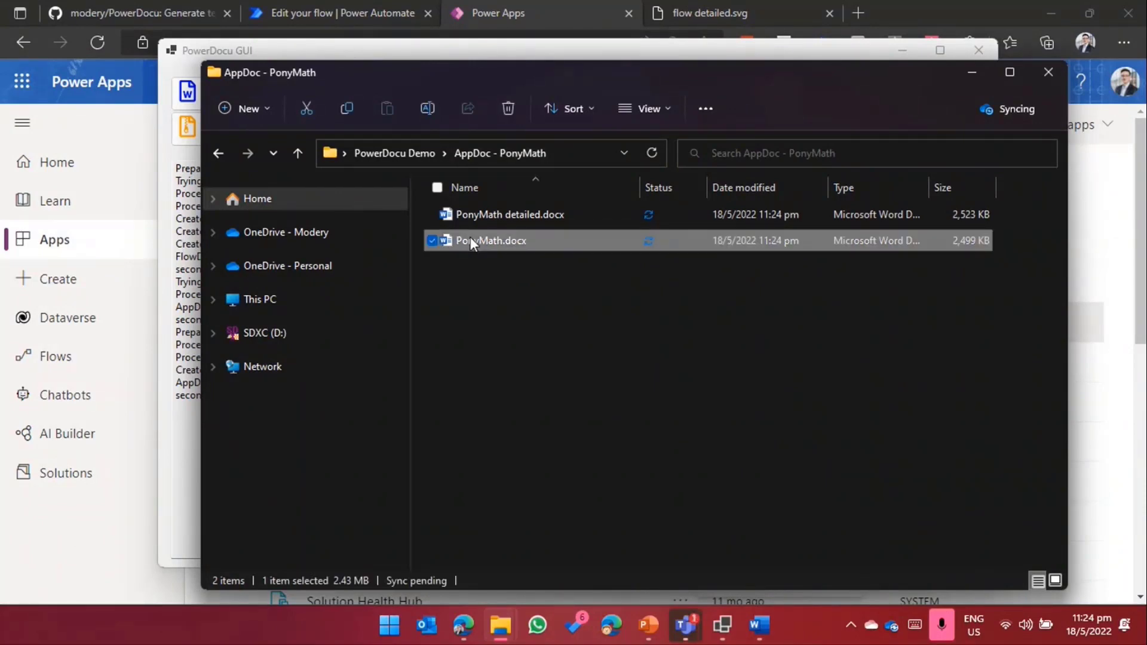
click(510, 214)
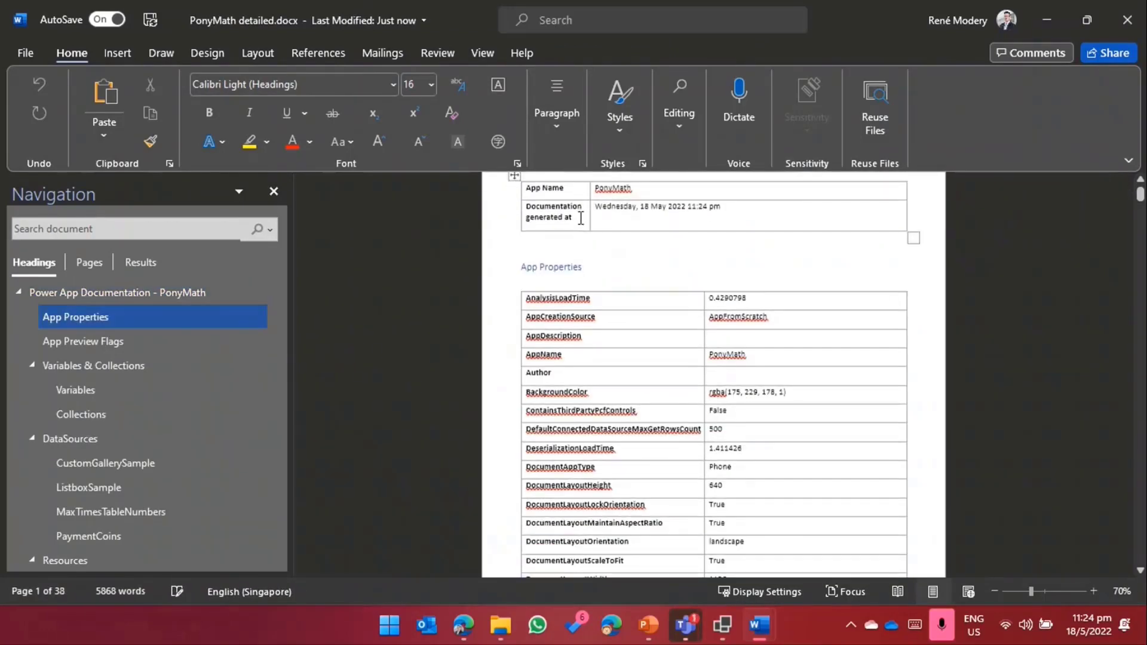
Step: Scroll through App Properties and App Preview Flags down to Variables & Collections
scroll(down, 3)
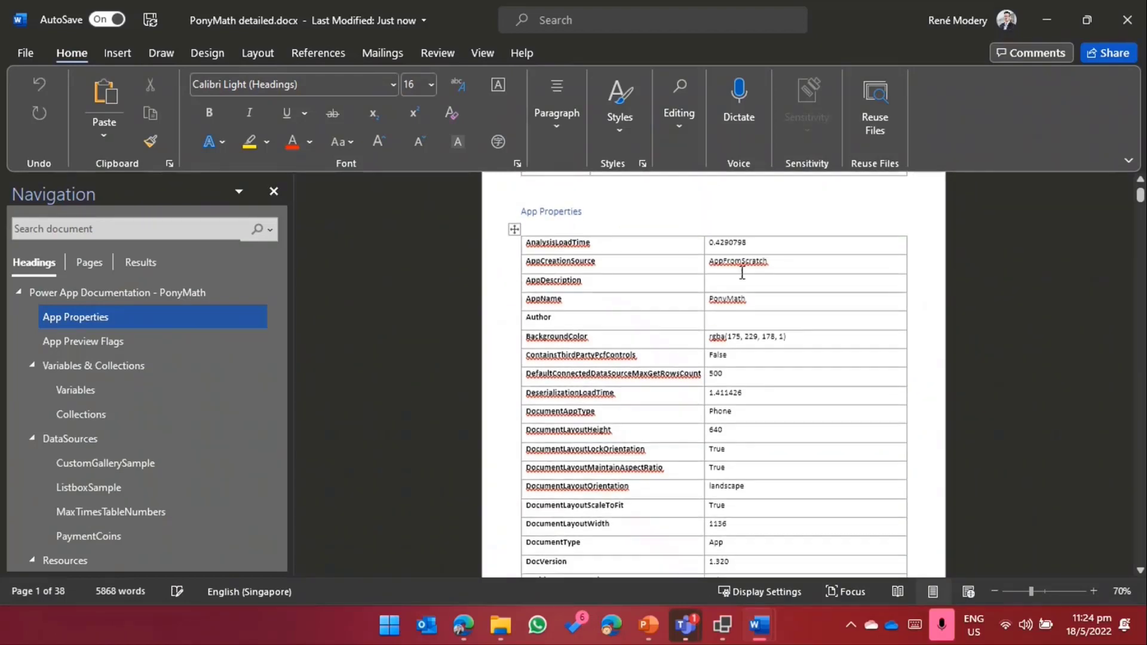
scroll(down, 3)
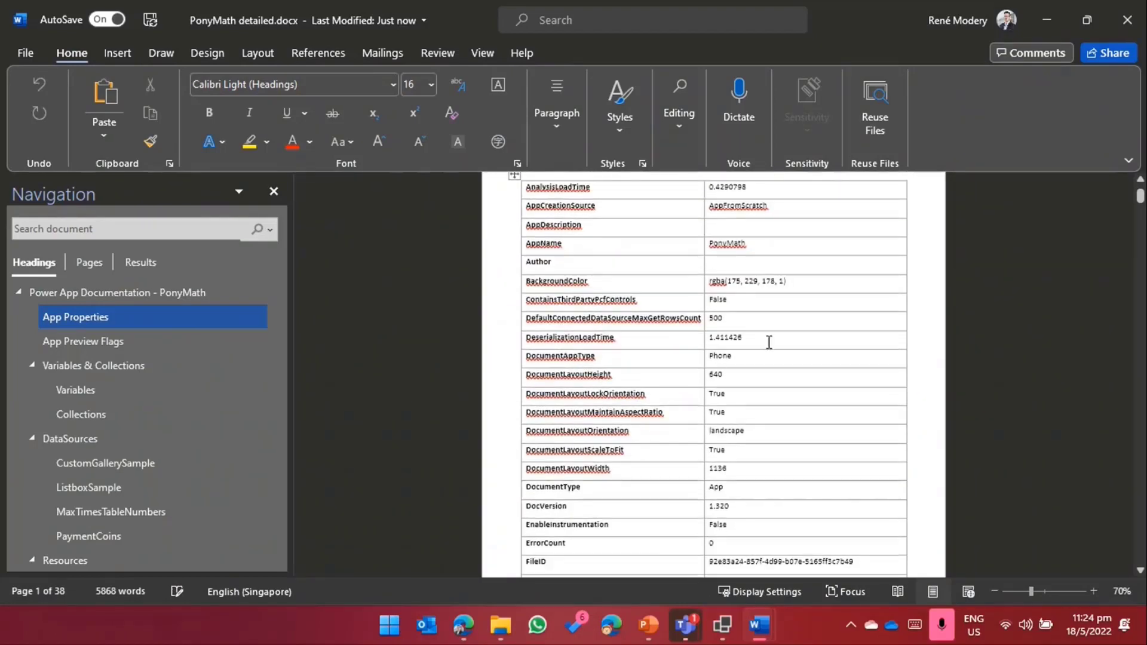
click(720, 356)
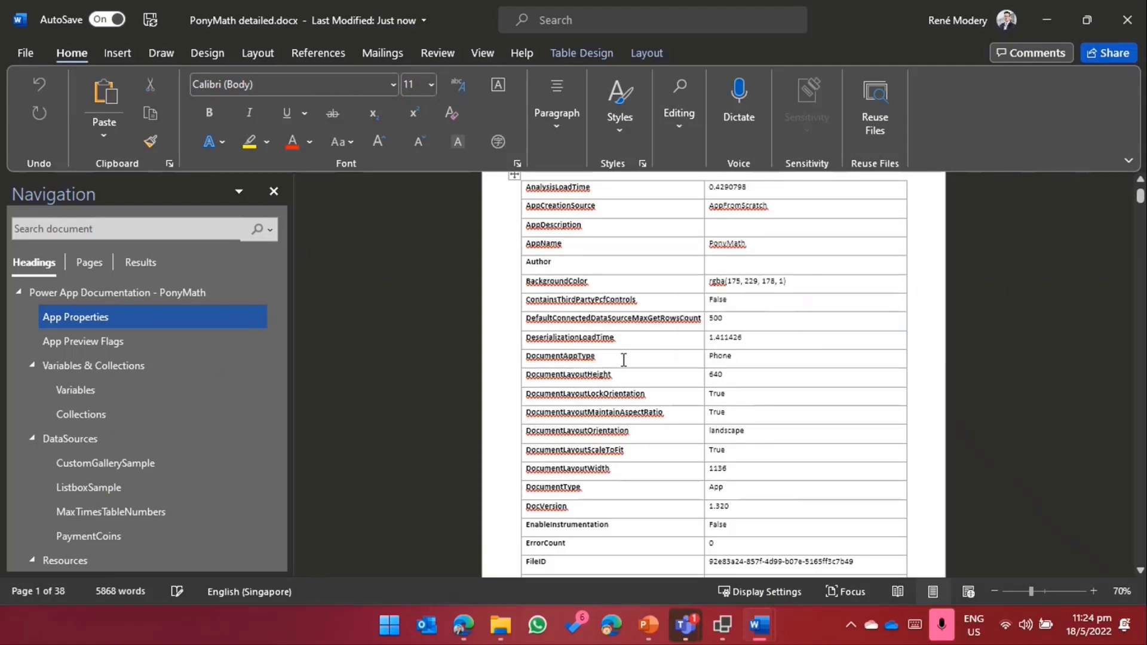
scroll(down, 3)
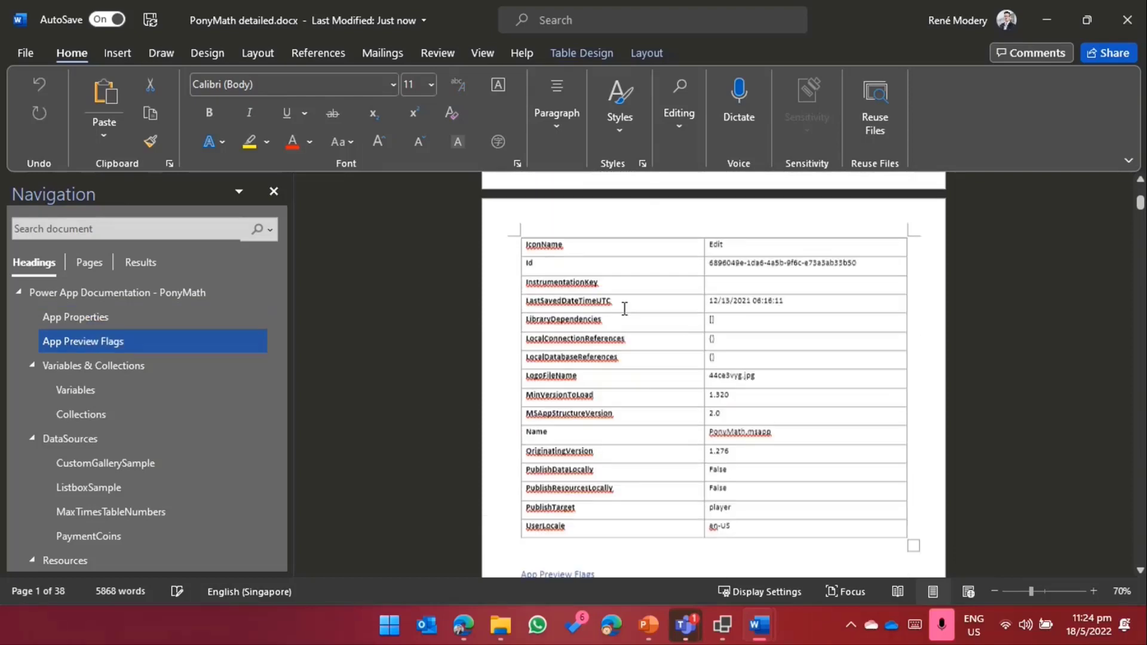
scroll(down, 3)
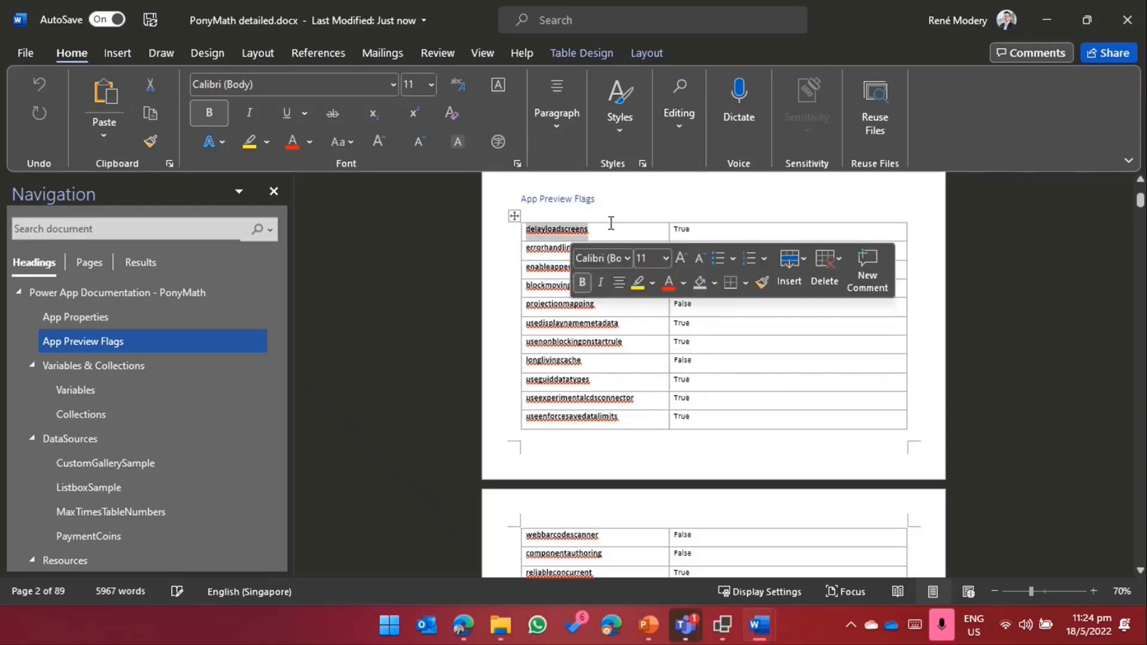
scroll(down, 3)
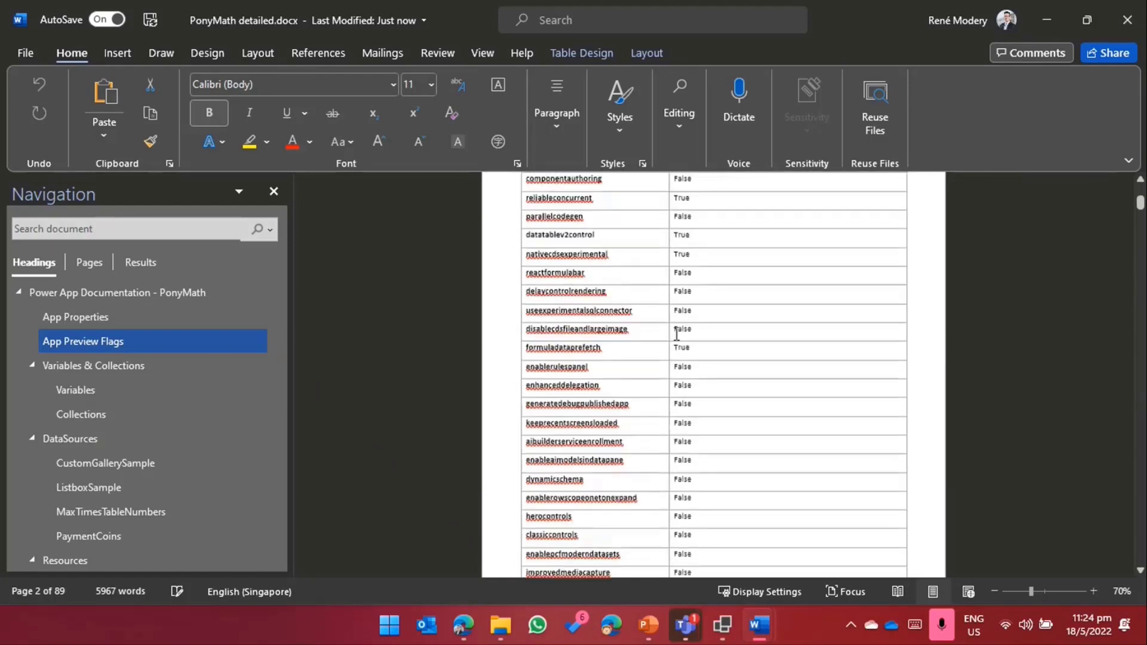
click(93, 366)
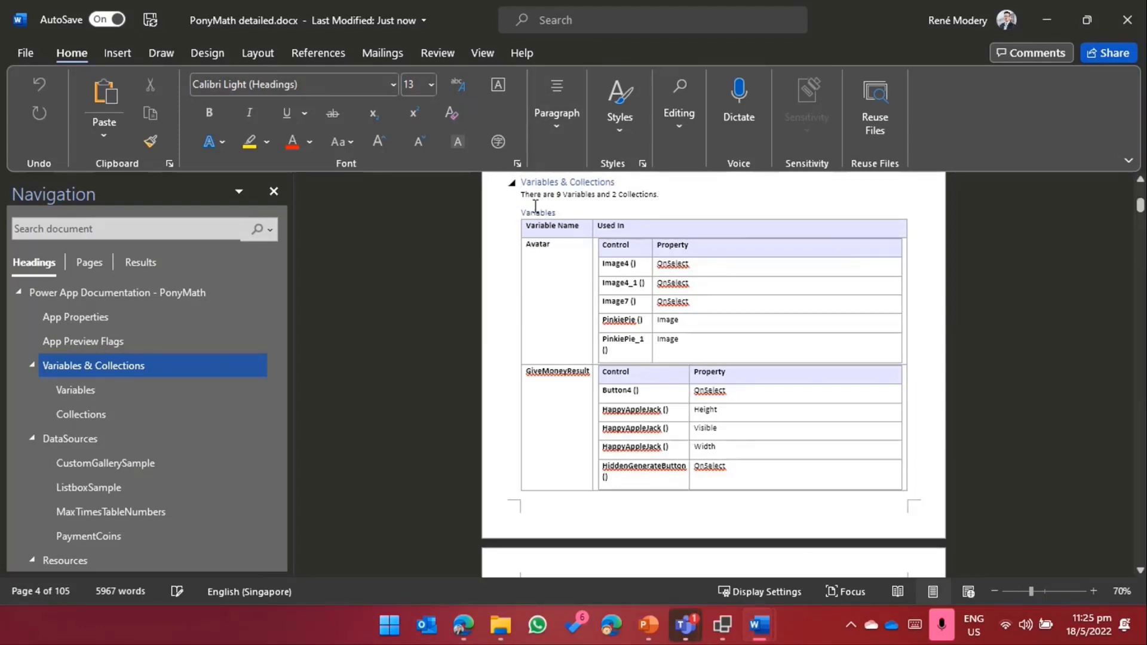
mouse_move(592, 246)
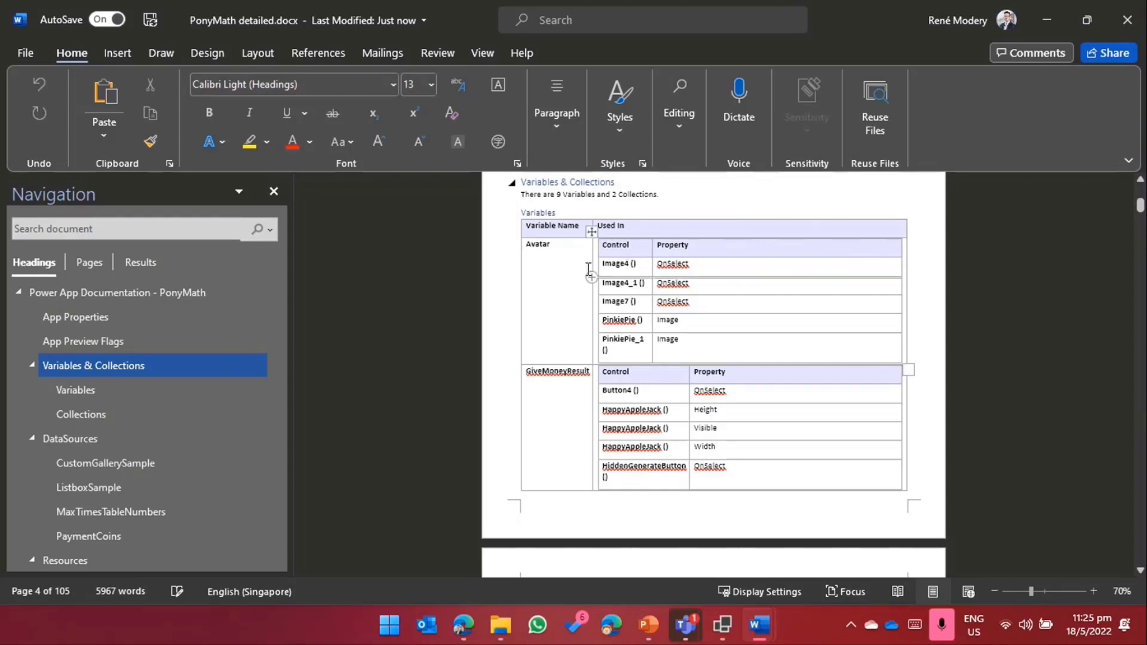
Step: Browse the Avatar and other variable usage tables, then jump to the Collections section
click(617, 262)
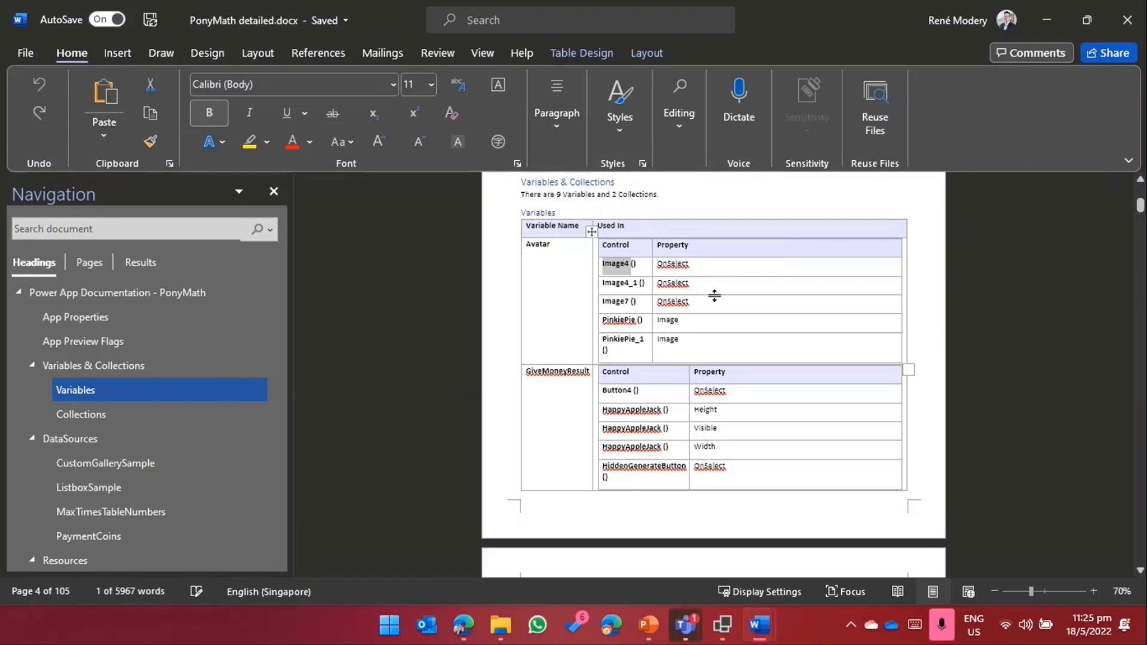
mouse_move(624, 338)
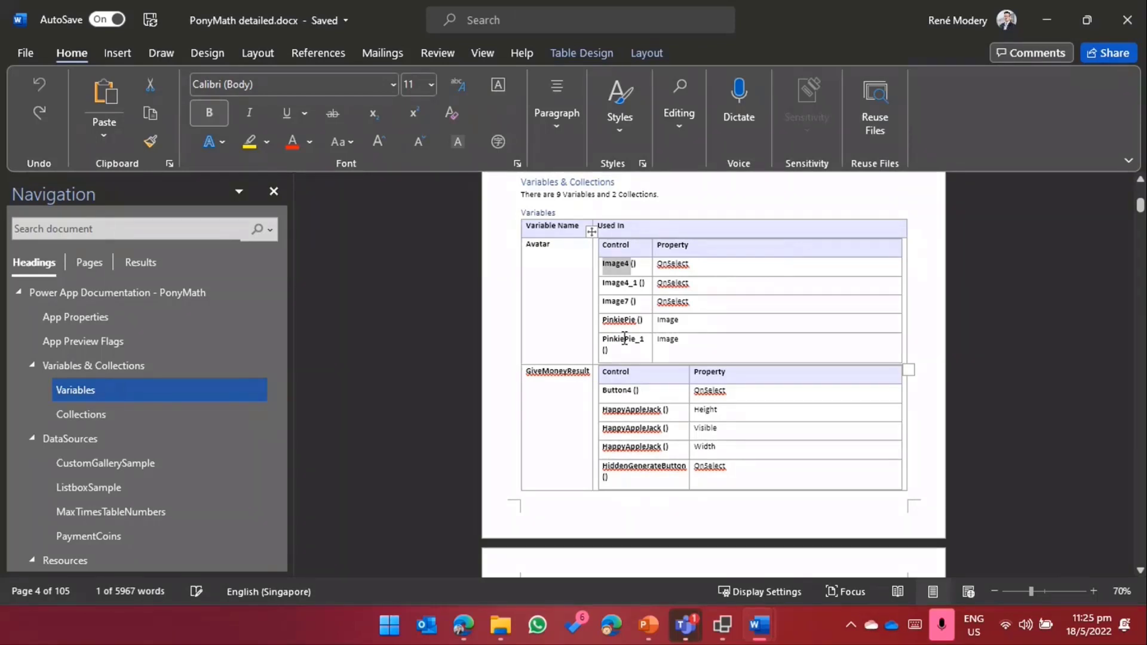
mouse_move(506, 327)
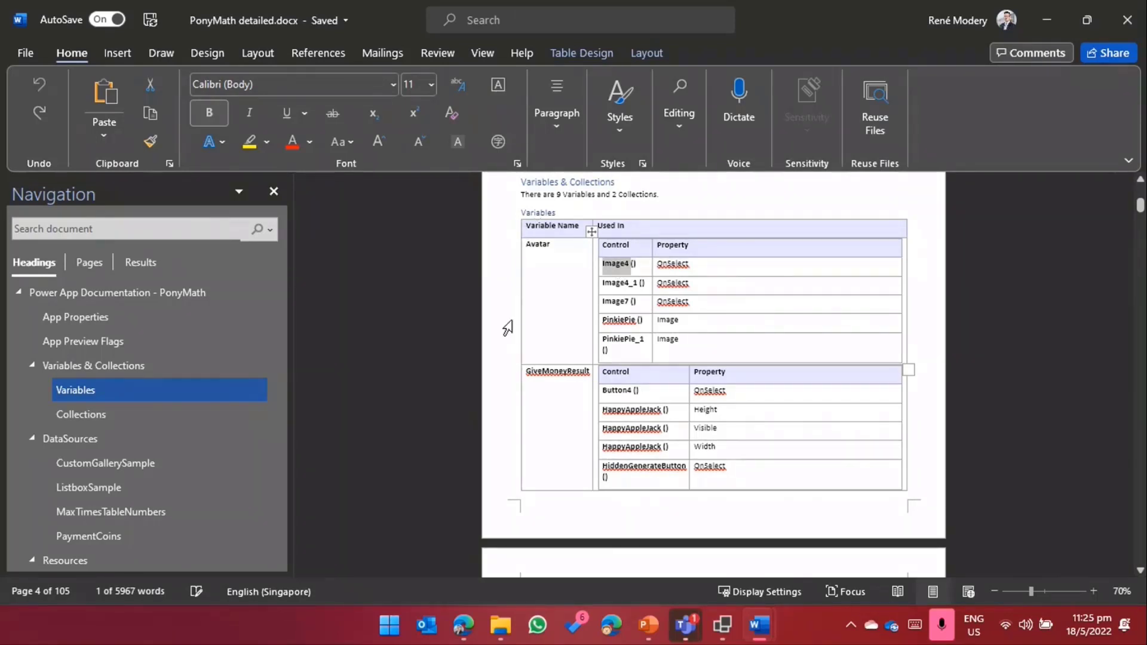
scroll(down, 3)
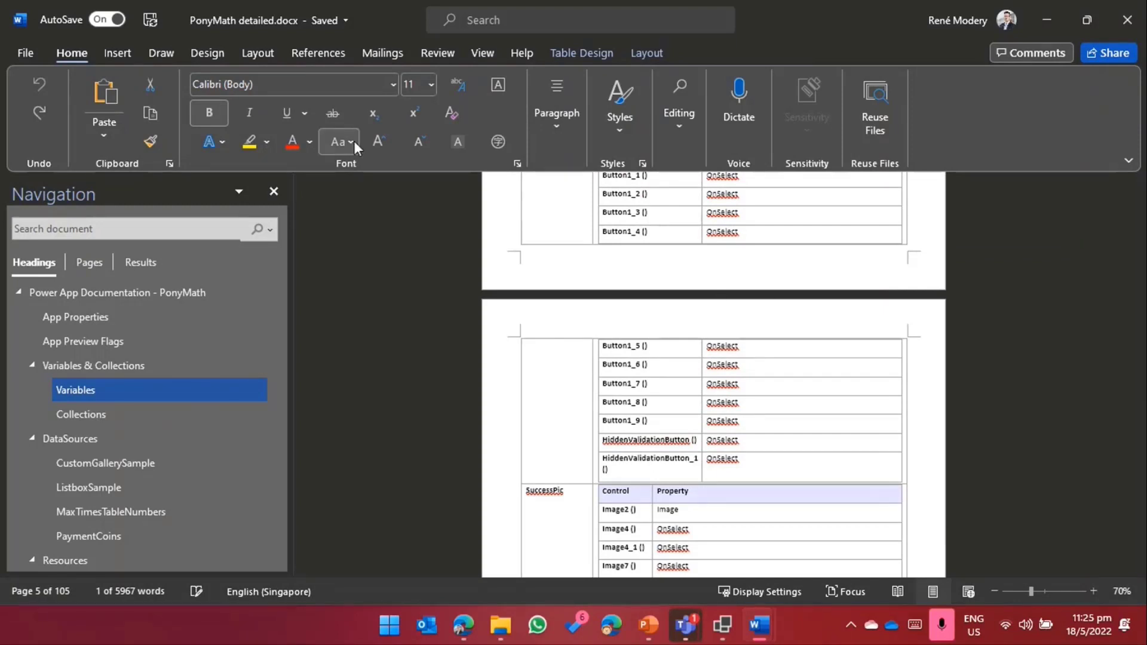
scroll(down, 3)
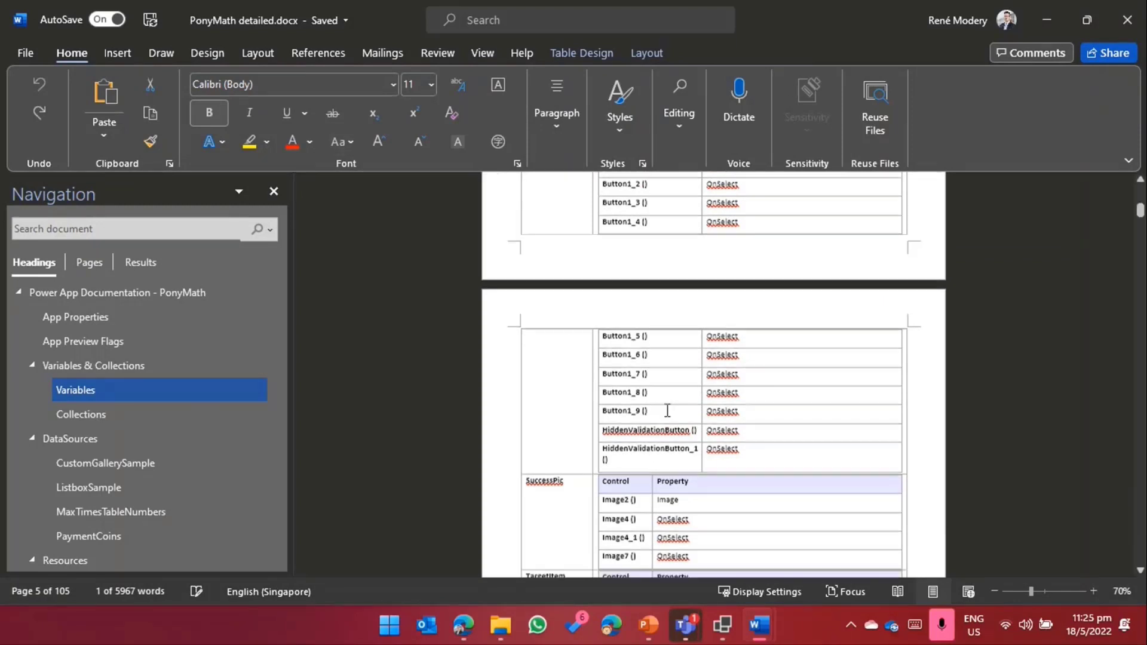
click(80, 339)
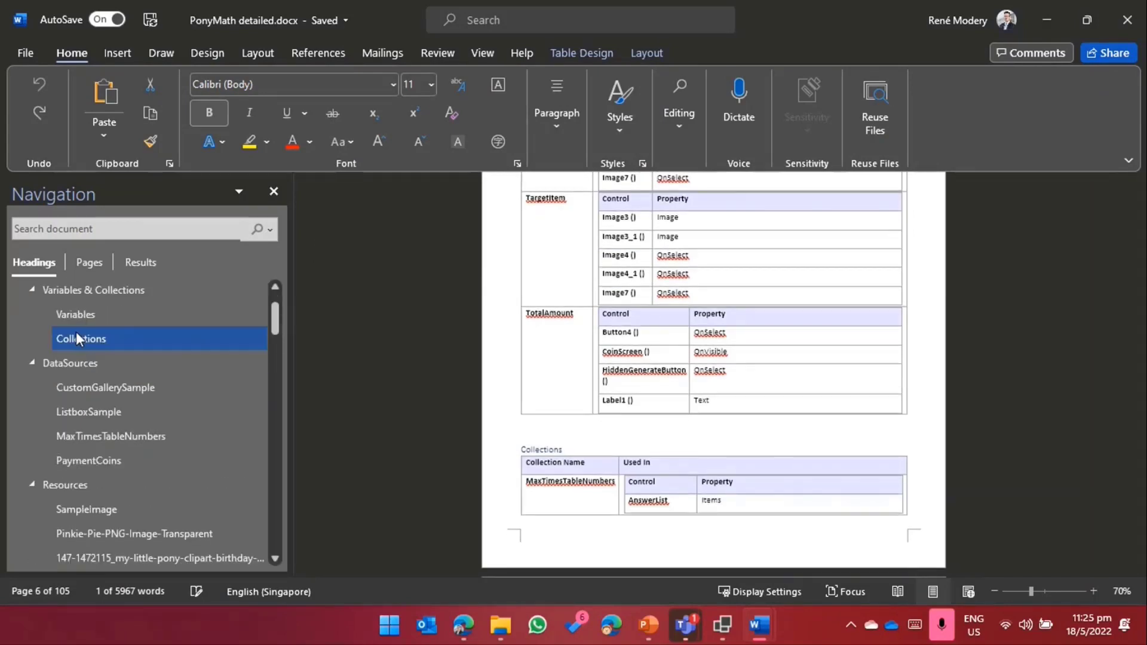
Step: Visit the DataSources section and its ListboxSample, MaxTimesTableNumbers and PaymentCoins entries
click(71, 363)
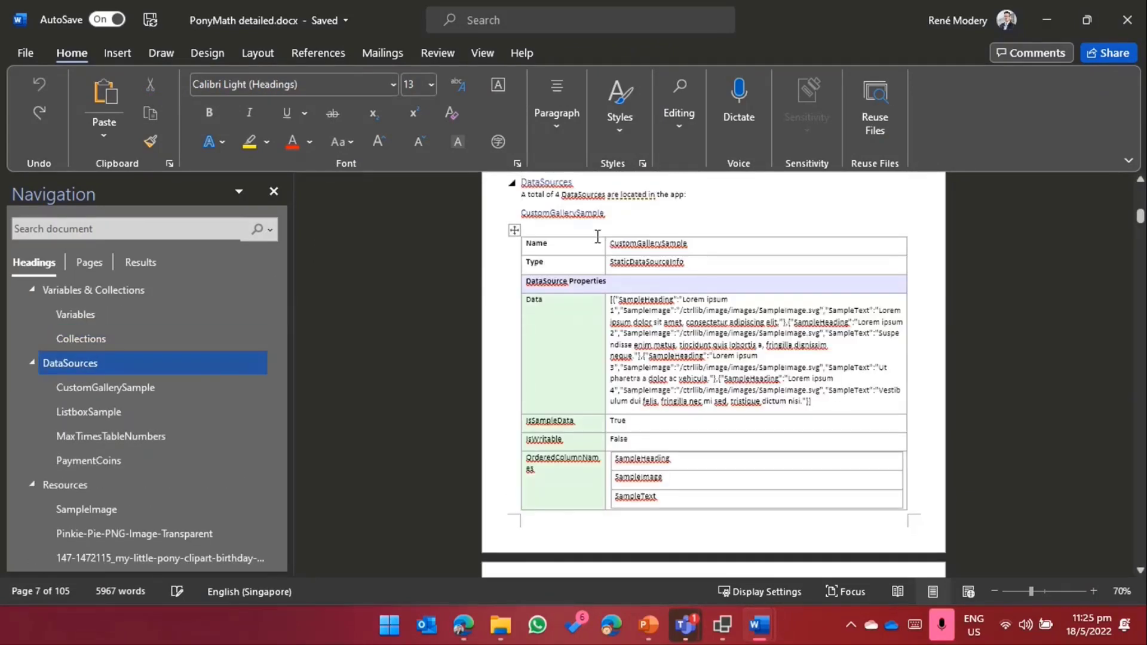
click(88, 412)
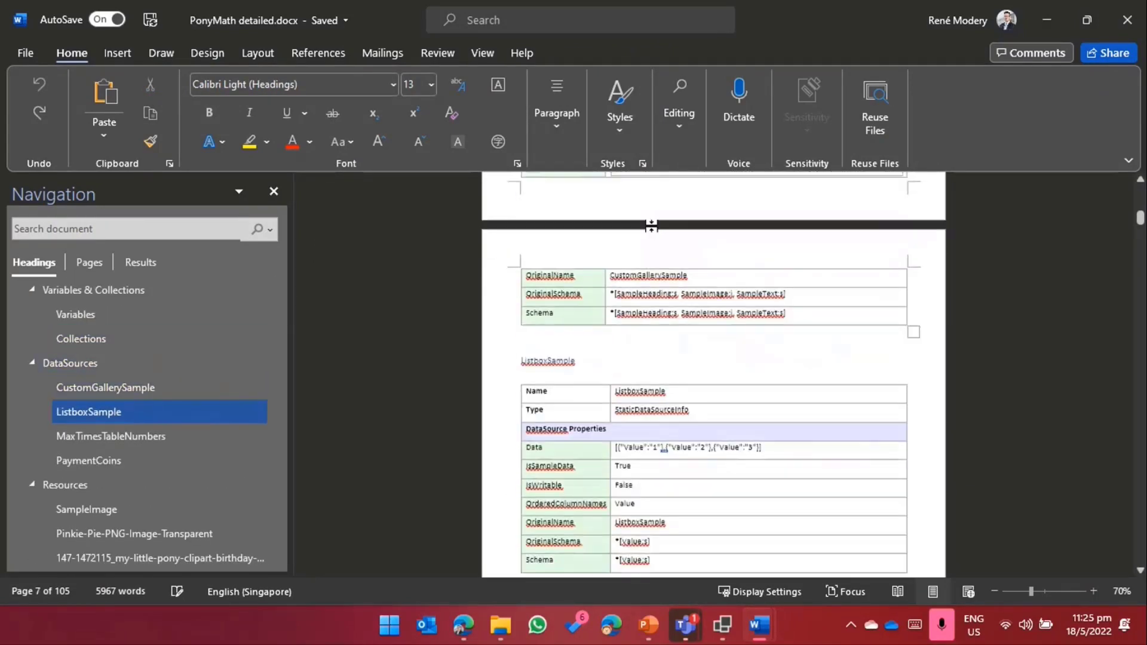
click(110, 436)
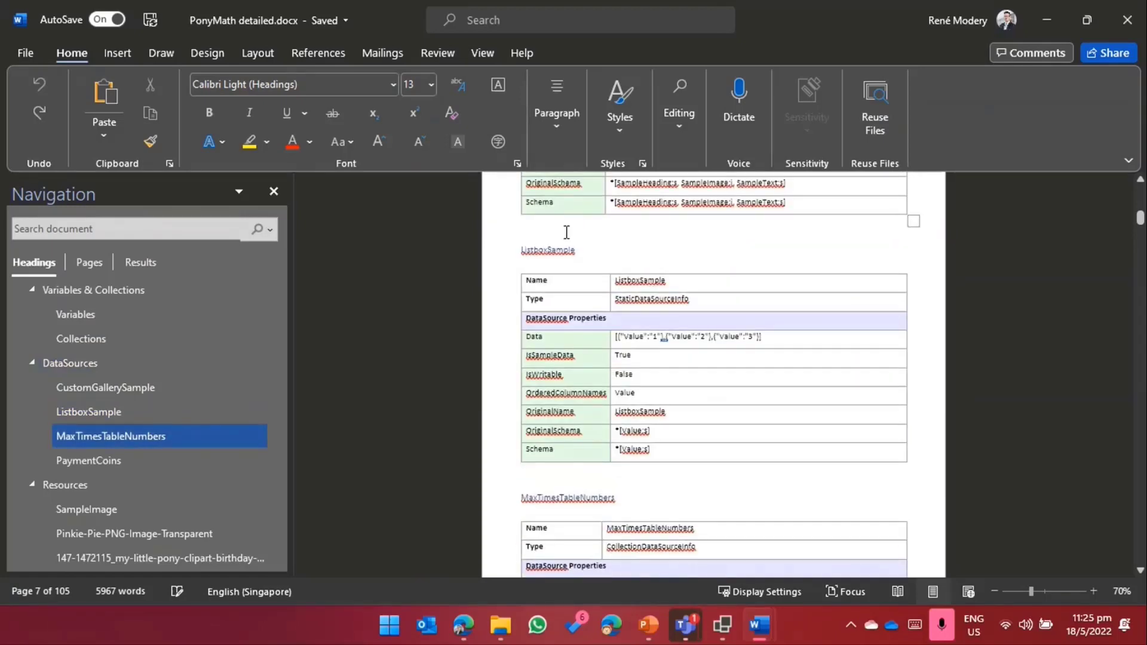
click(87, 460)
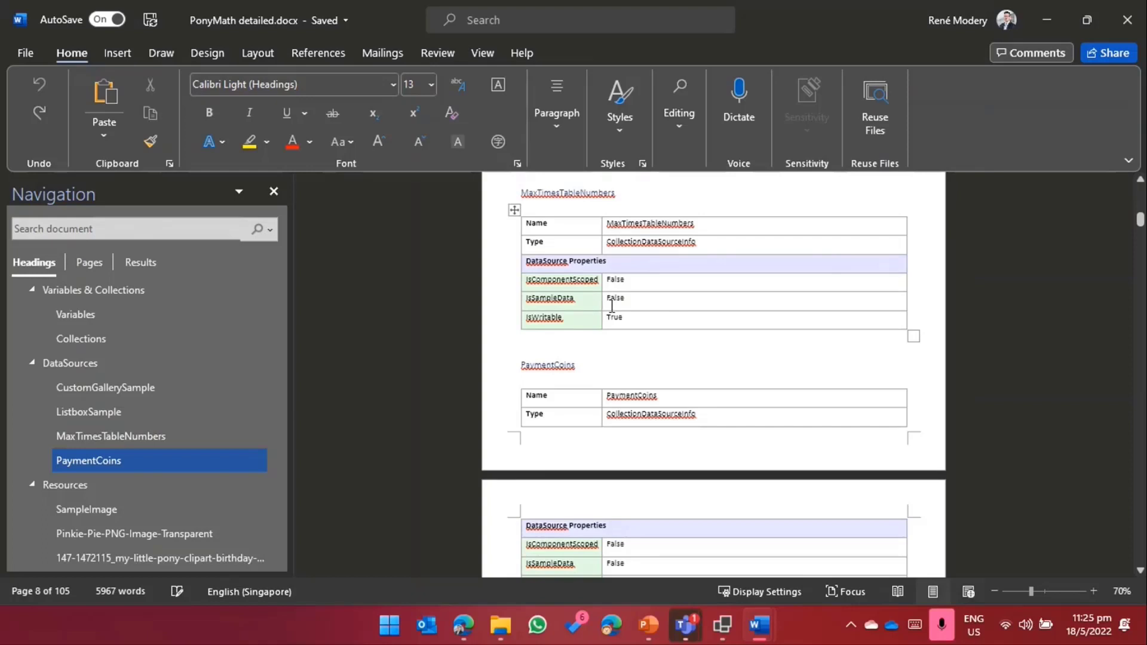
Step: Review the Pinkie-Pie and pony clipart resources down to the alyssa_pony_full image preview
click(134, 533)
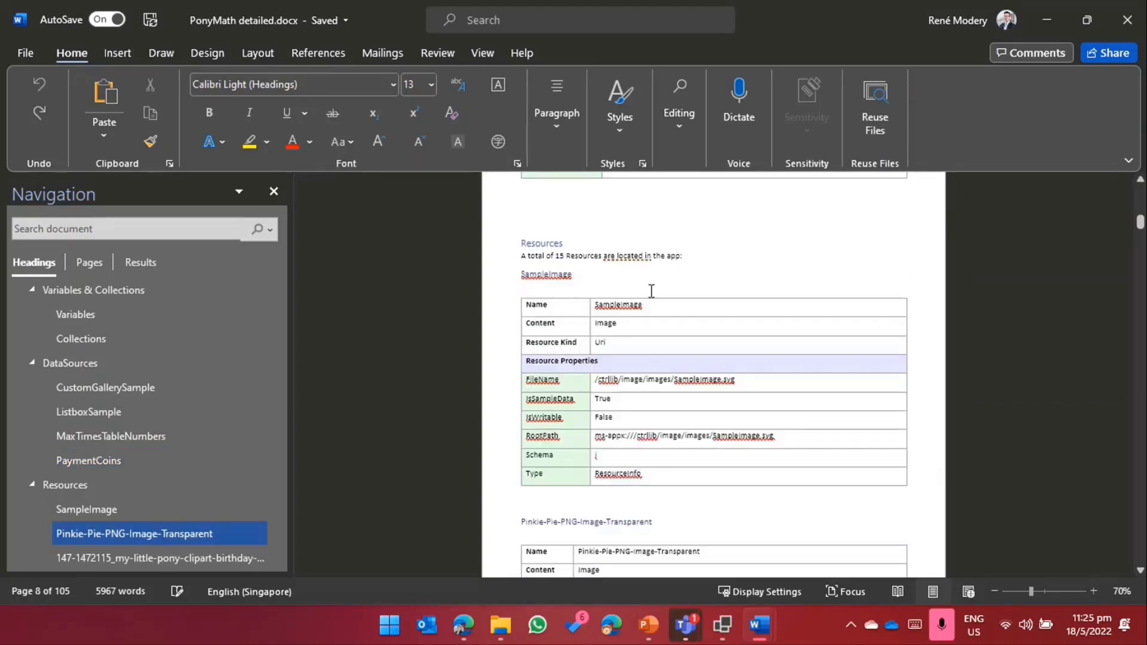
scroll(down, 3)
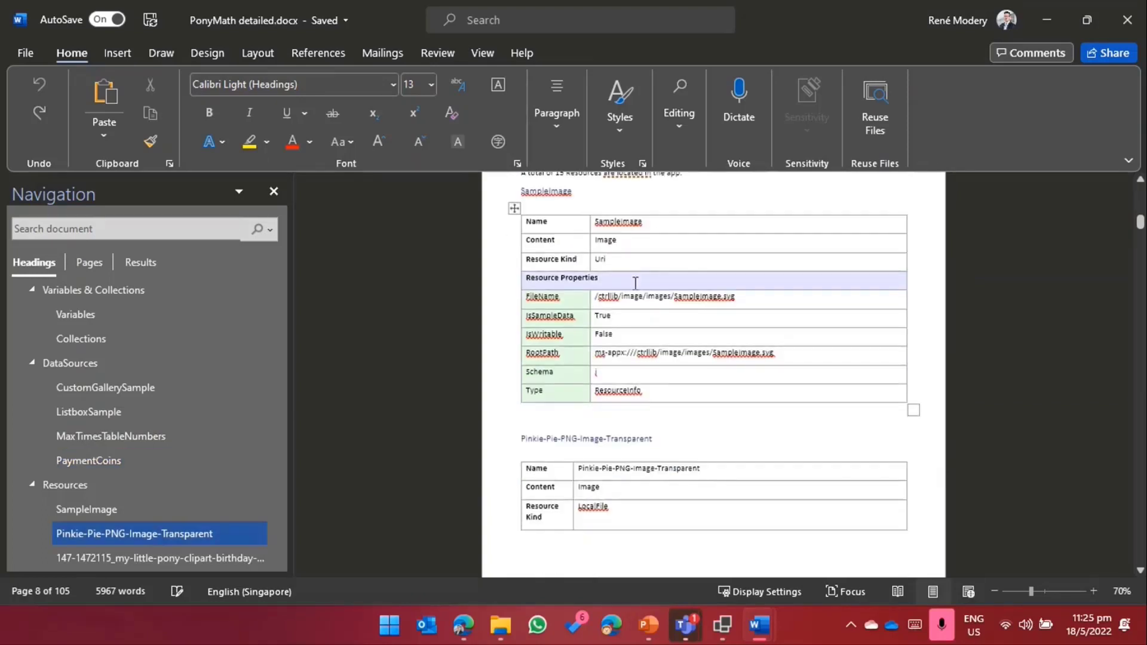
scroll(down, 3)
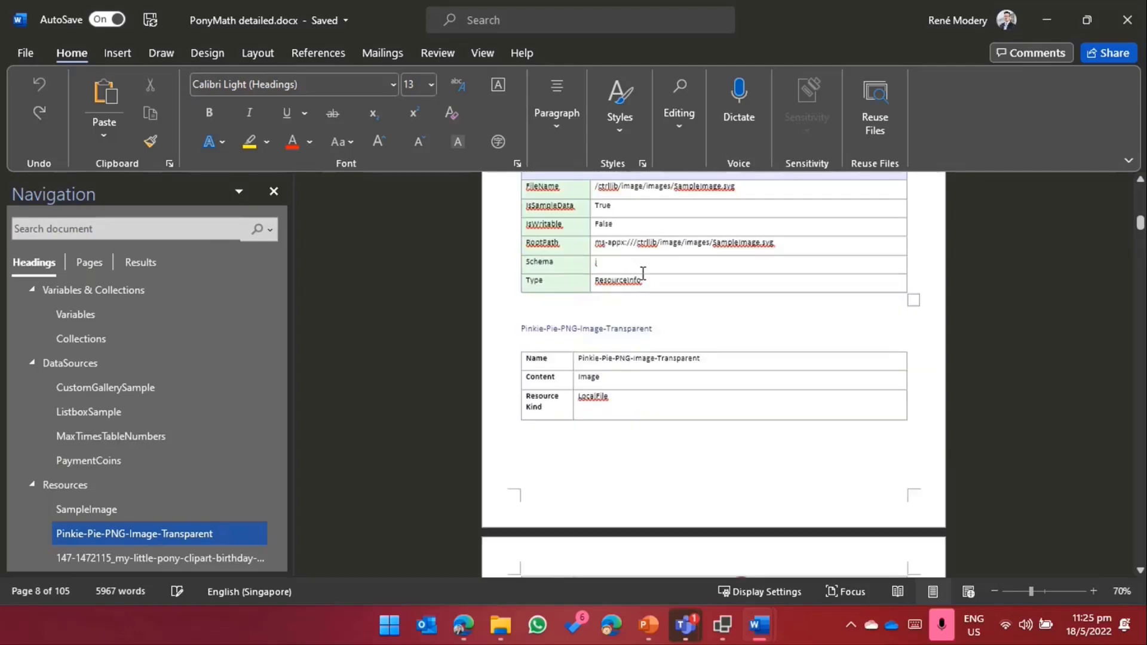
click(159, 553)
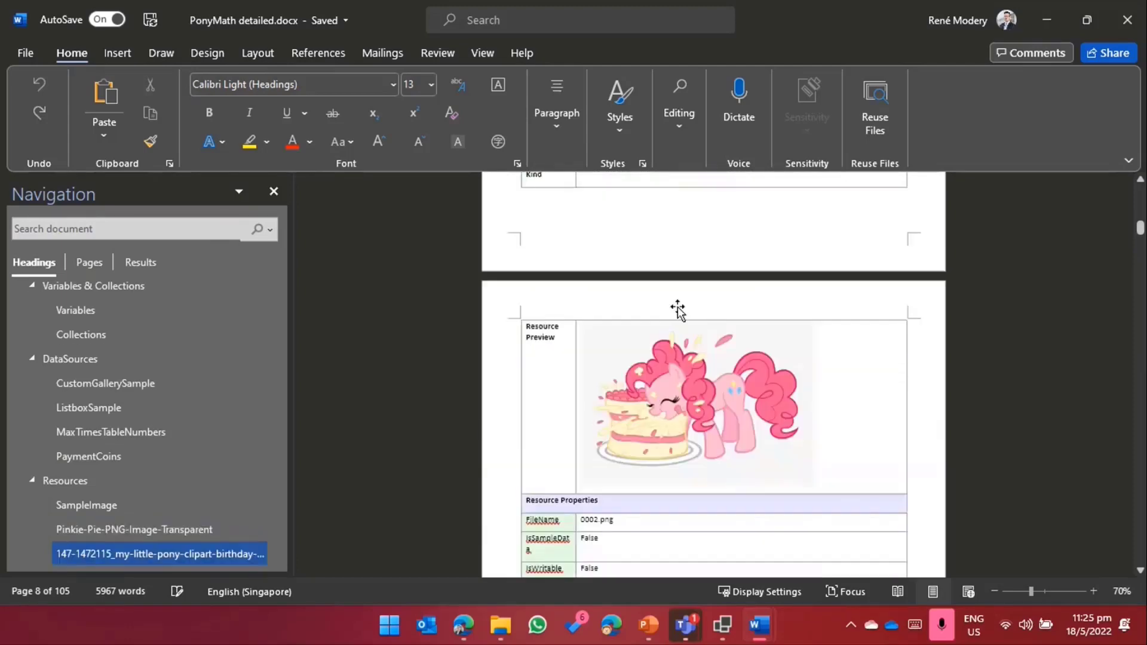
scroll(down, 3)
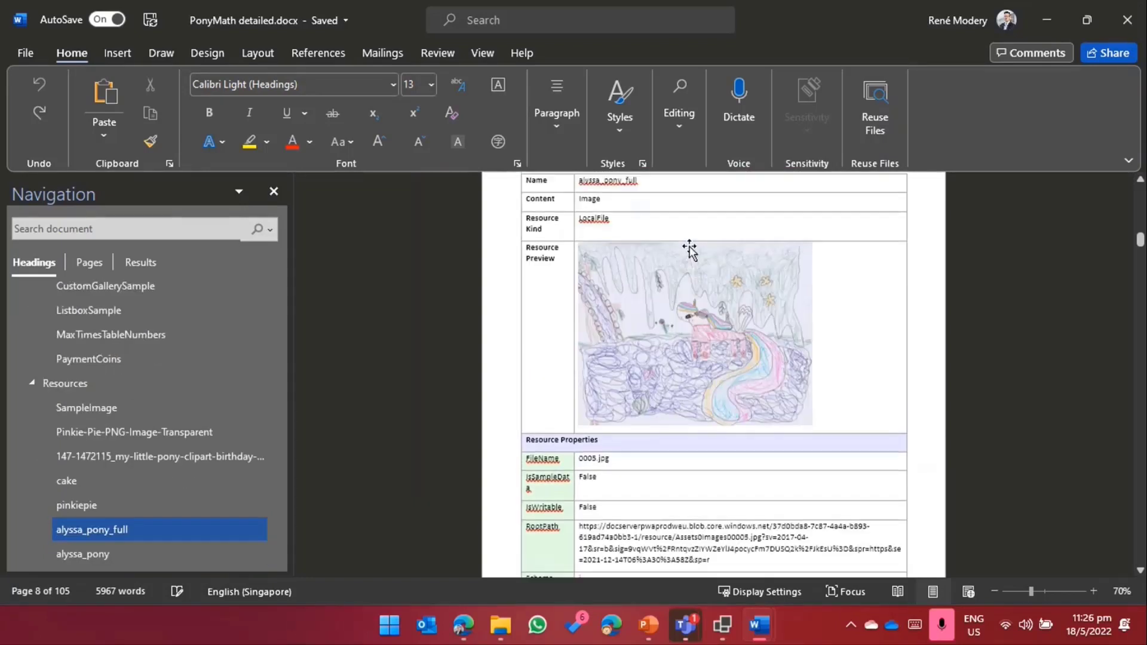
scroll(up, 3)
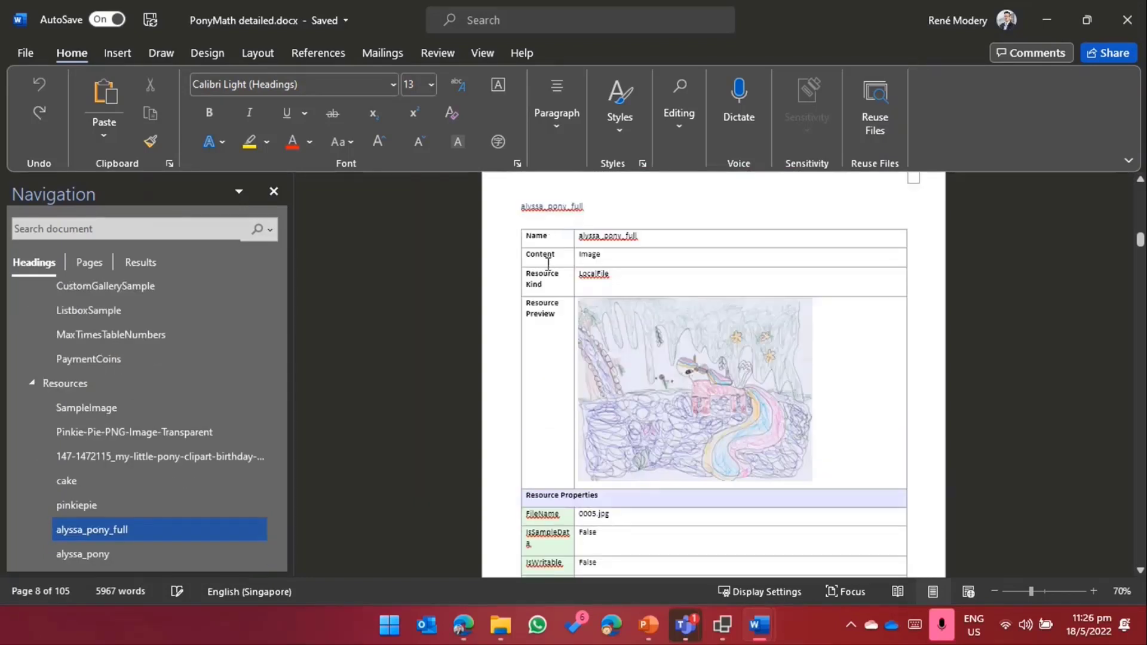
scroll(down, 3)
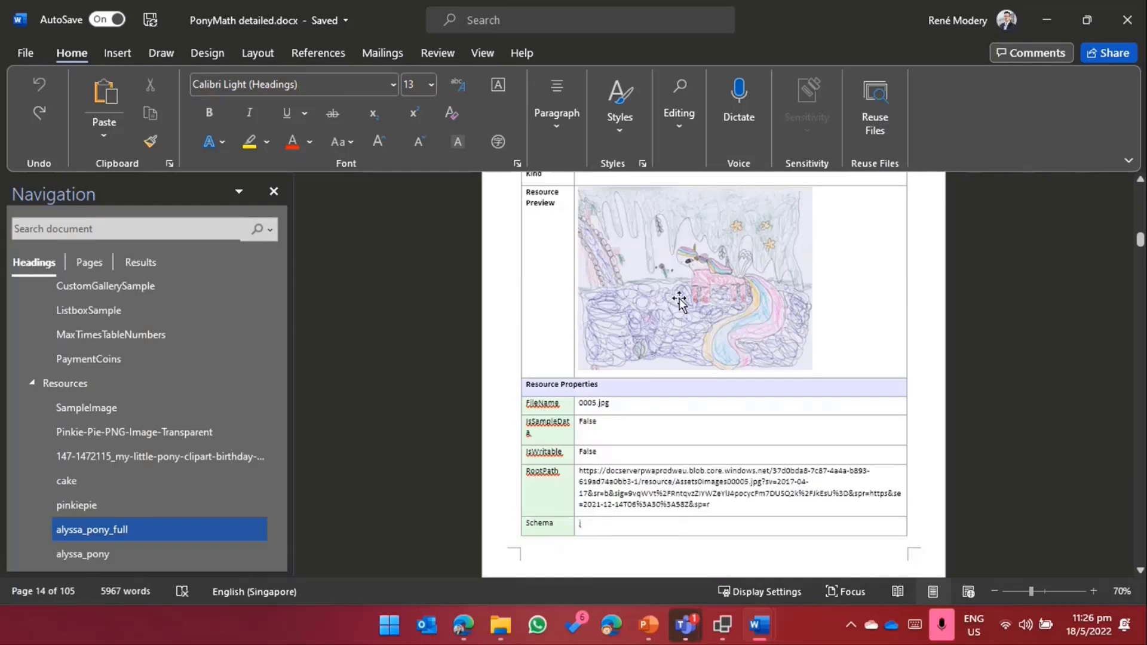
scroll(down, 3)
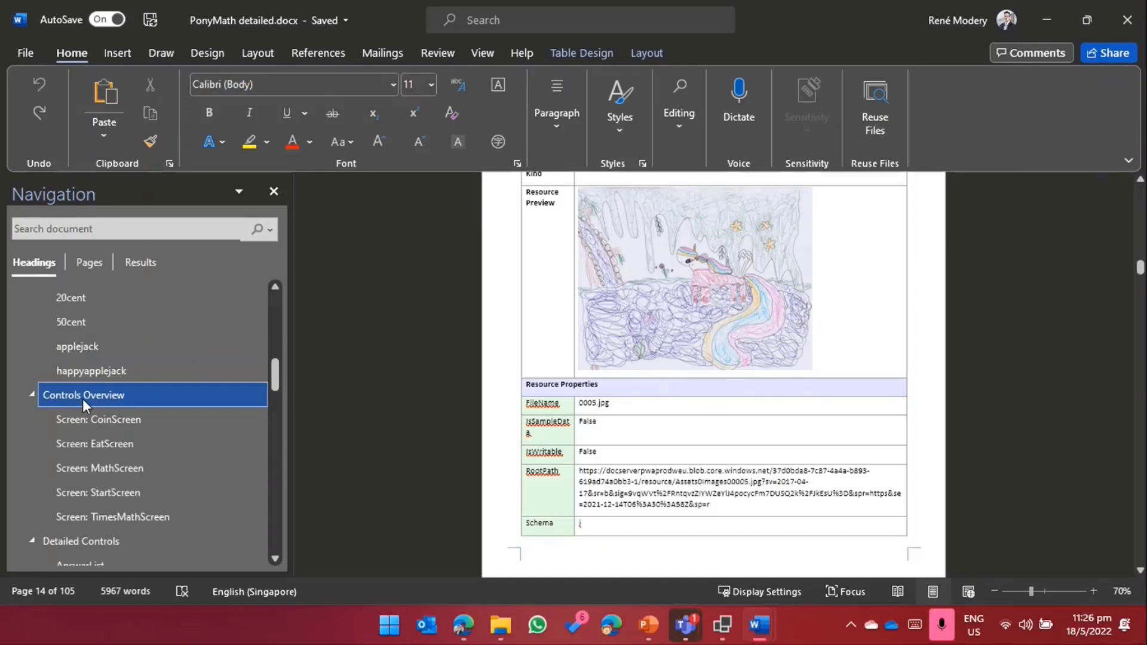
Step: Check Controls Overview, the EatScreen and TimesMathScreen trees, then the AnswerList detailed entry
click(84, 395)
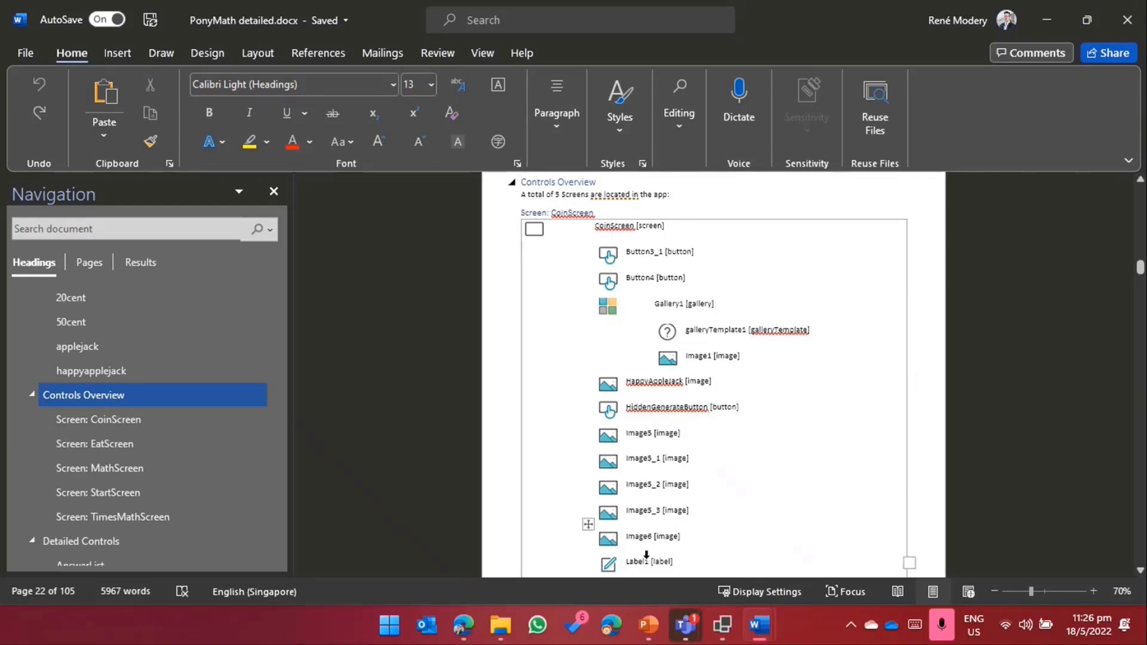
mouse_move(566, 213)
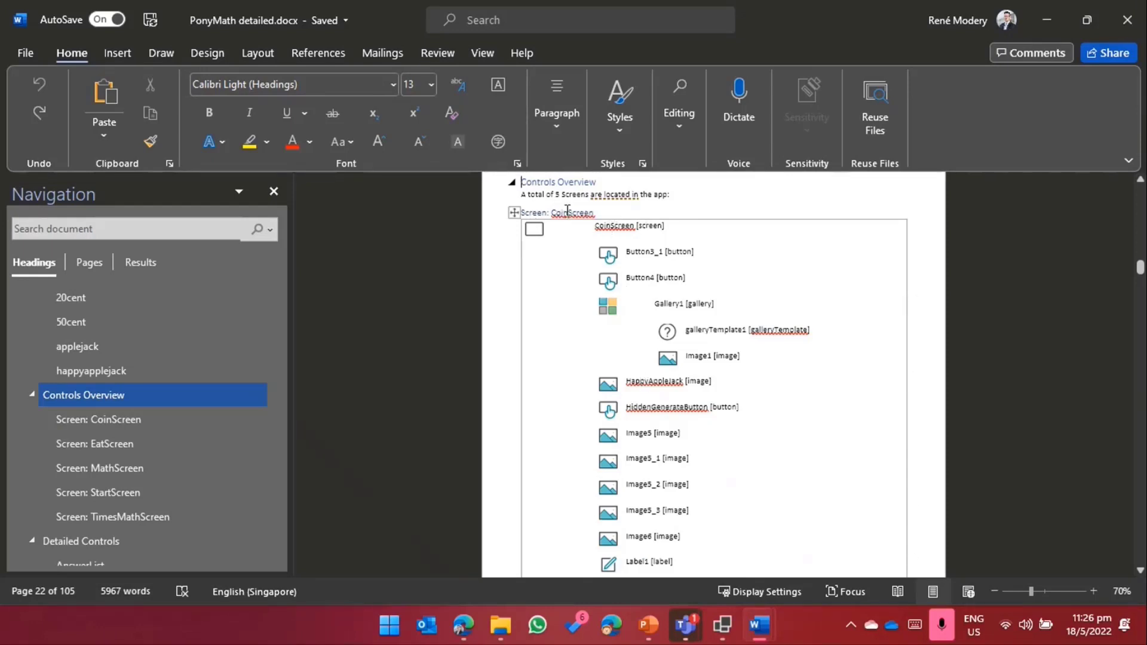
mouse_move(695, 304)
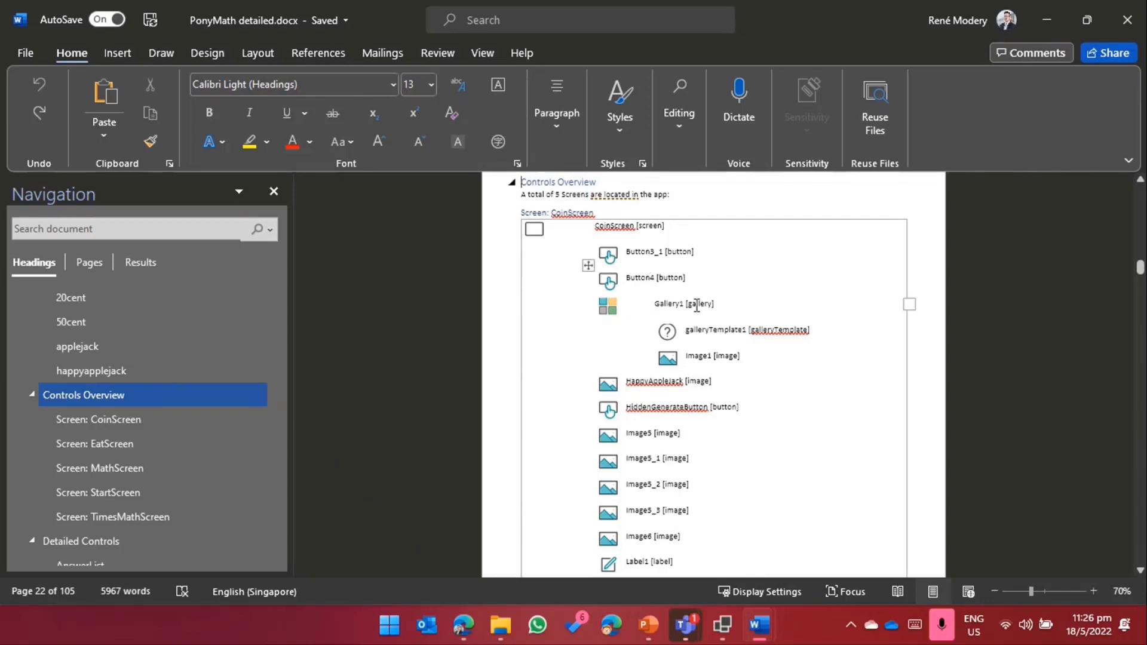
click(94, 443)
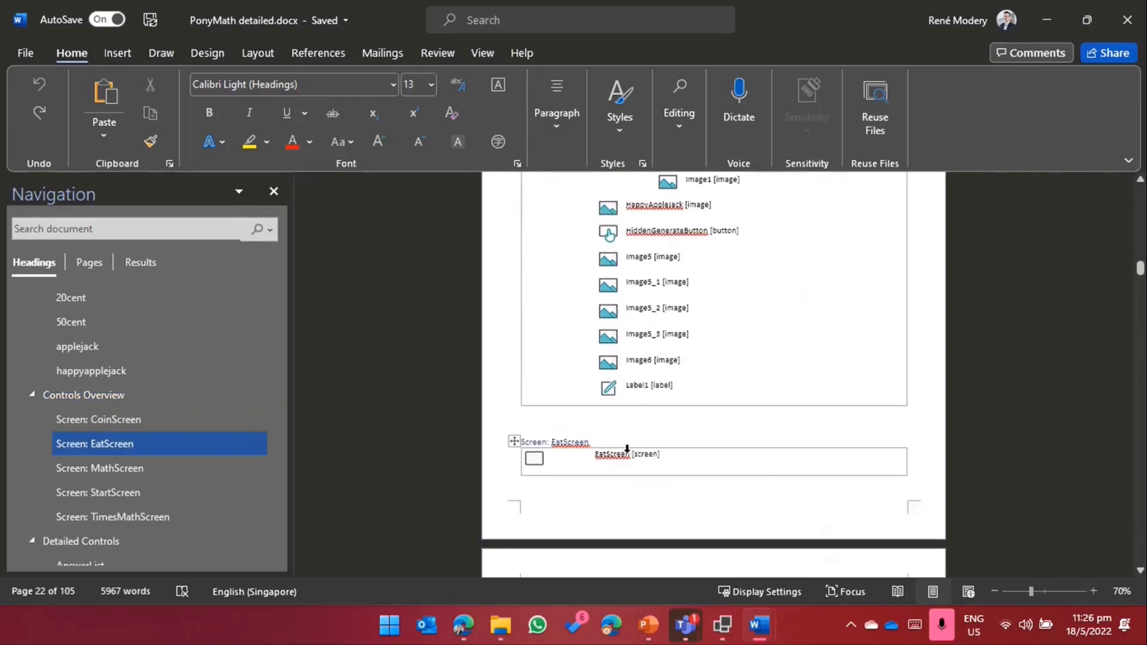
click(113, 516)
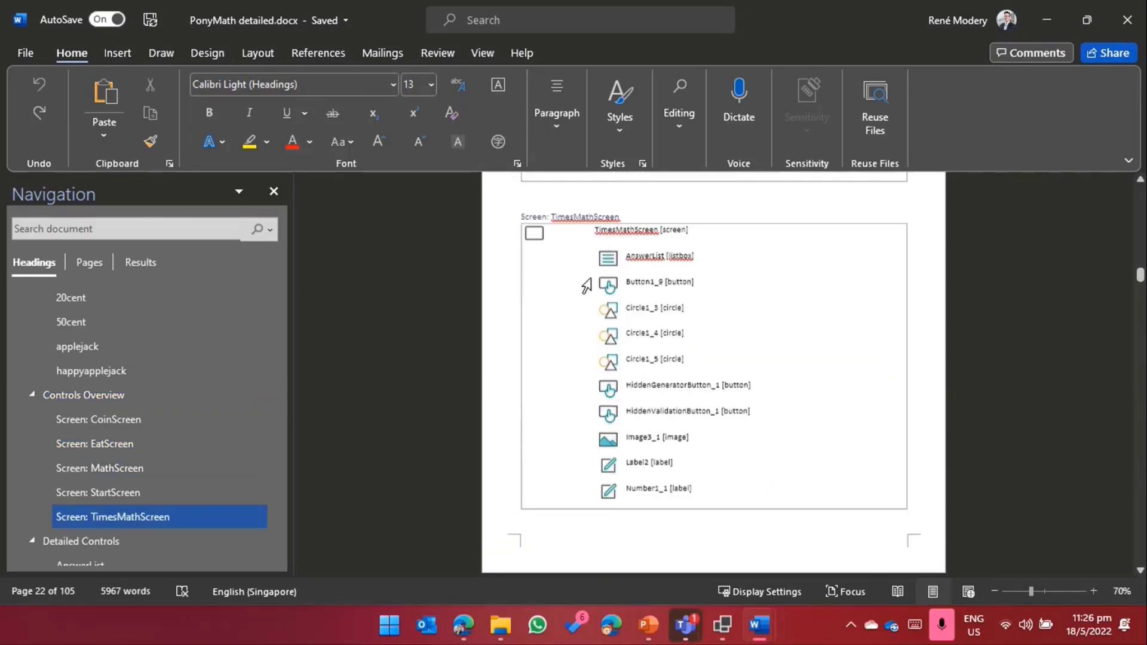
click(80, 553)
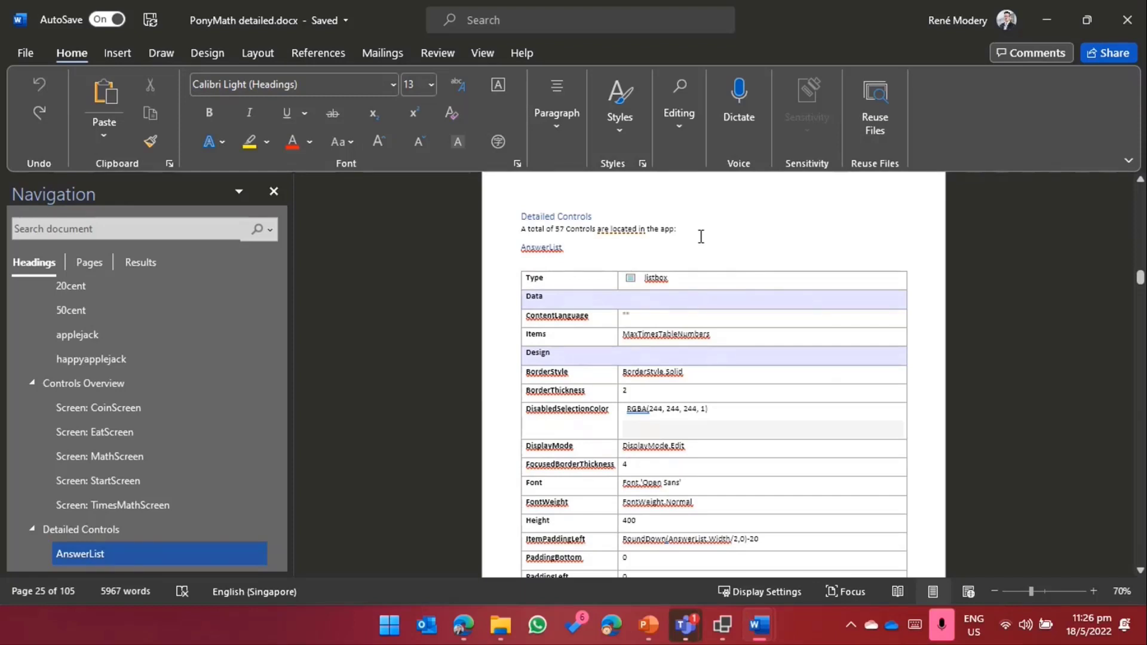
Step: Scroll the AnswerList table from its Items row down to the Color Properties swatches
scroll(down, 3)
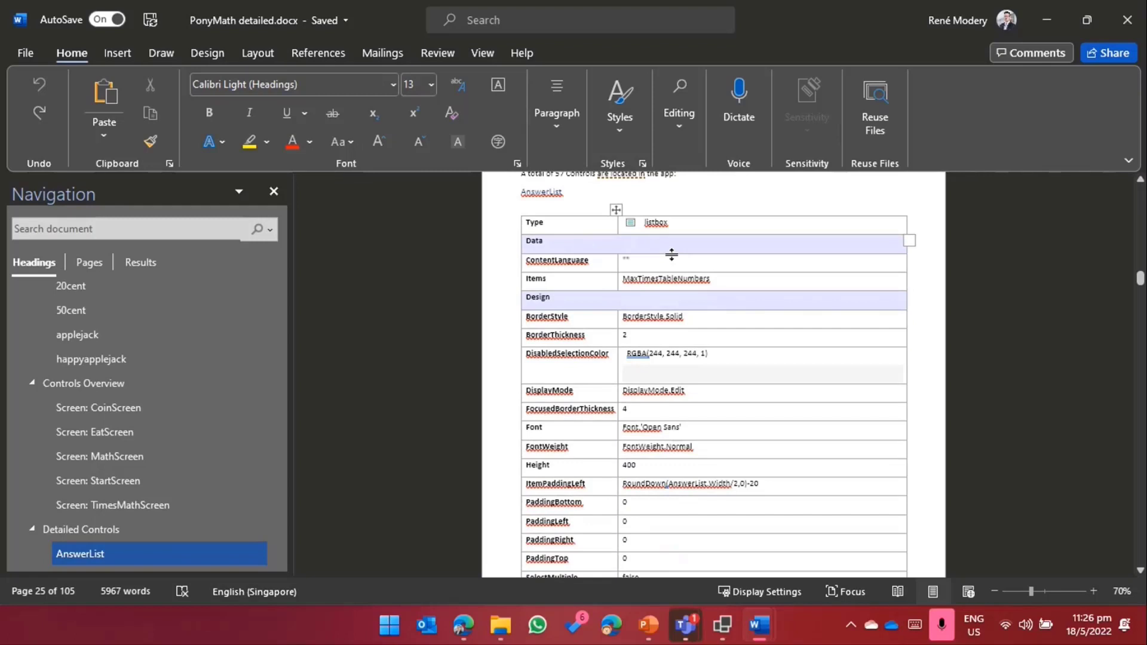
mouse_move(507, 307)
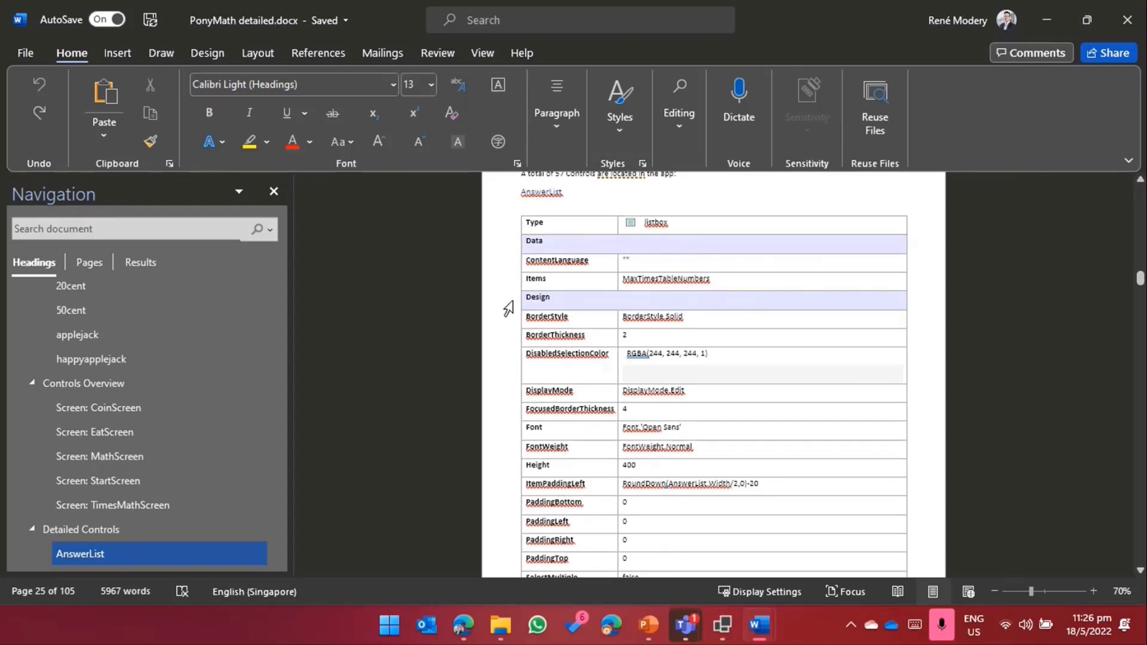
scroll(down, 3)
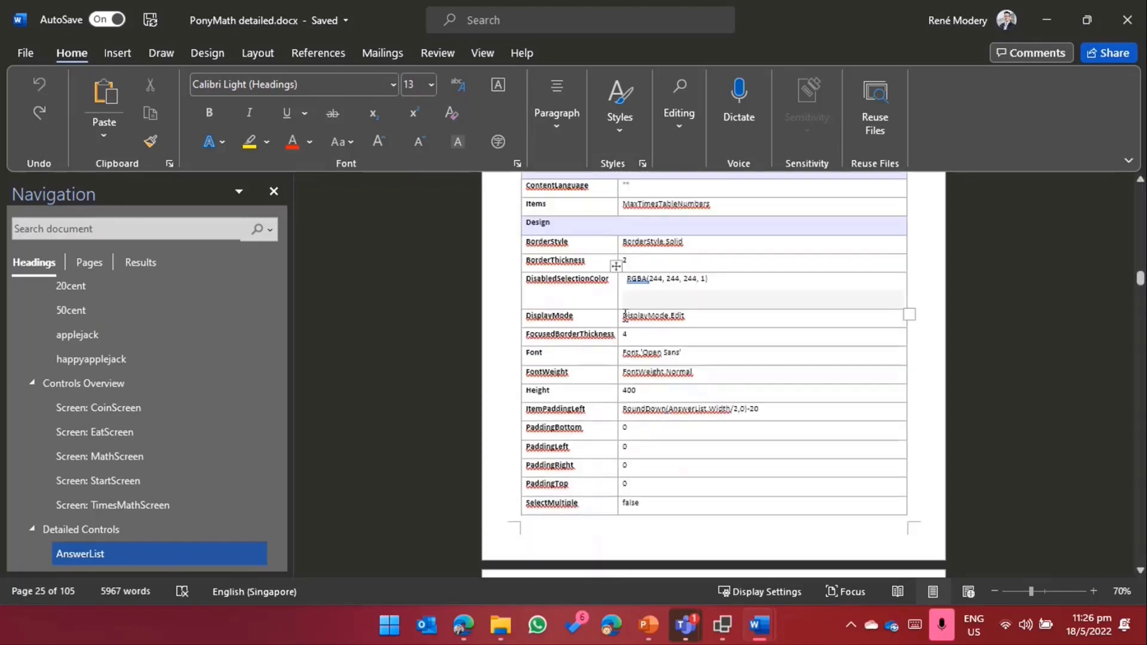
scroll(down, 3)
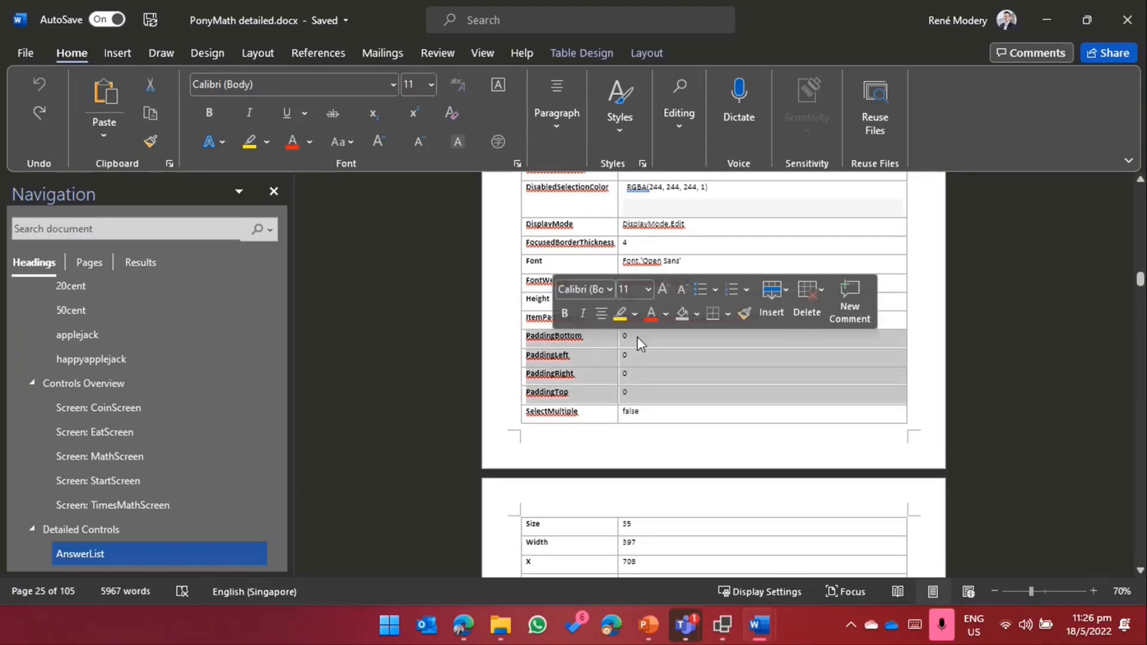
scroll(up, 3)
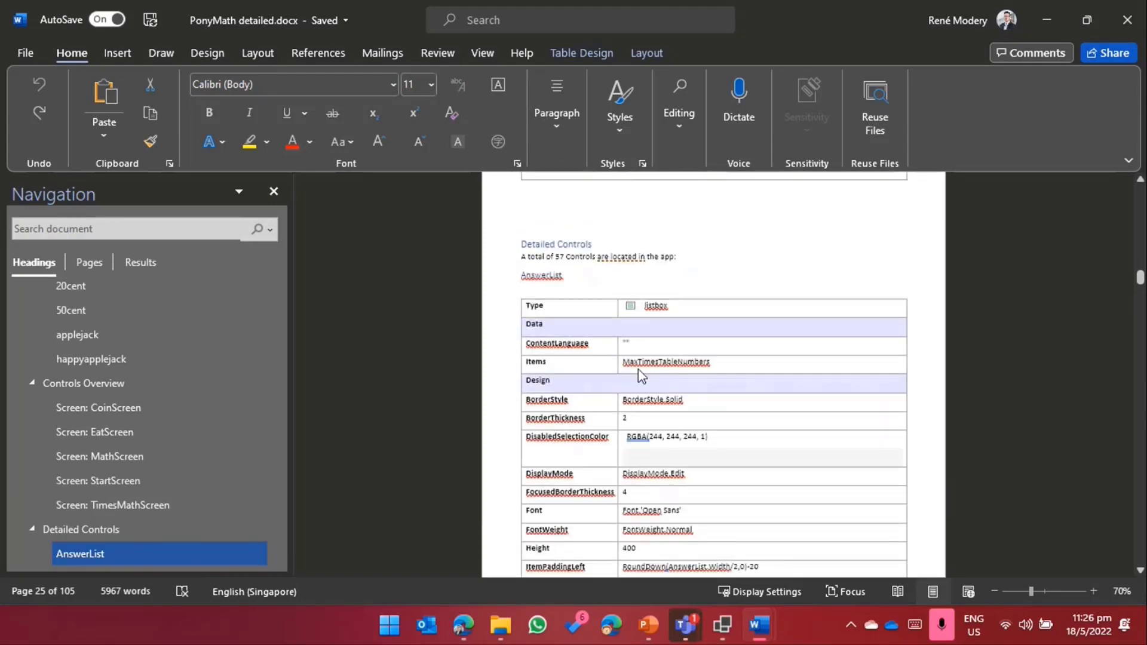
click(666, 362)
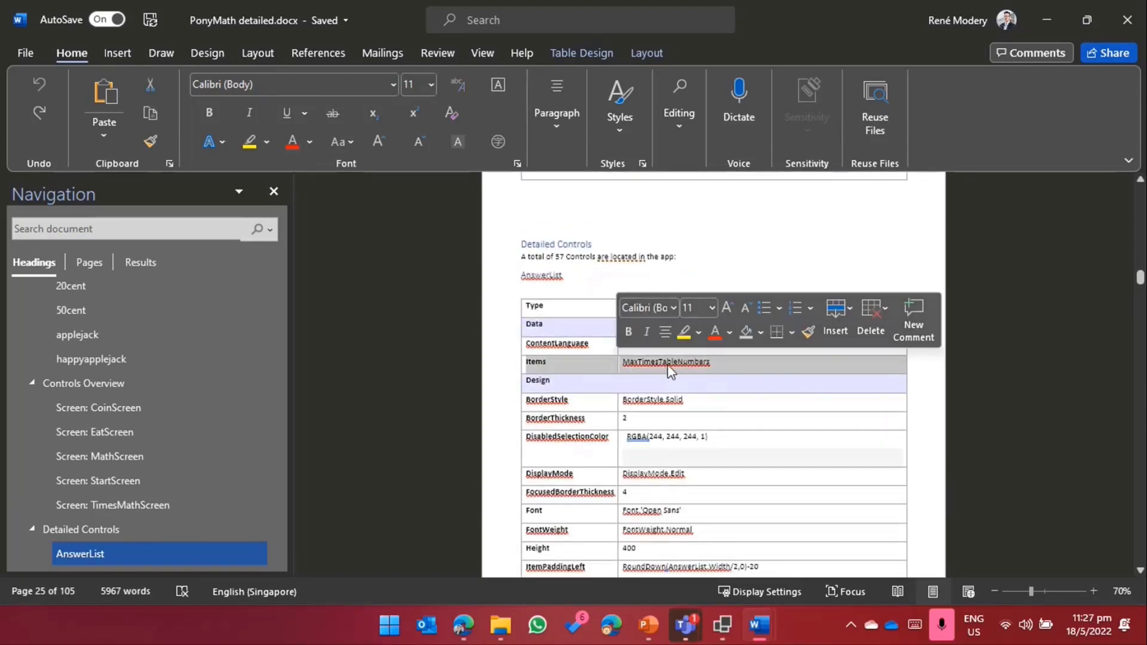
scroll(down, 3)
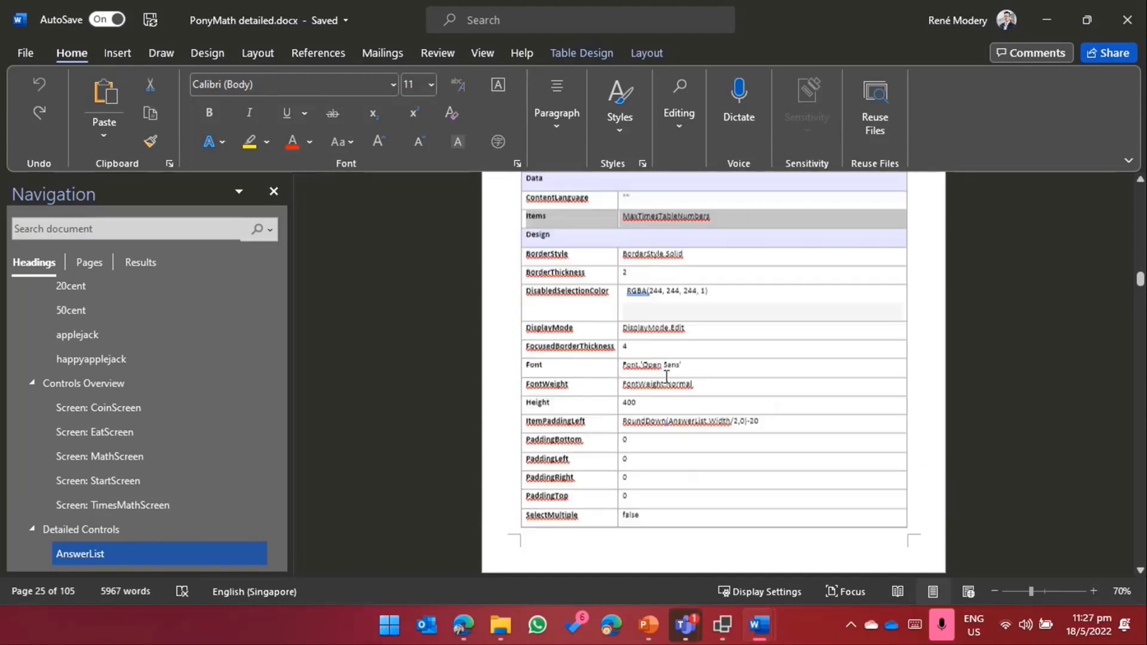
scroll(down, 3)
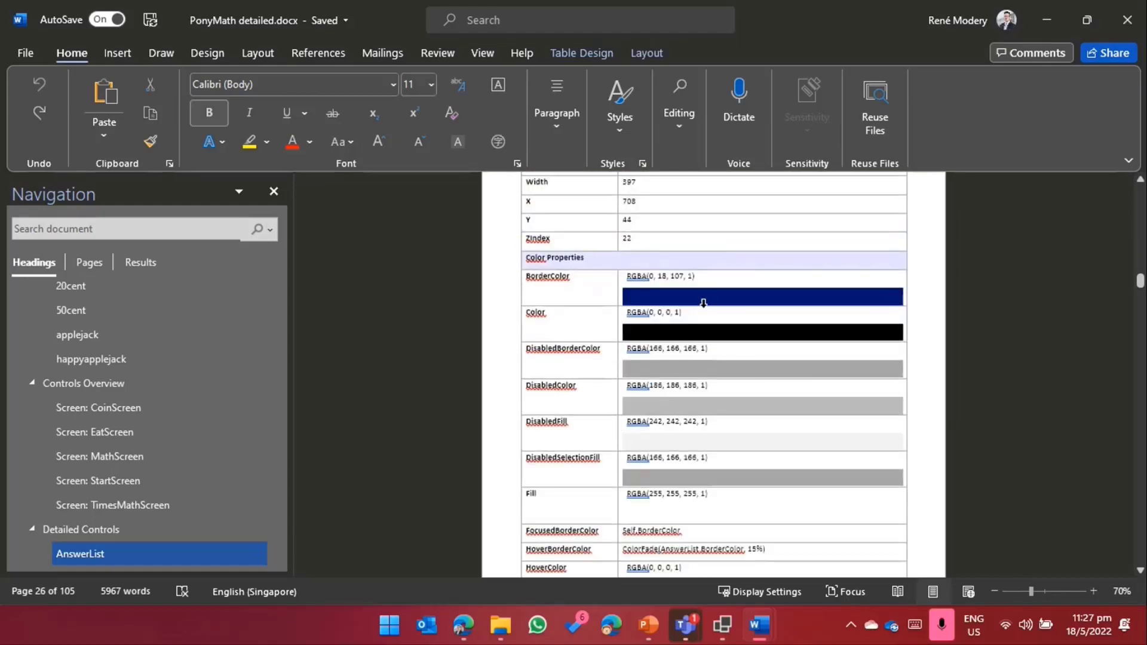
mouse_move(683, 447)
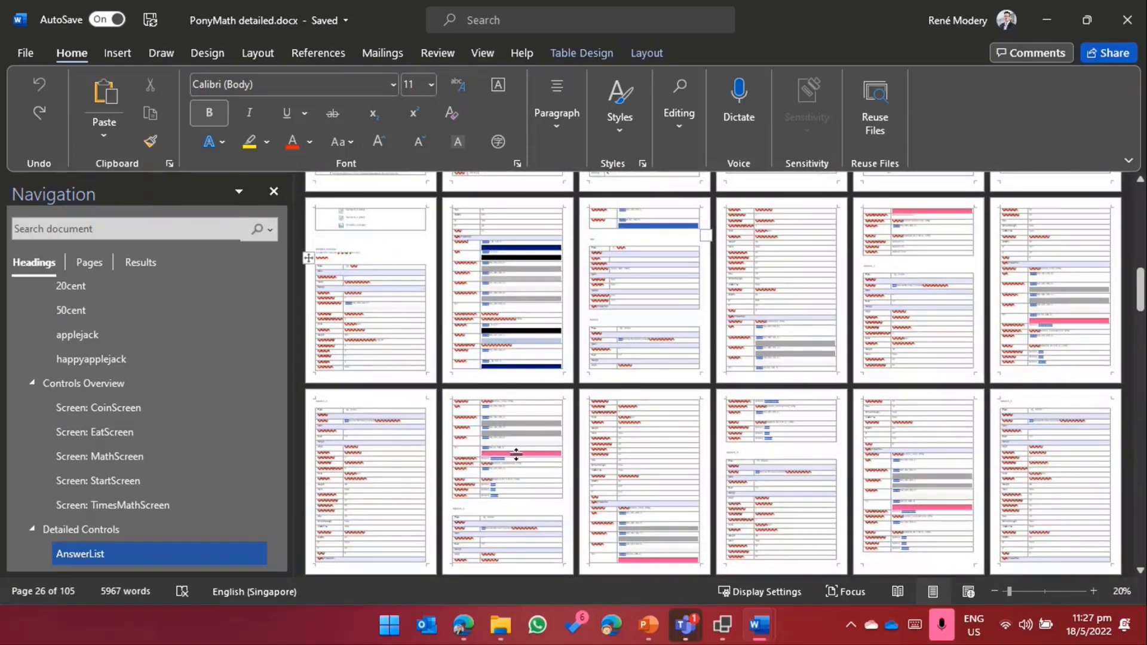
mouse_move(980, 438)
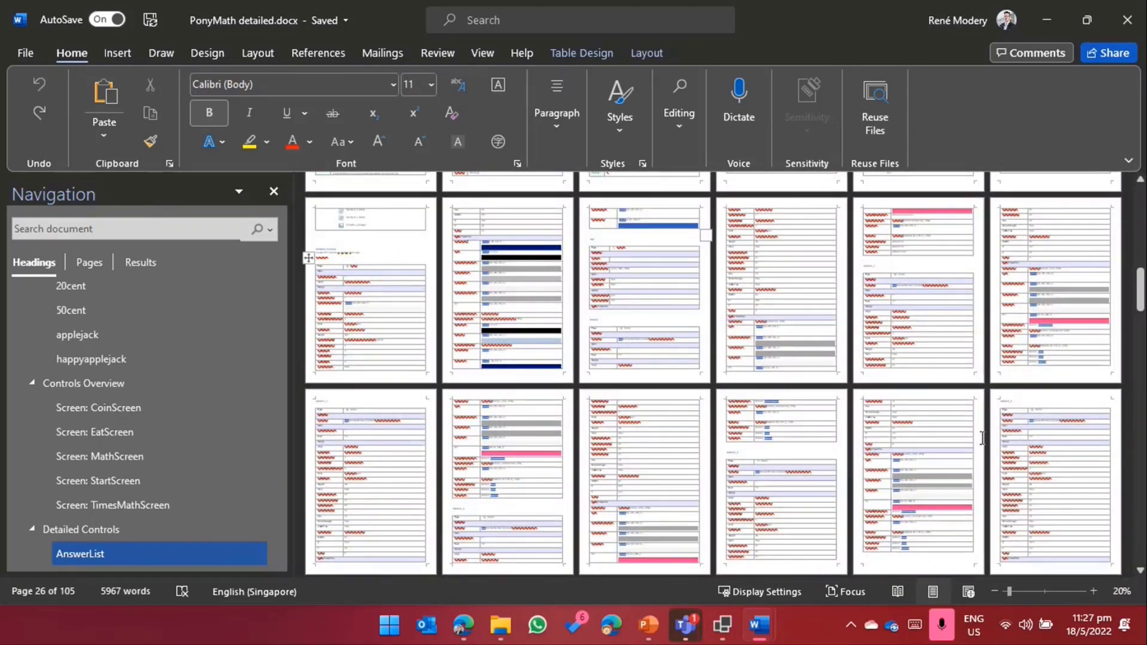
Step: Scroll to the end of AnswerList's colour table showing PressedFill and SelectionFill
scroll(up, 3)
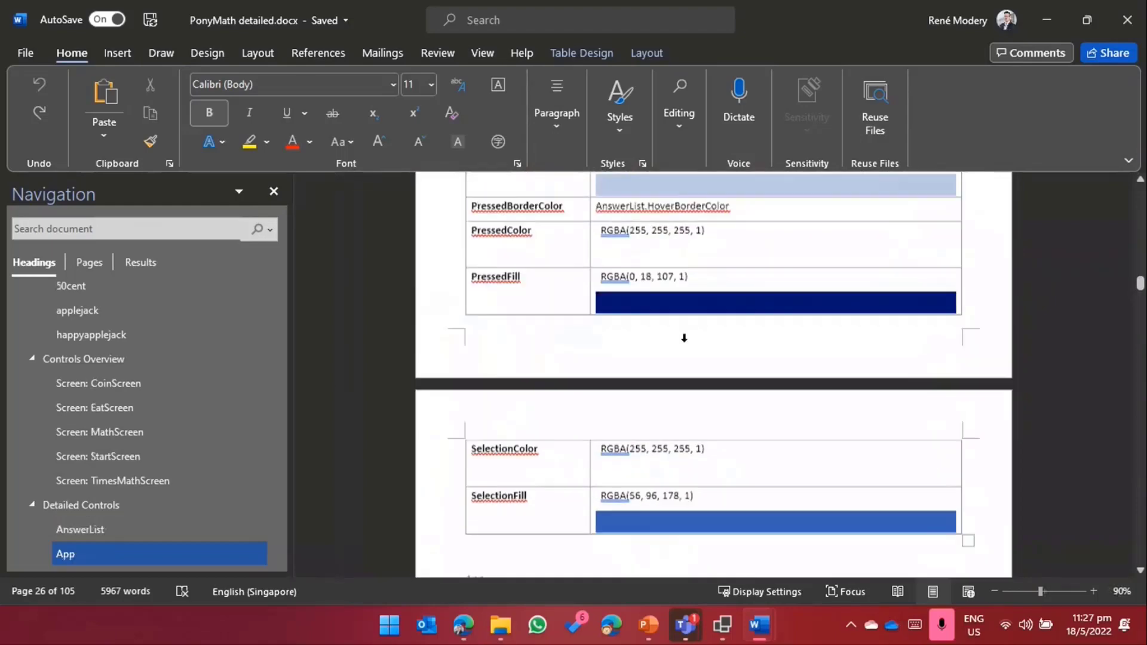
Step: Jump to the Button1 control table with its OnSelect formula and start a document search
scroll(down, 3)
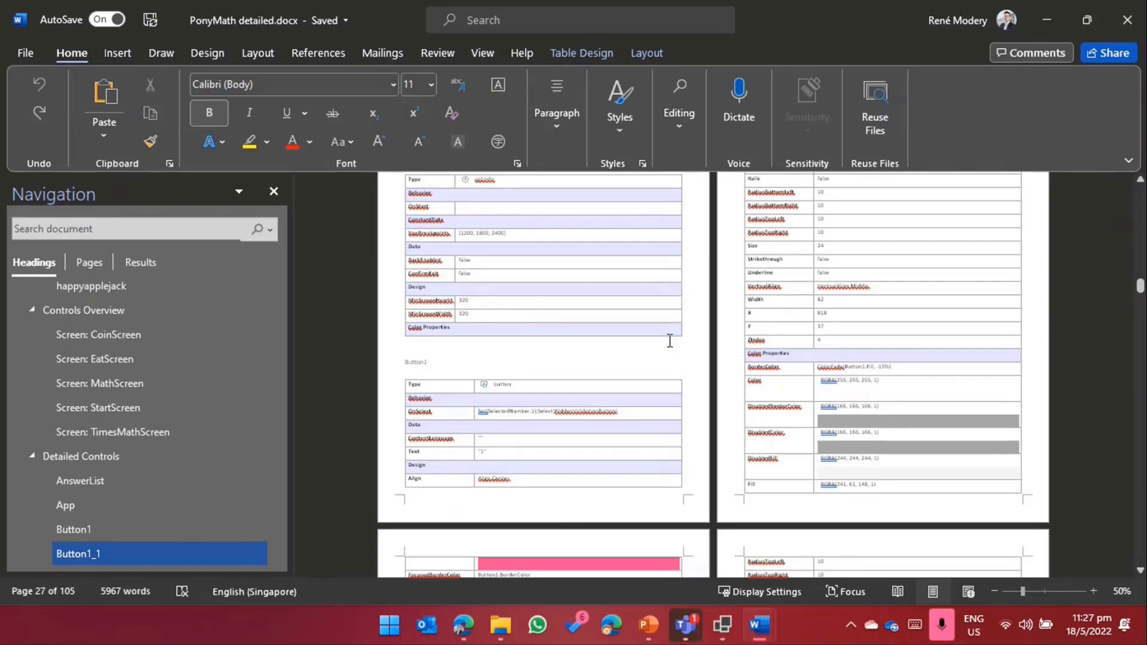
scroll(down, 3)
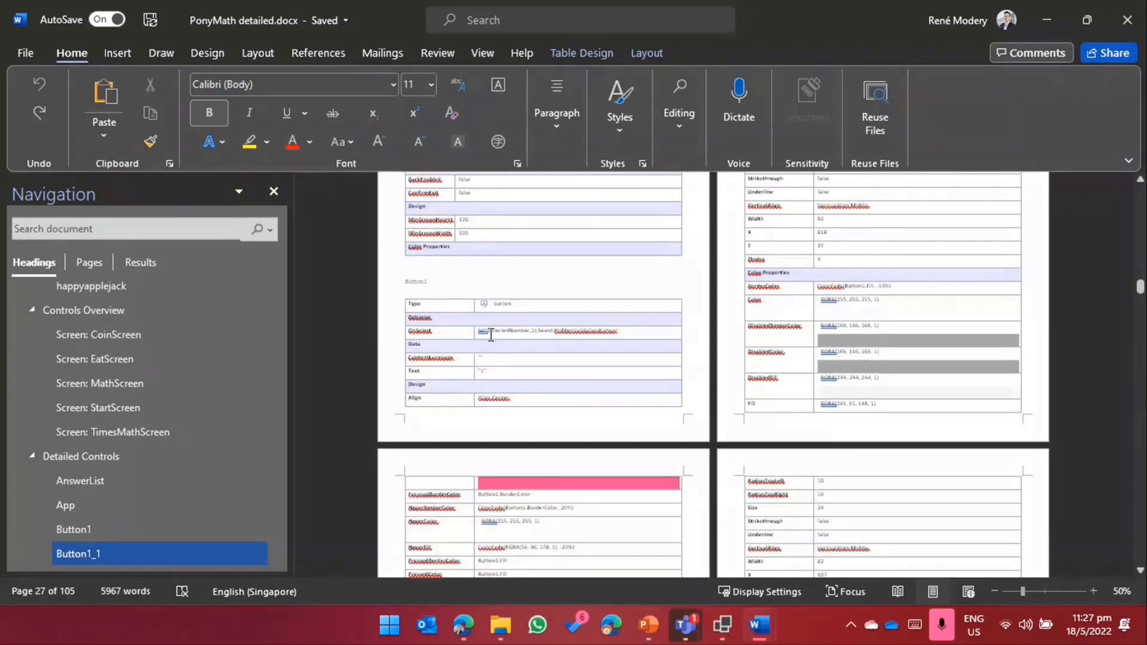
click(73, 529)
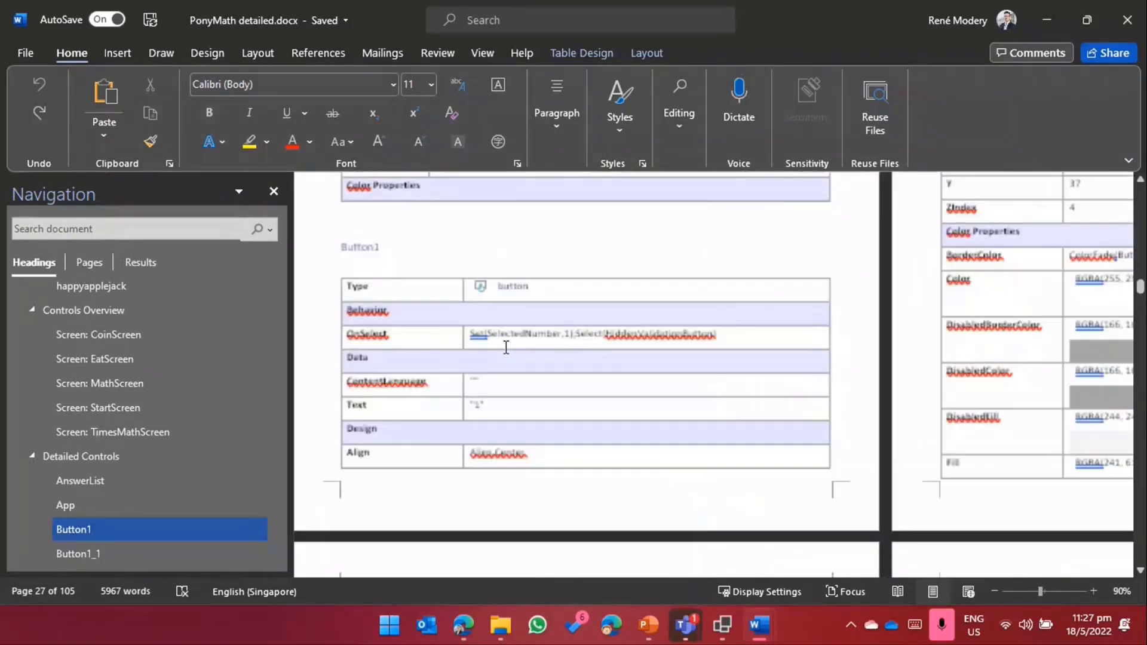
click(1096, 591)
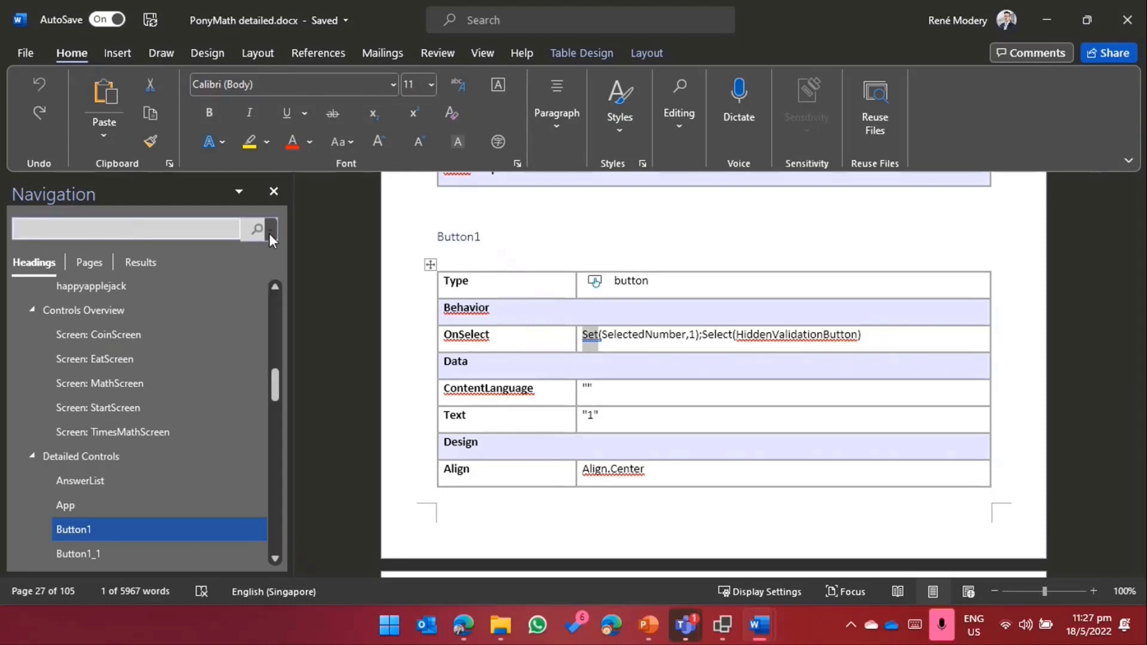
Step: Search for 'Navigate(' and open the fifth match, an image navigating to MathScreen
text(Navigate()
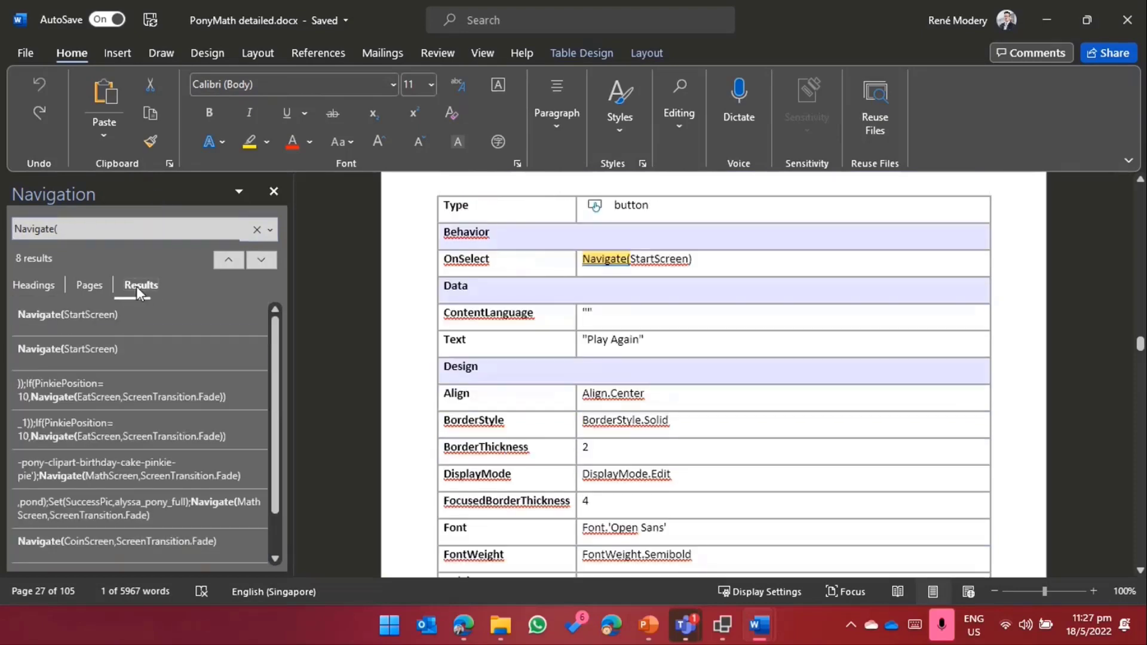
click(262, 259)
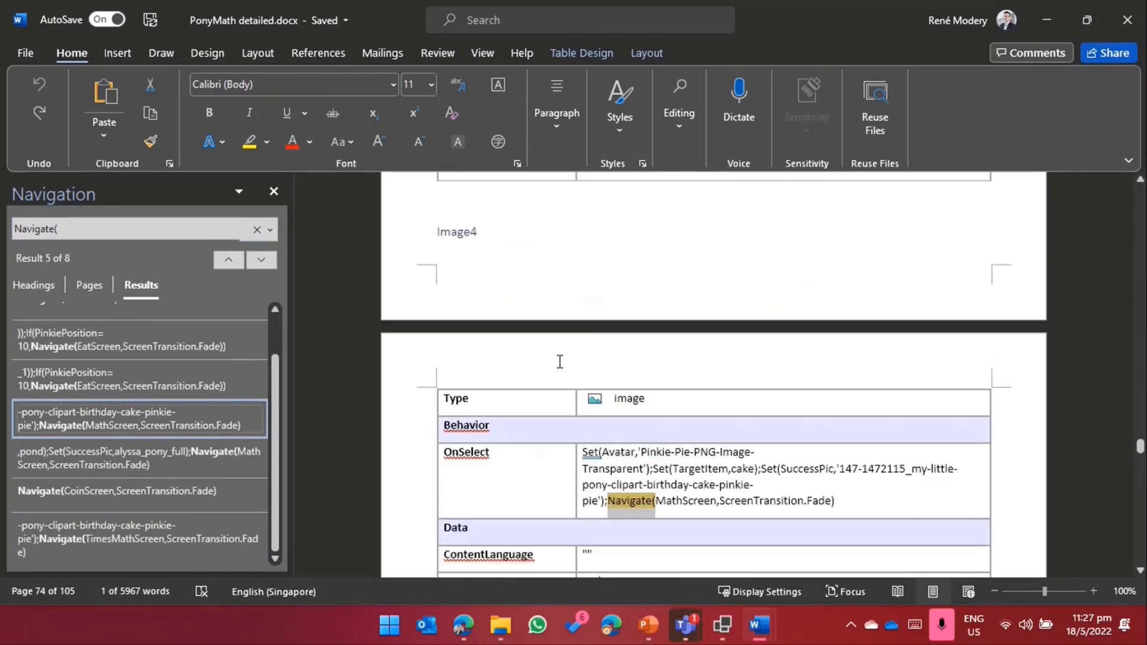
scroll(down, 3)
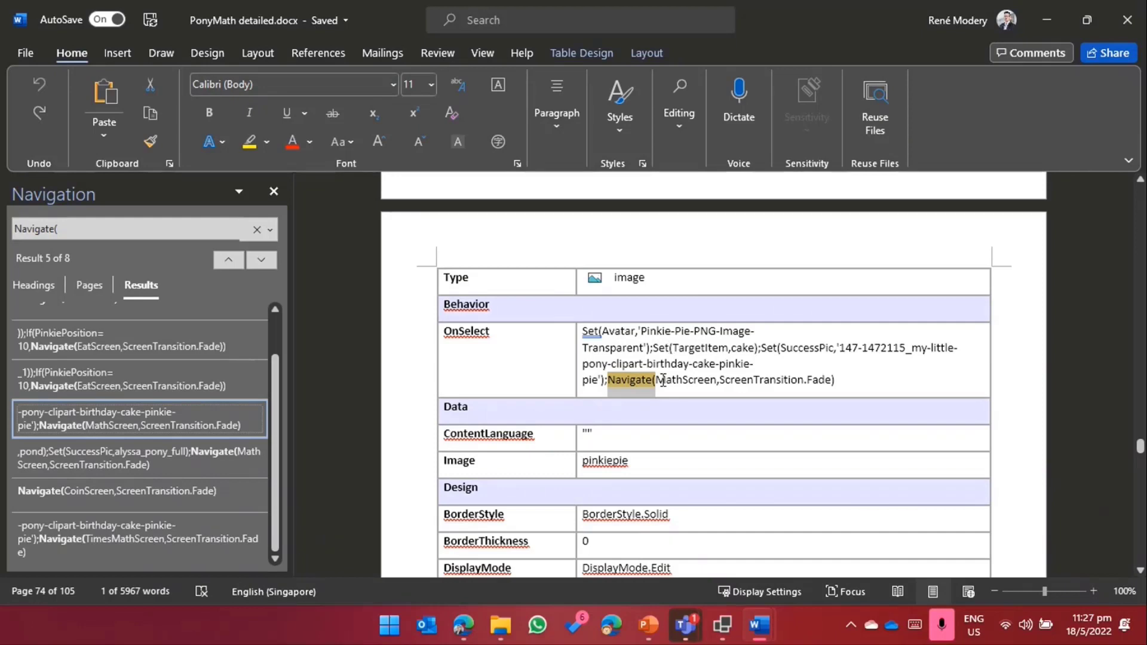
mouse_move(721, 625)
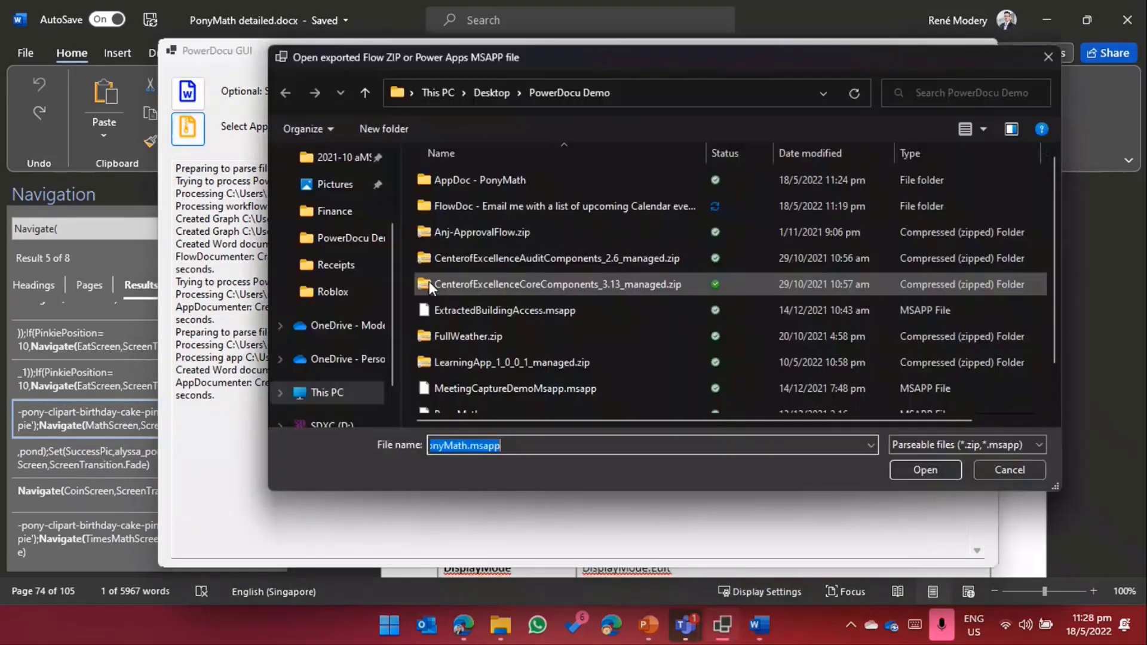
Step: Highlight CenterofExcellenceCoreComponents_3.13_managed.zip in the file picker before cancelling it
click(558, 284)
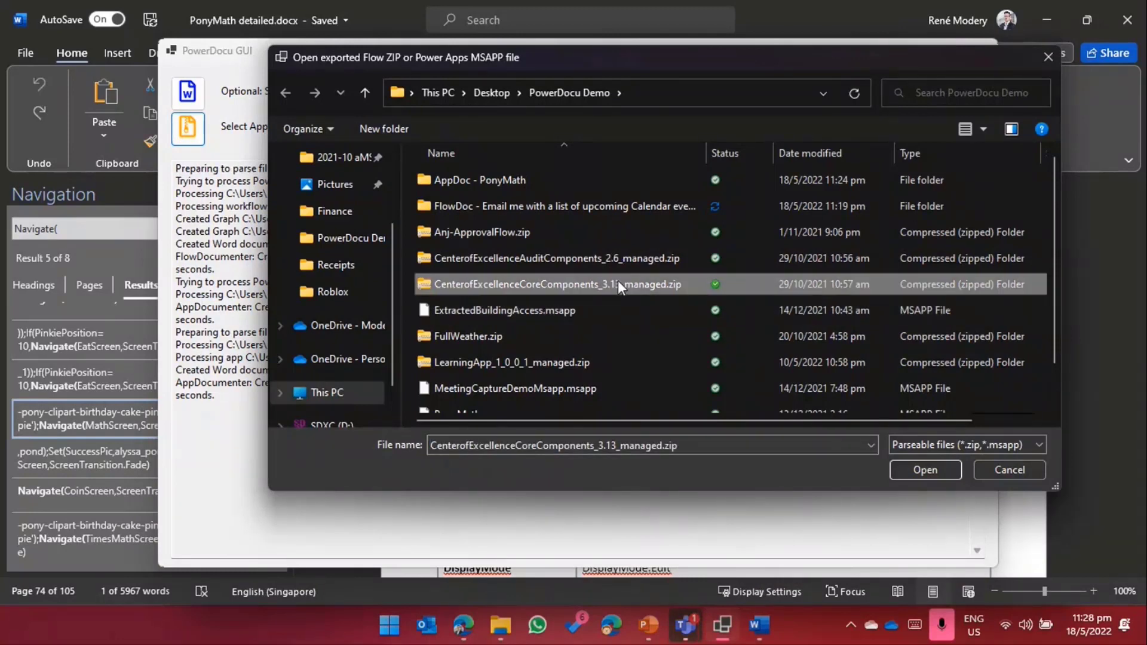
mouse_move(542, 262)
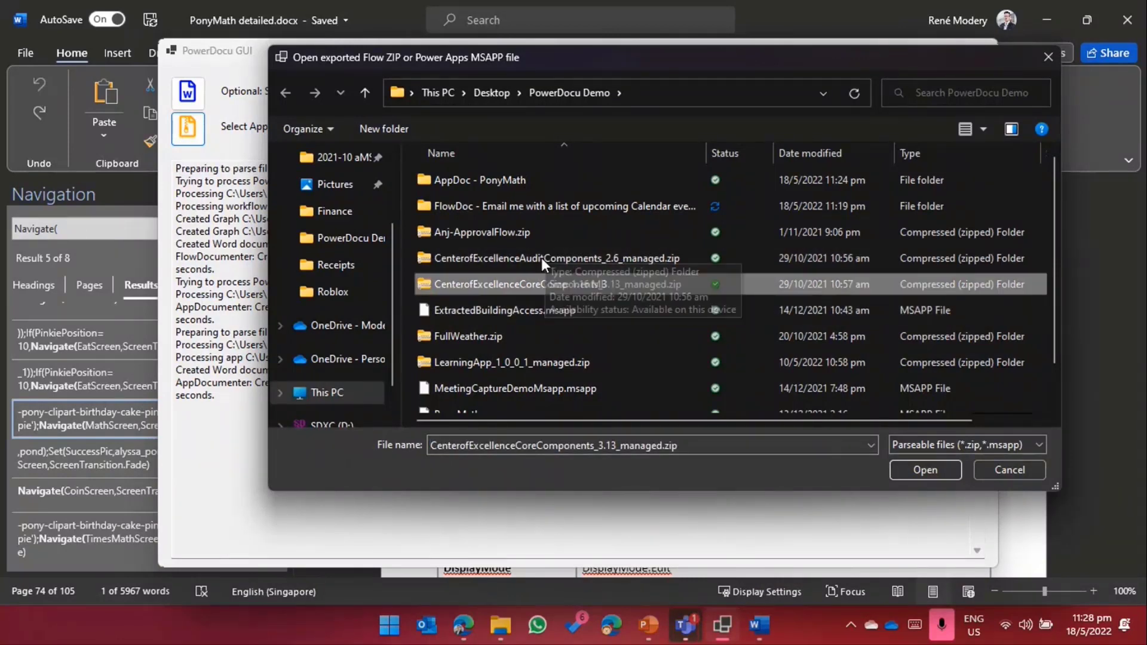
mouse_move(583, 287)
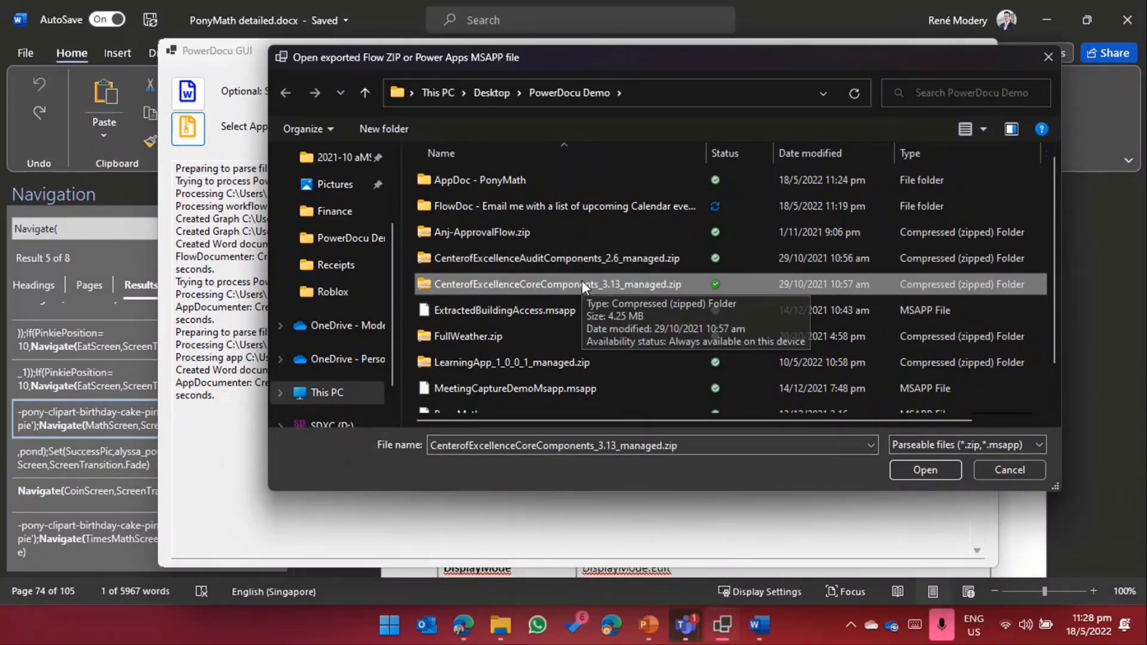
mouse_move(504, 302)
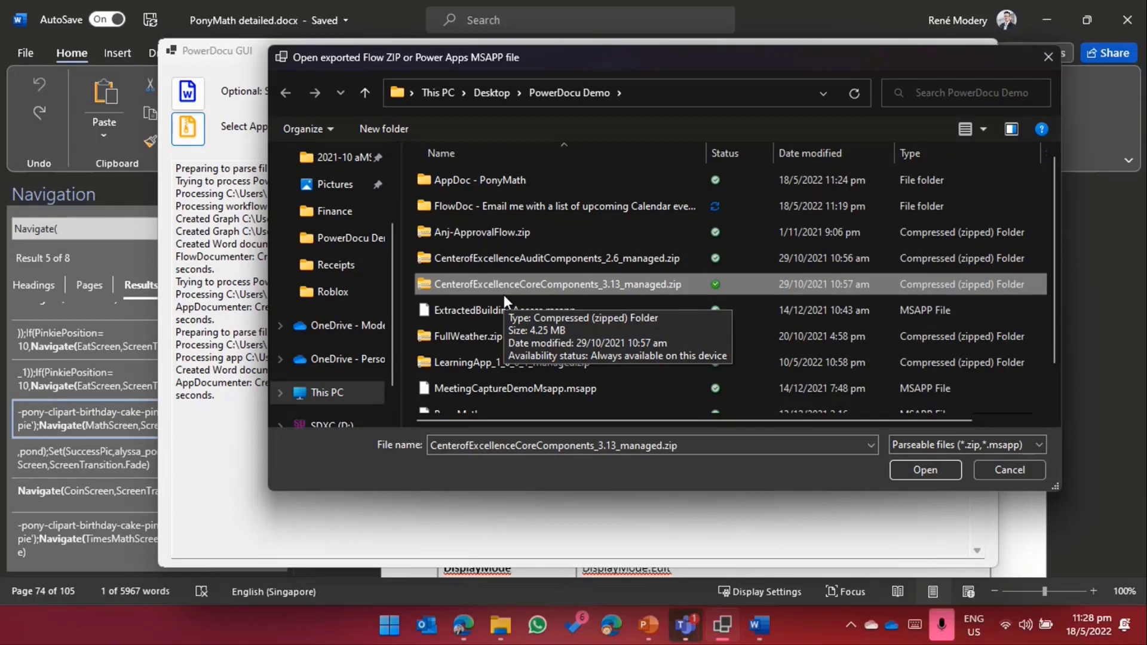
mouse_move(488, 631)
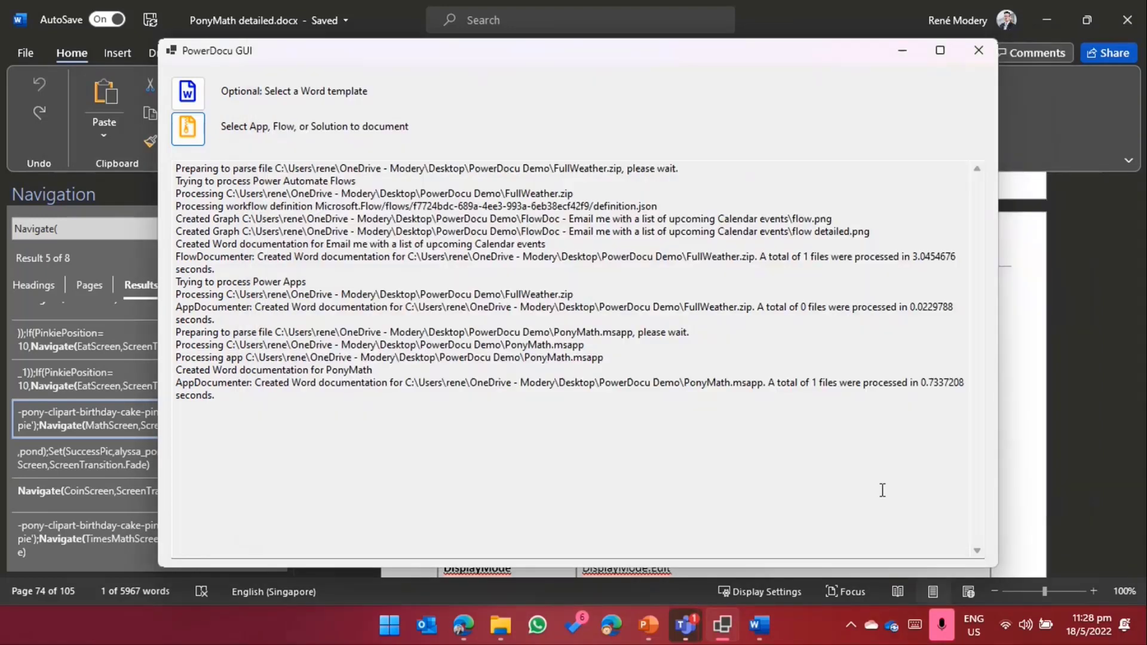
mouse_move(731, 566)
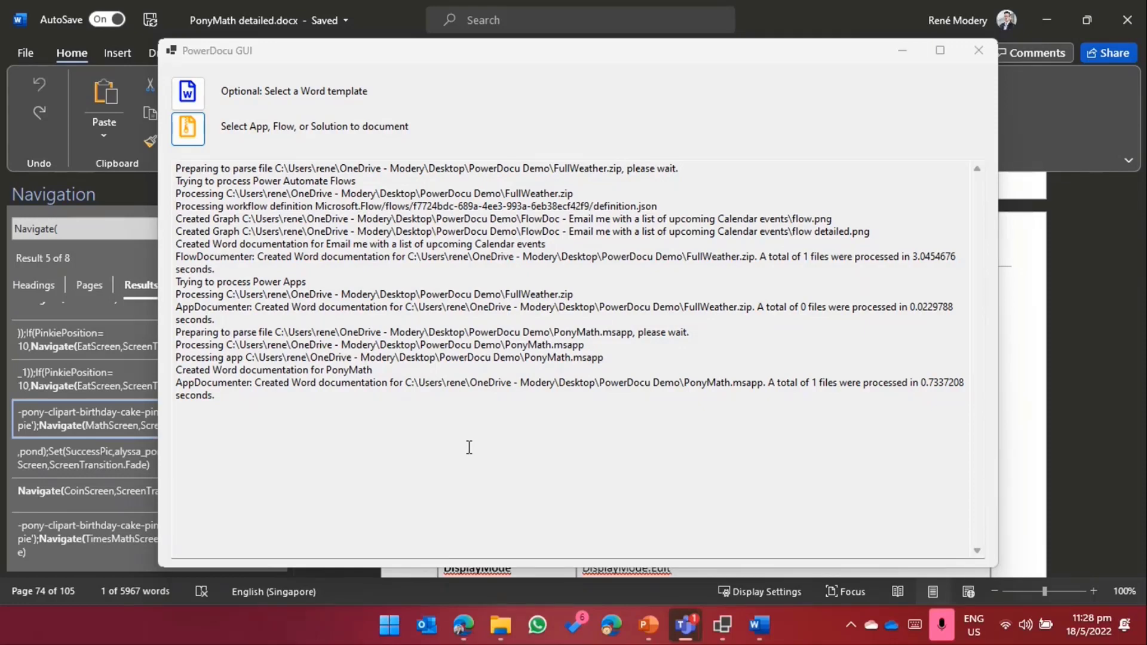
Step: Bring up the 'Select App, Flow, or Solution to document' file picker again
click(187, 127)
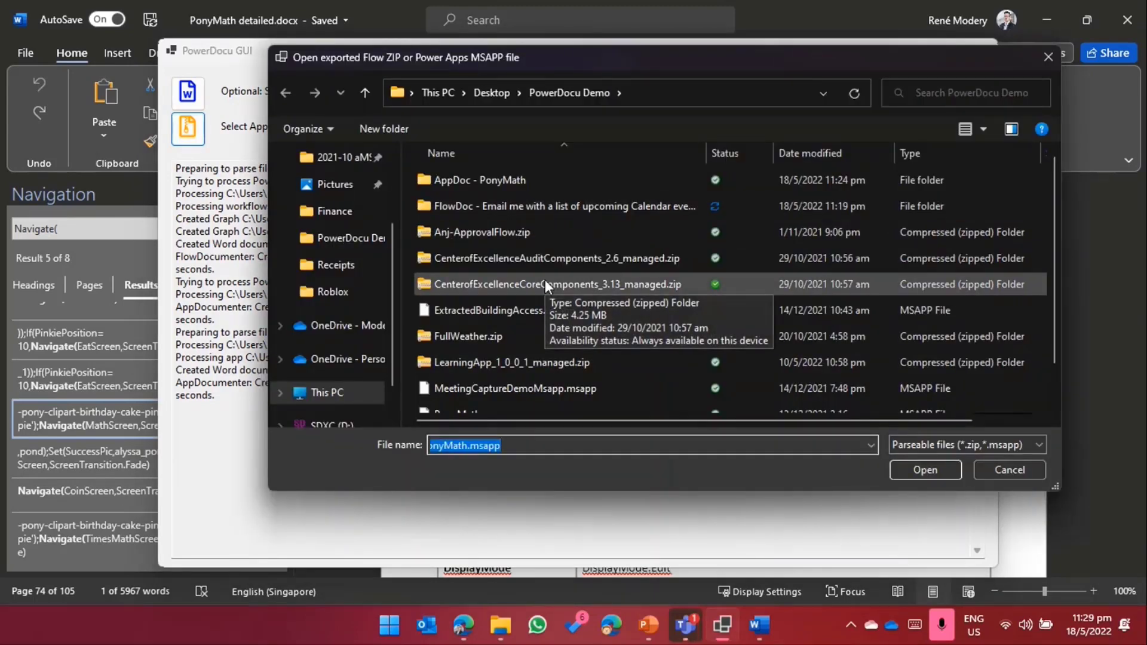
Step: Choose CenterofExcellenceCoreComponents_3.13_managed.zip and start documenting that solution
click(548, 284)
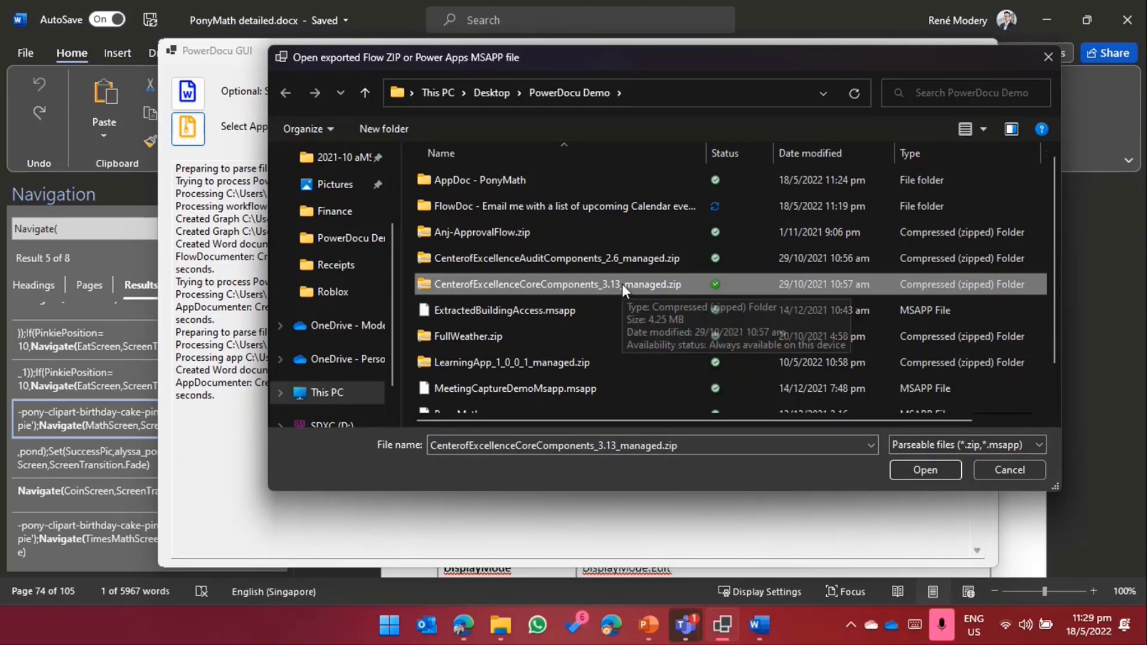
mouse_move(621, 292)
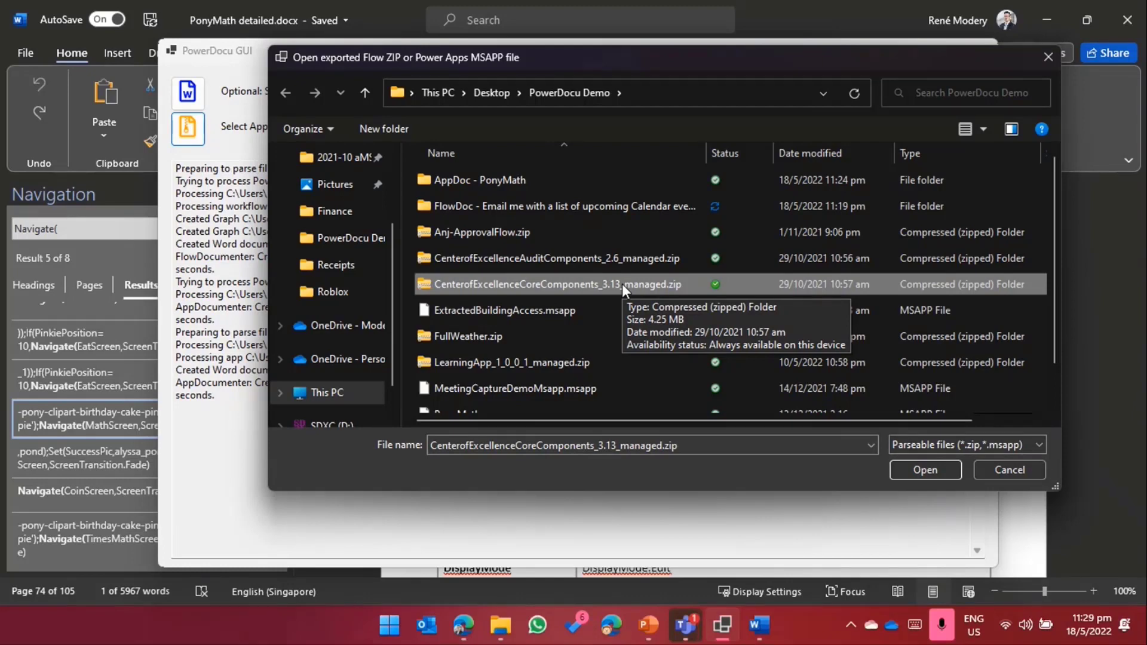
click(925, 469)
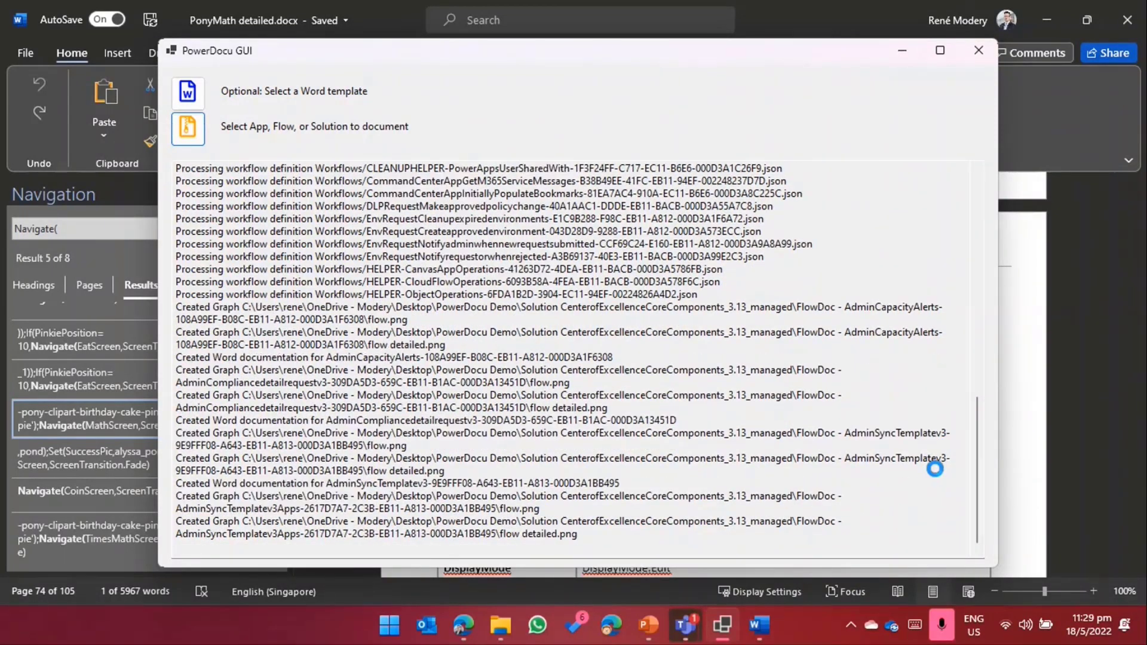
Step: Follow the processing log down to the summary of 36 flows and 10 apps documented
scroll(down, 3)
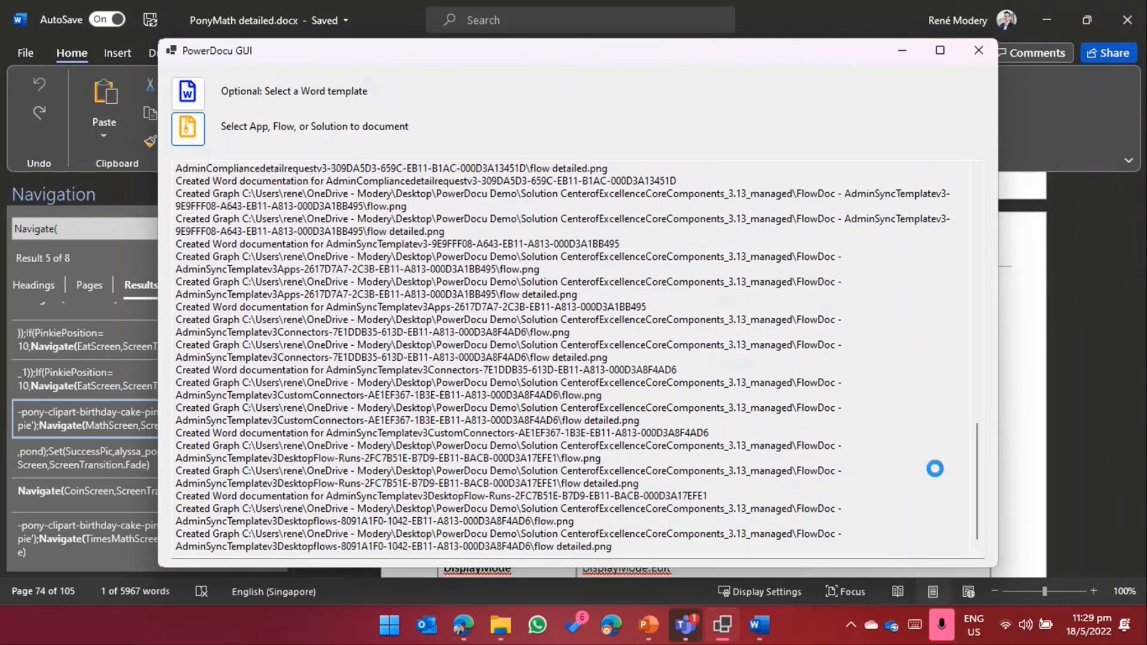
scroll(down, 3)
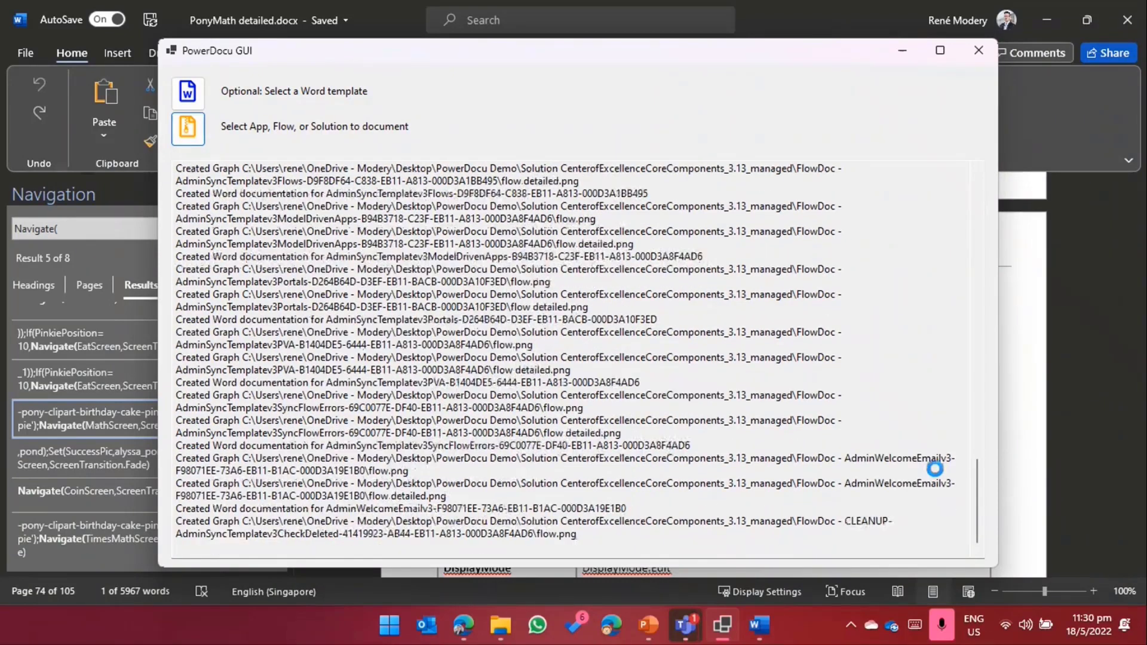
scroll(down, 3)
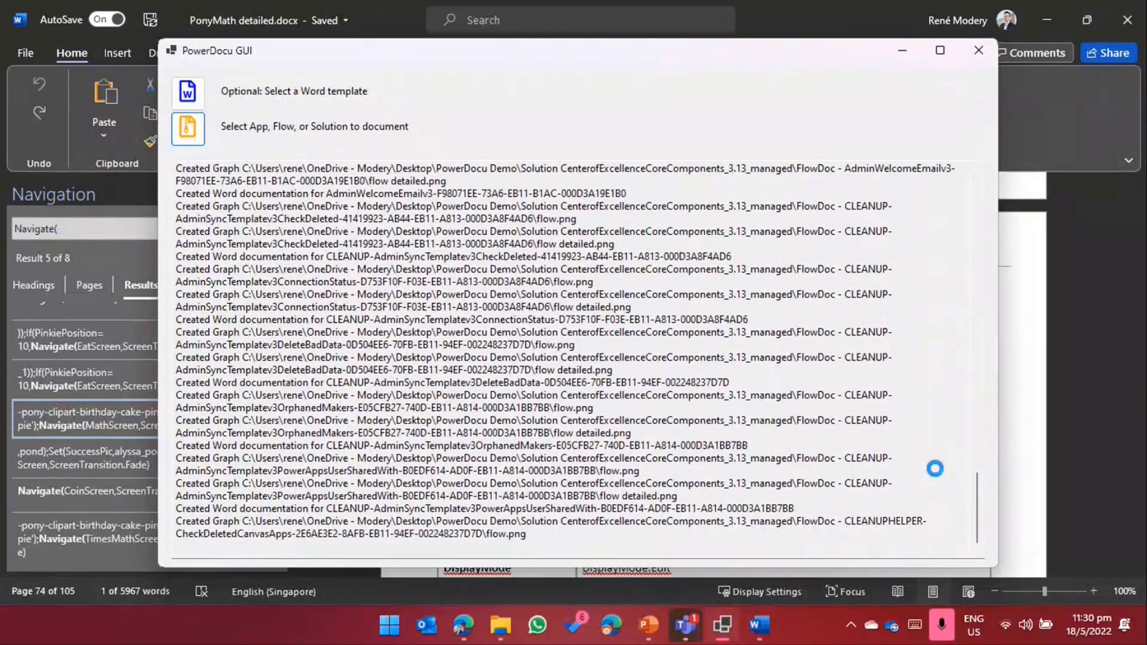
scroll(down, 3)
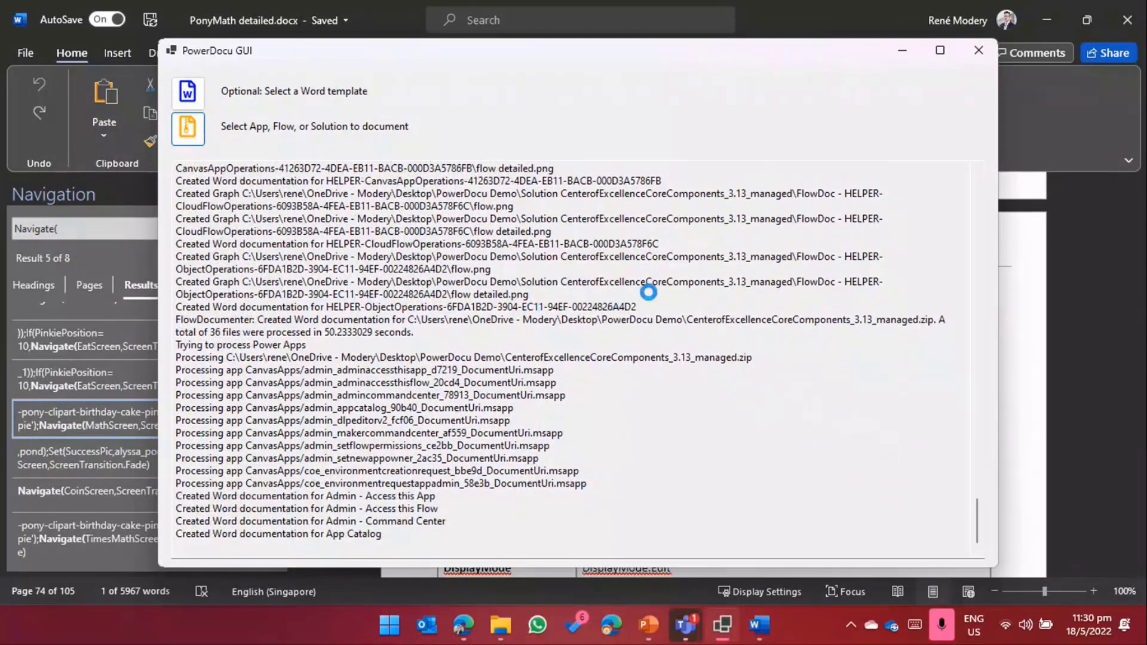
scroll(down, 3)
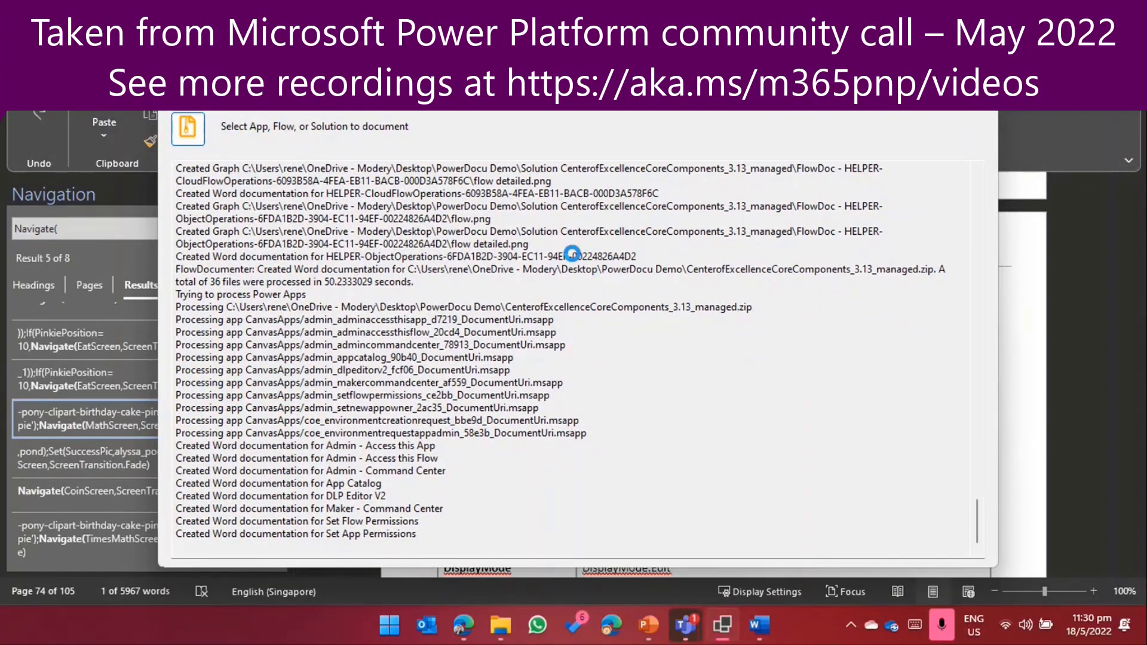
scroll(down, 3)
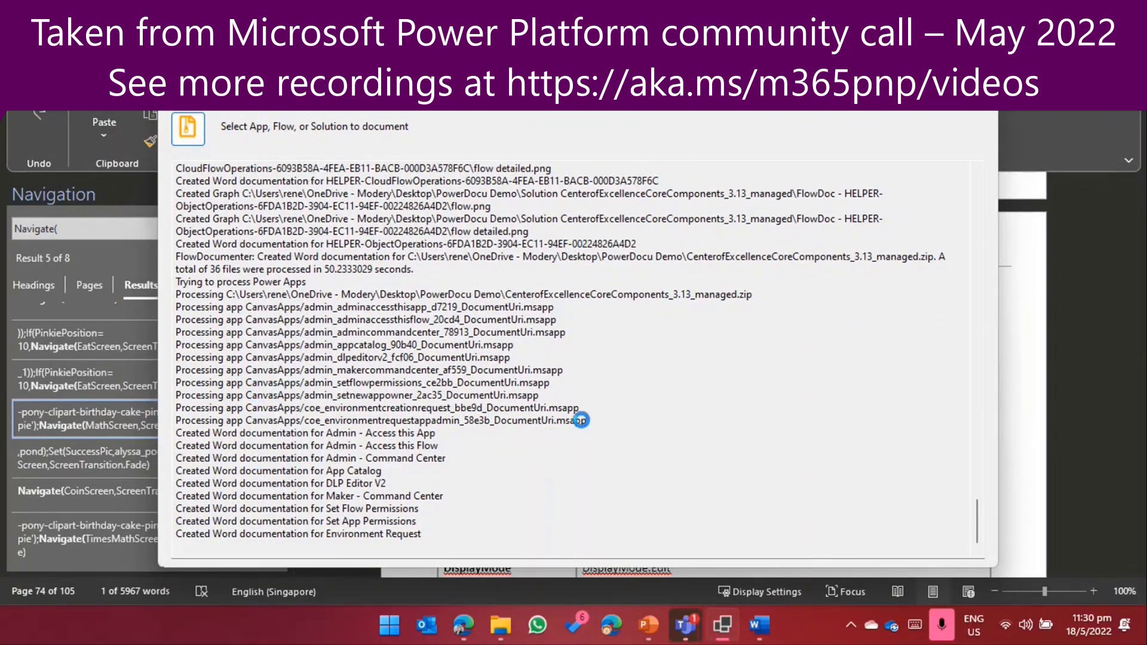
scroll(down, 3)
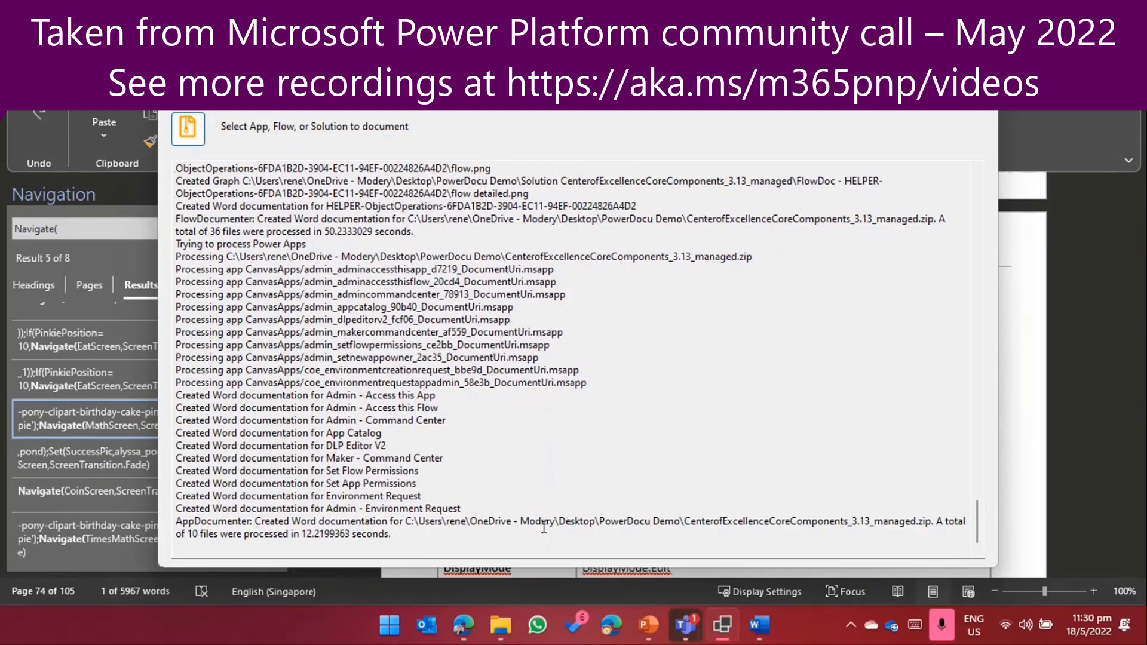